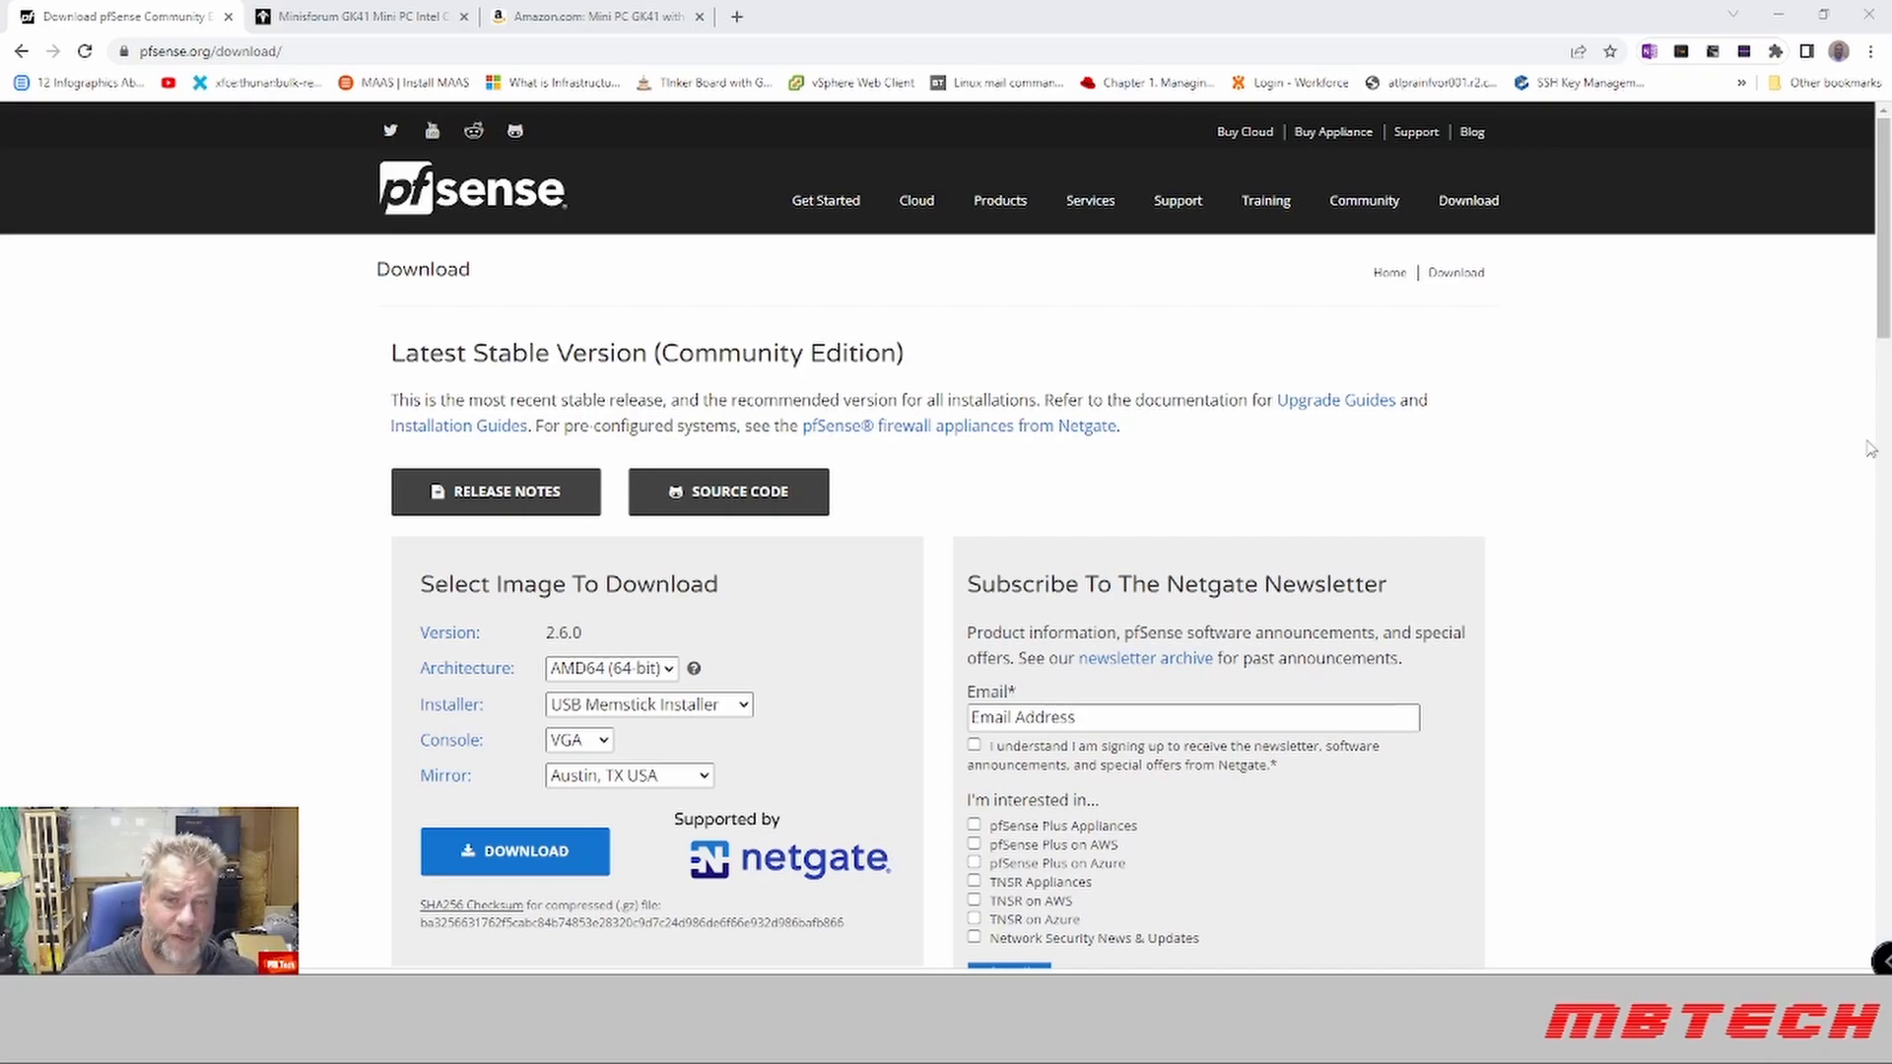
mouse_move(1797, 429)
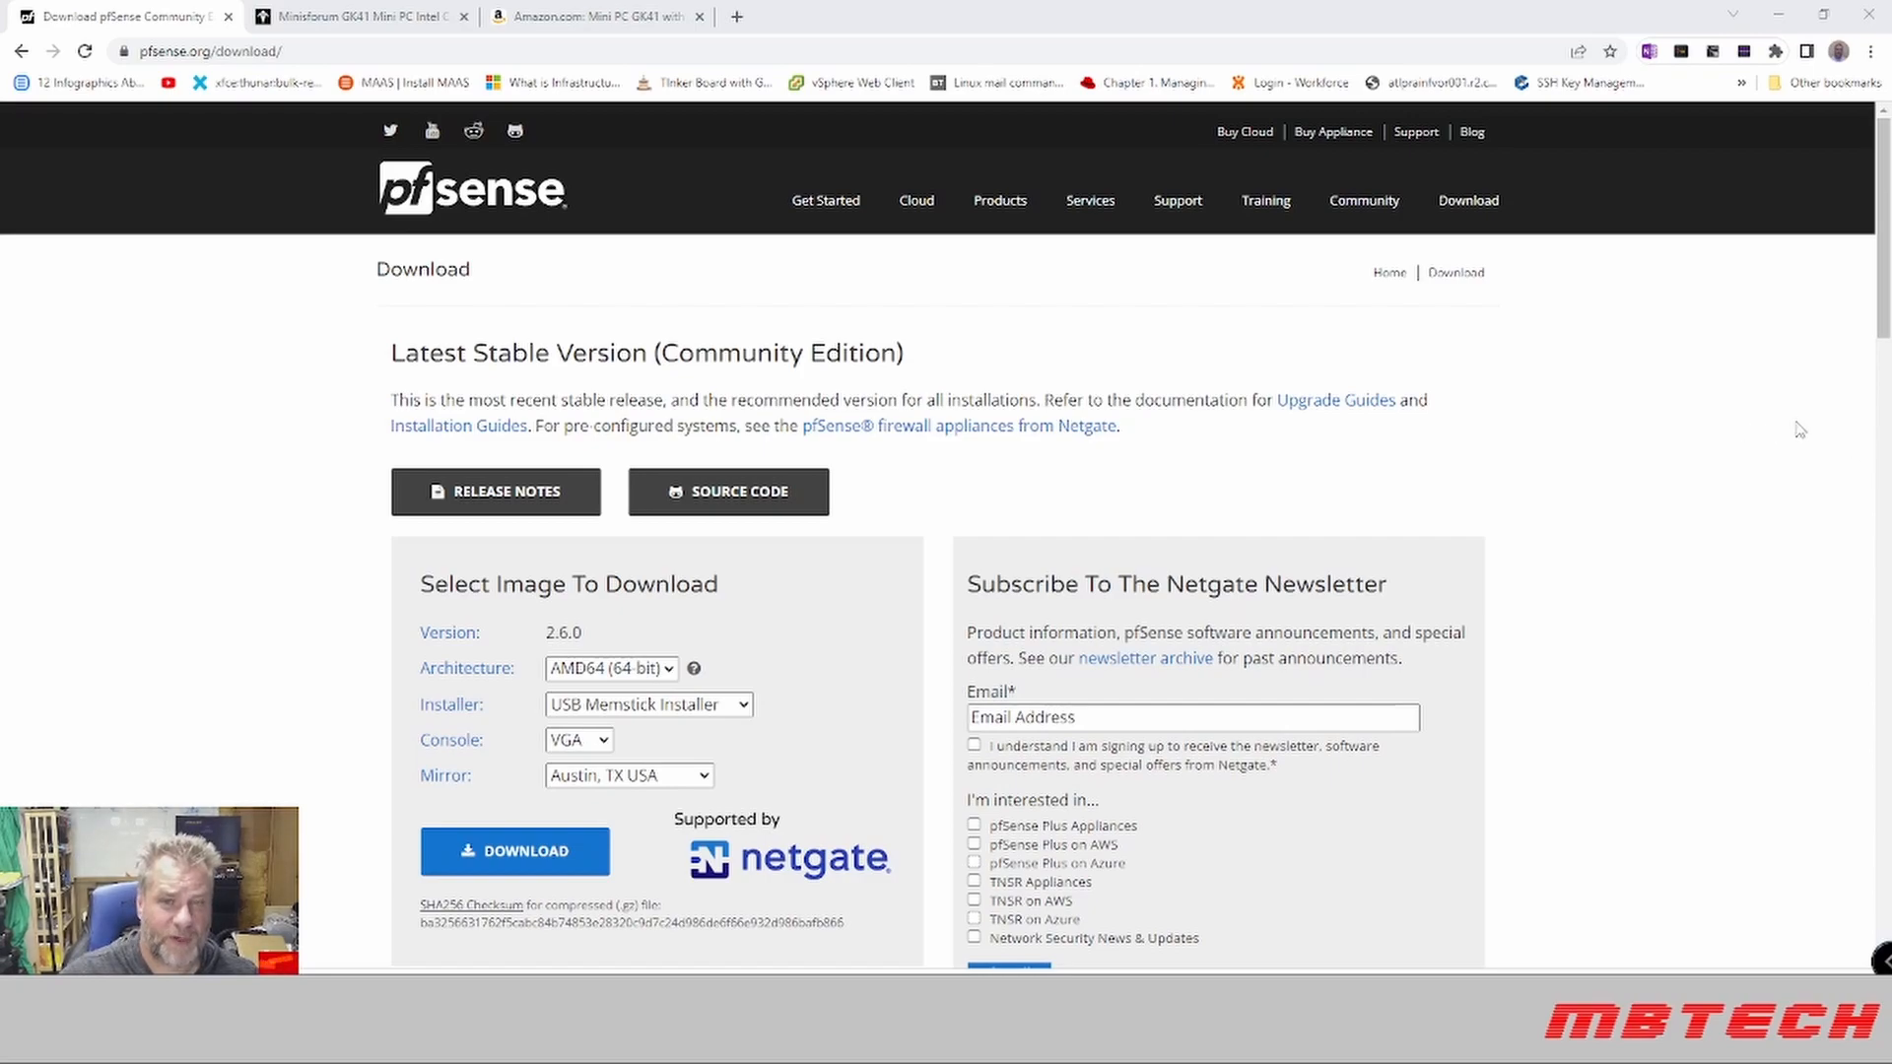
mouse_move(1711, 440)
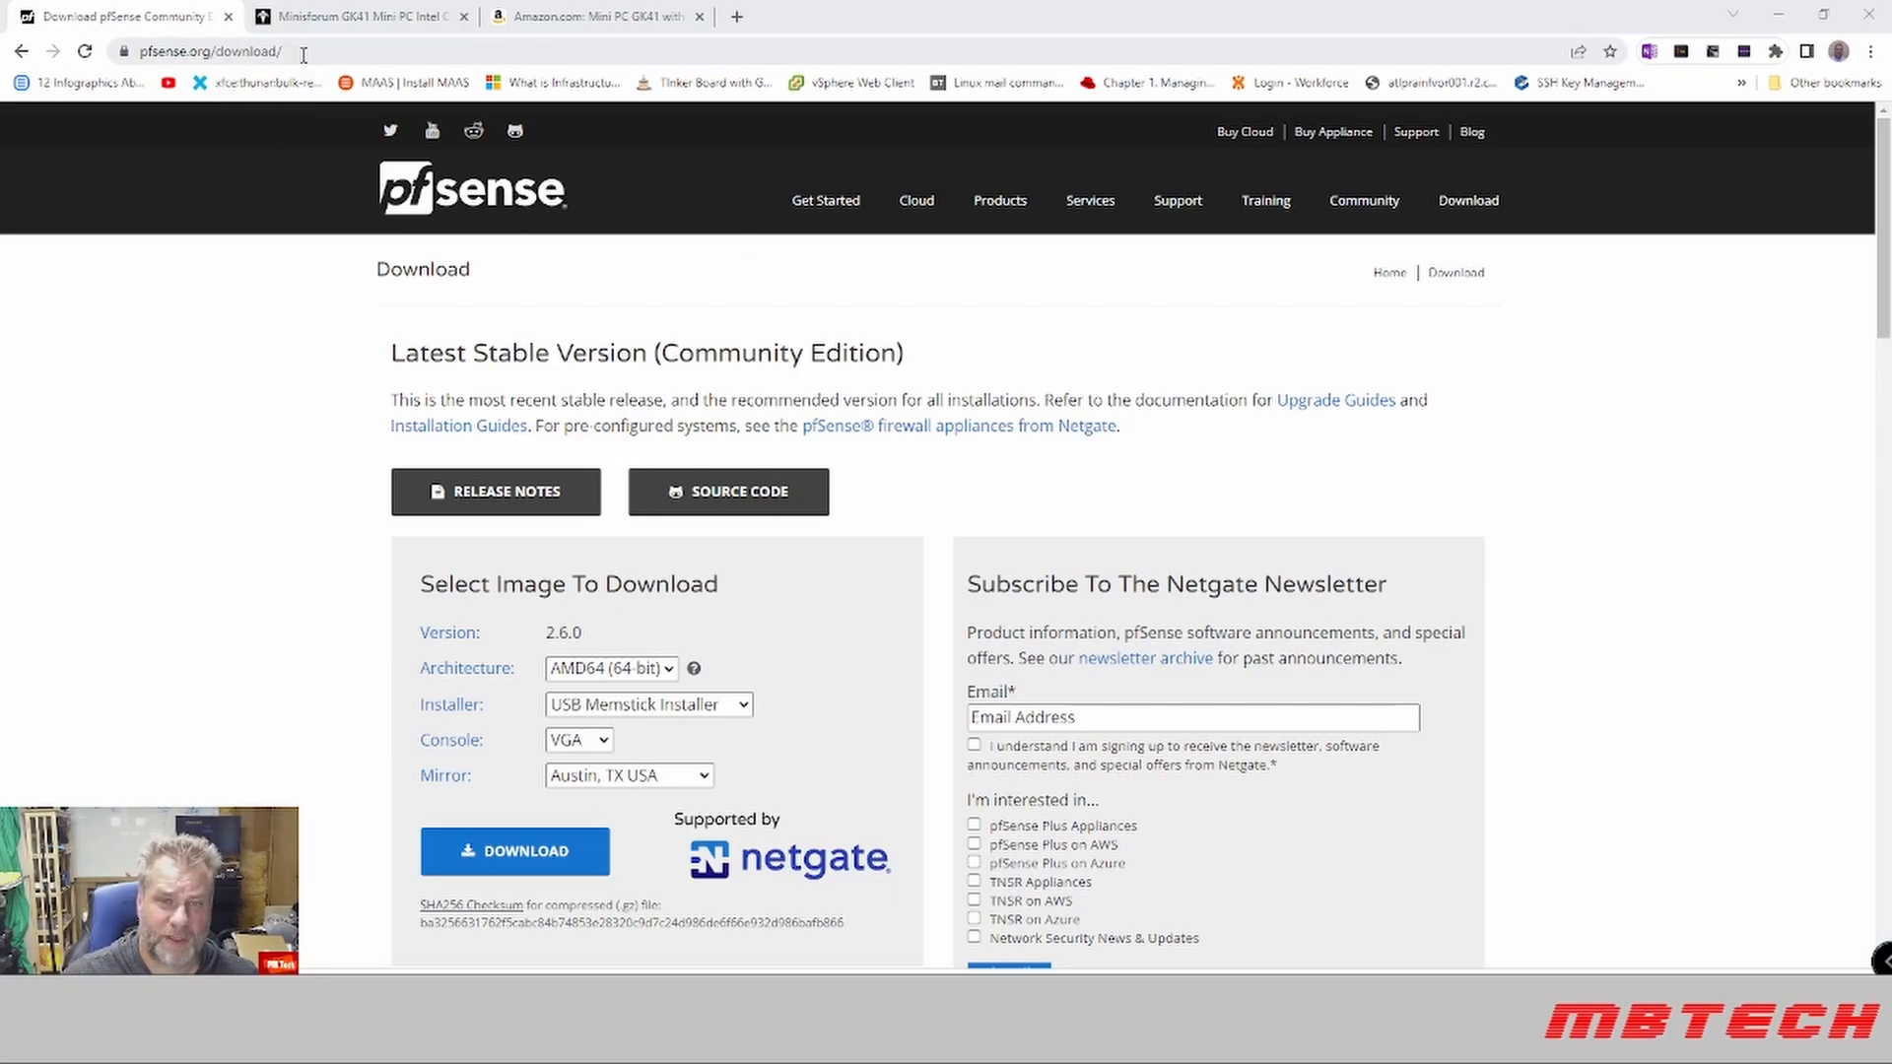
mouse_move(603, 451)
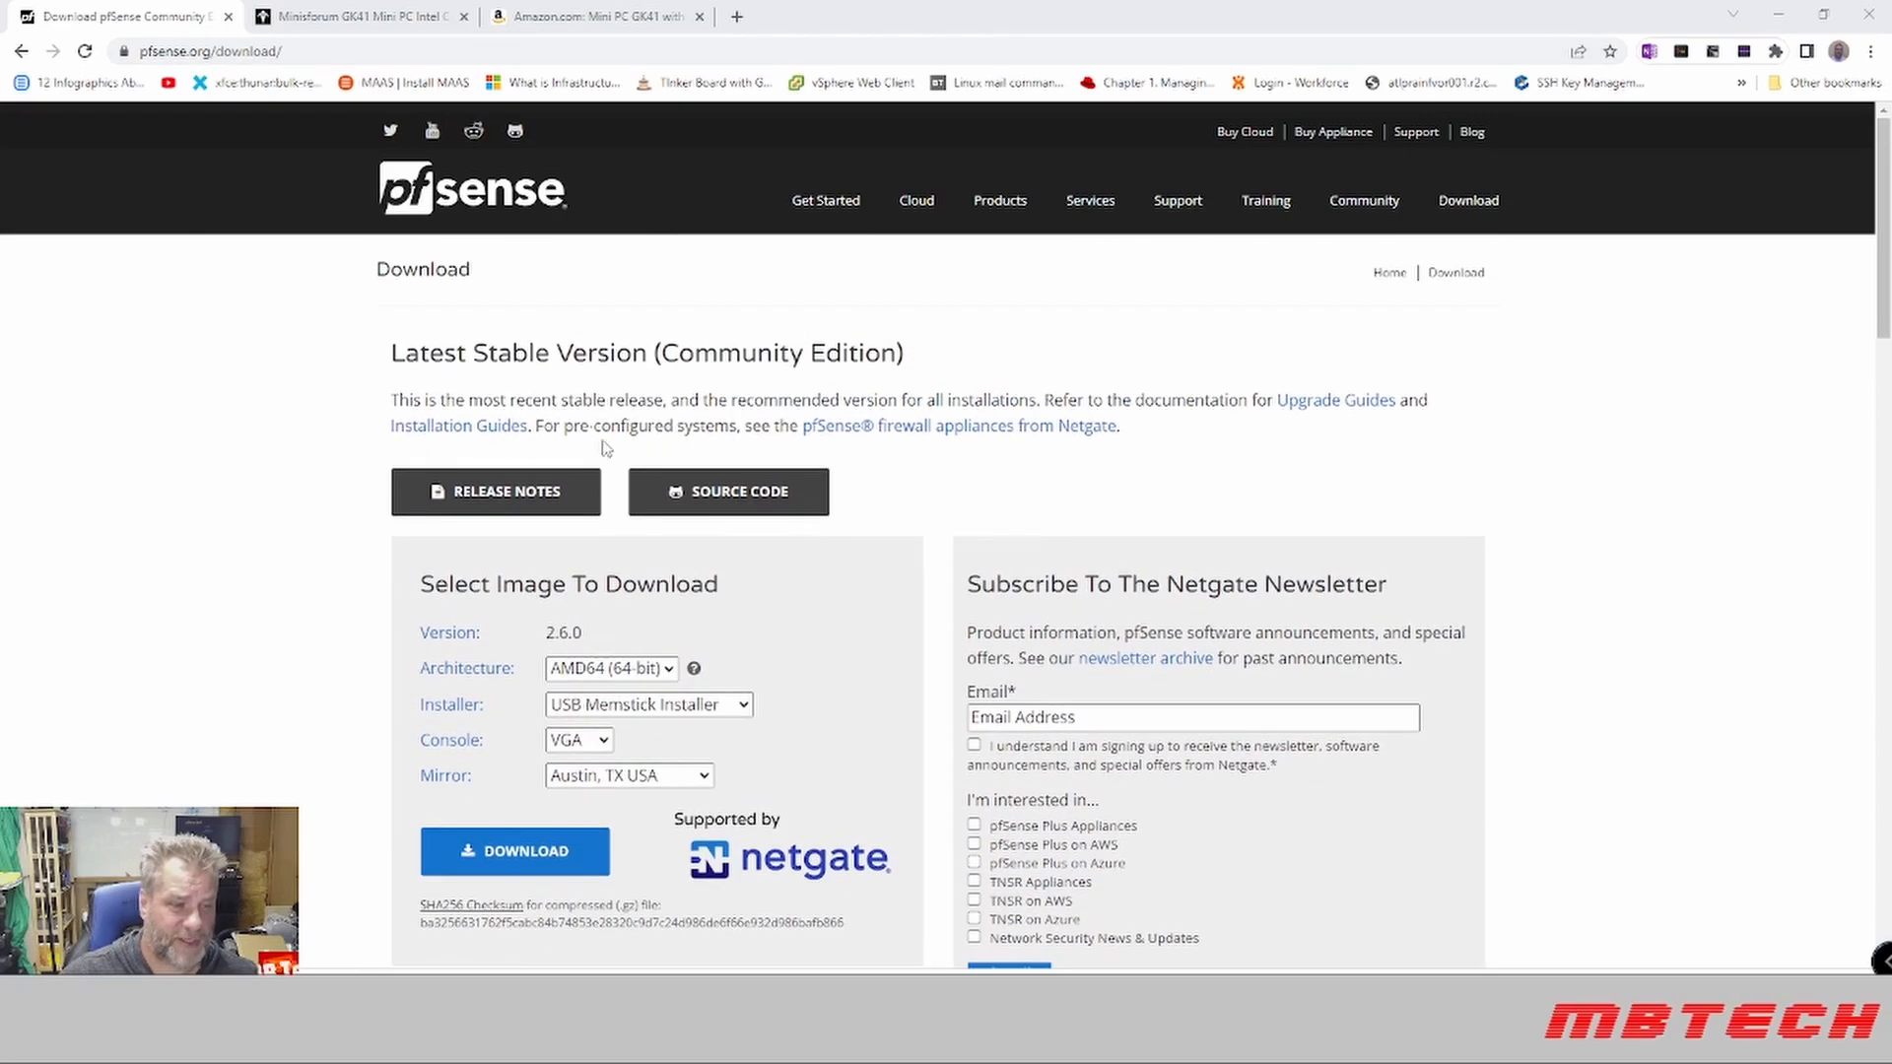
mouse_move(589, 649)
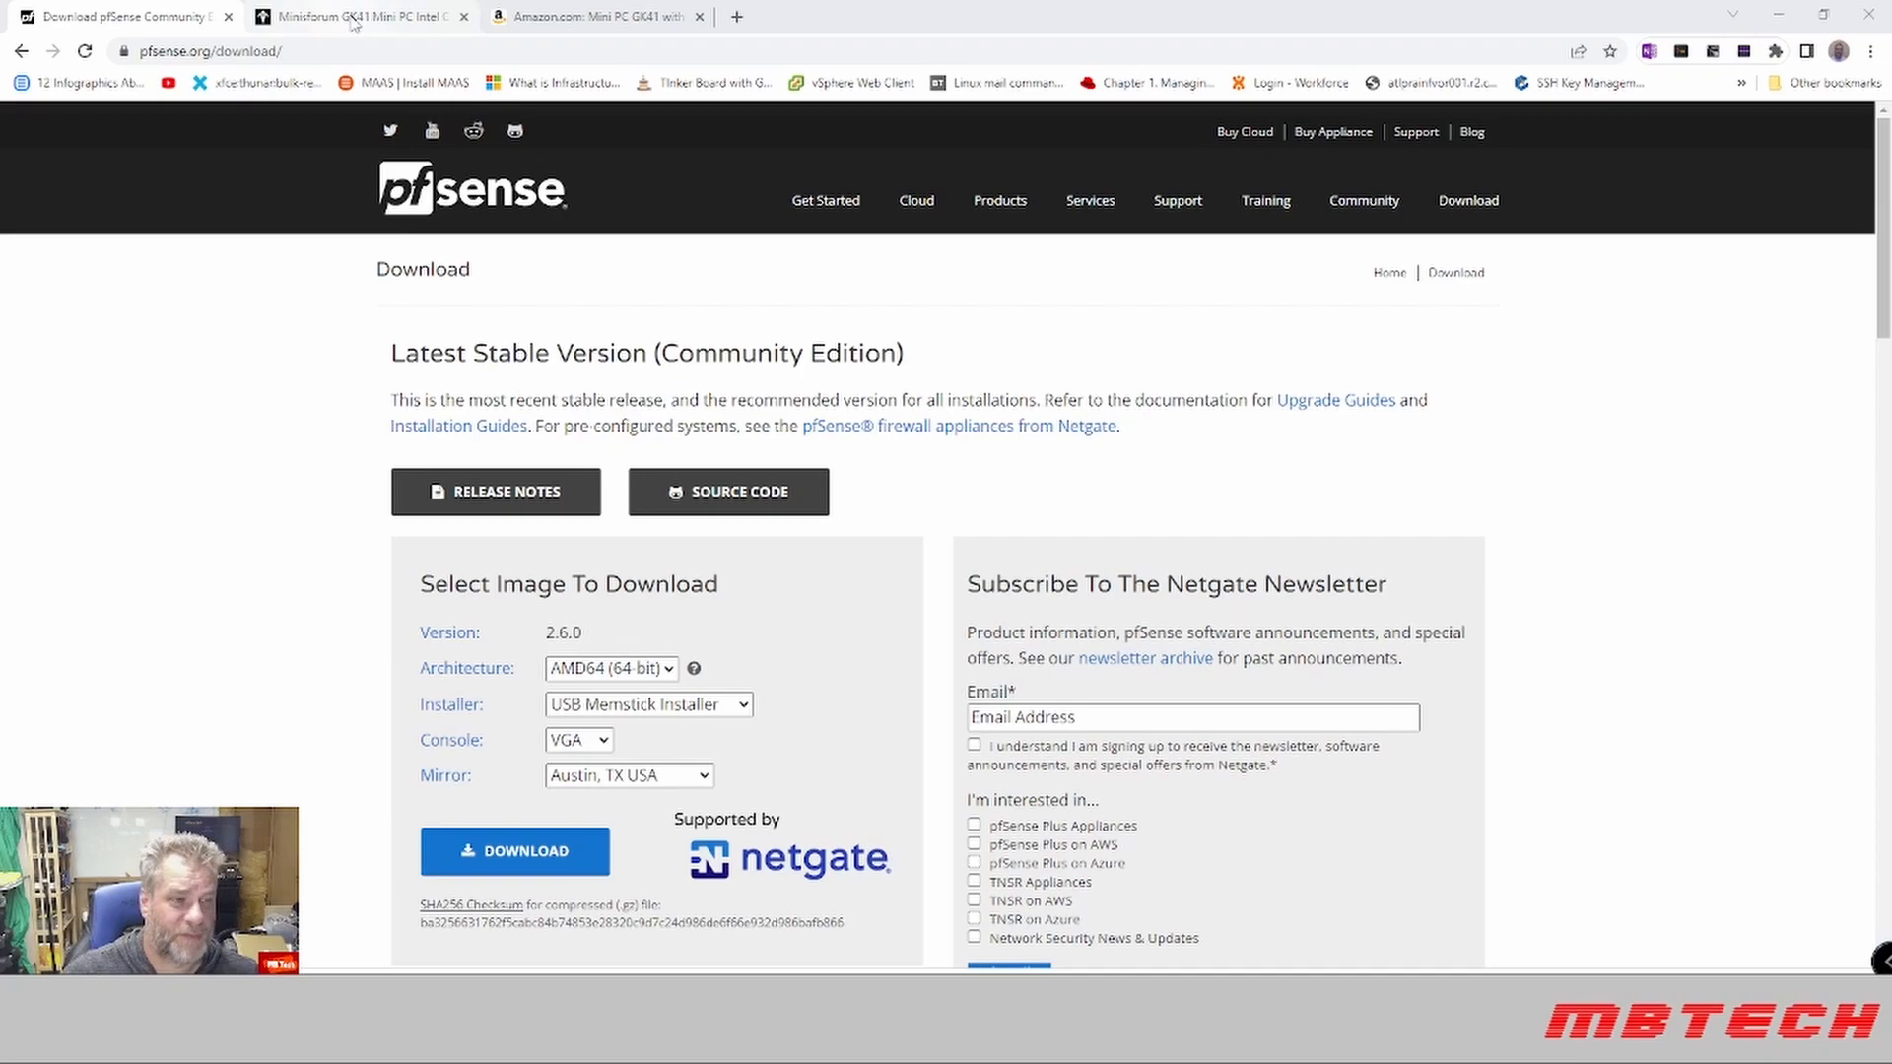
- View the Minisforum GK41 page, then the Amazon GK41 listing's photo labelling its ports
left_click(351, 17)
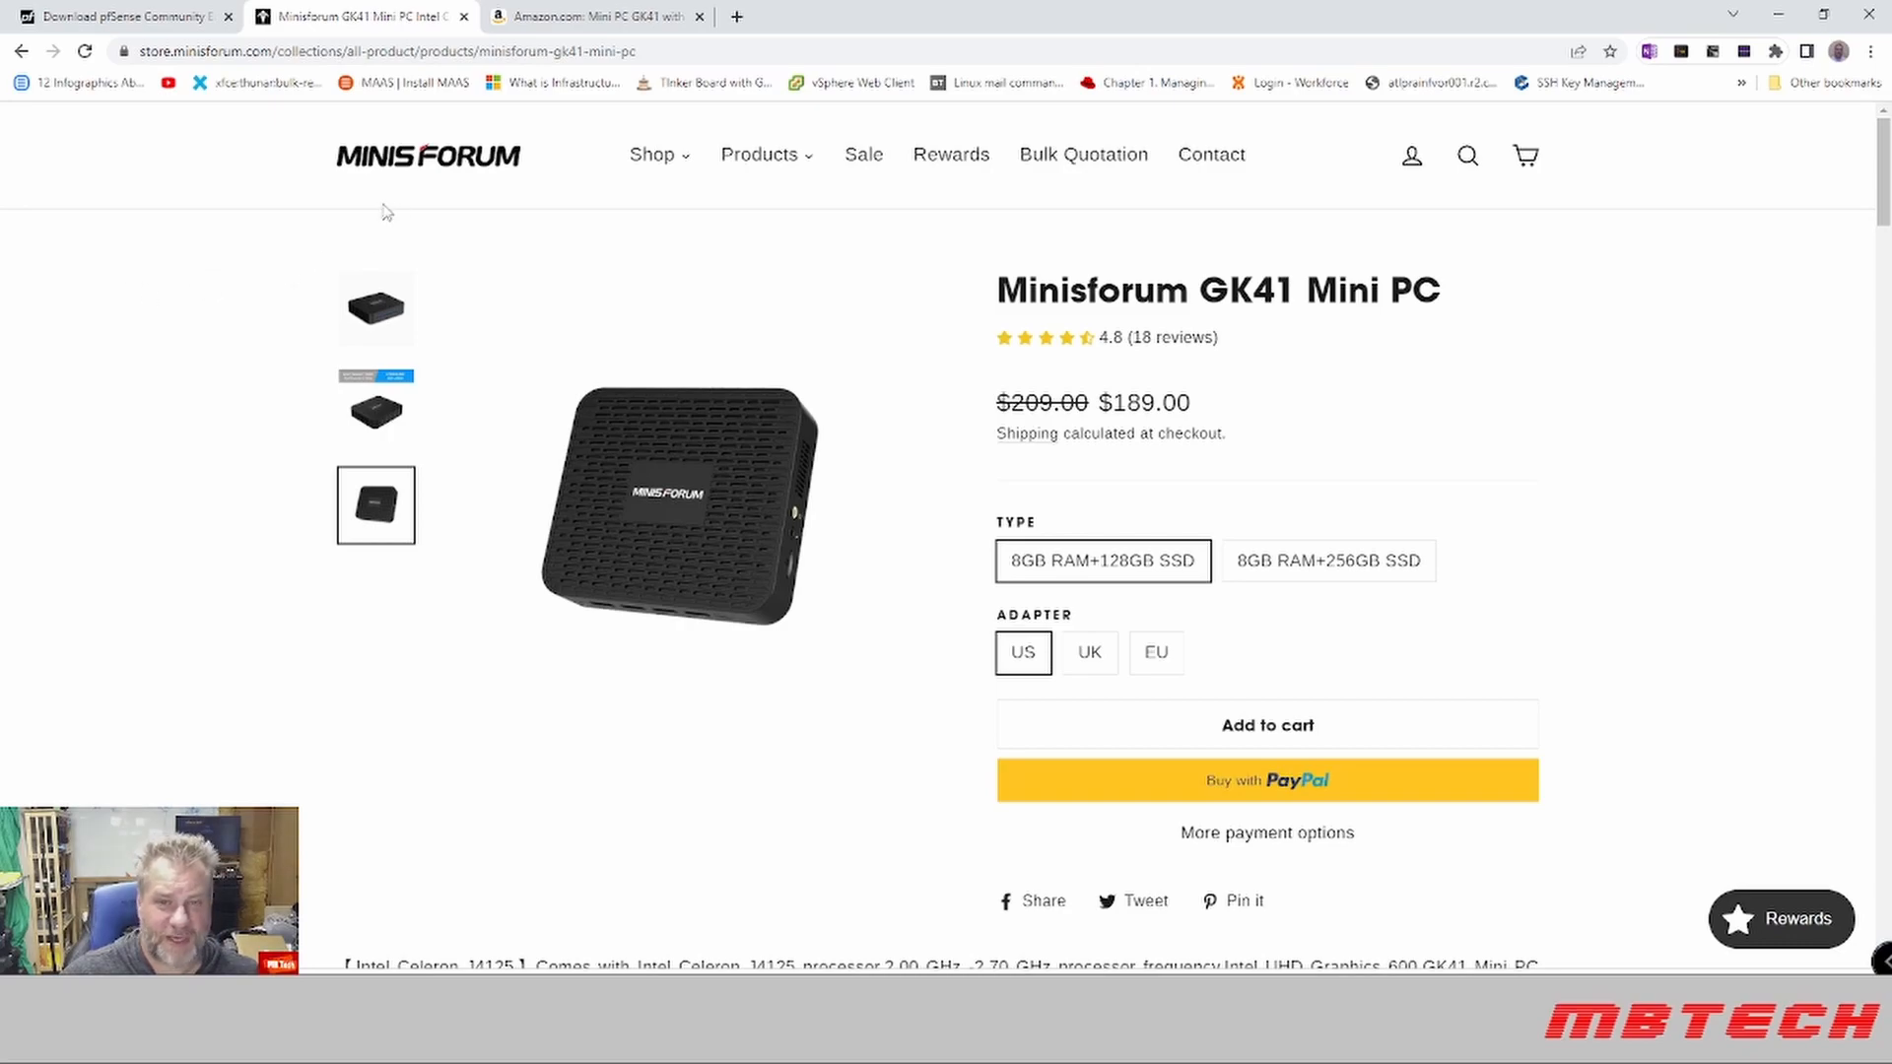
mouse_move(290, 134)
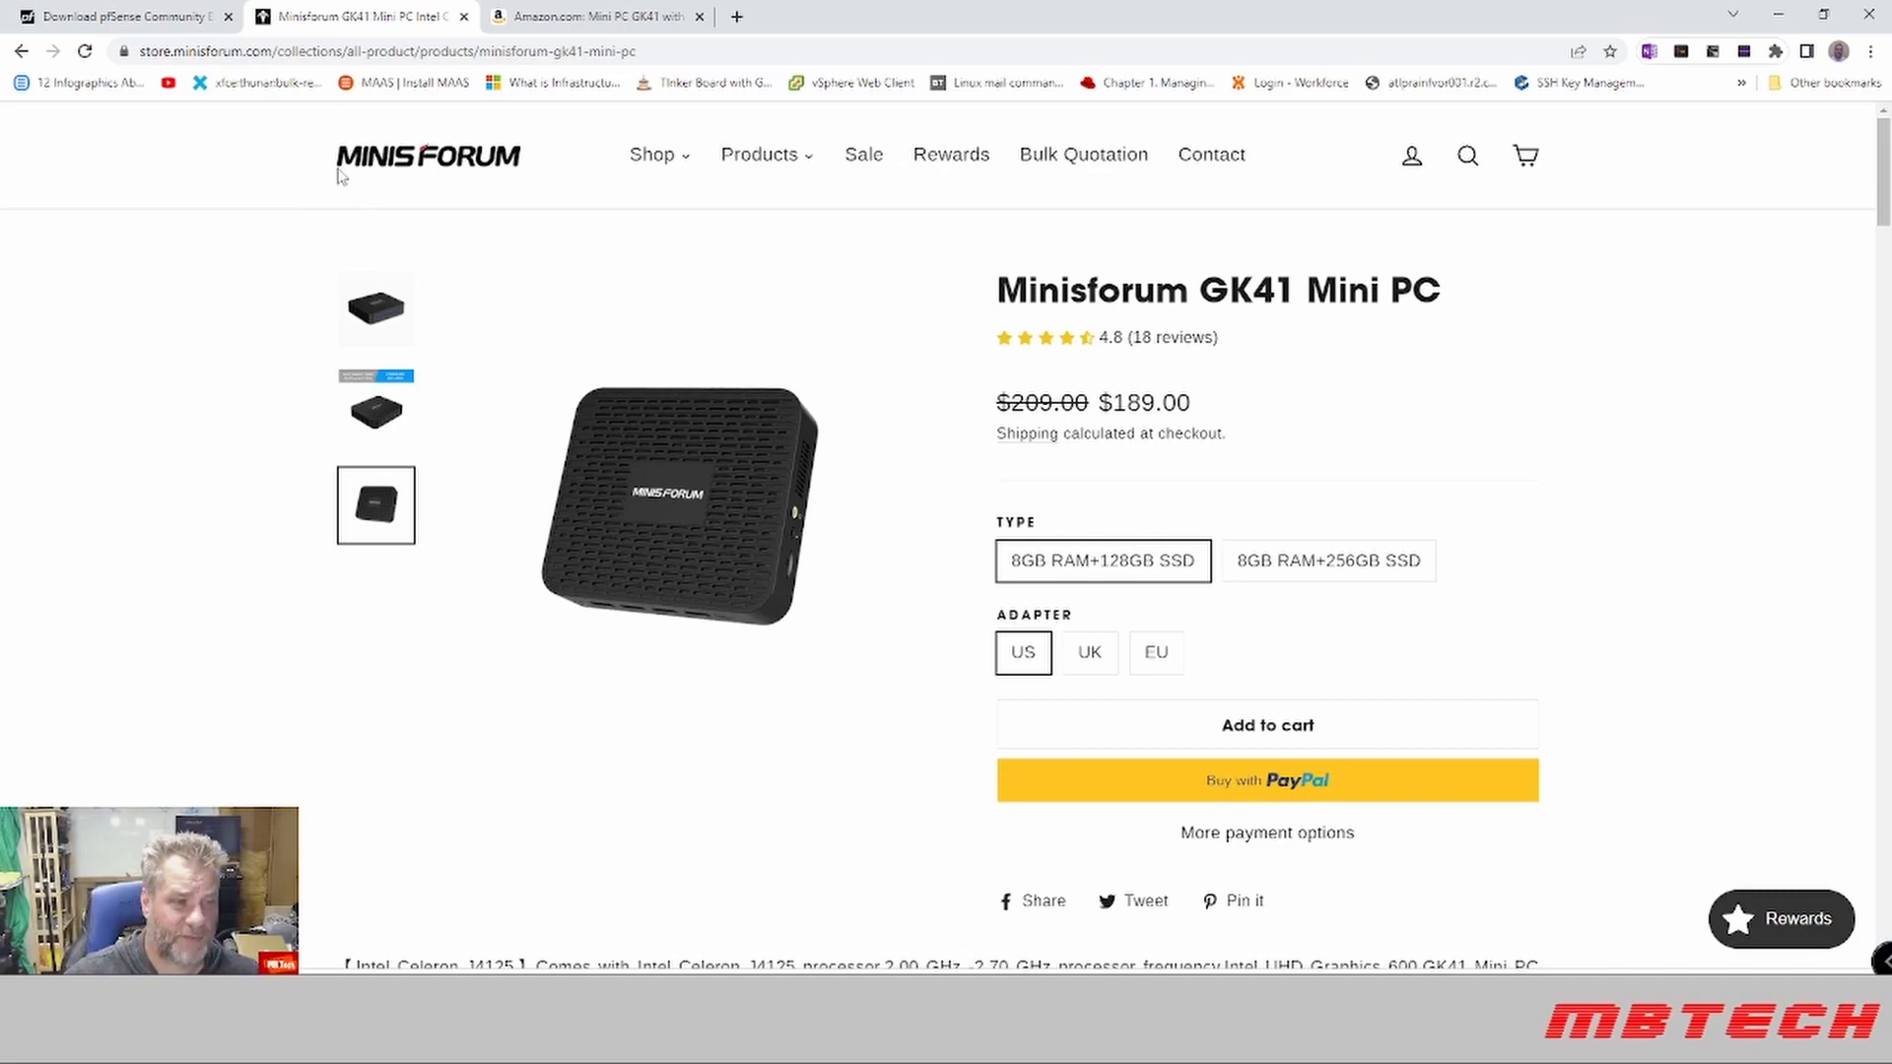
left_click(604, 17)
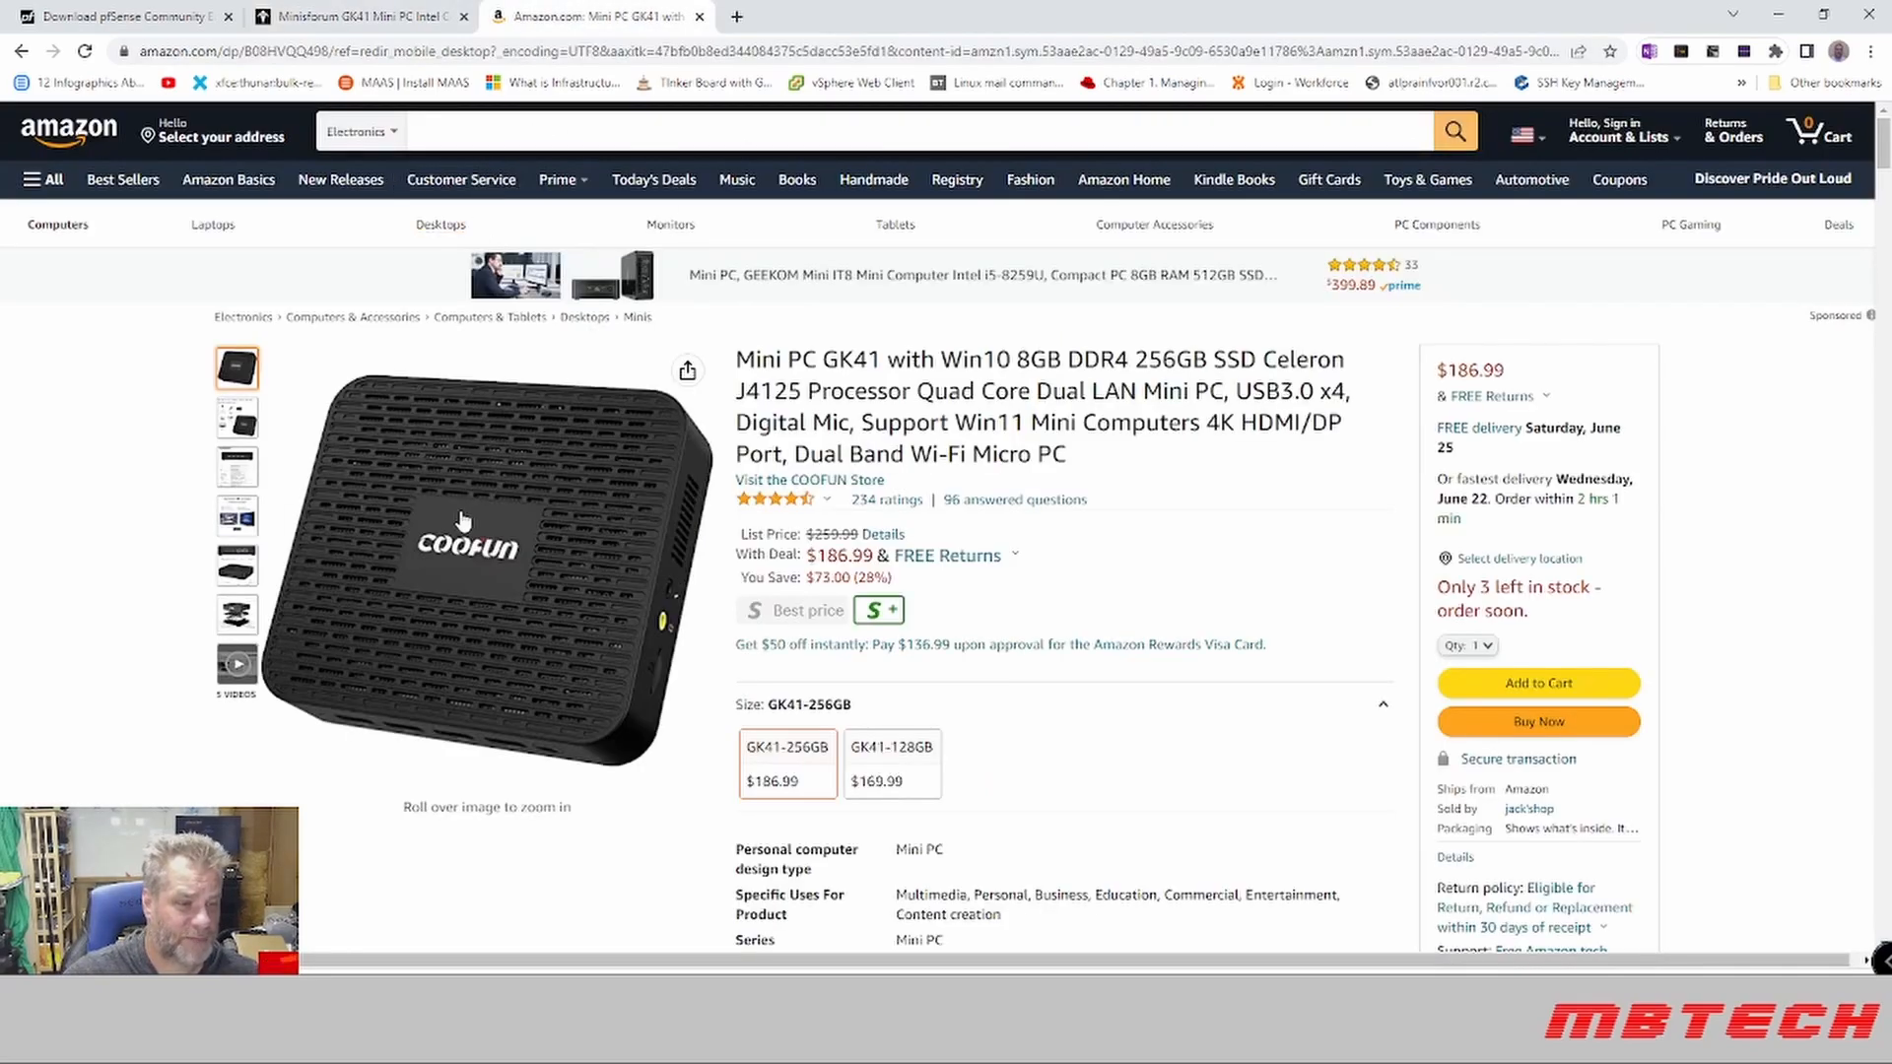
mouse_move(462, 519)
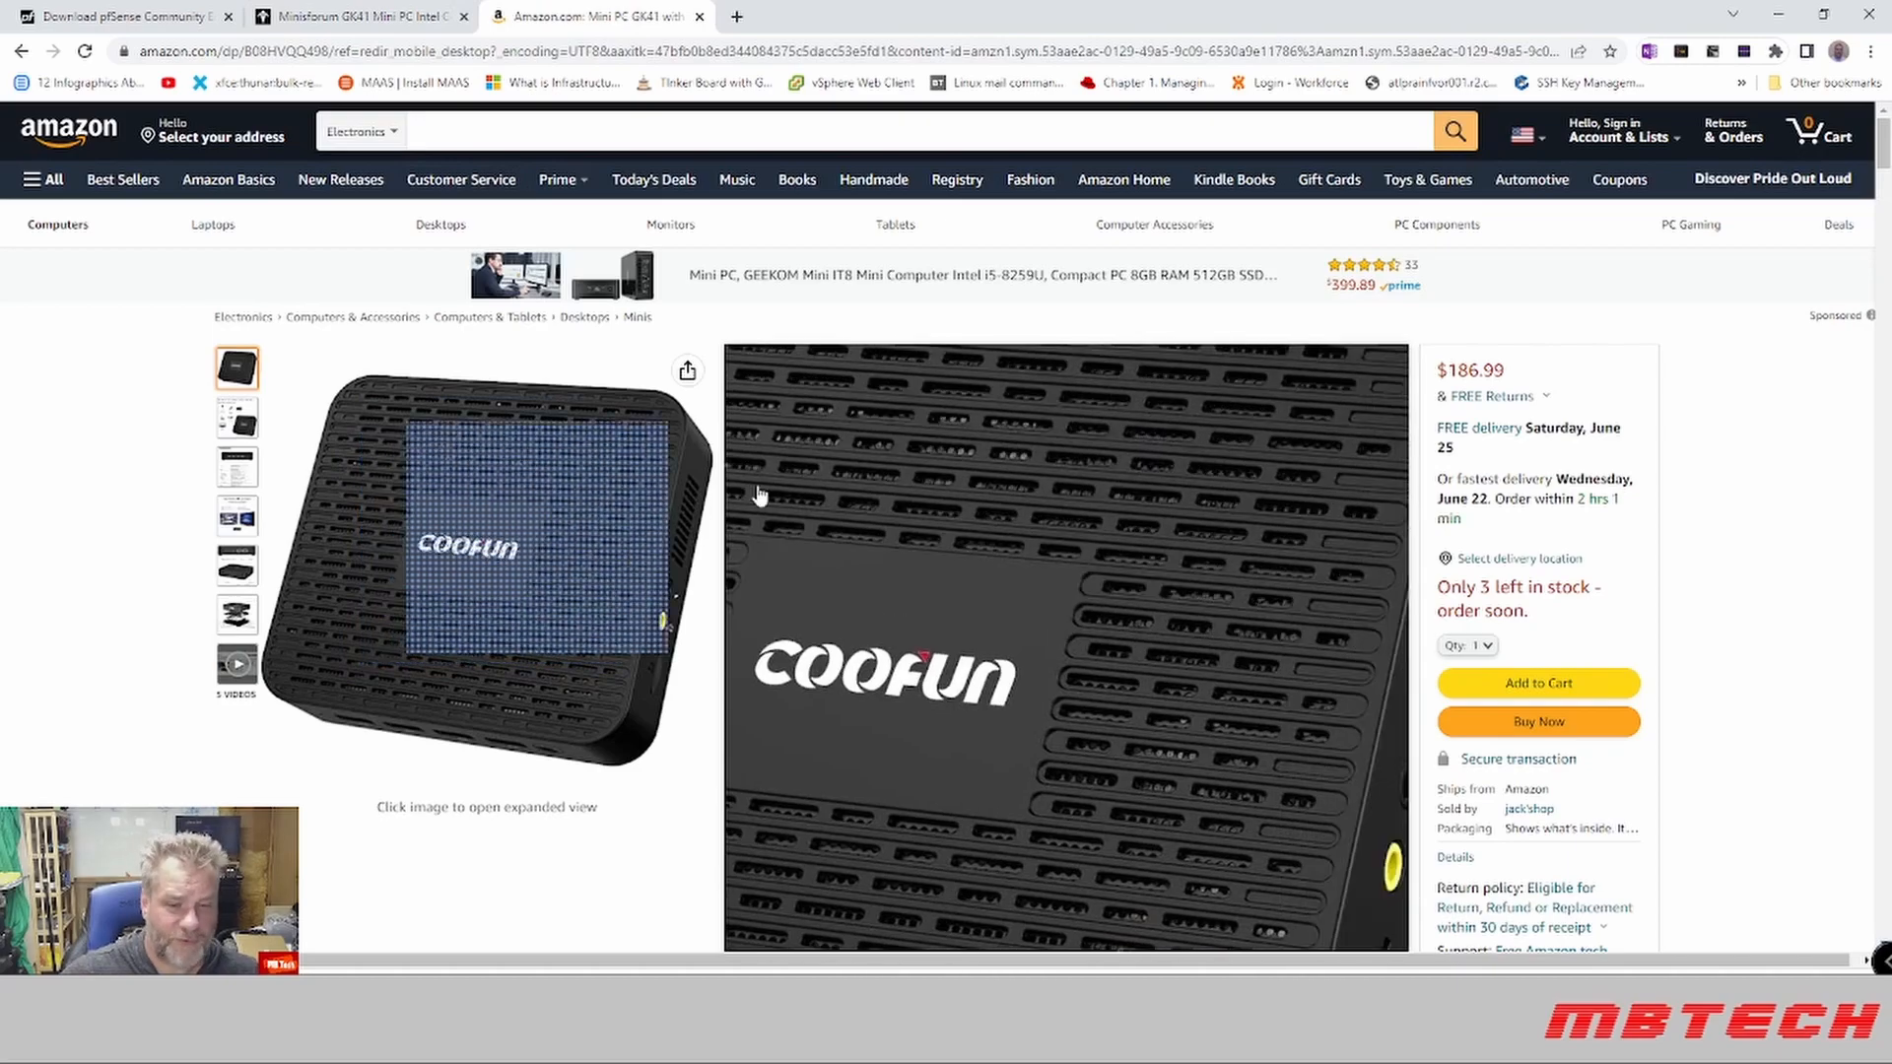
left_click(236, 468)
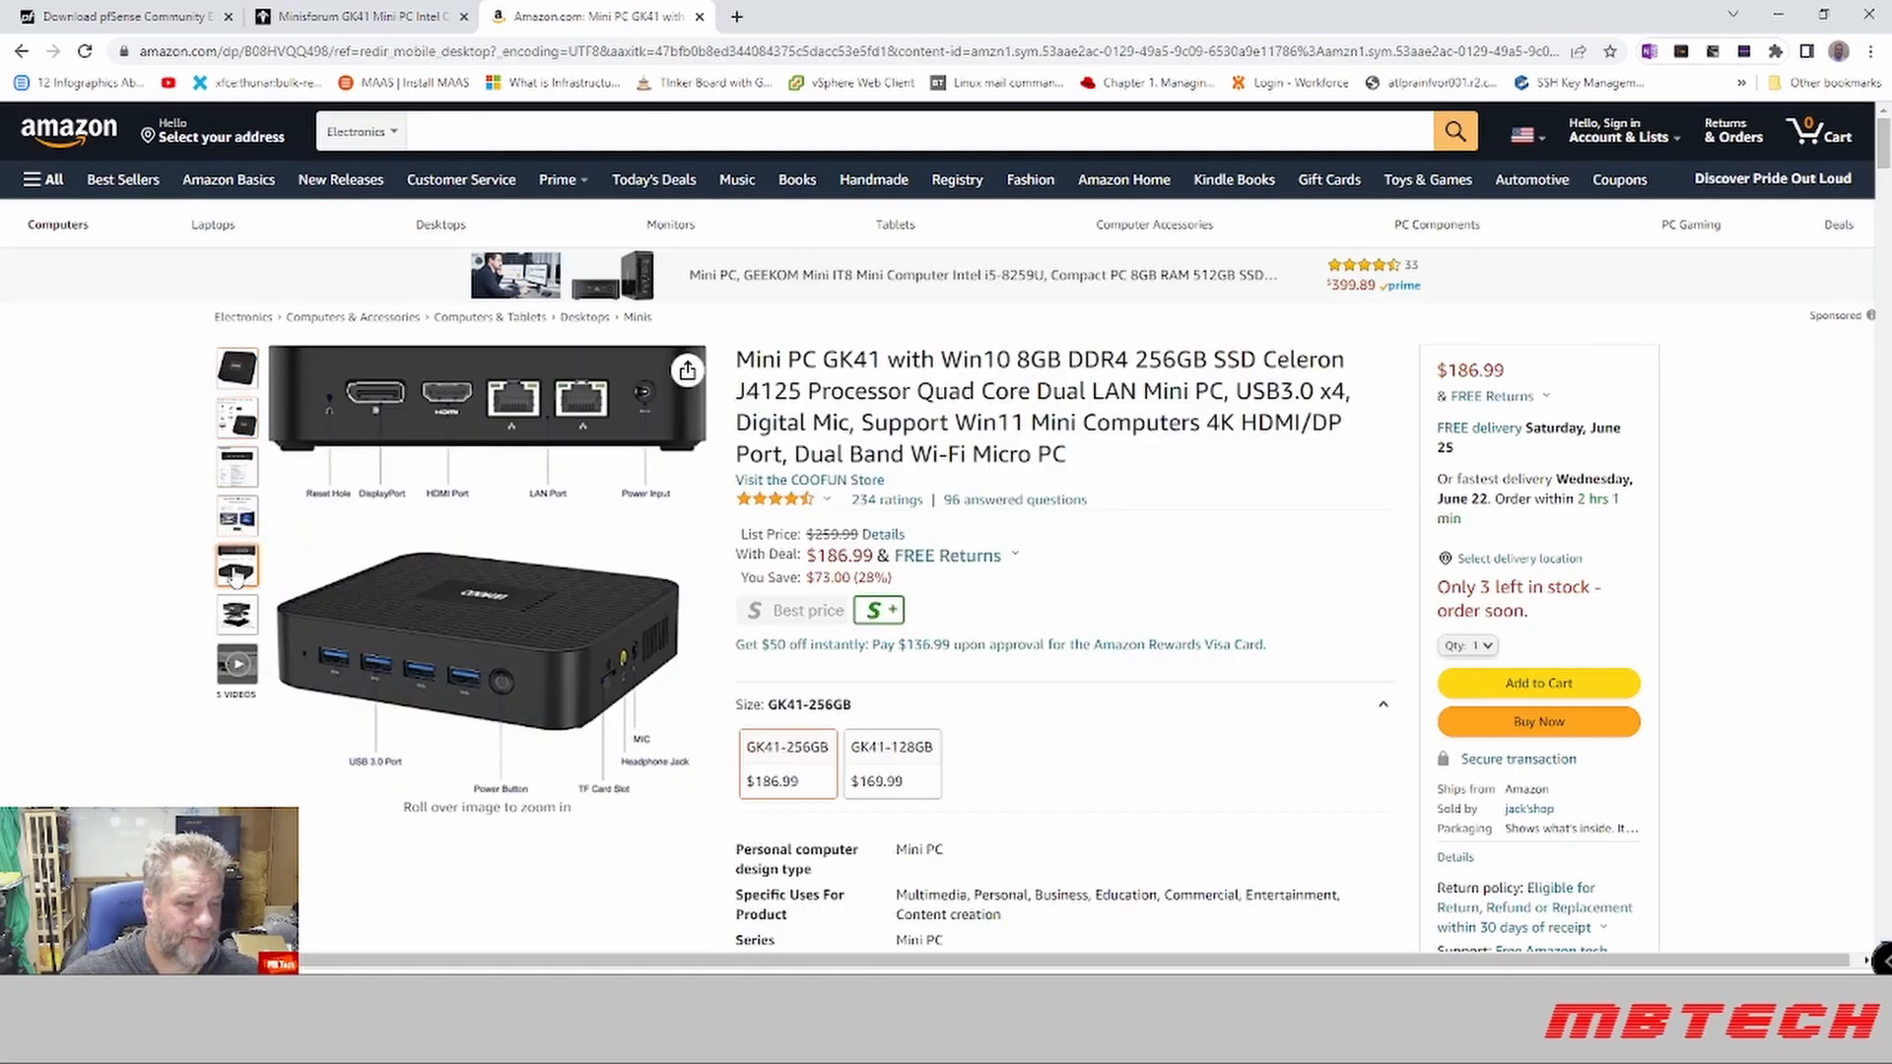
mouse_move(536, 406)
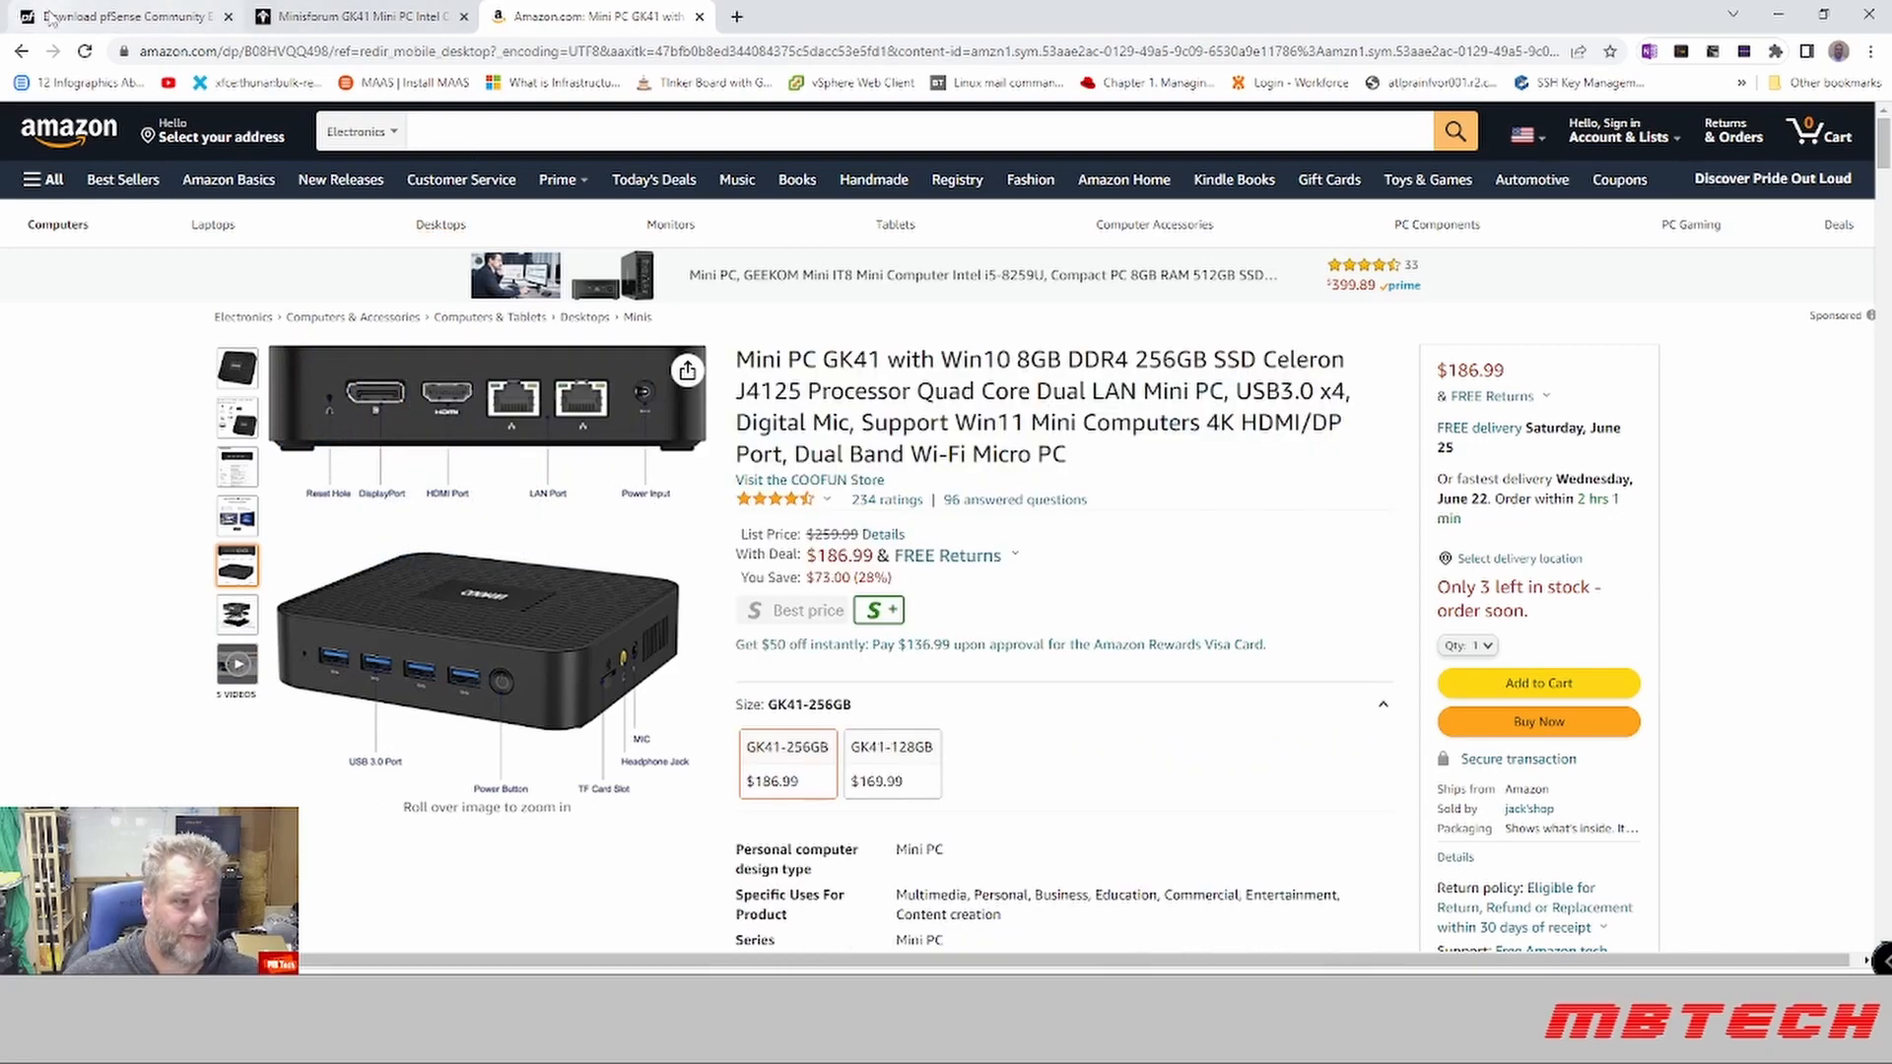
- Return to the pfSense download page and keep VGA as the console type for the memstick installer
left_click(109, 16)
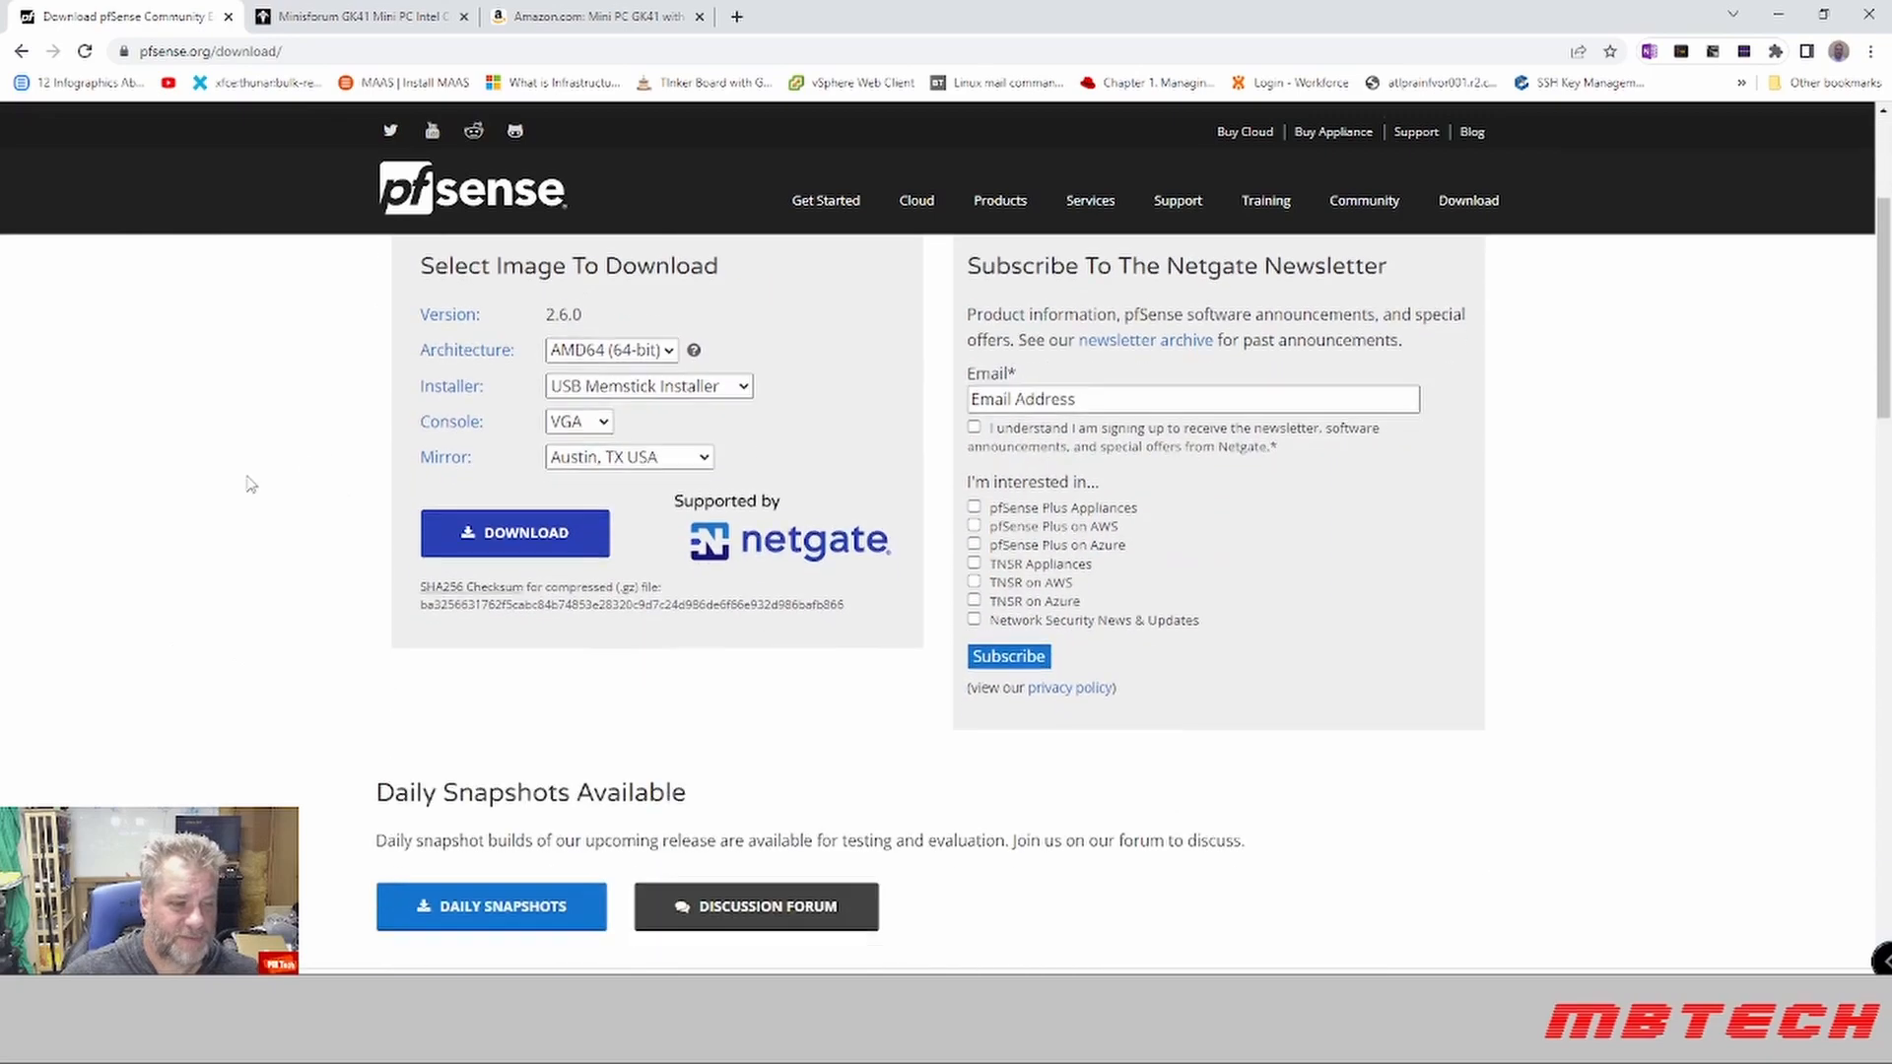
scroll("up", 3)
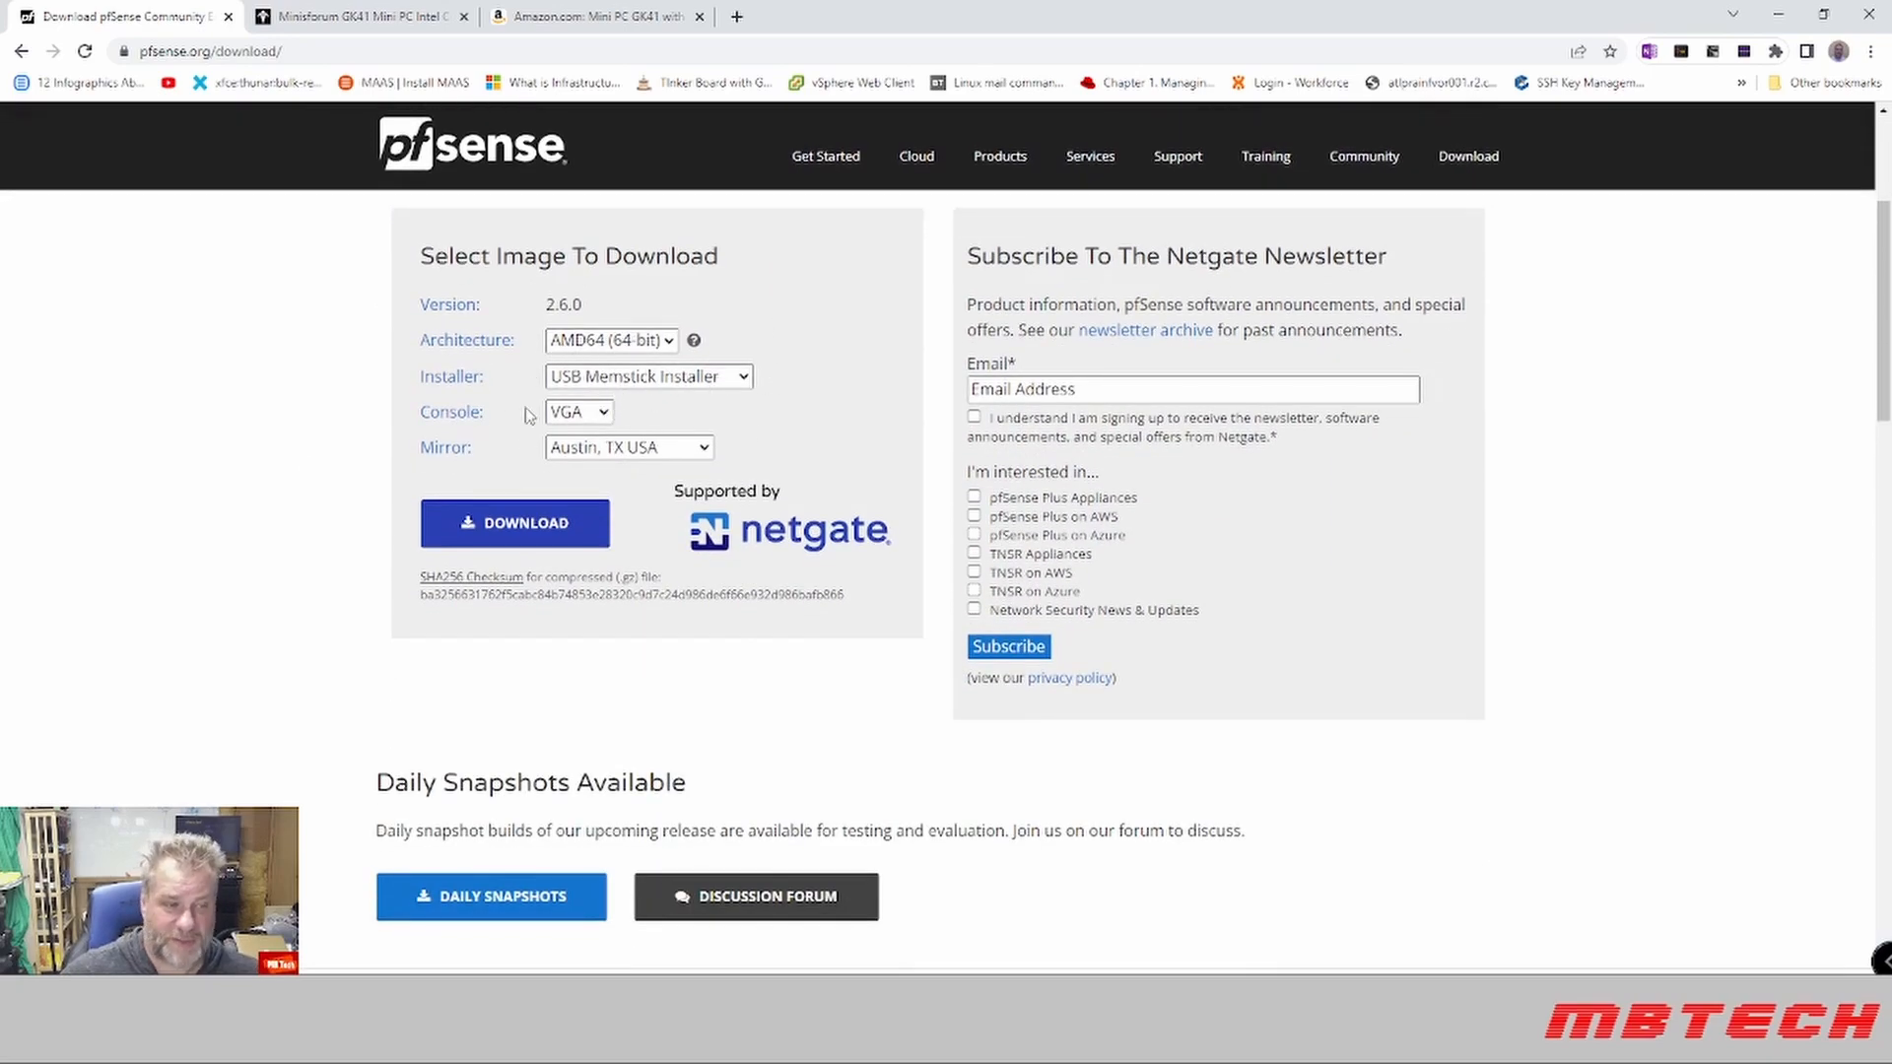
mouse_move(370, 450)
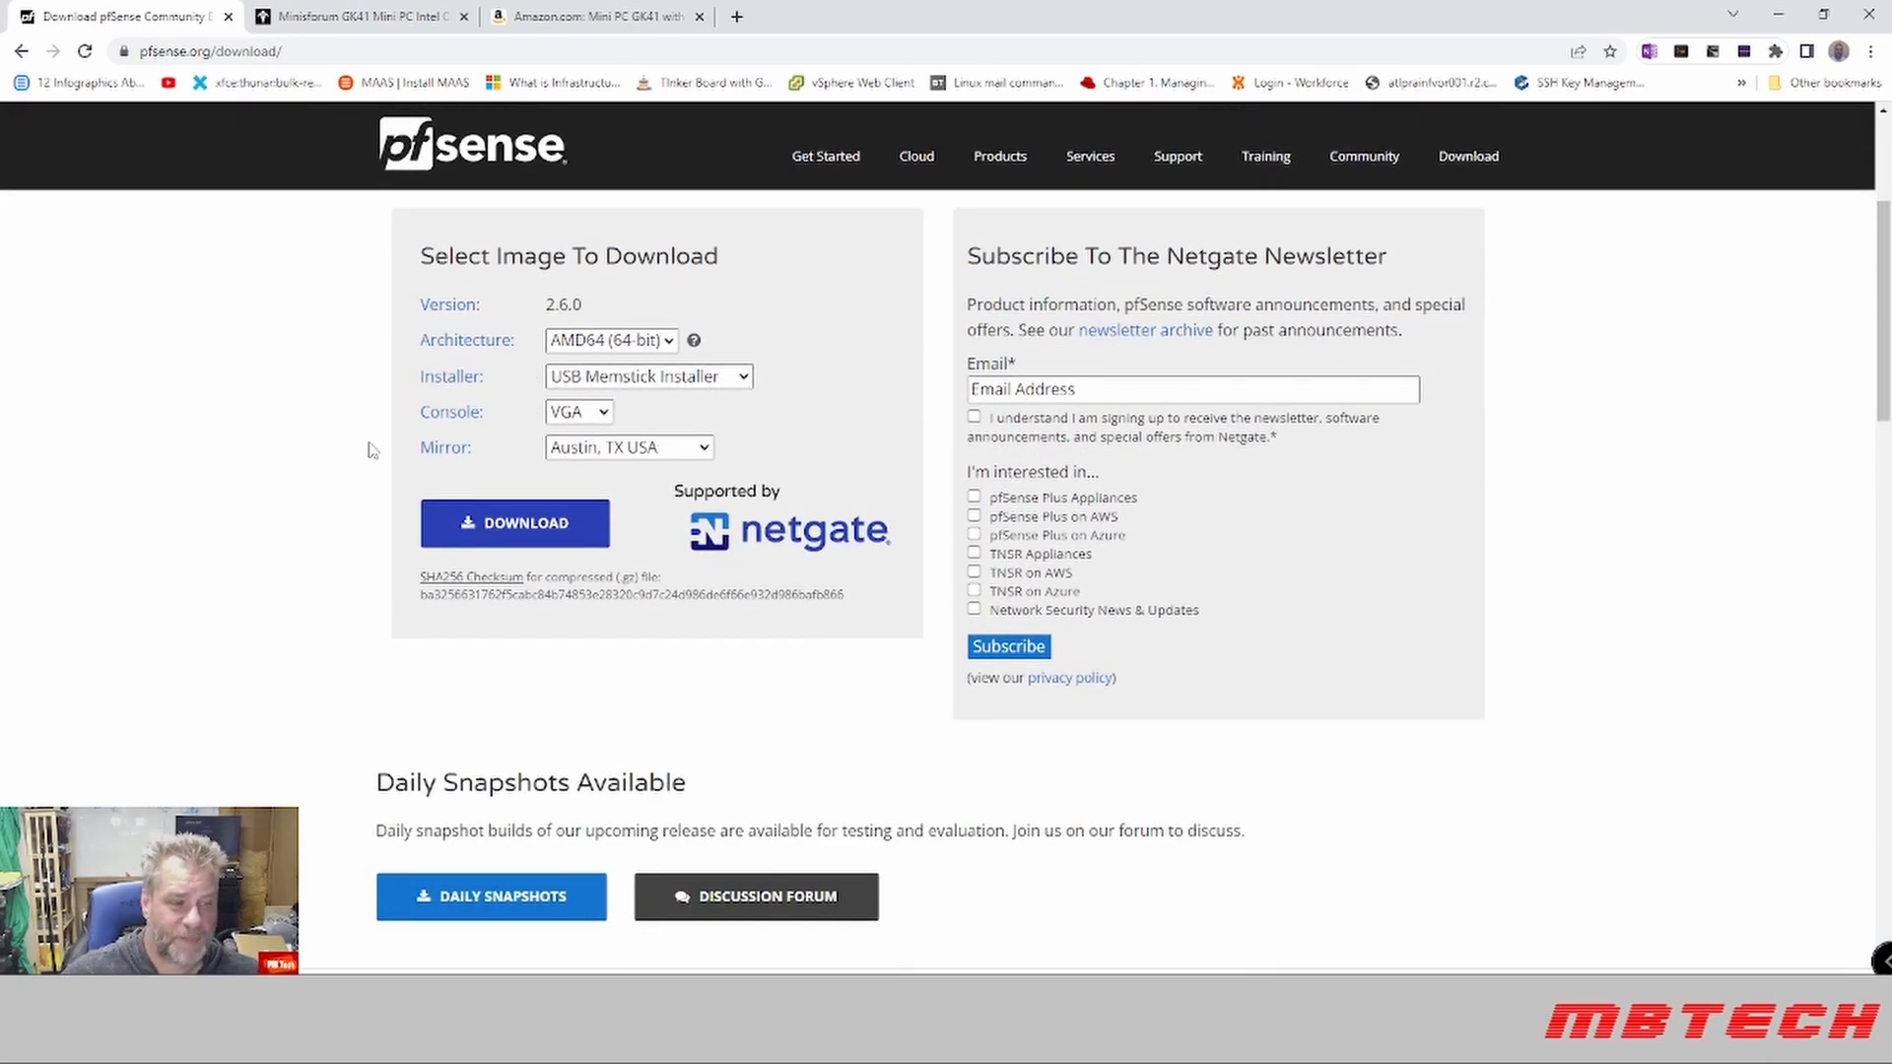
left_click(578, 411)
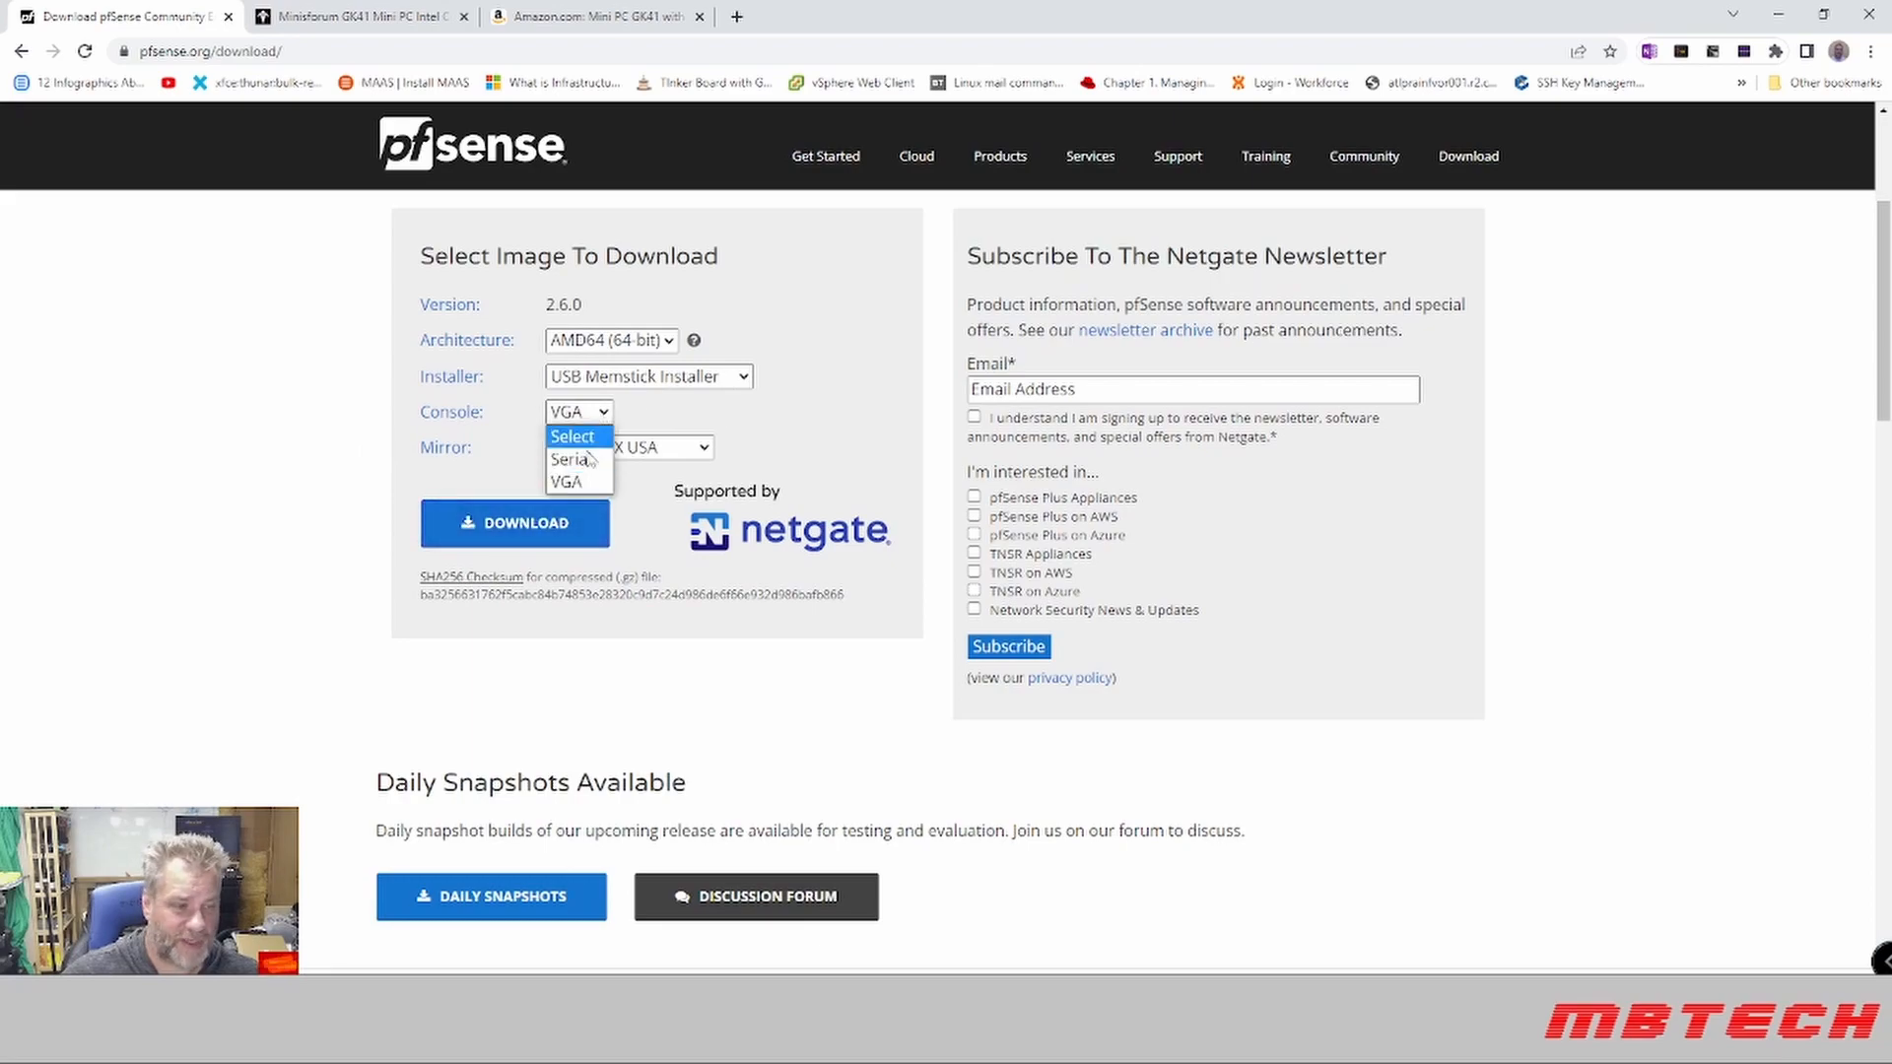
left_click(564, 482)
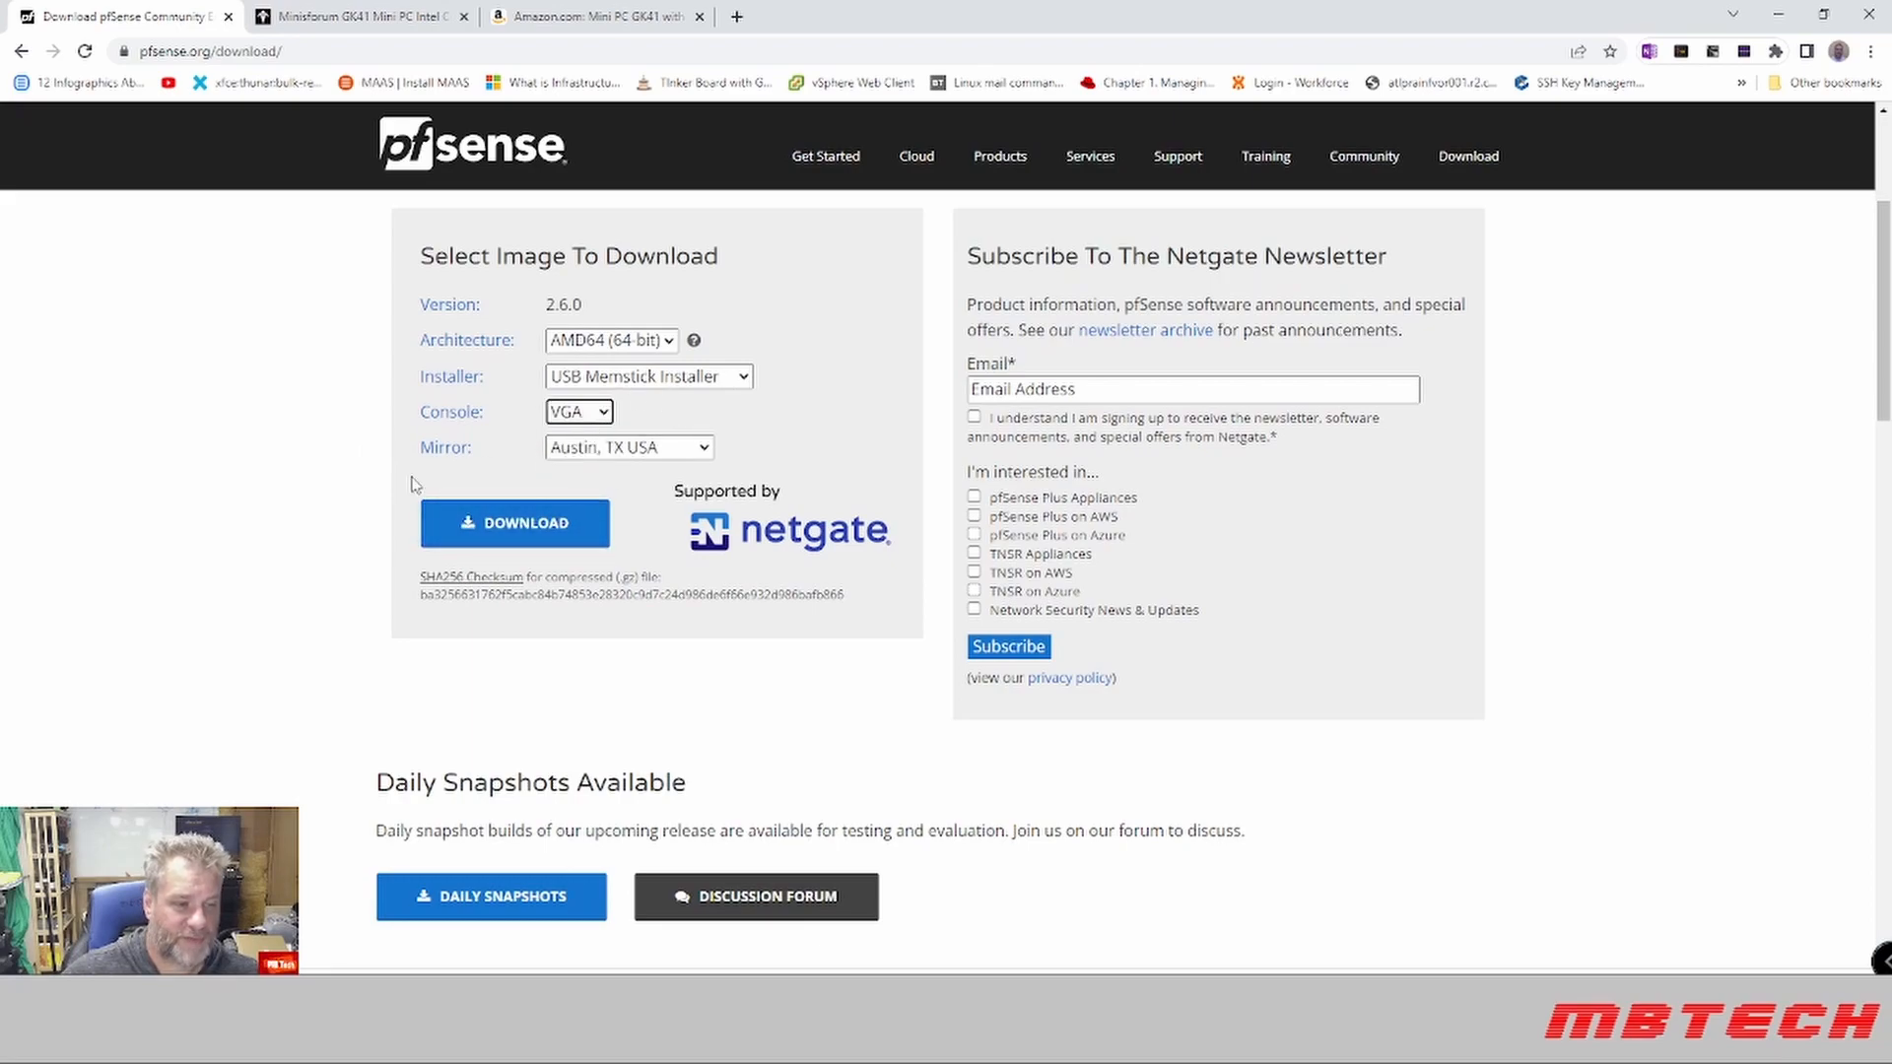
mouse_move(636, 453)
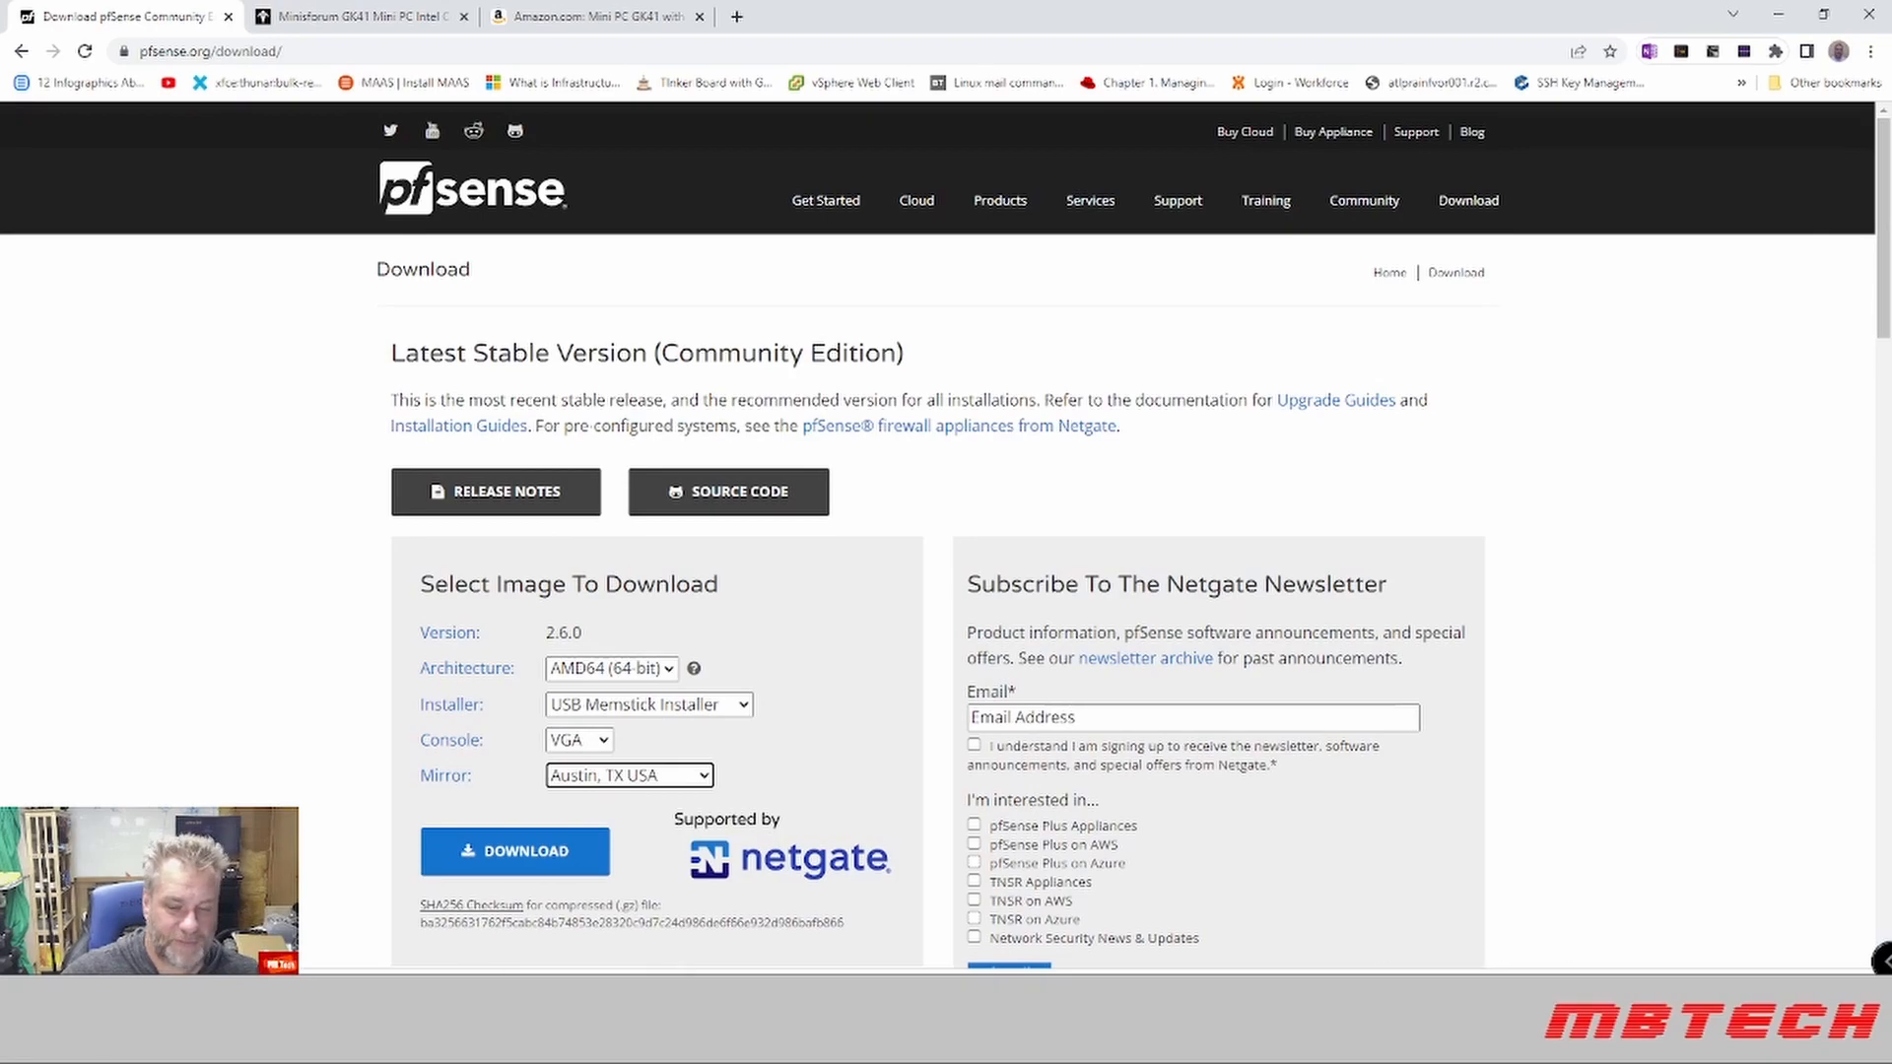
mouse_move(933, 946)
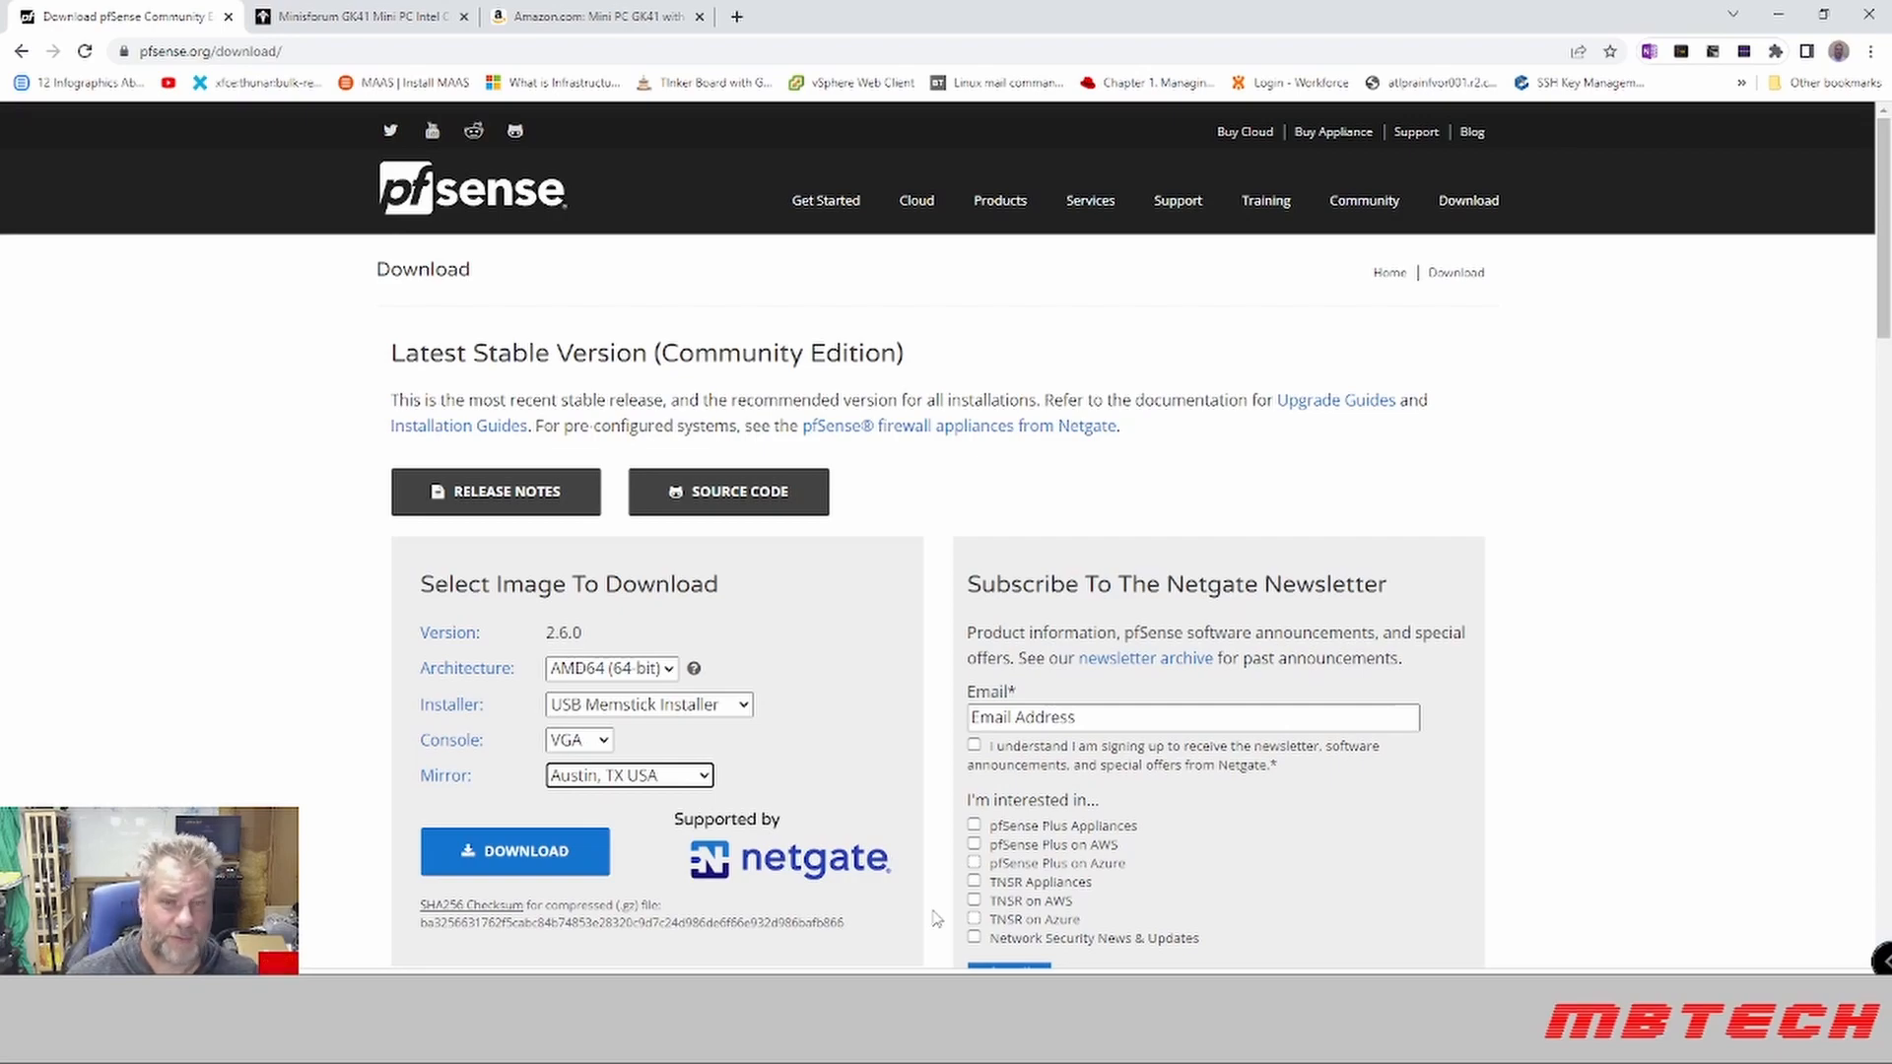
mouse_move(191, 768)
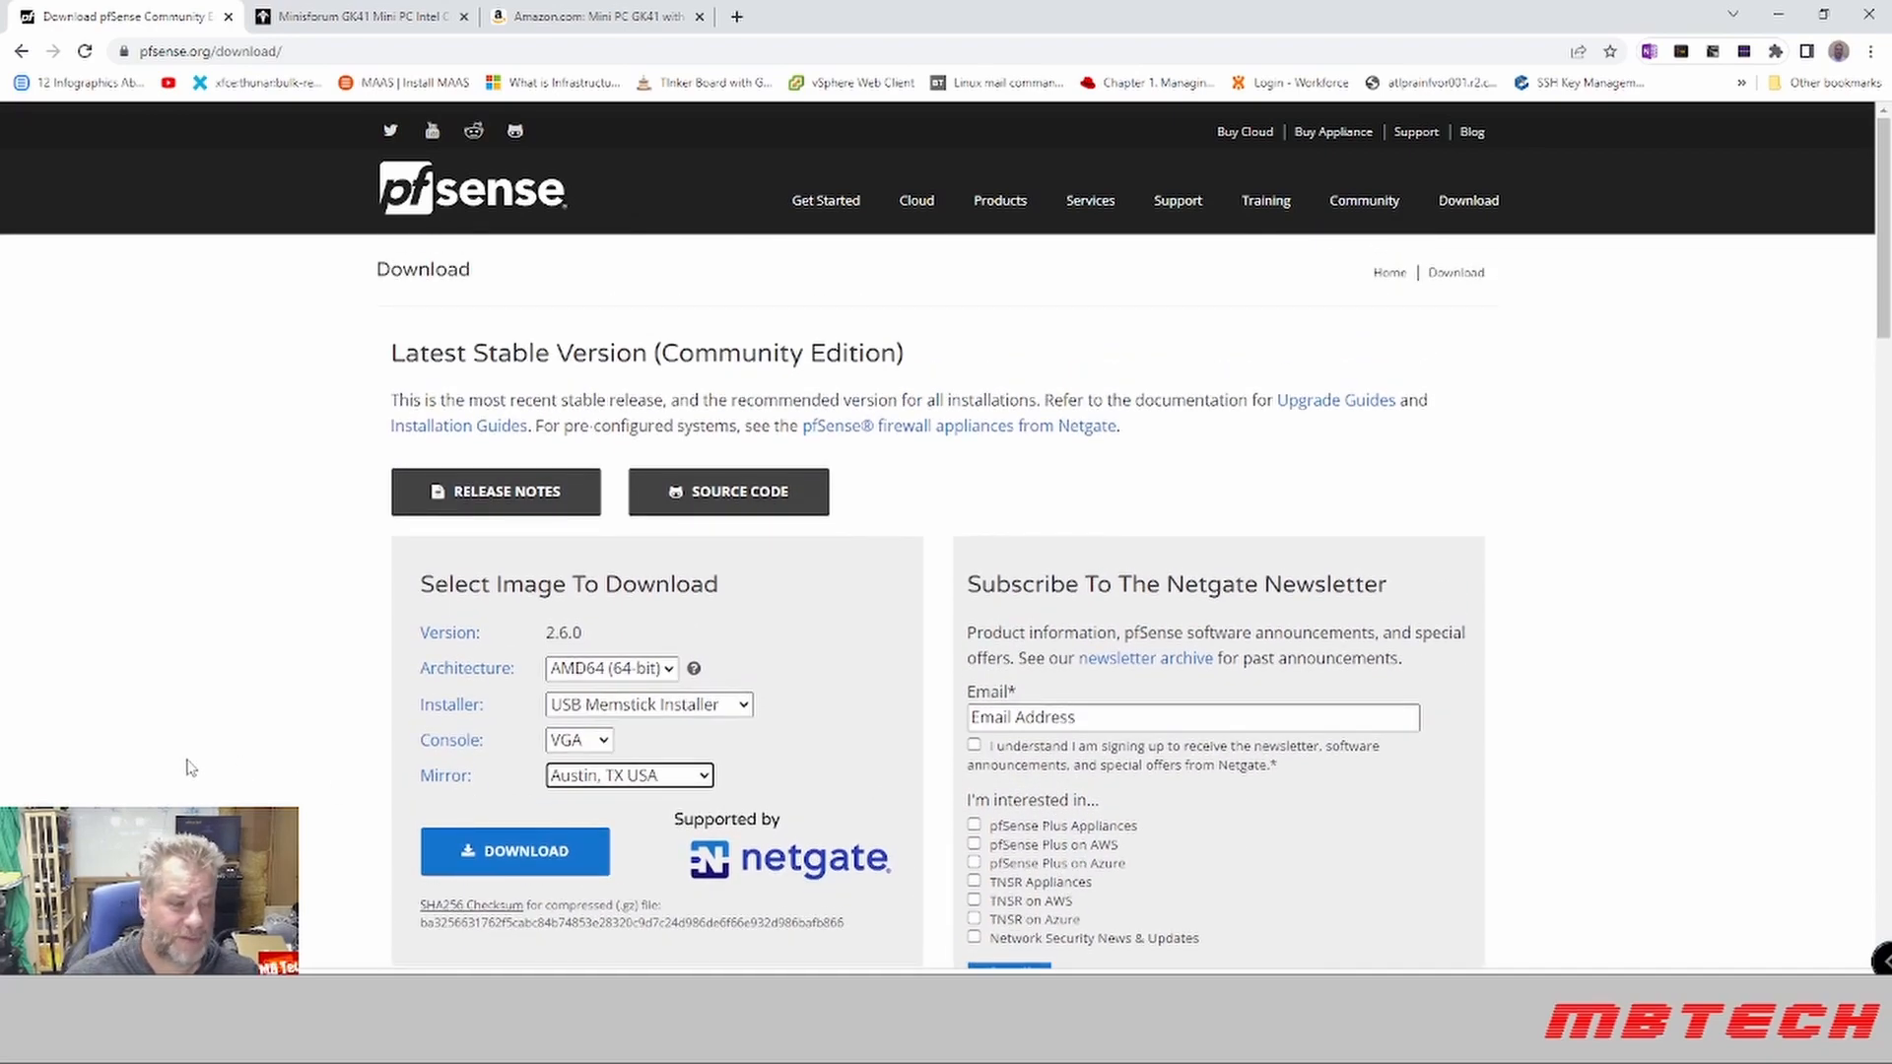
scroll("down", 3)
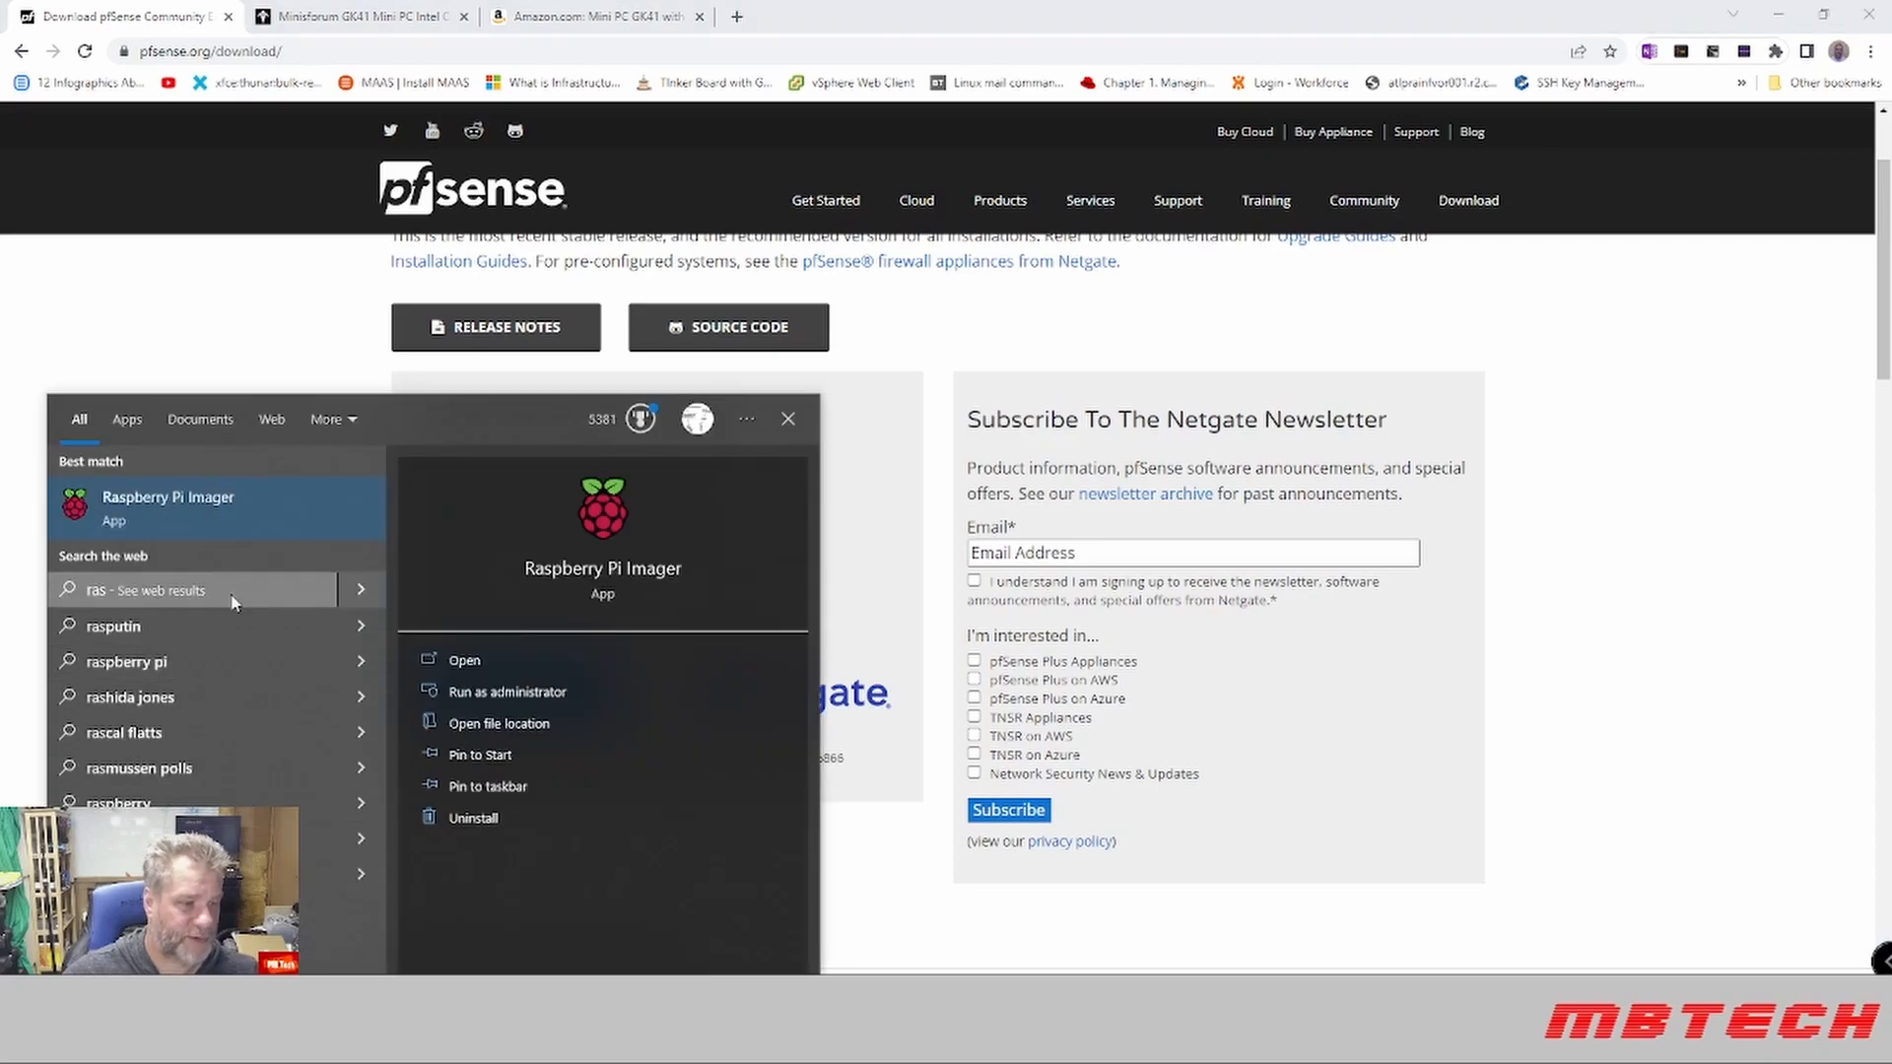
- Launch Raspberry Pi Imager and load the downloaded pfSense memstick image as a custom OS
left_click(464, 660)
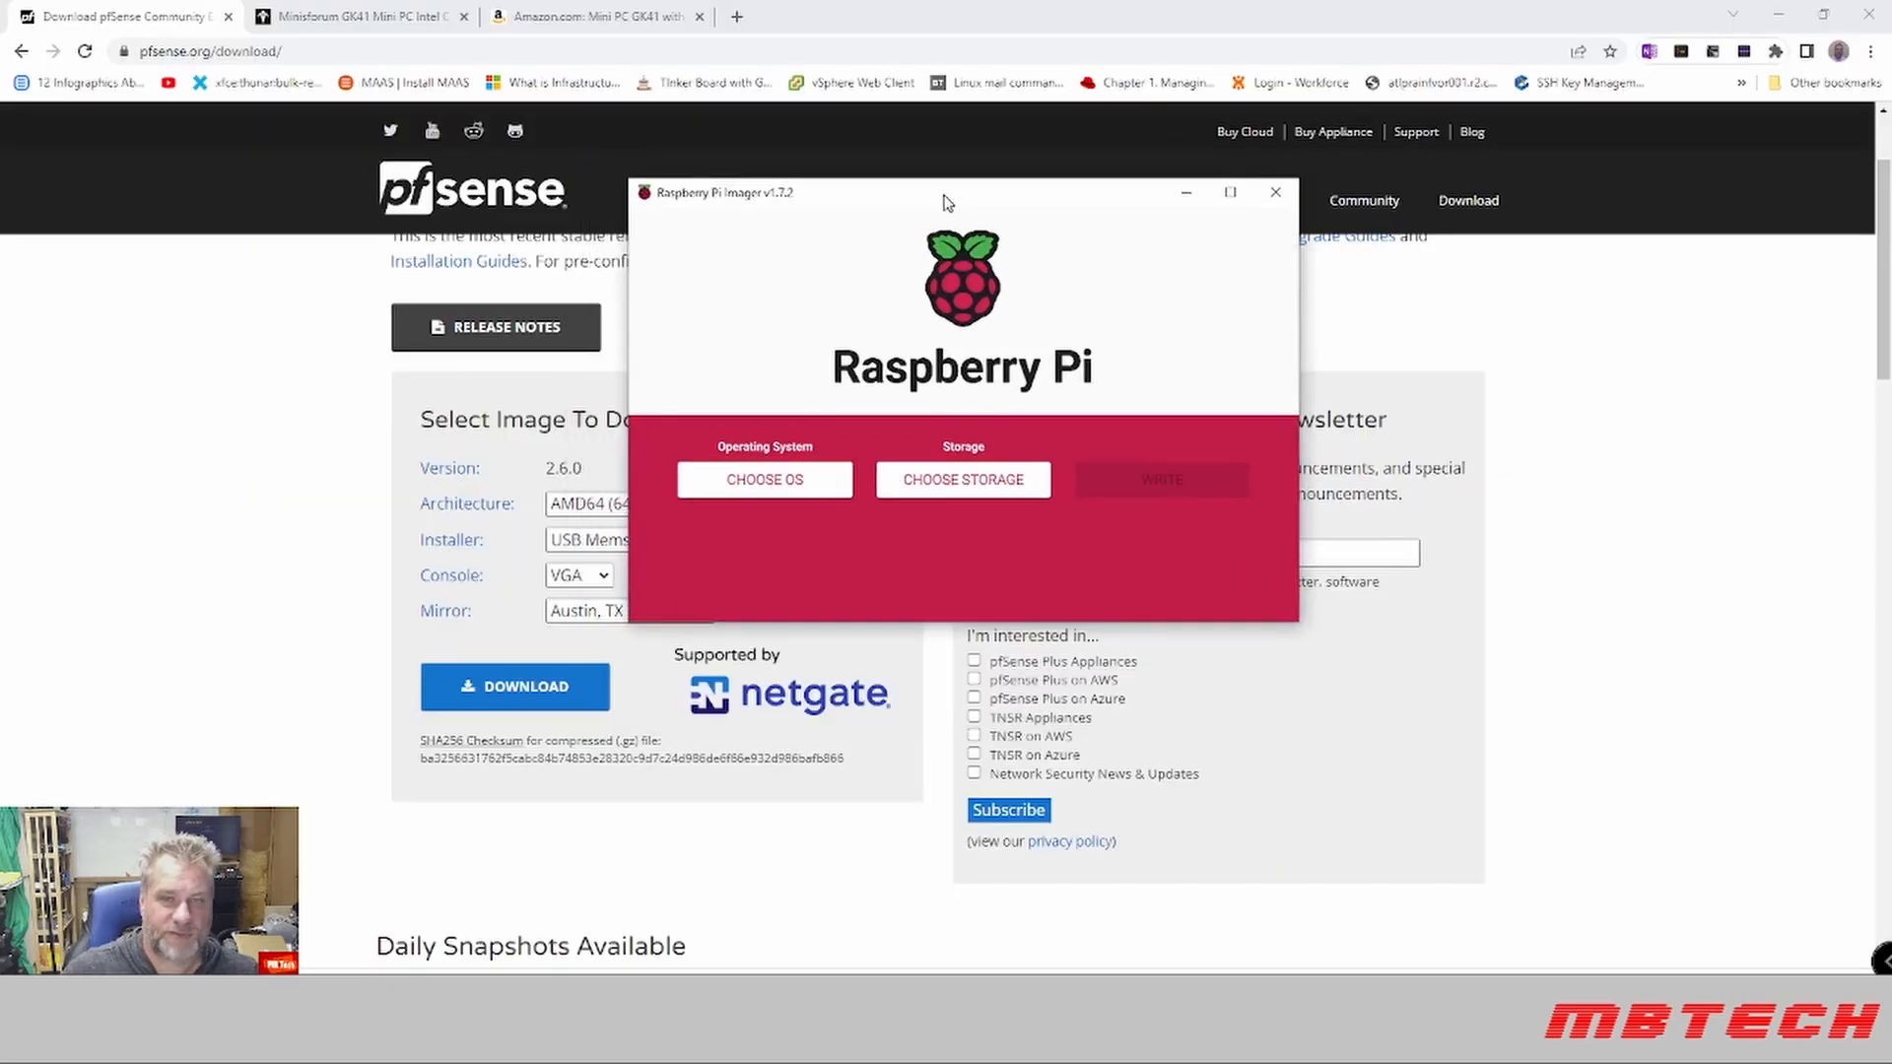
left_click(764, 479)
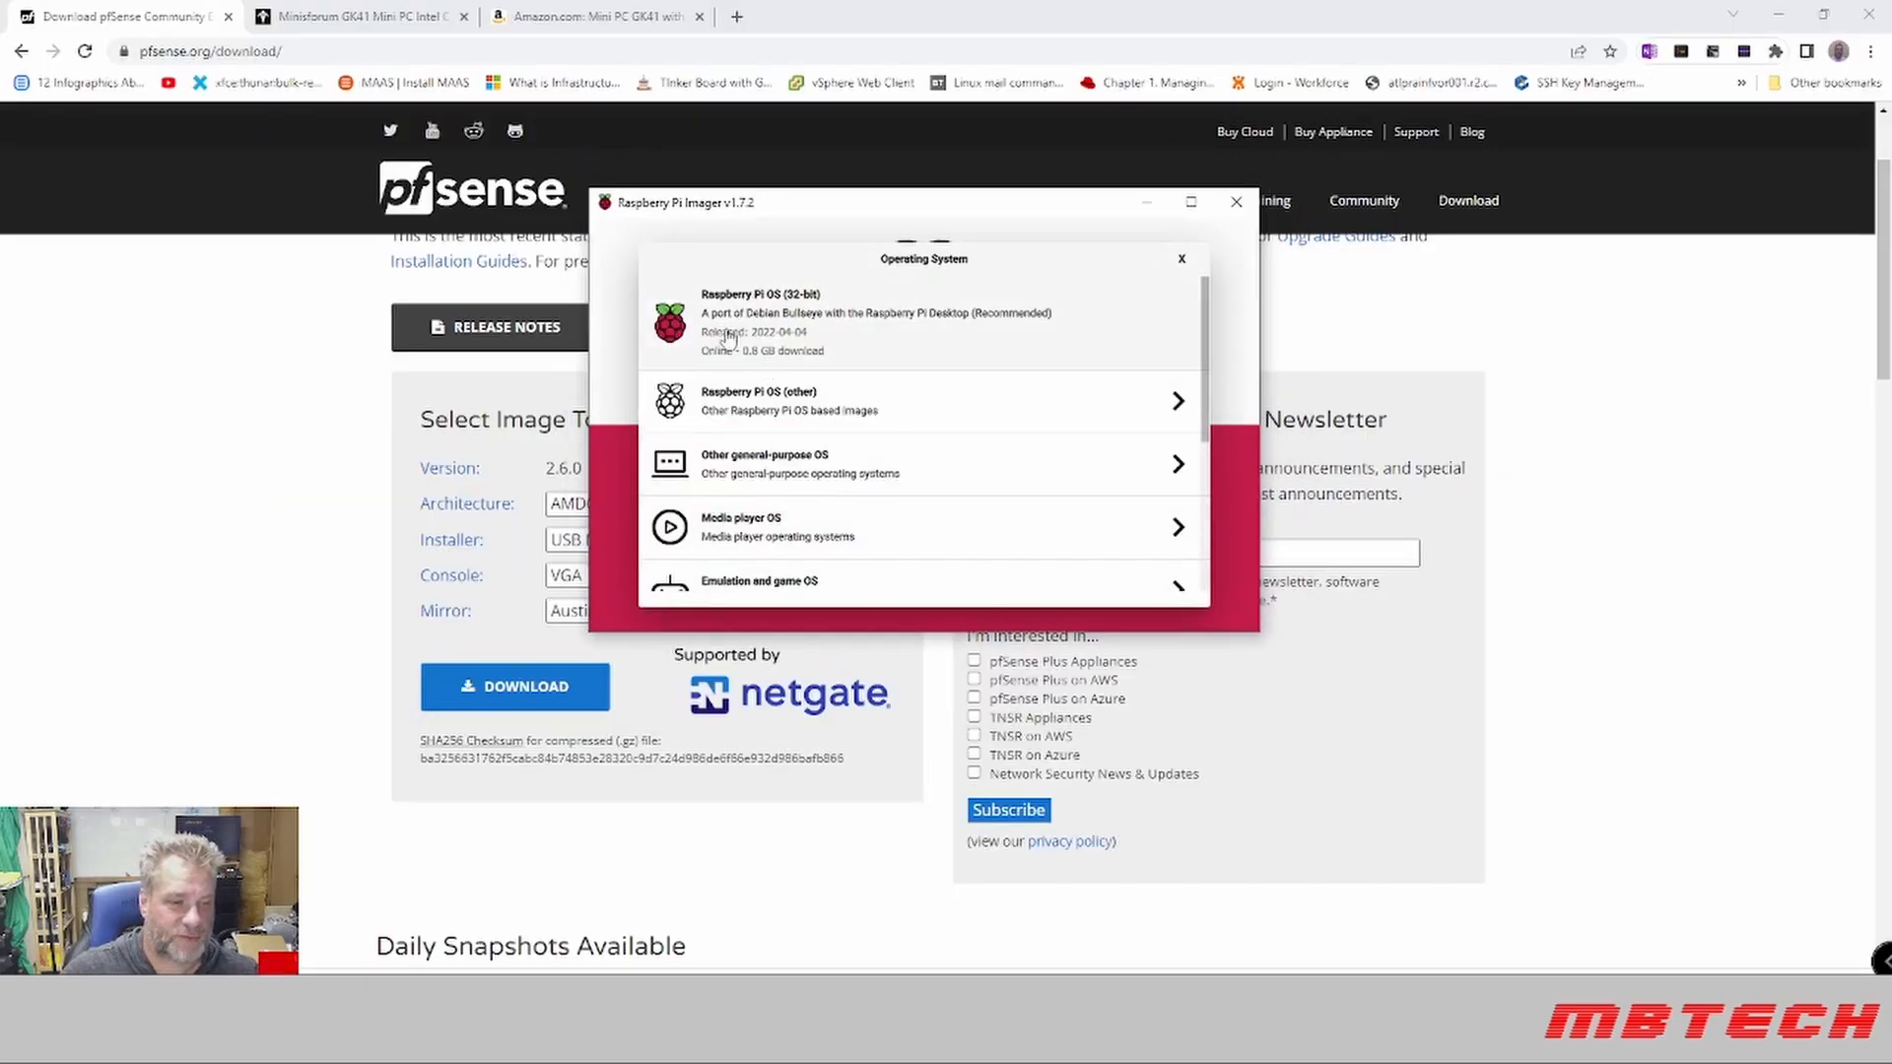
scroll("down", 3)
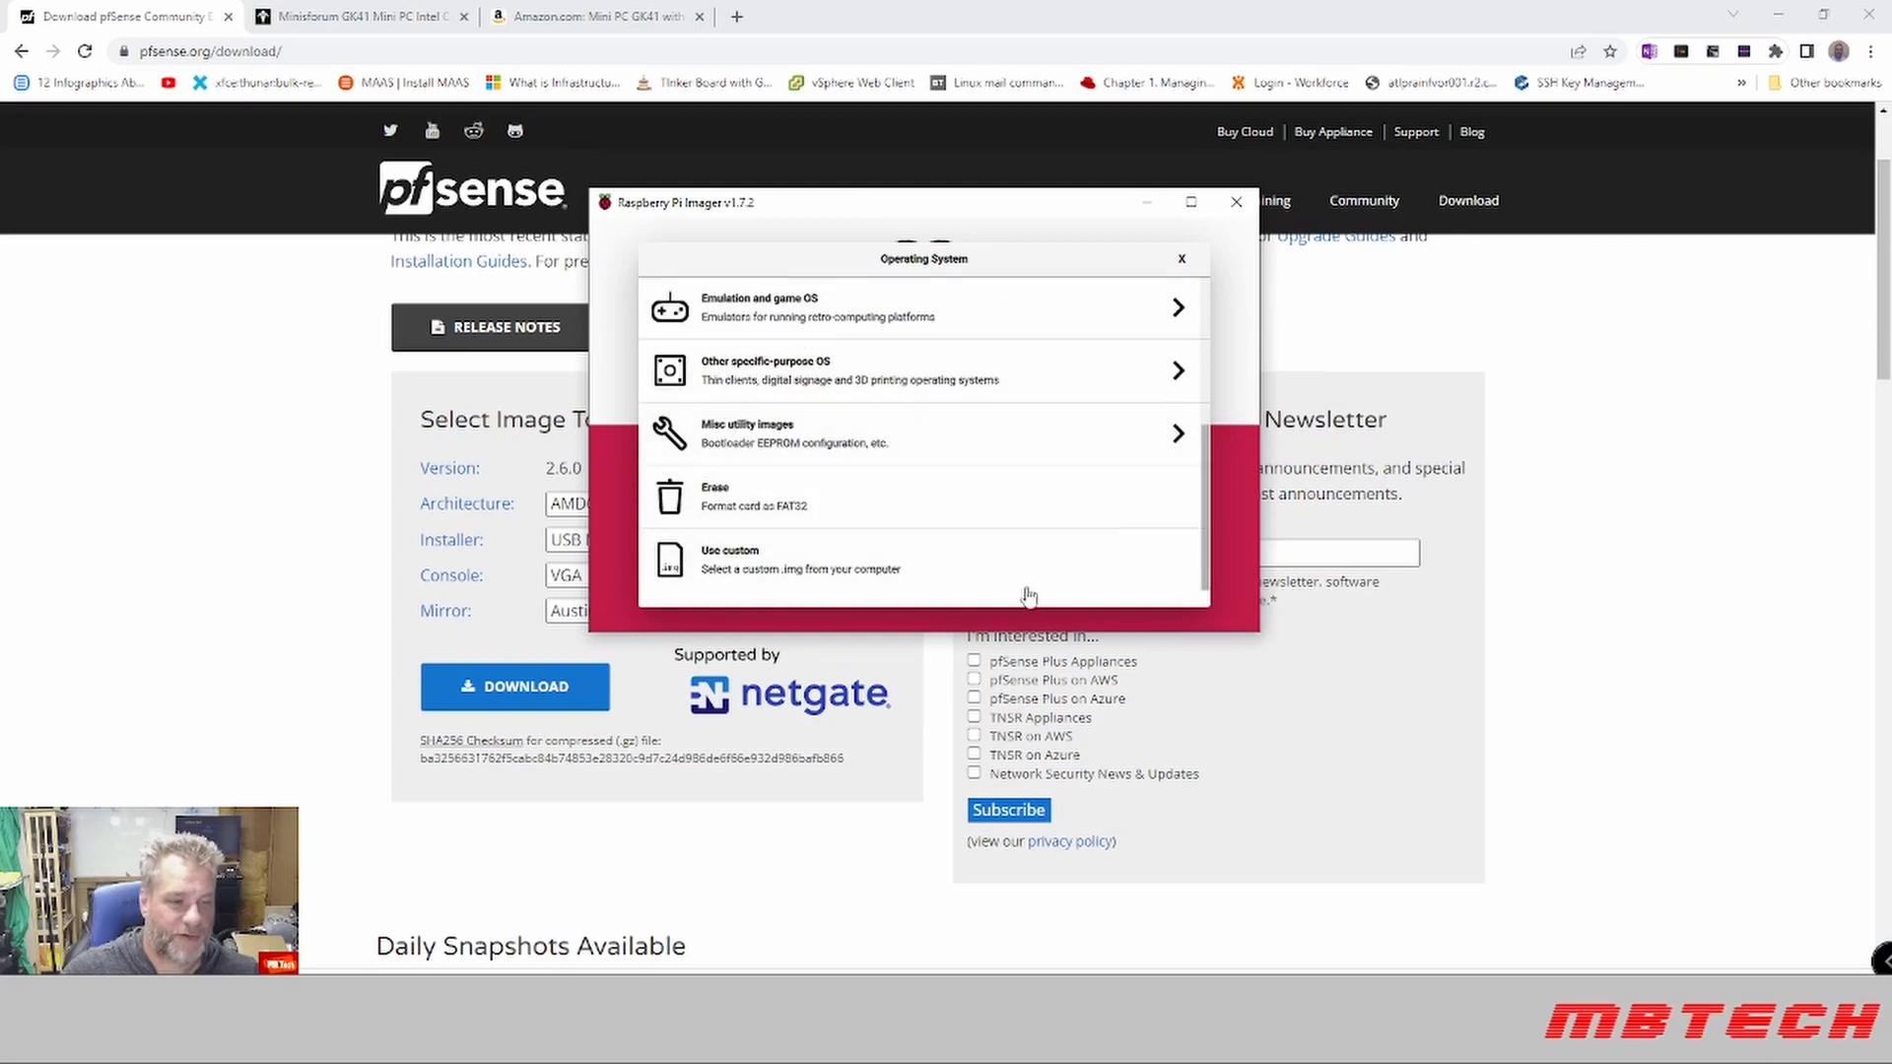
left_click(768, 558)
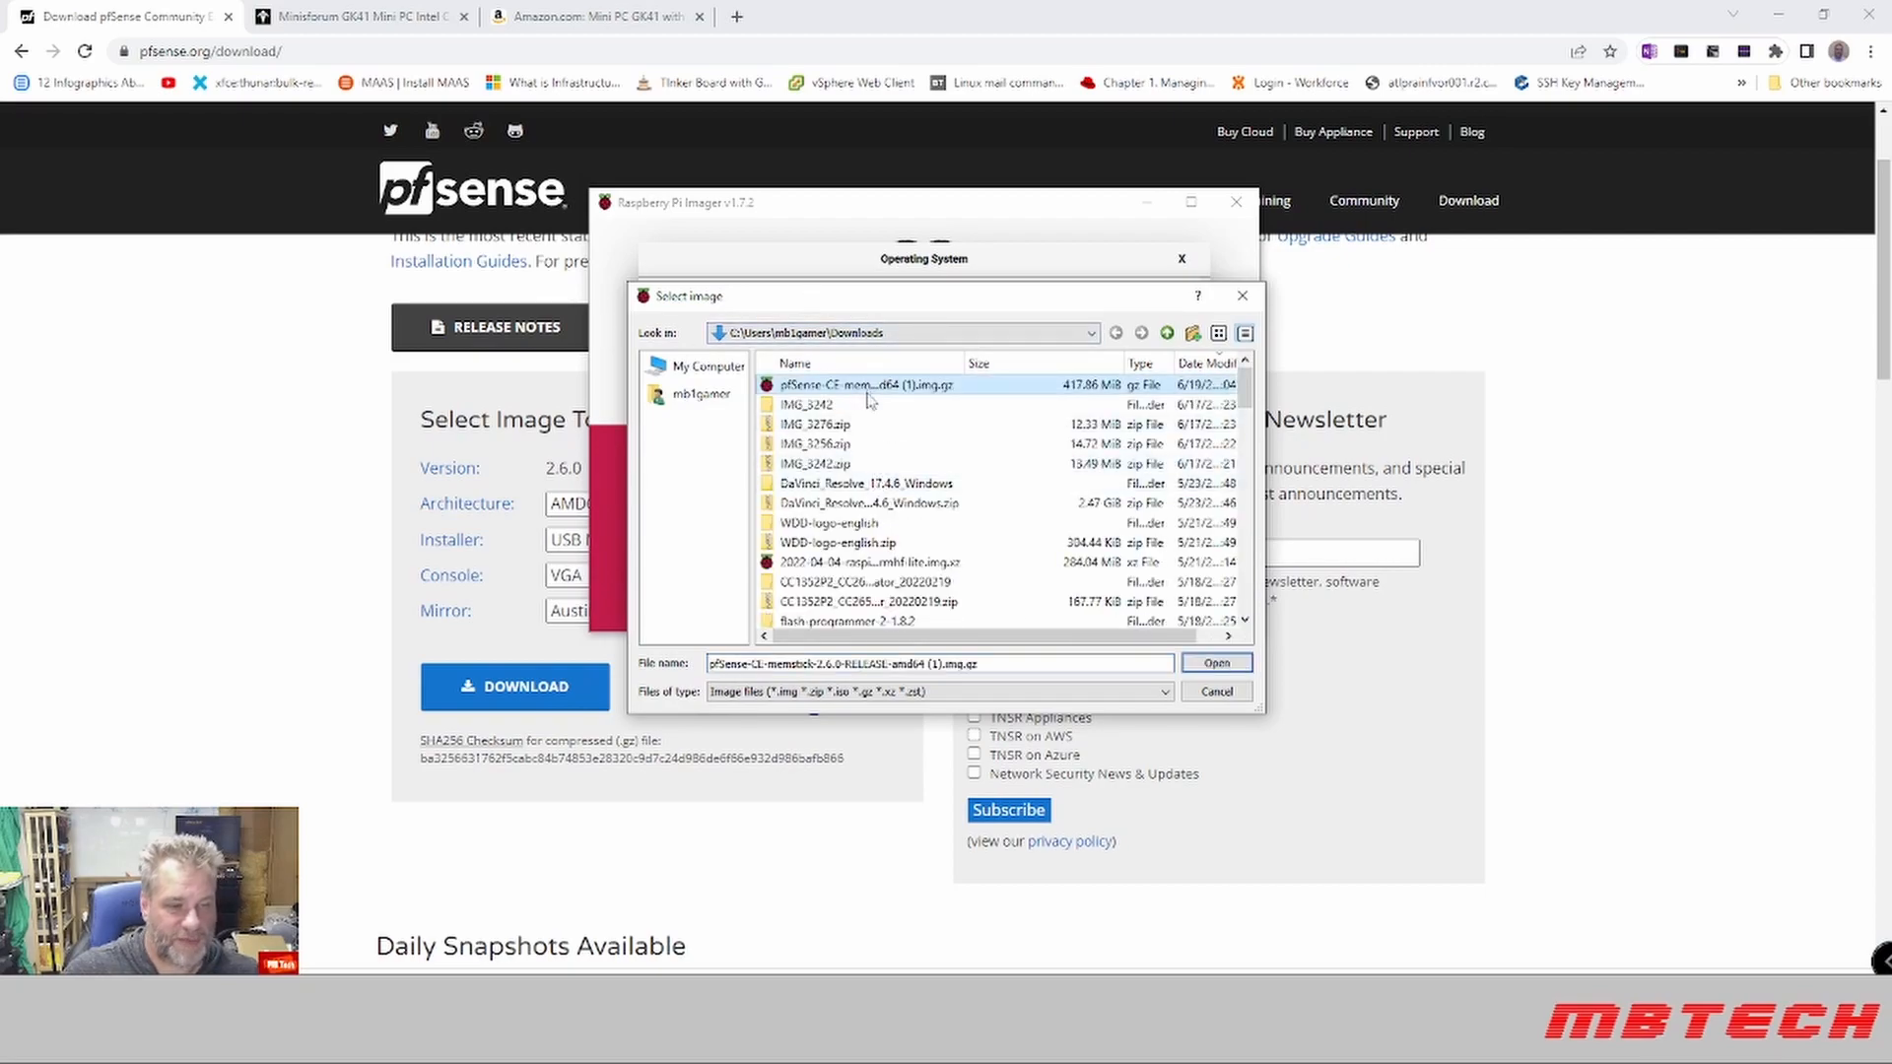
left_click(1217, 662)
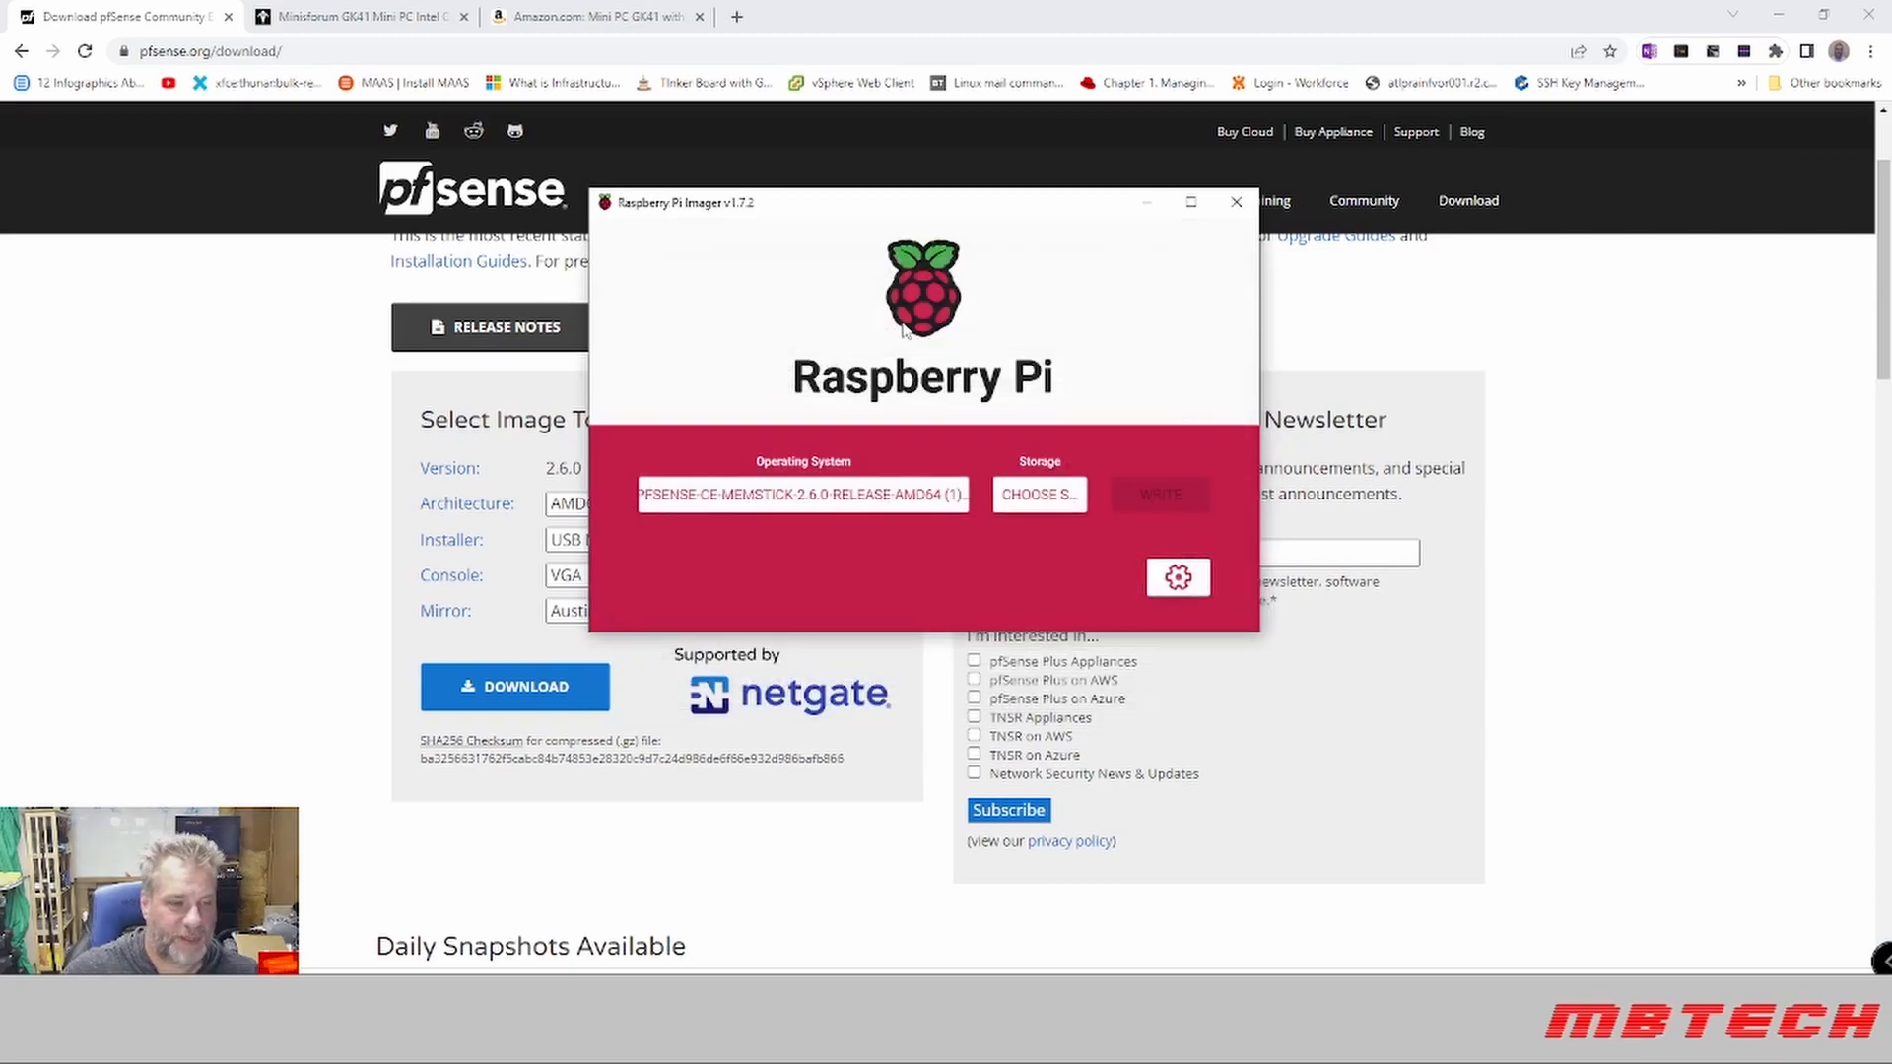
- Select the generic USB storage device as target and start the write, reaching the erase warning
left_click(1040, 495)
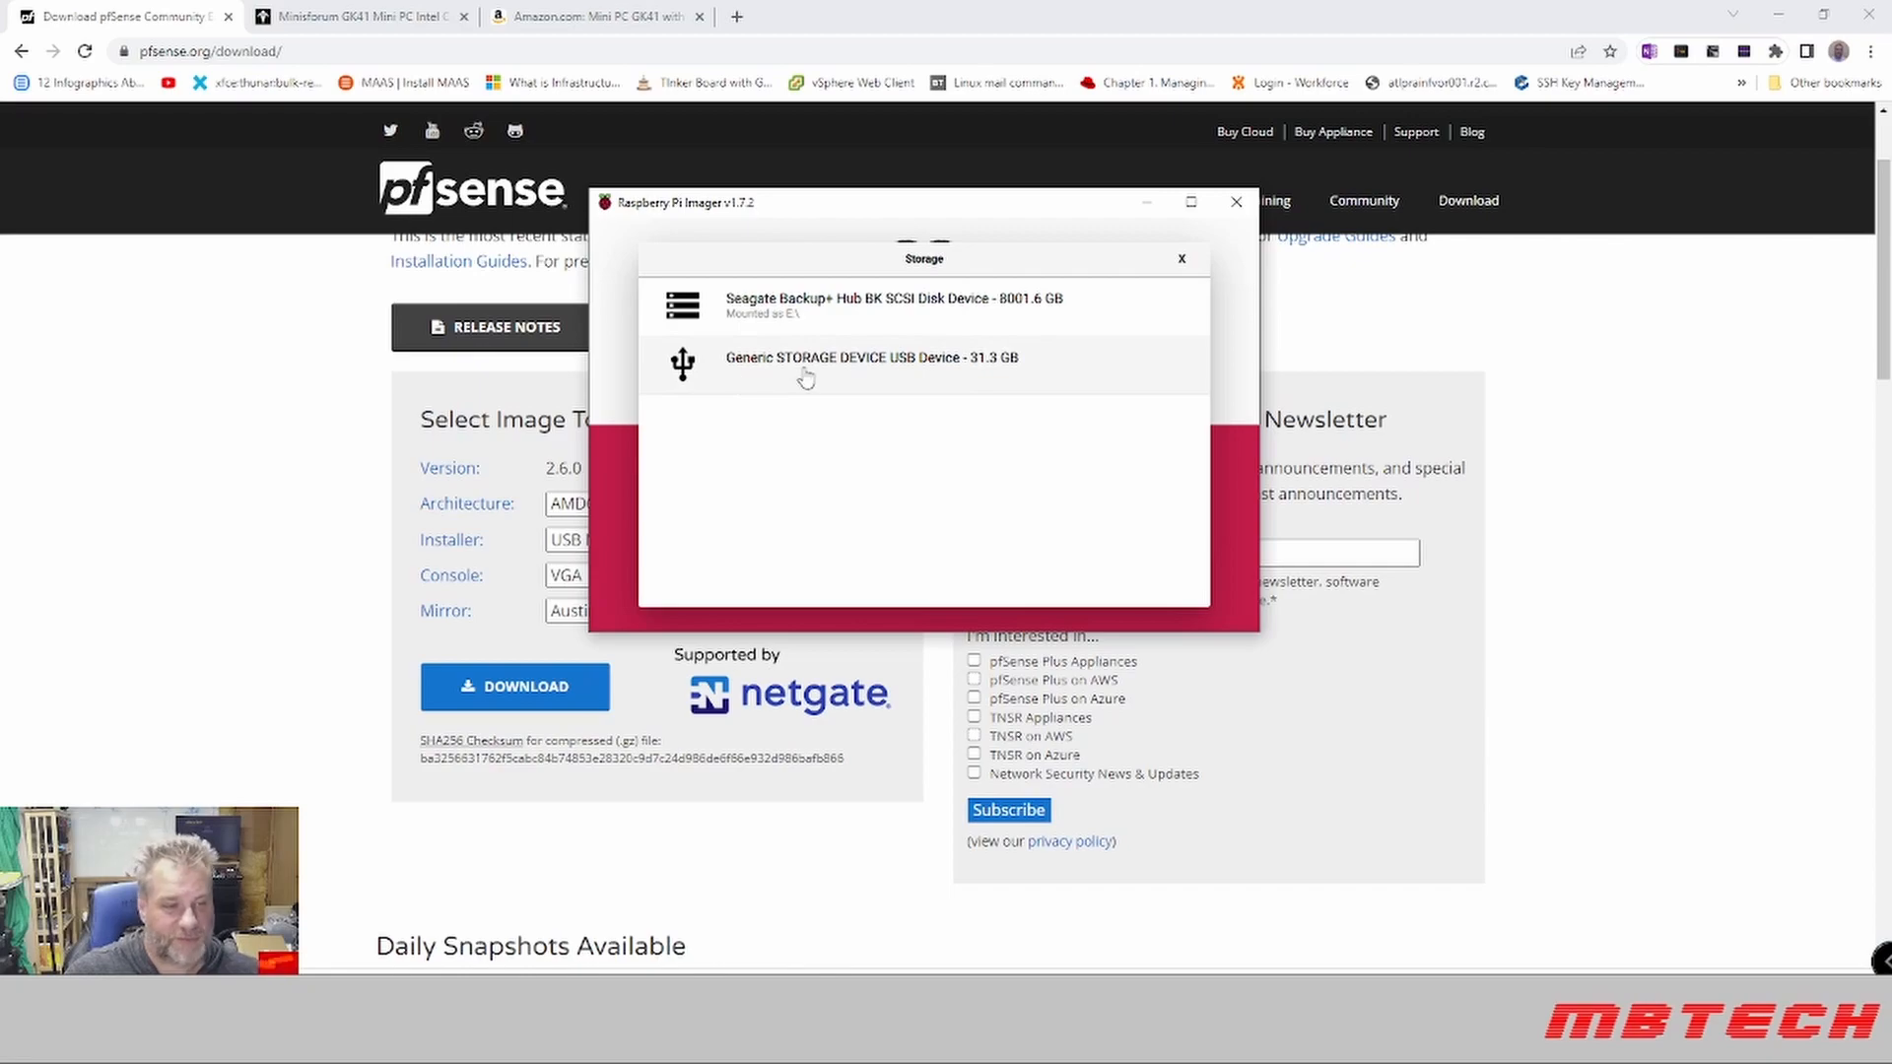
left_click(864, 357)
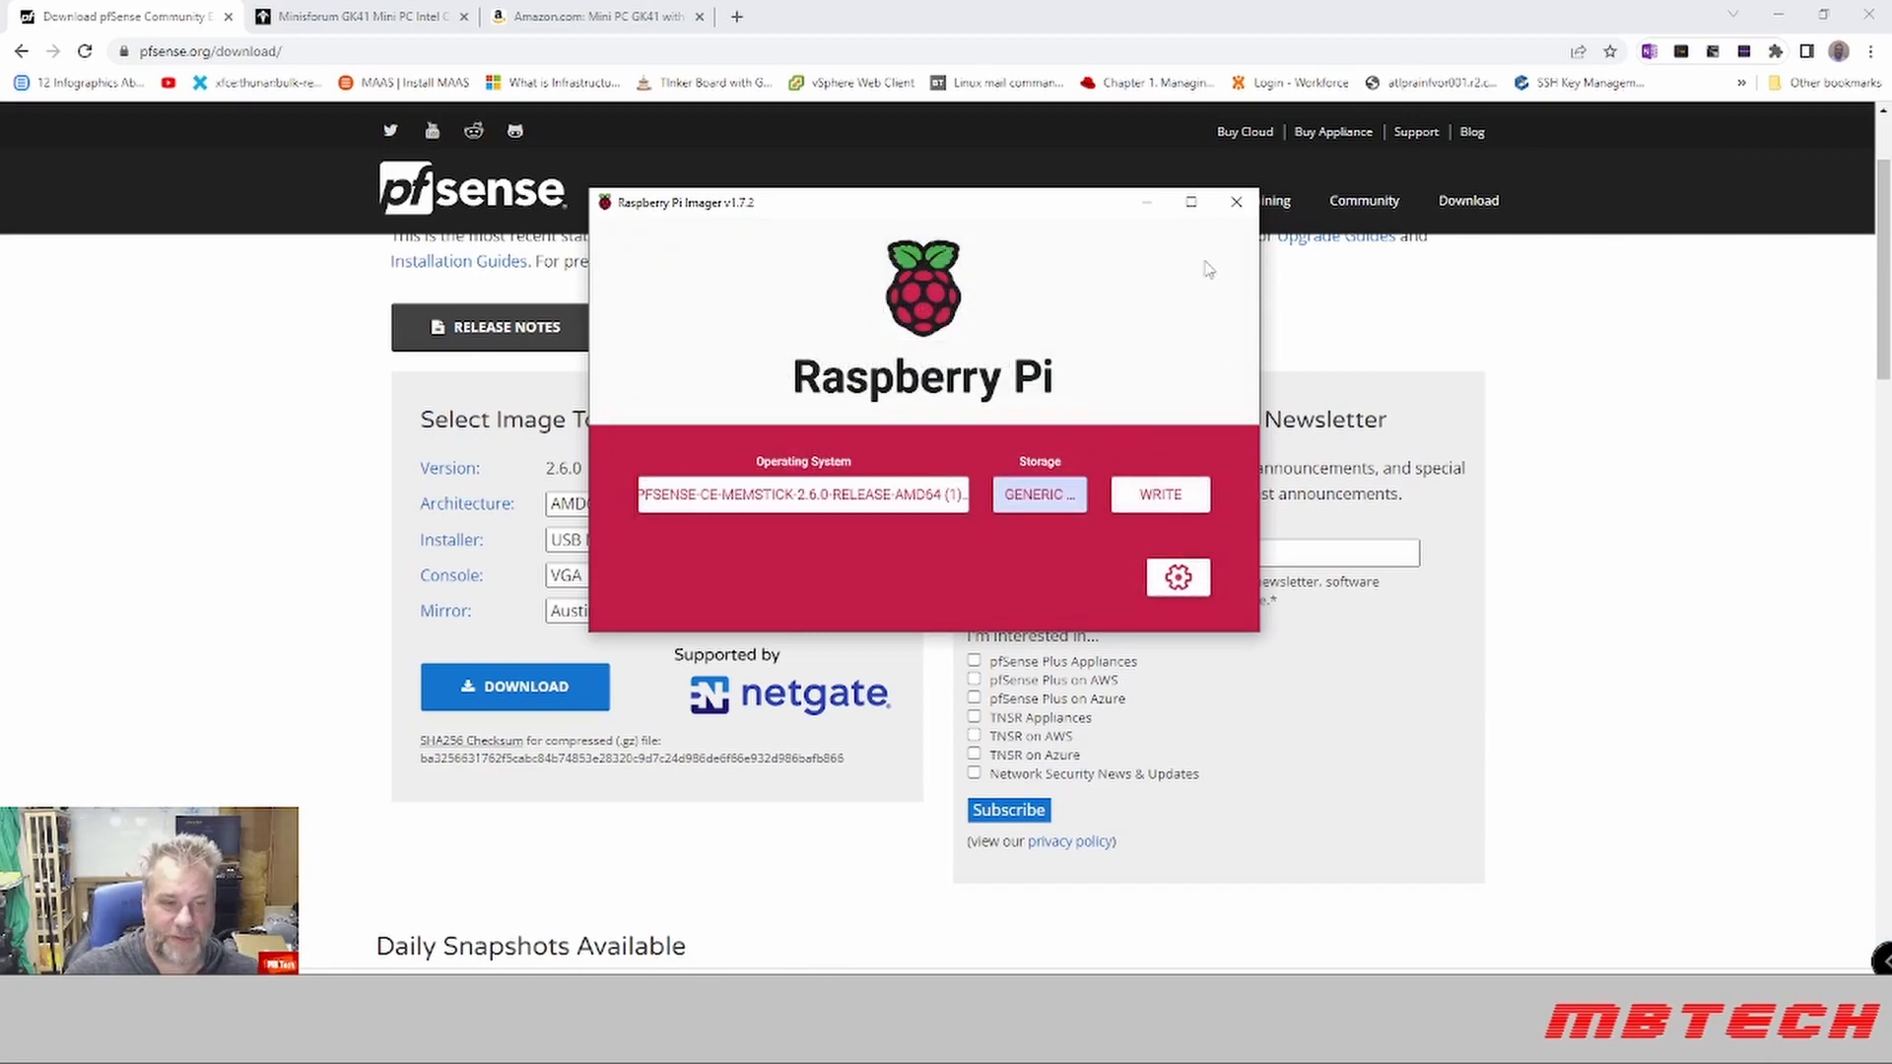
left_click(1160, 495)
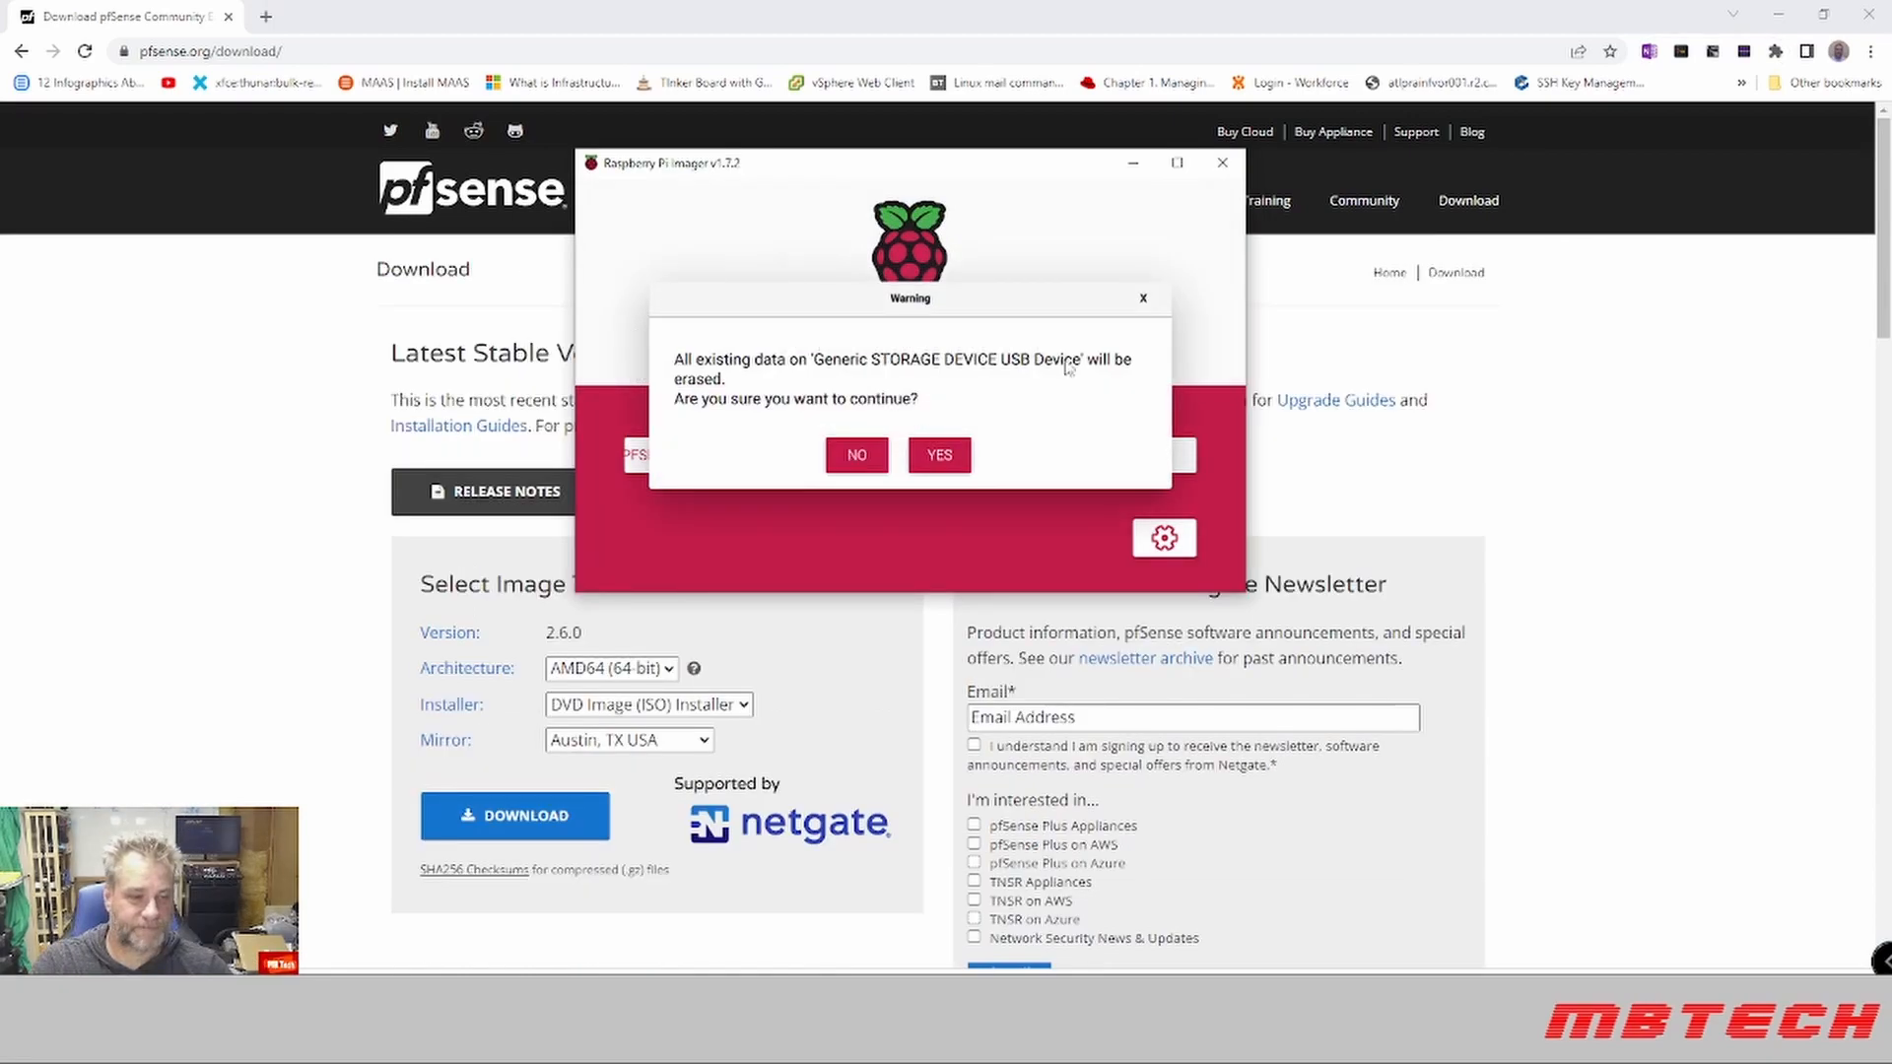
- Confirm erasing the USB drive, let the image write finish, and dismiss the success notice
left_click(940, 455)
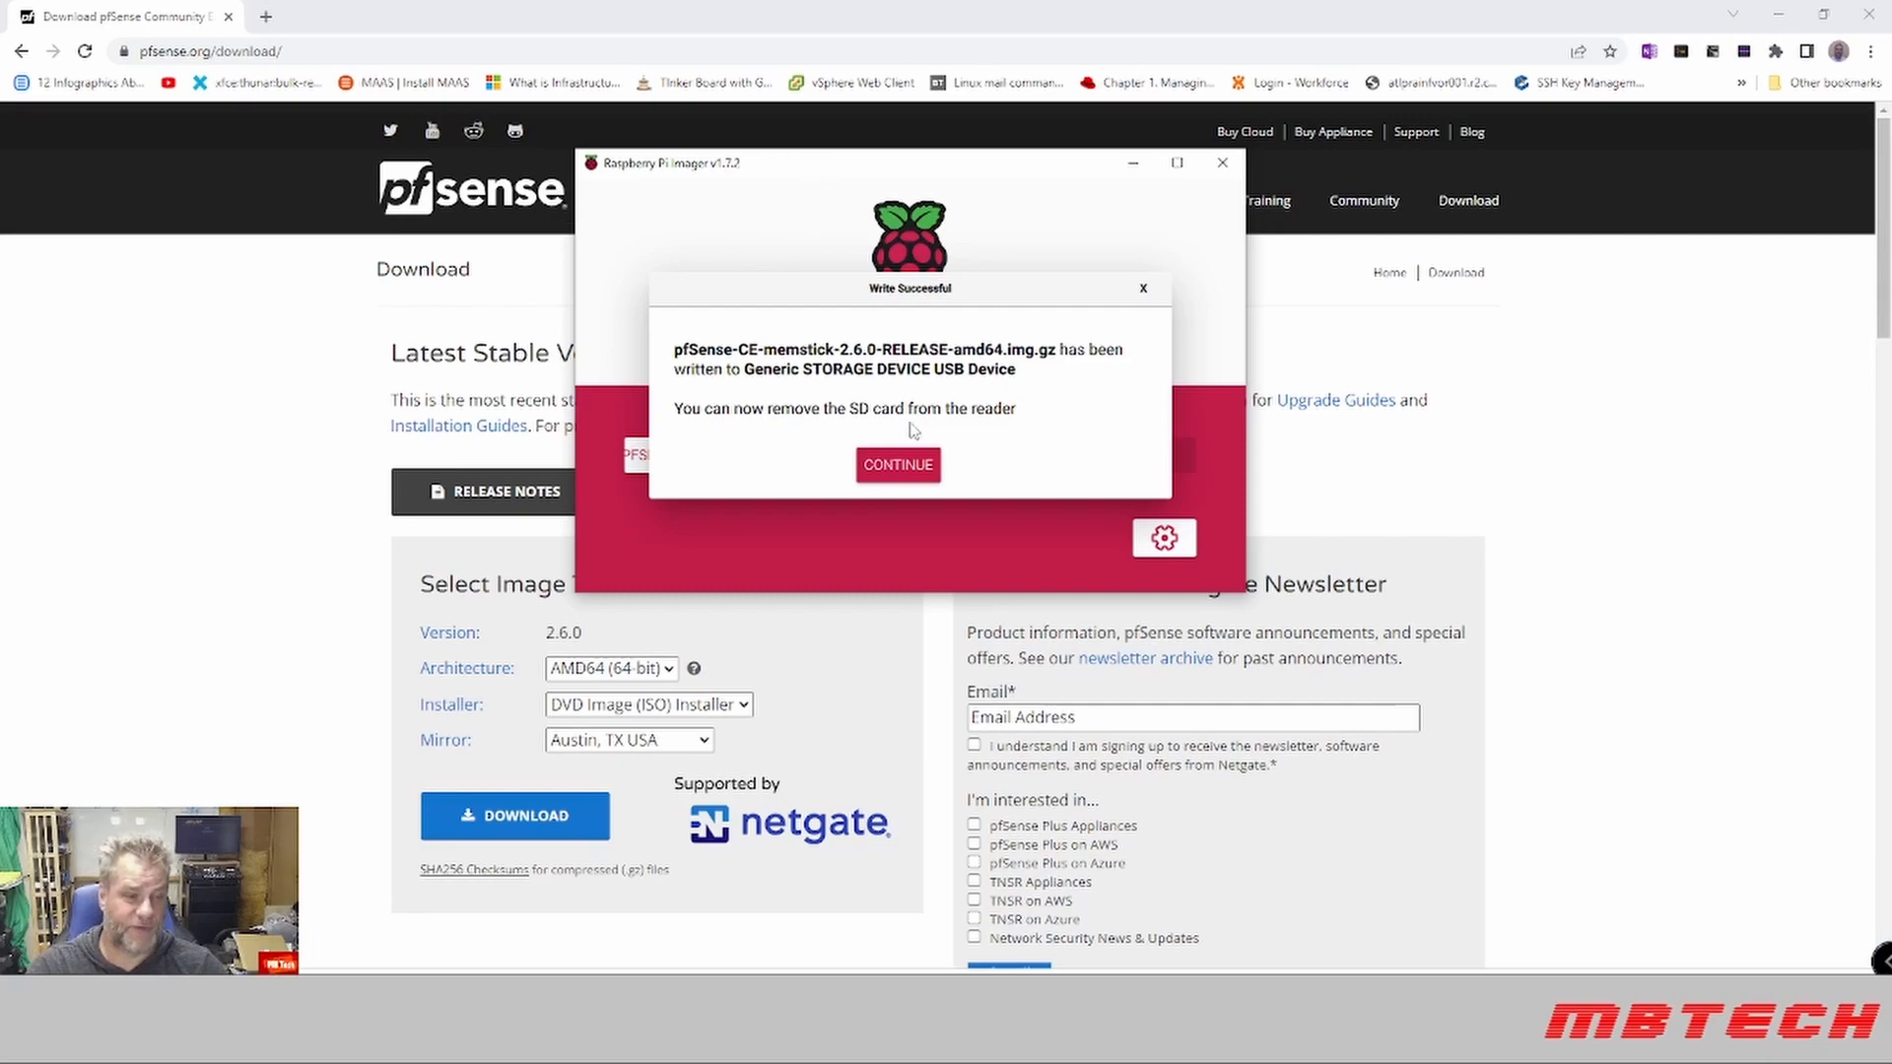
left_click(898, 465)
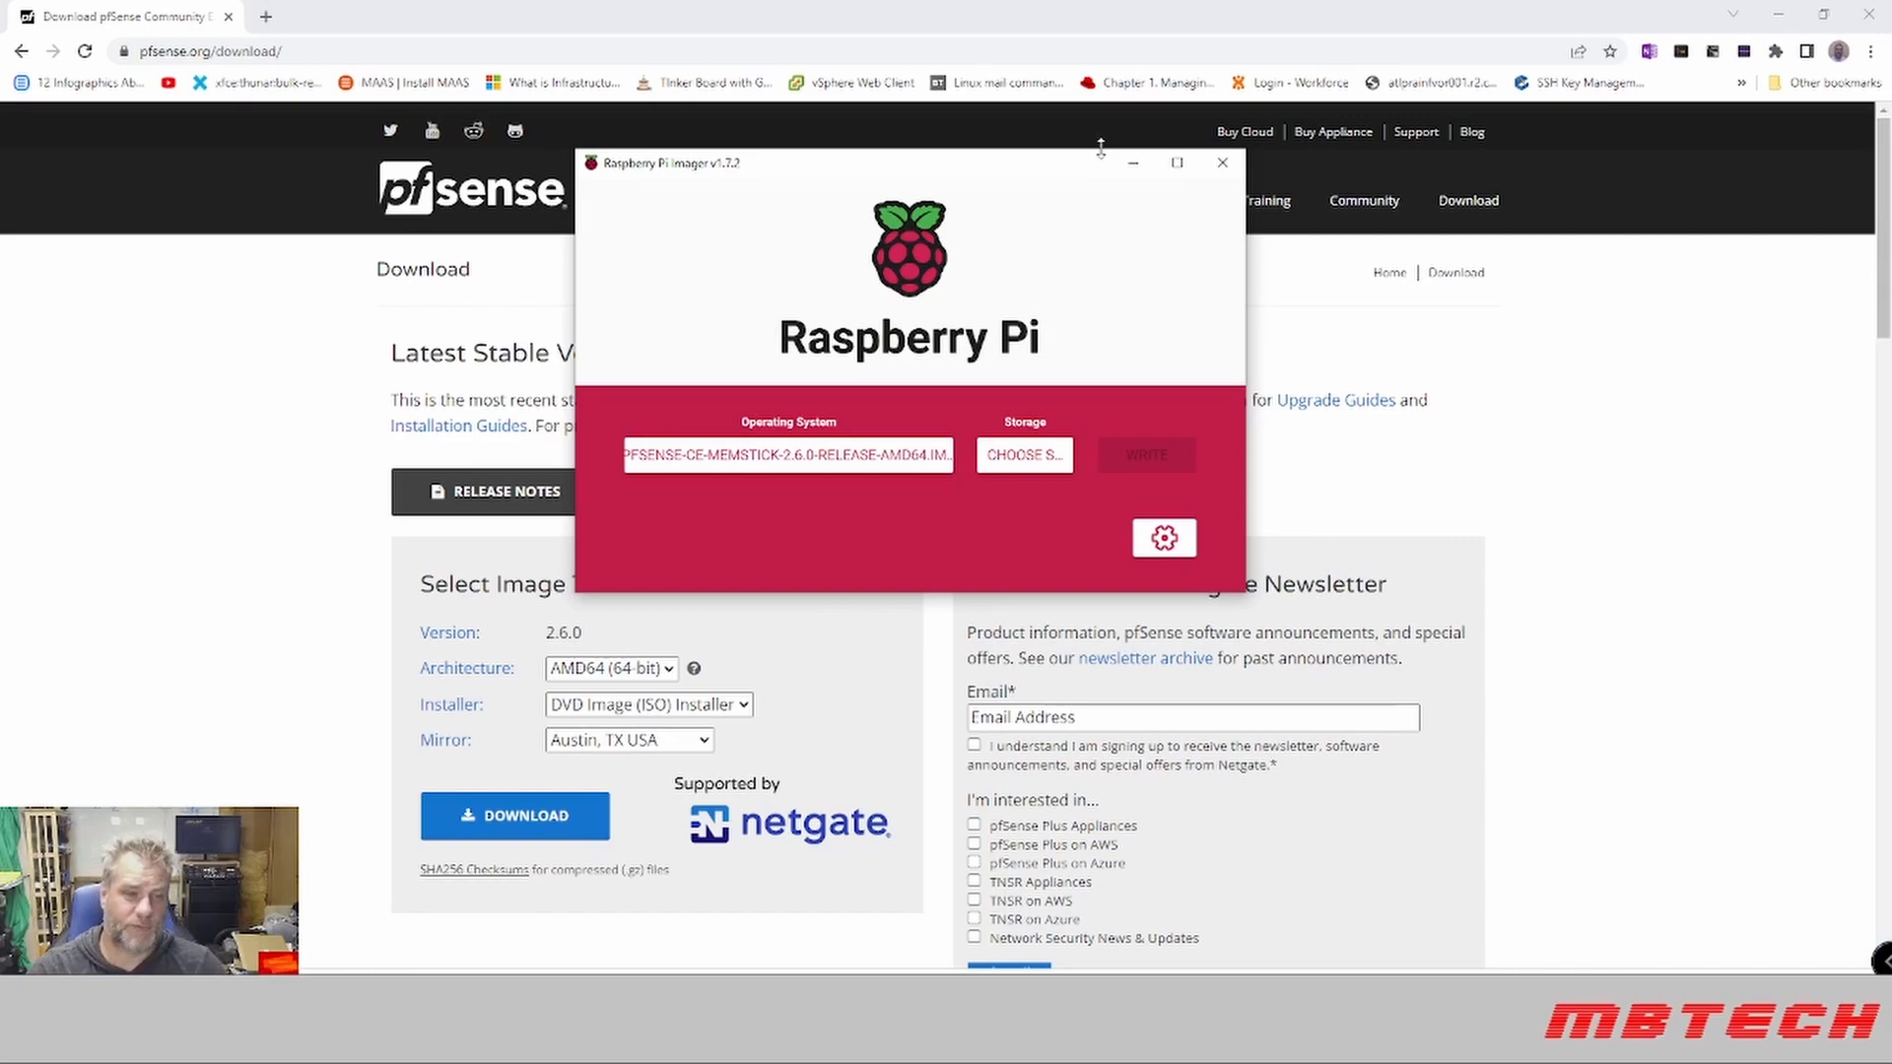
- Boot the mini PC from the pfSense USB stick to the installer's copyright notice
left_click(1223, 163)
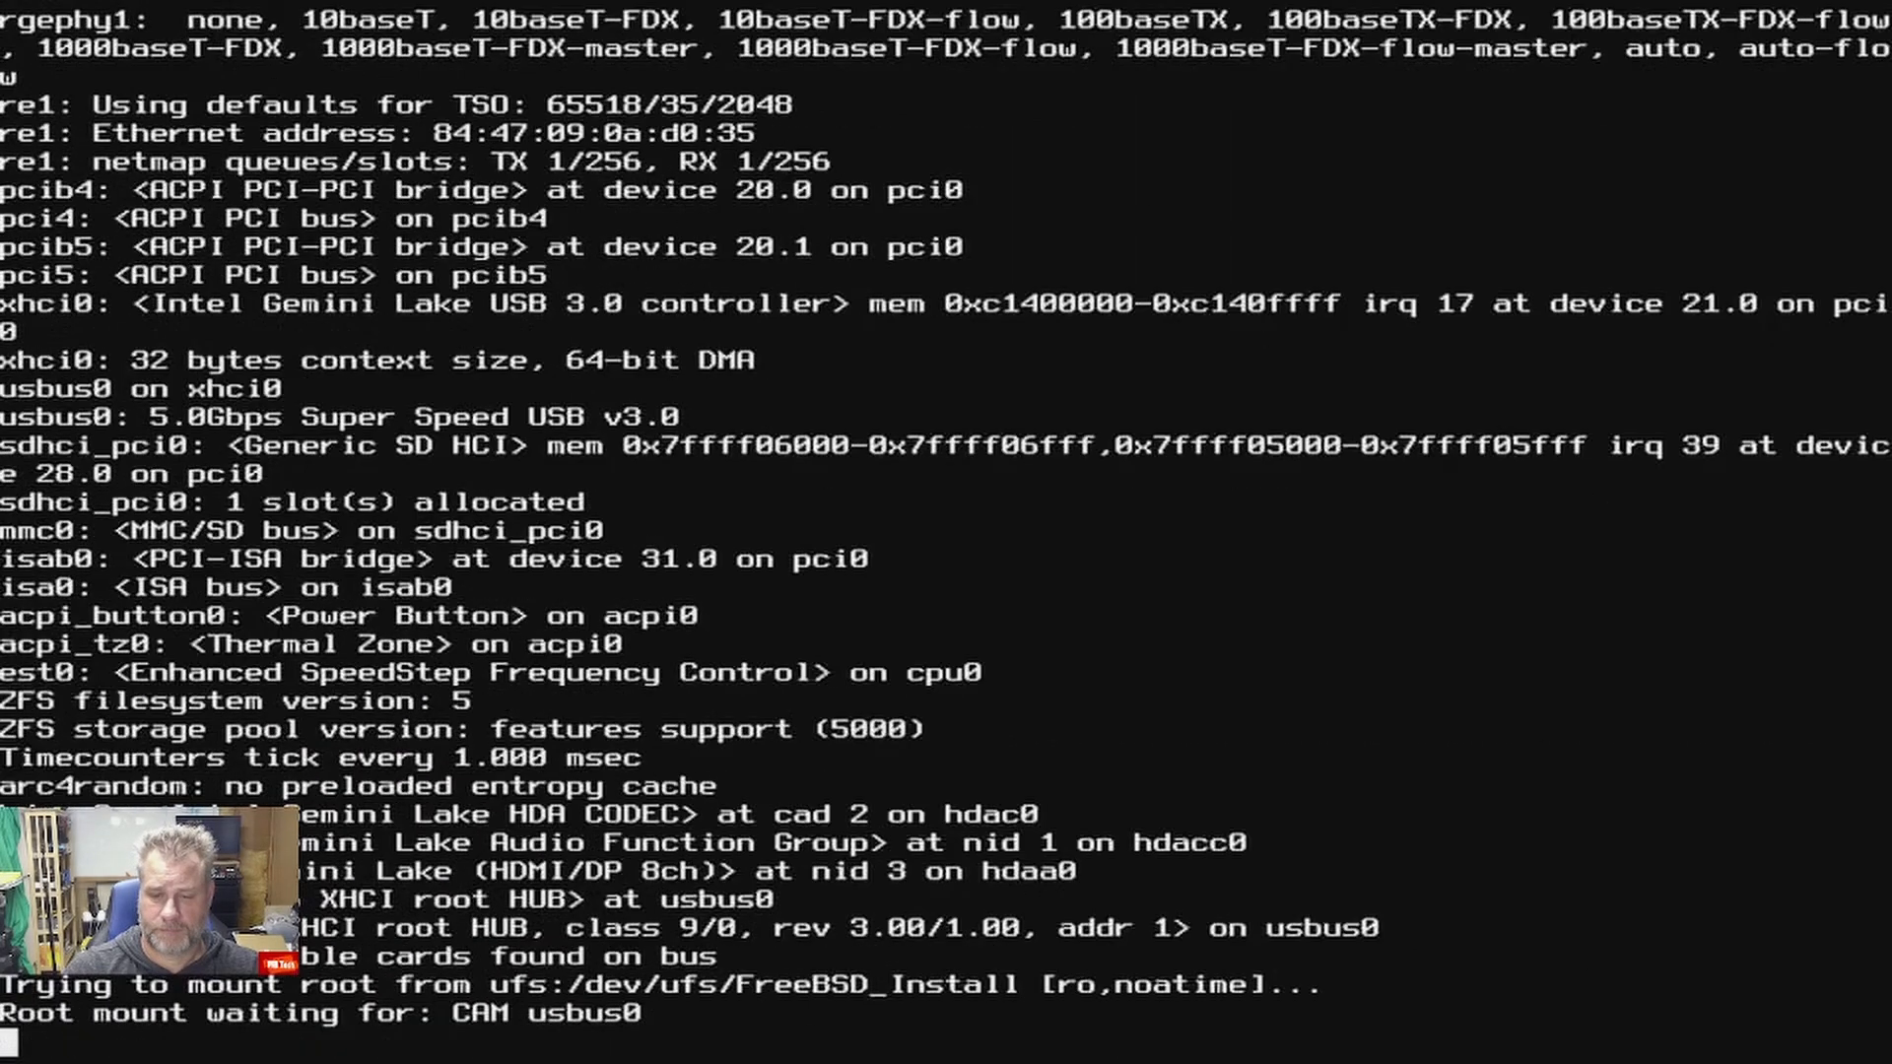
scroll("down", 3)
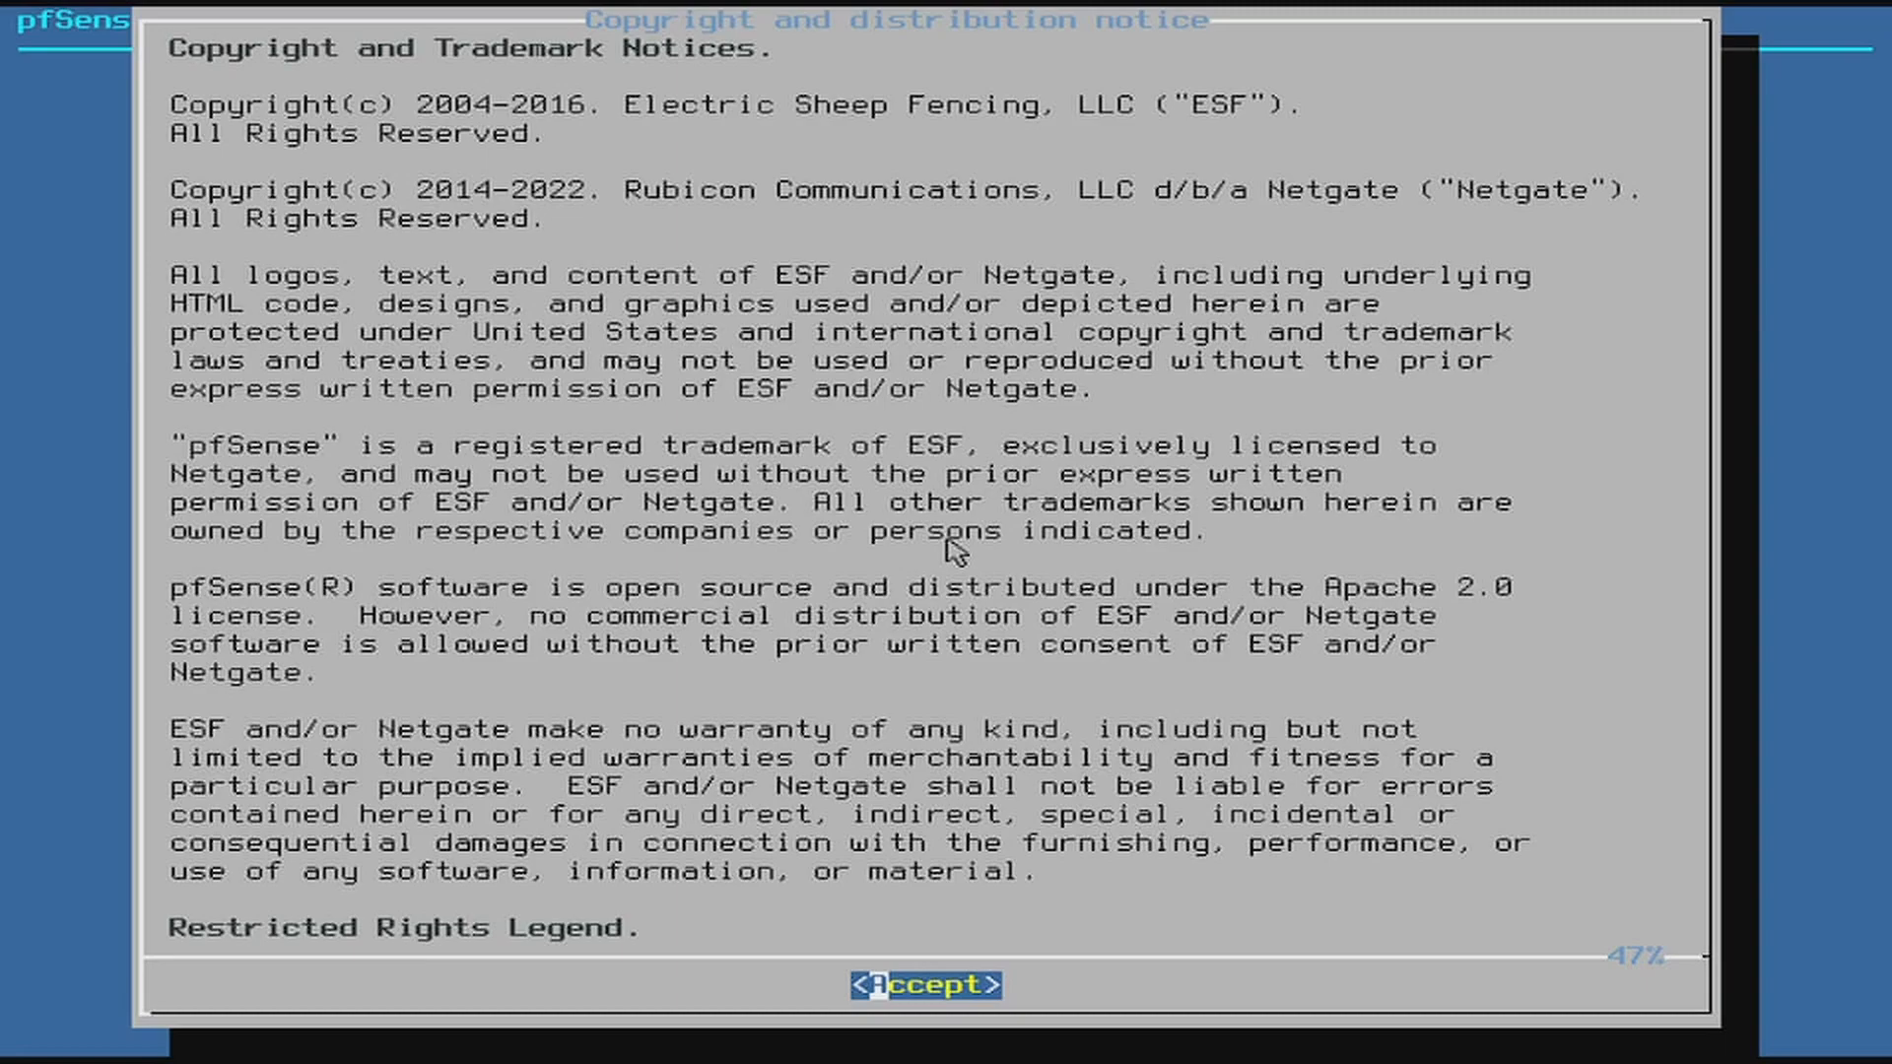
- Accept the notice, start the install and keep the default US keymap
left_click(927, 984)
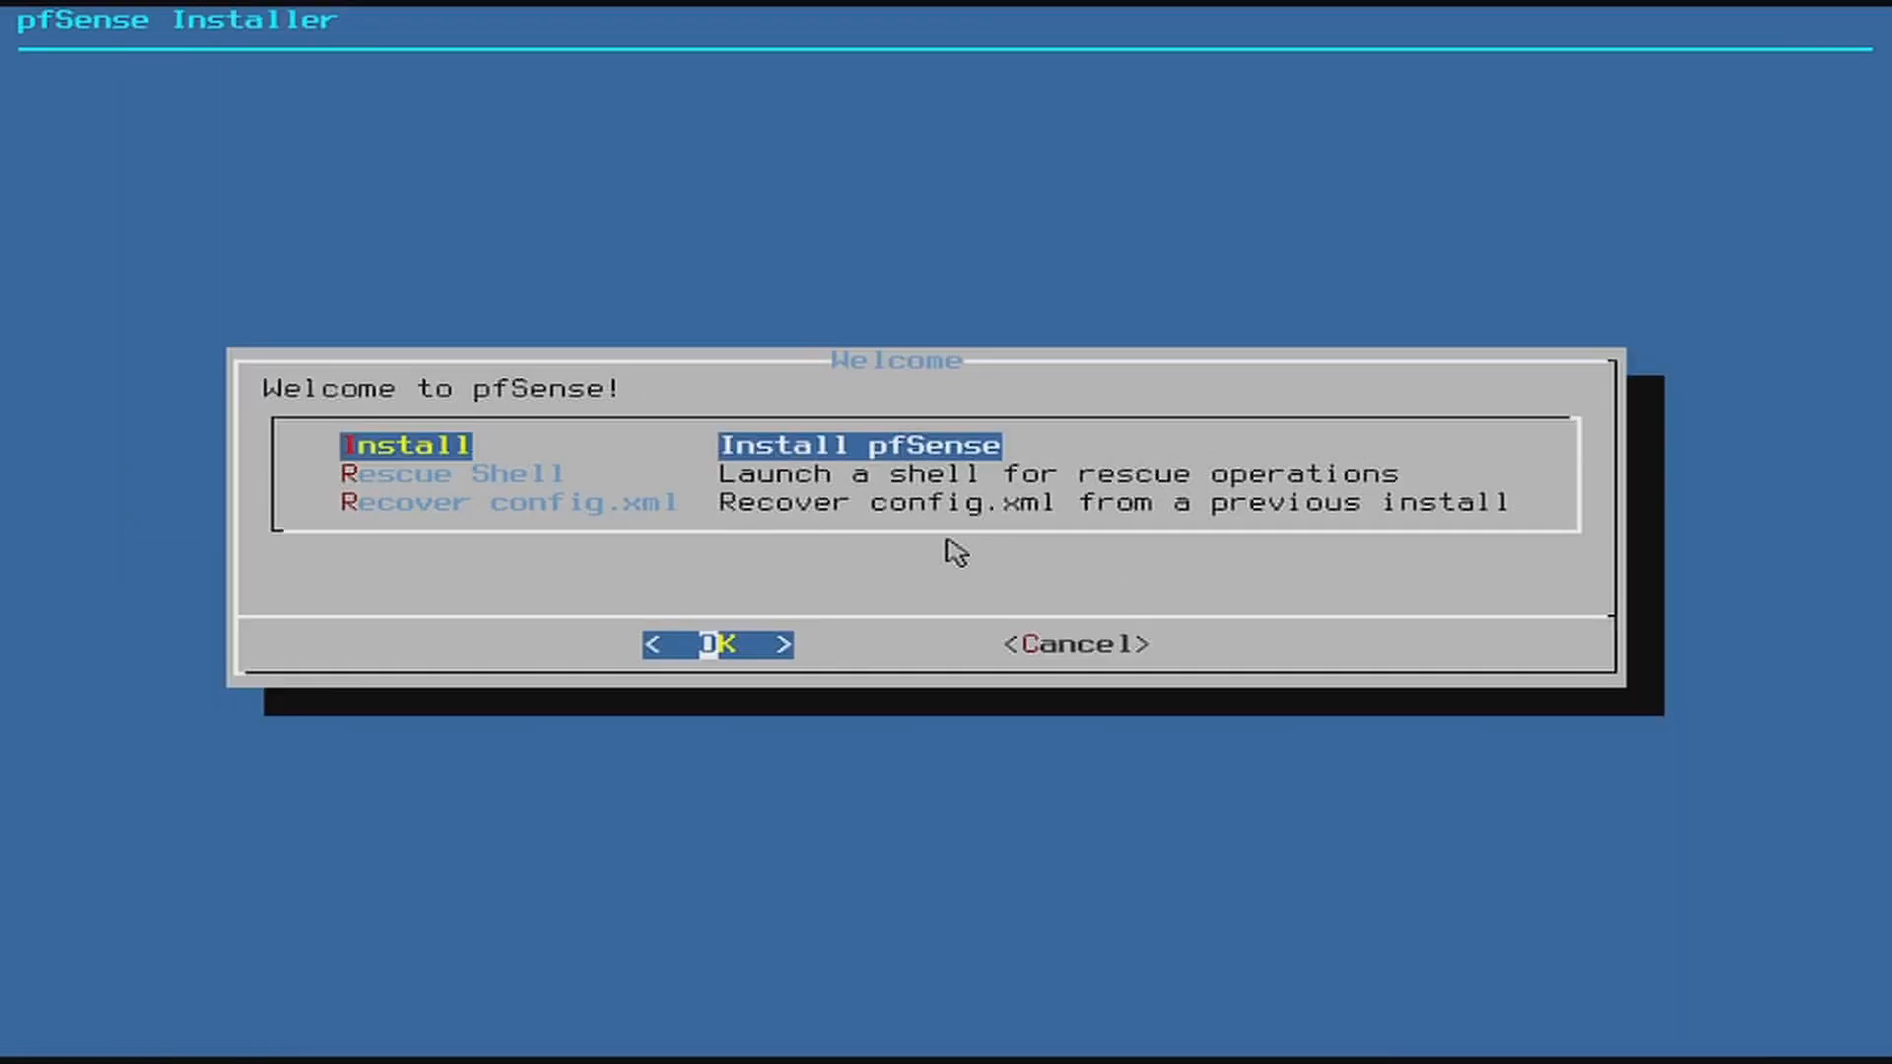
left_click(718, 645)
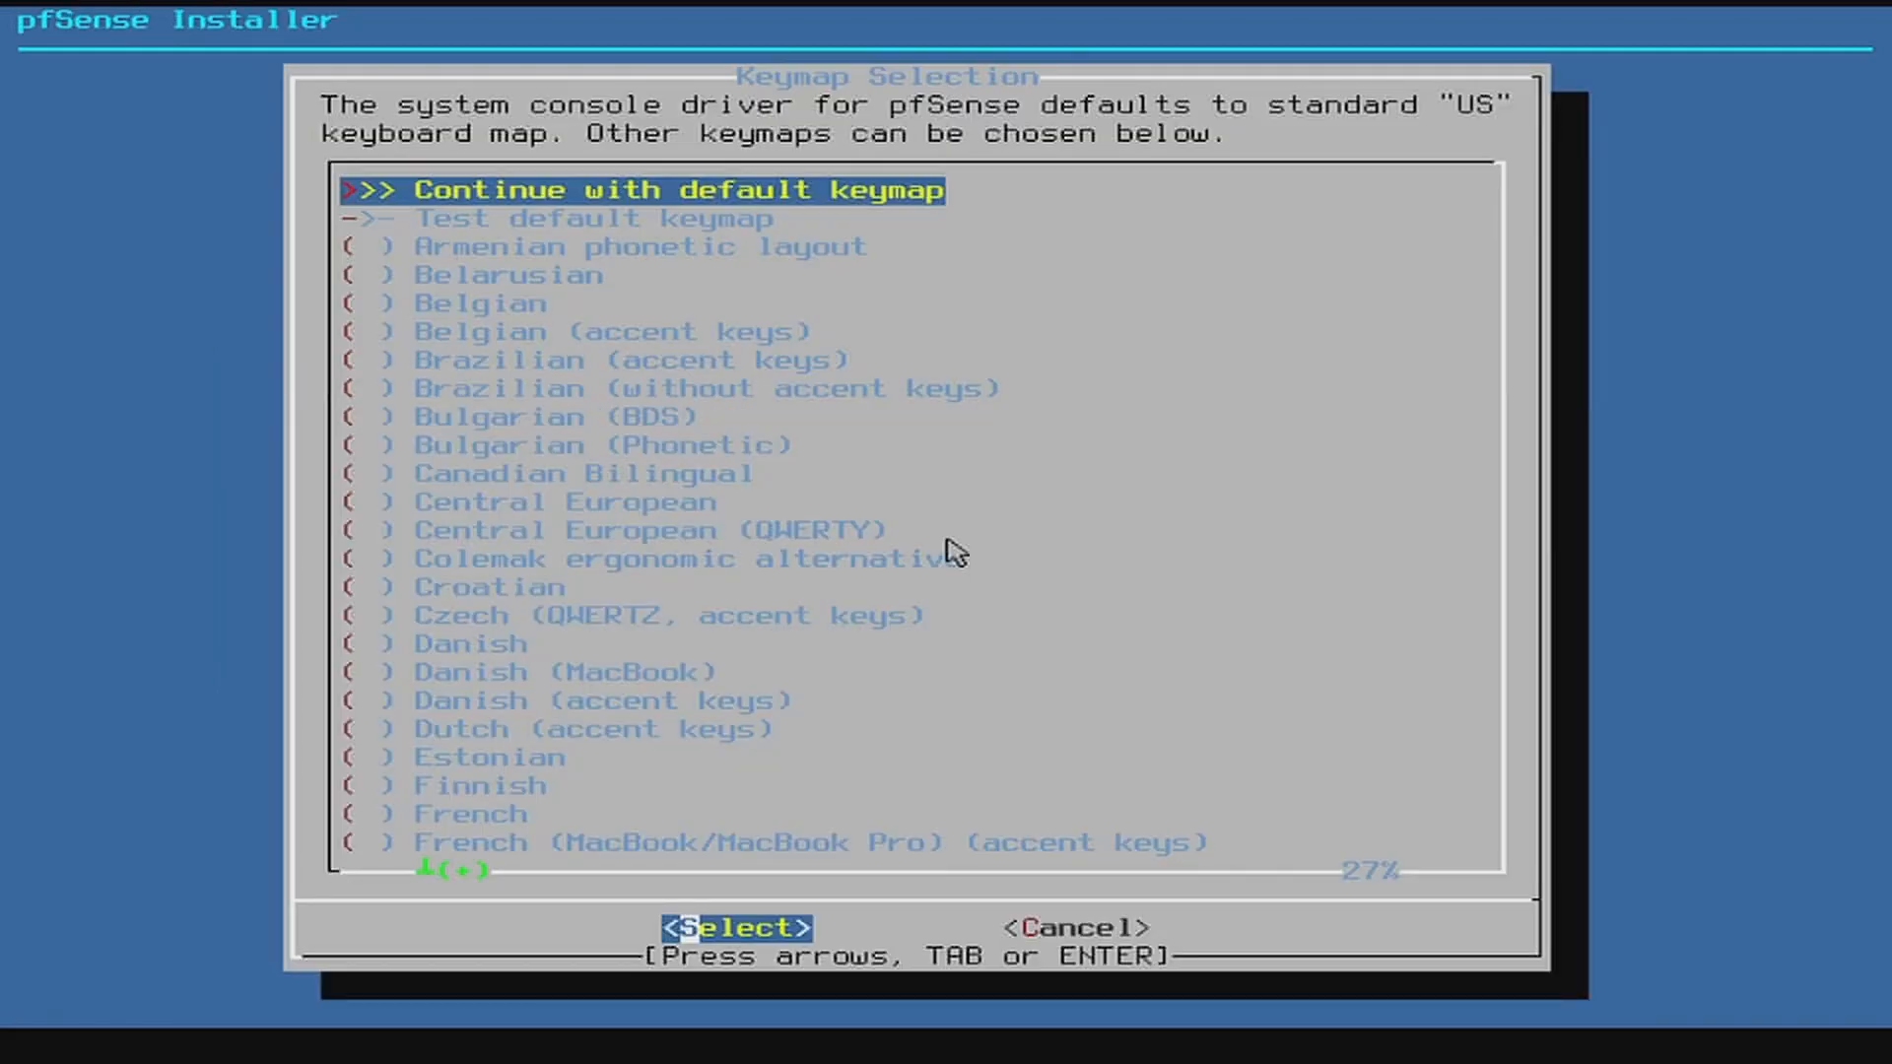
left_click(737, 928)
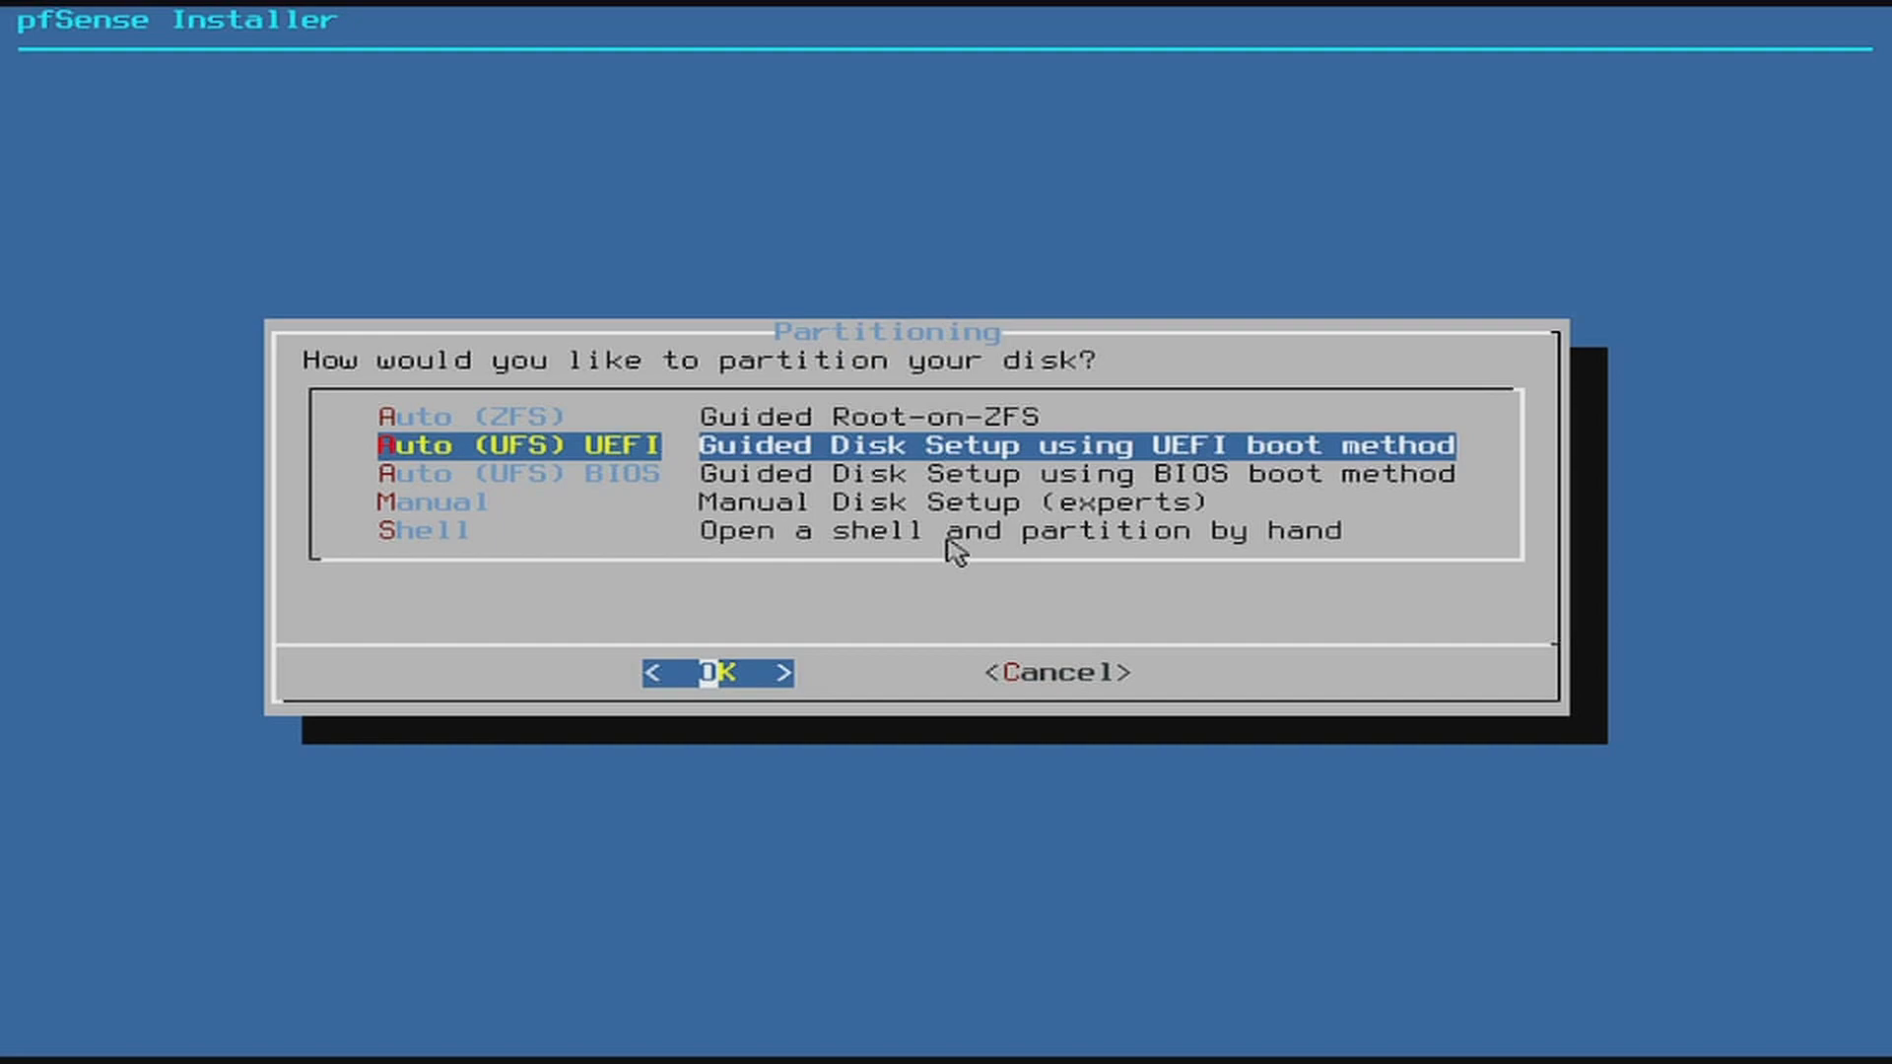
- Choose guided UFS for UEFI on the entire disk with a GPT scheme and accept the layout
left_click(716, 673)
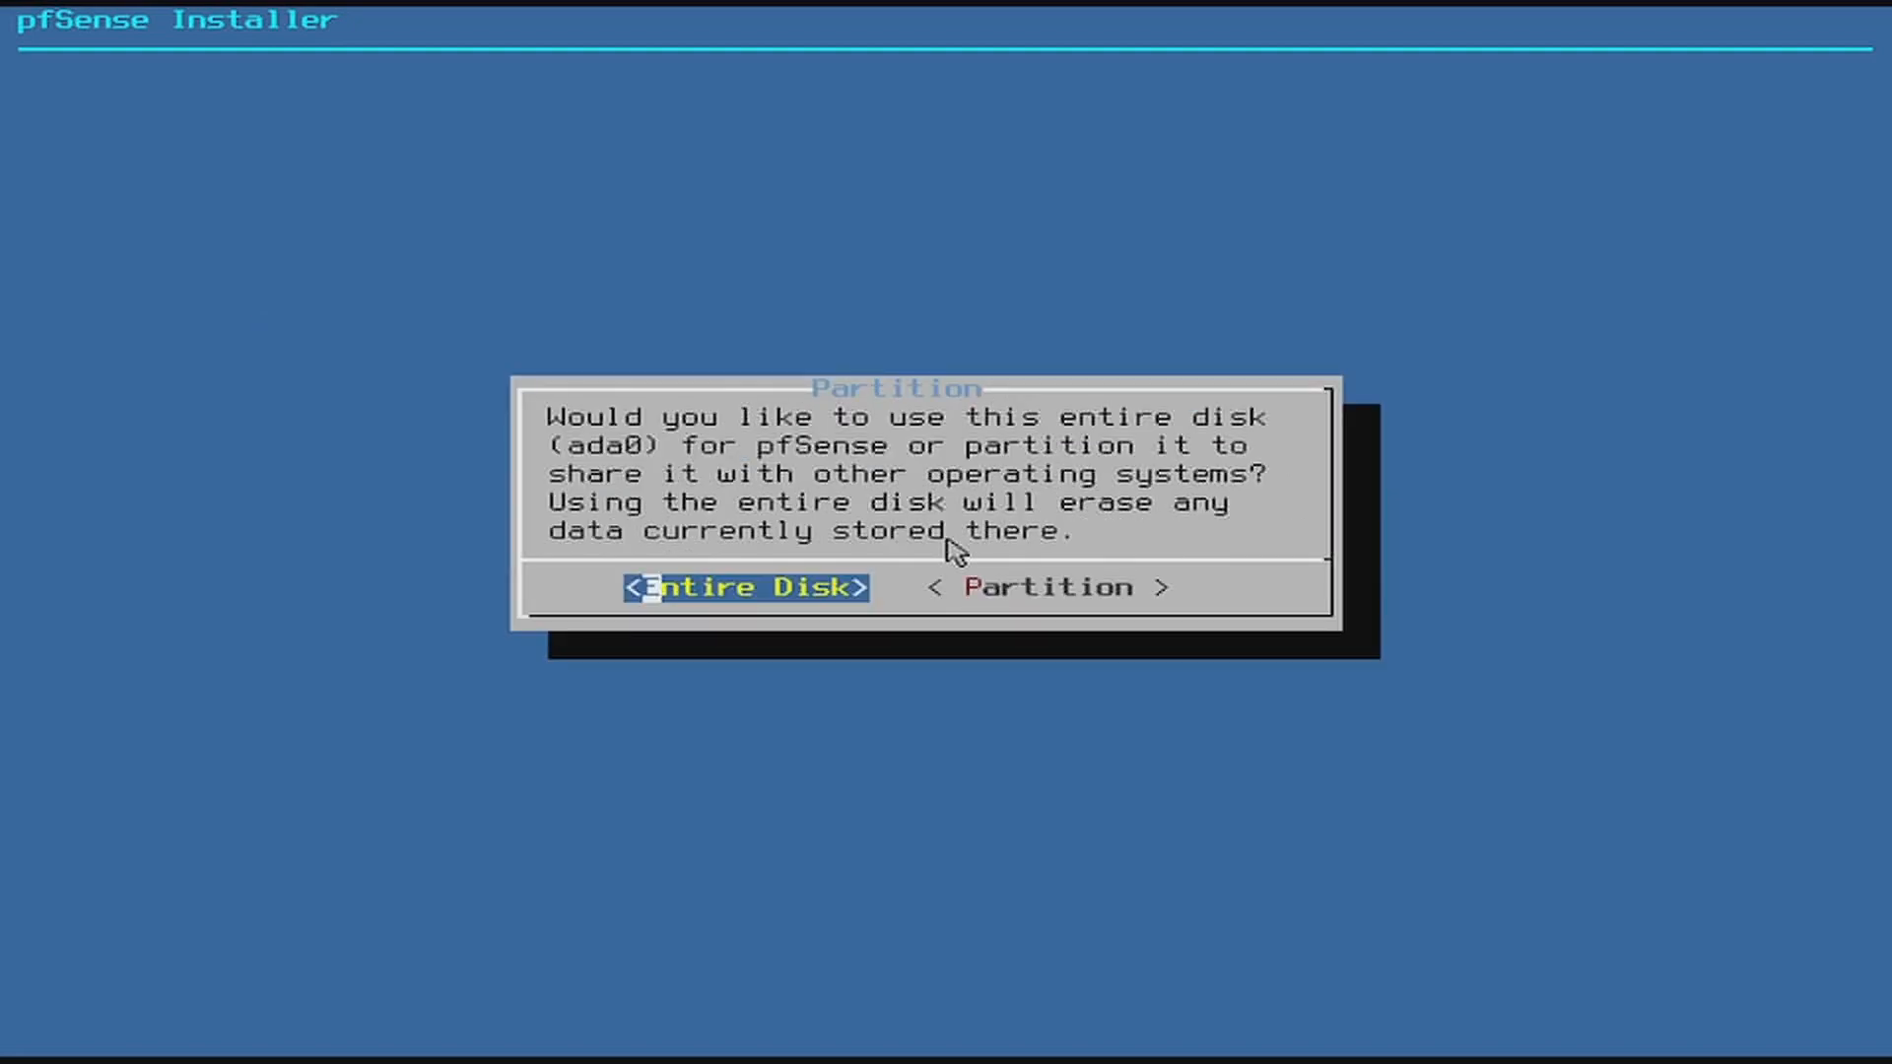
left_click(745, 587)
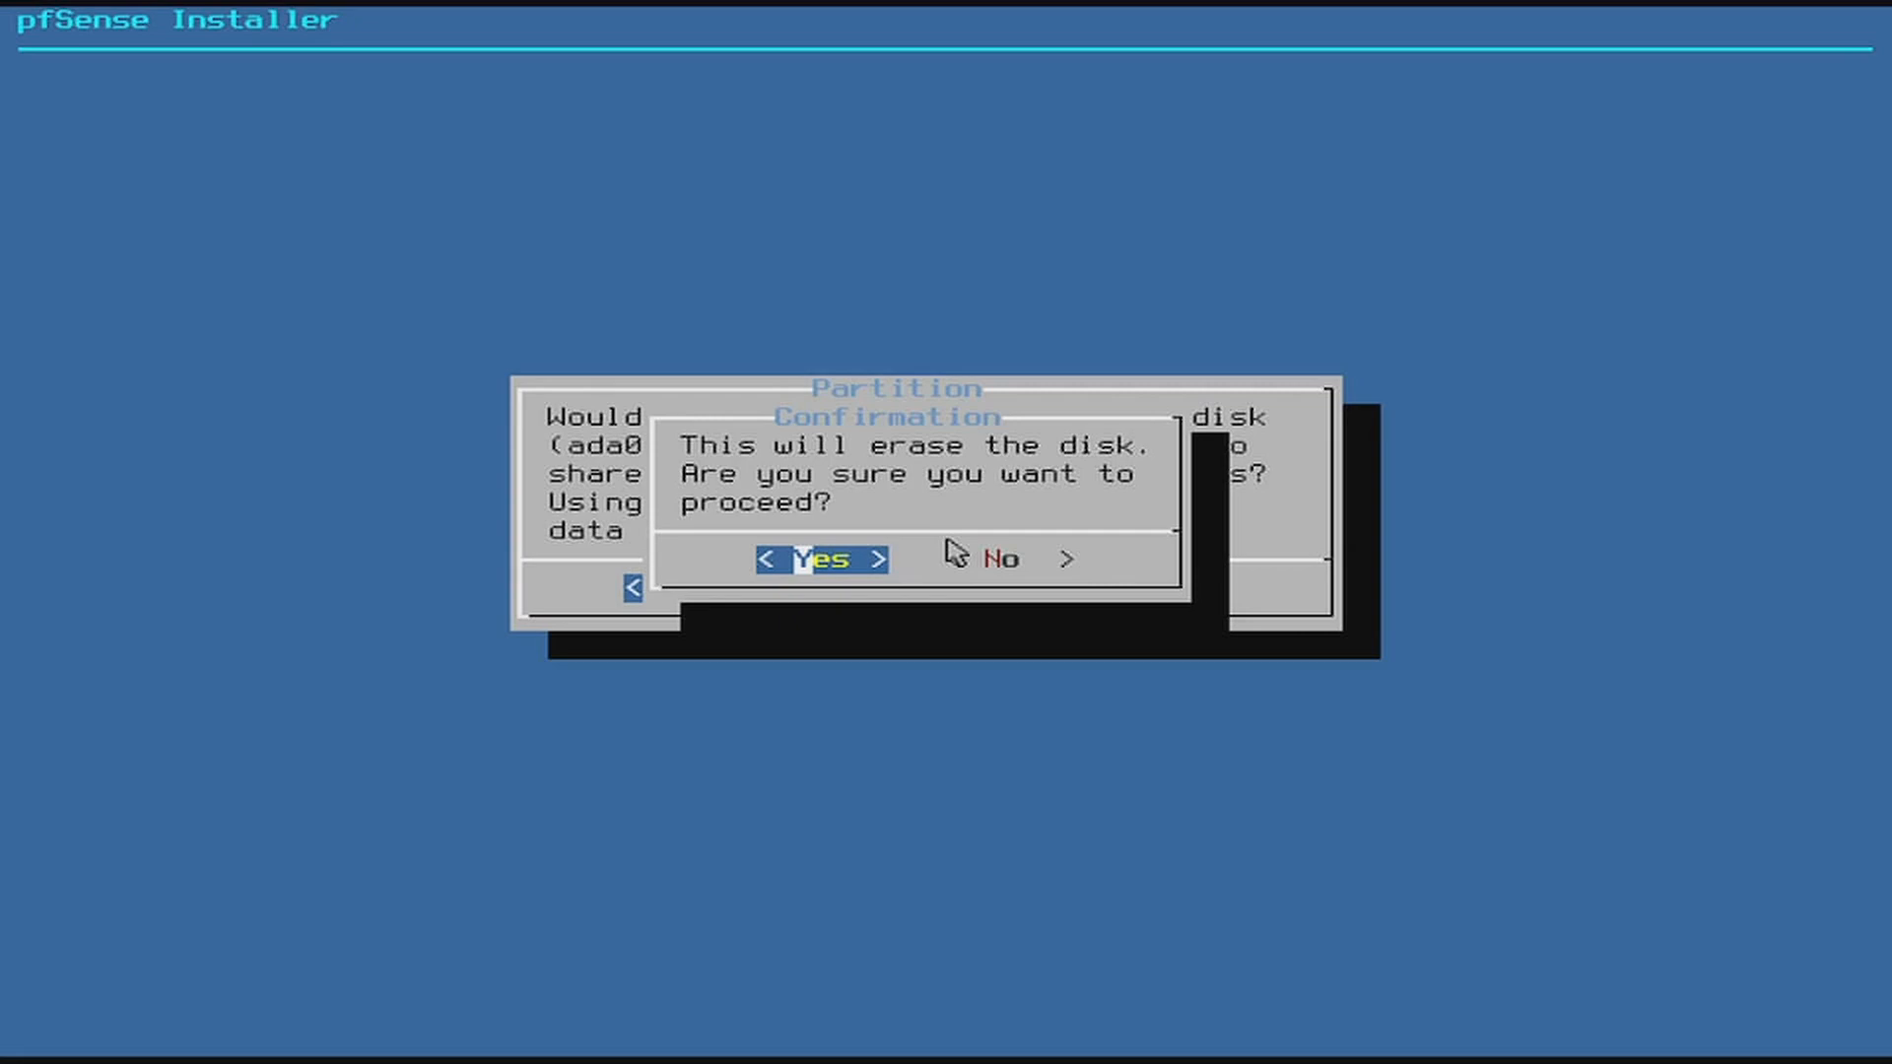
left_click(823, 559)
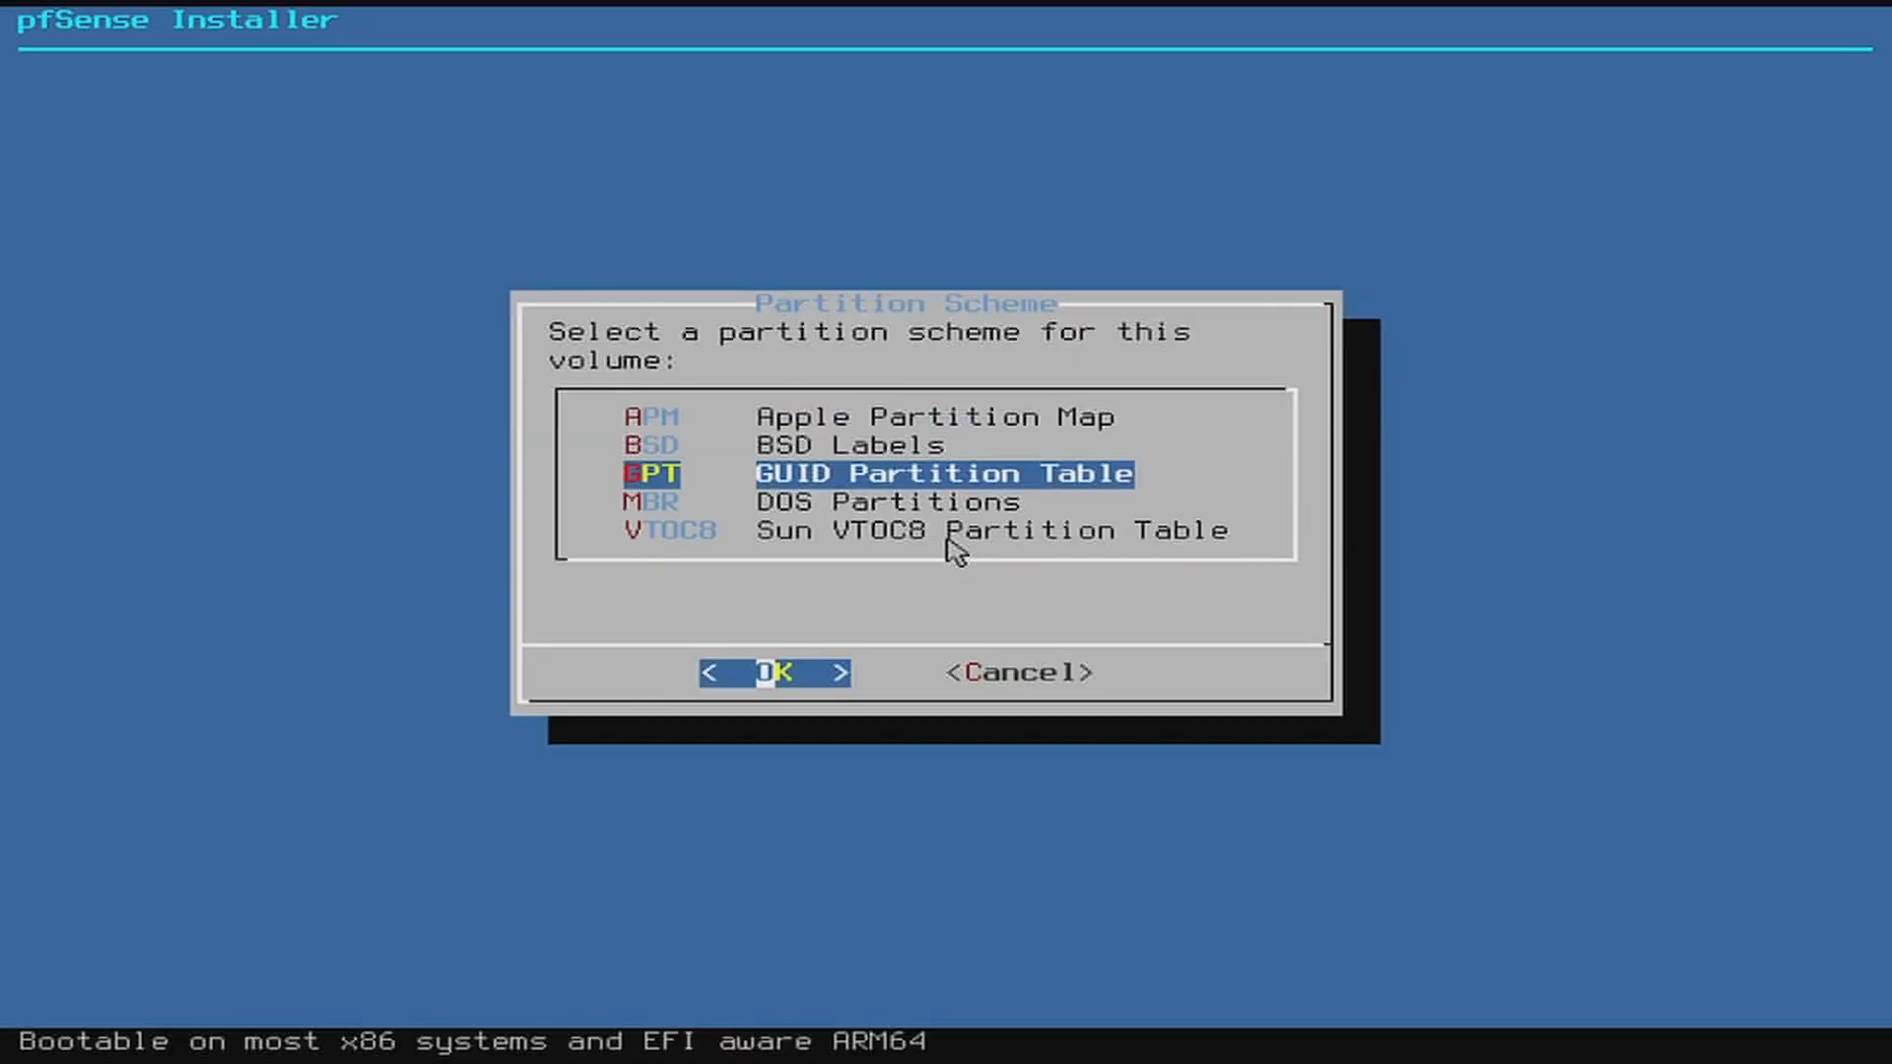
left_click(774, 673)
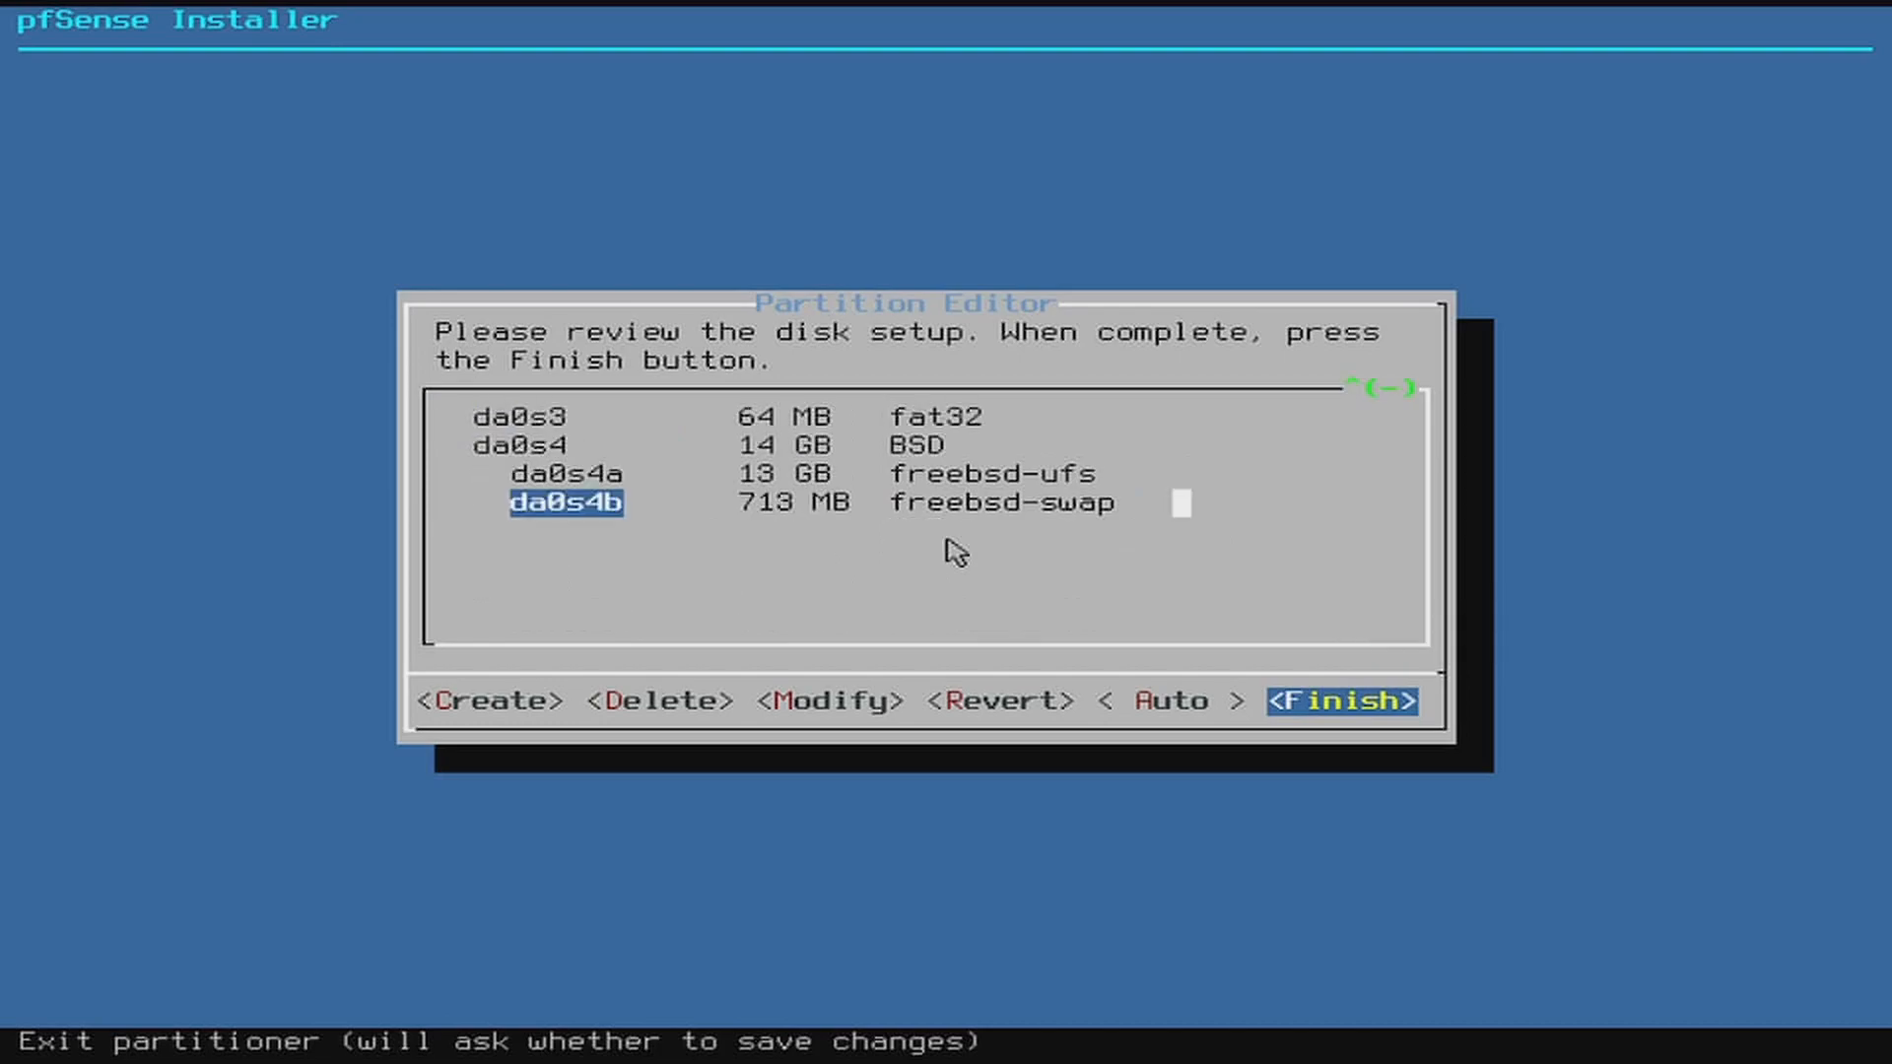
left_click(1344, 700)
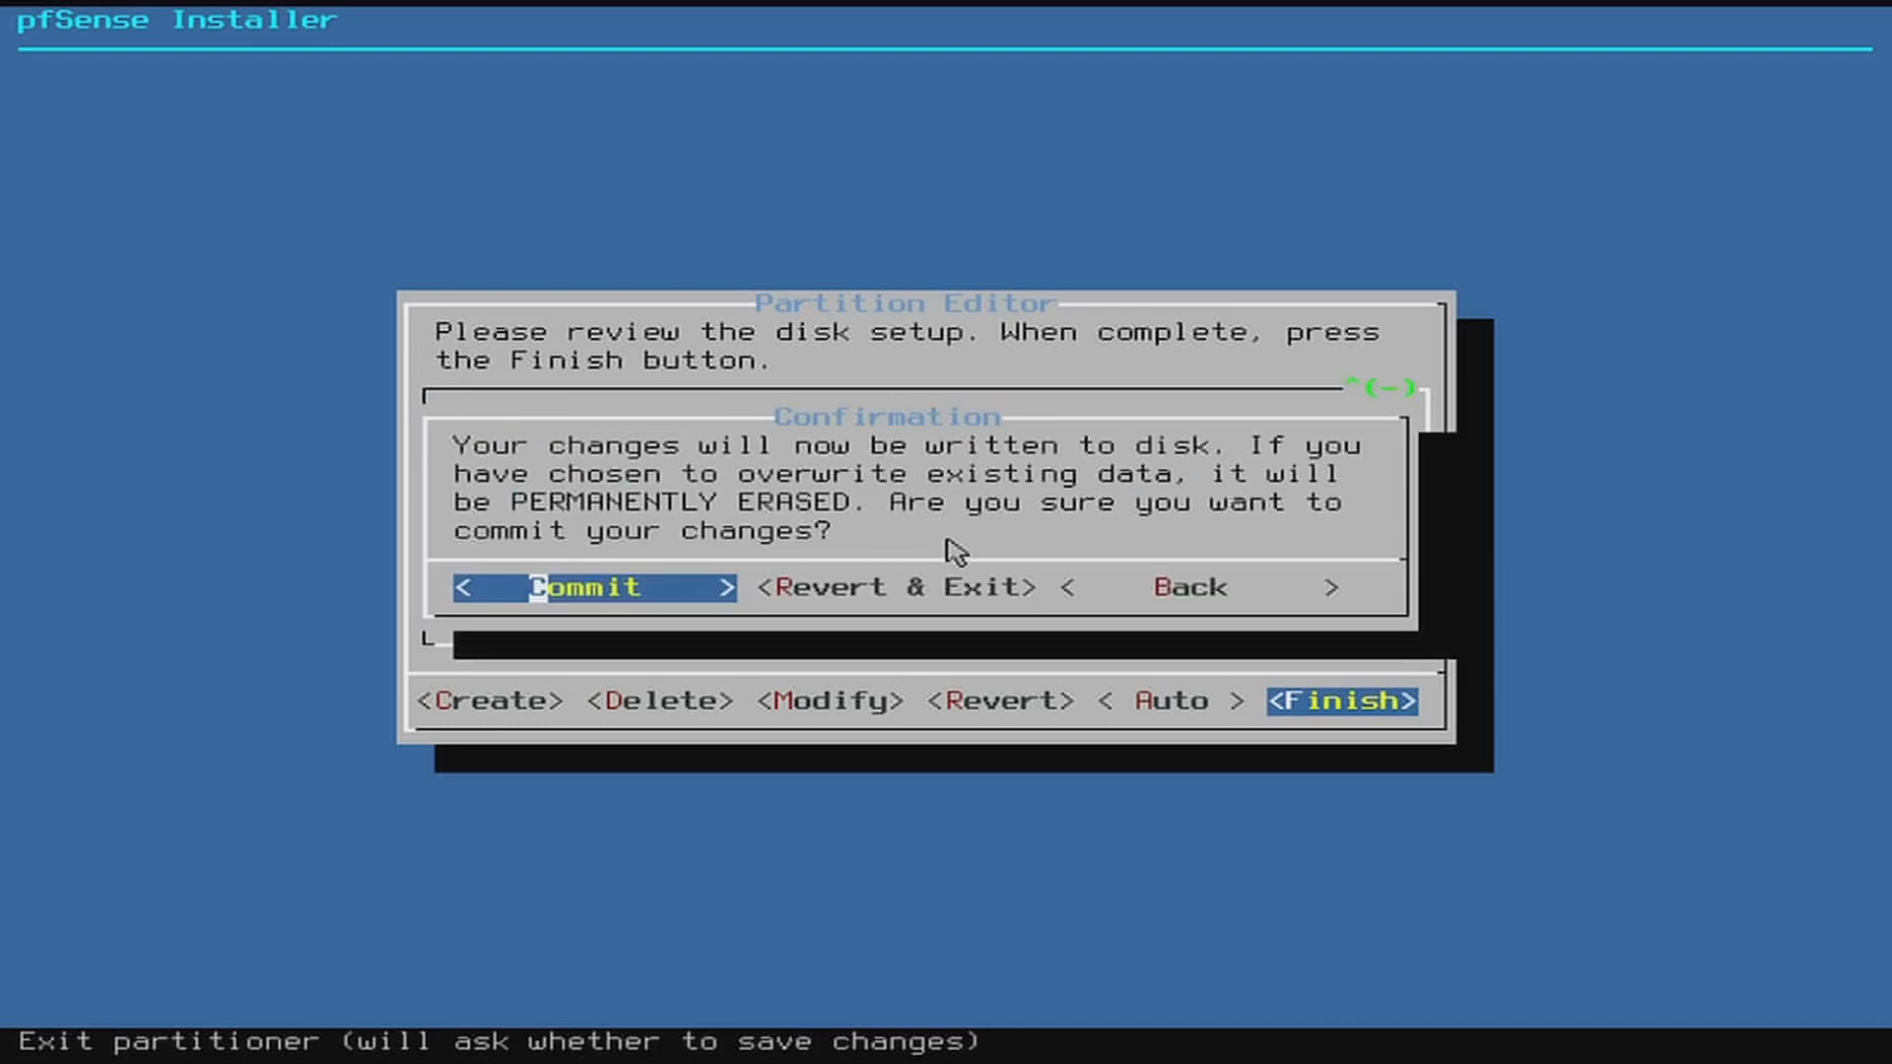
- Commit the partition changes, skip the manual shell and reboot into pfSense
left_click(590, 587)
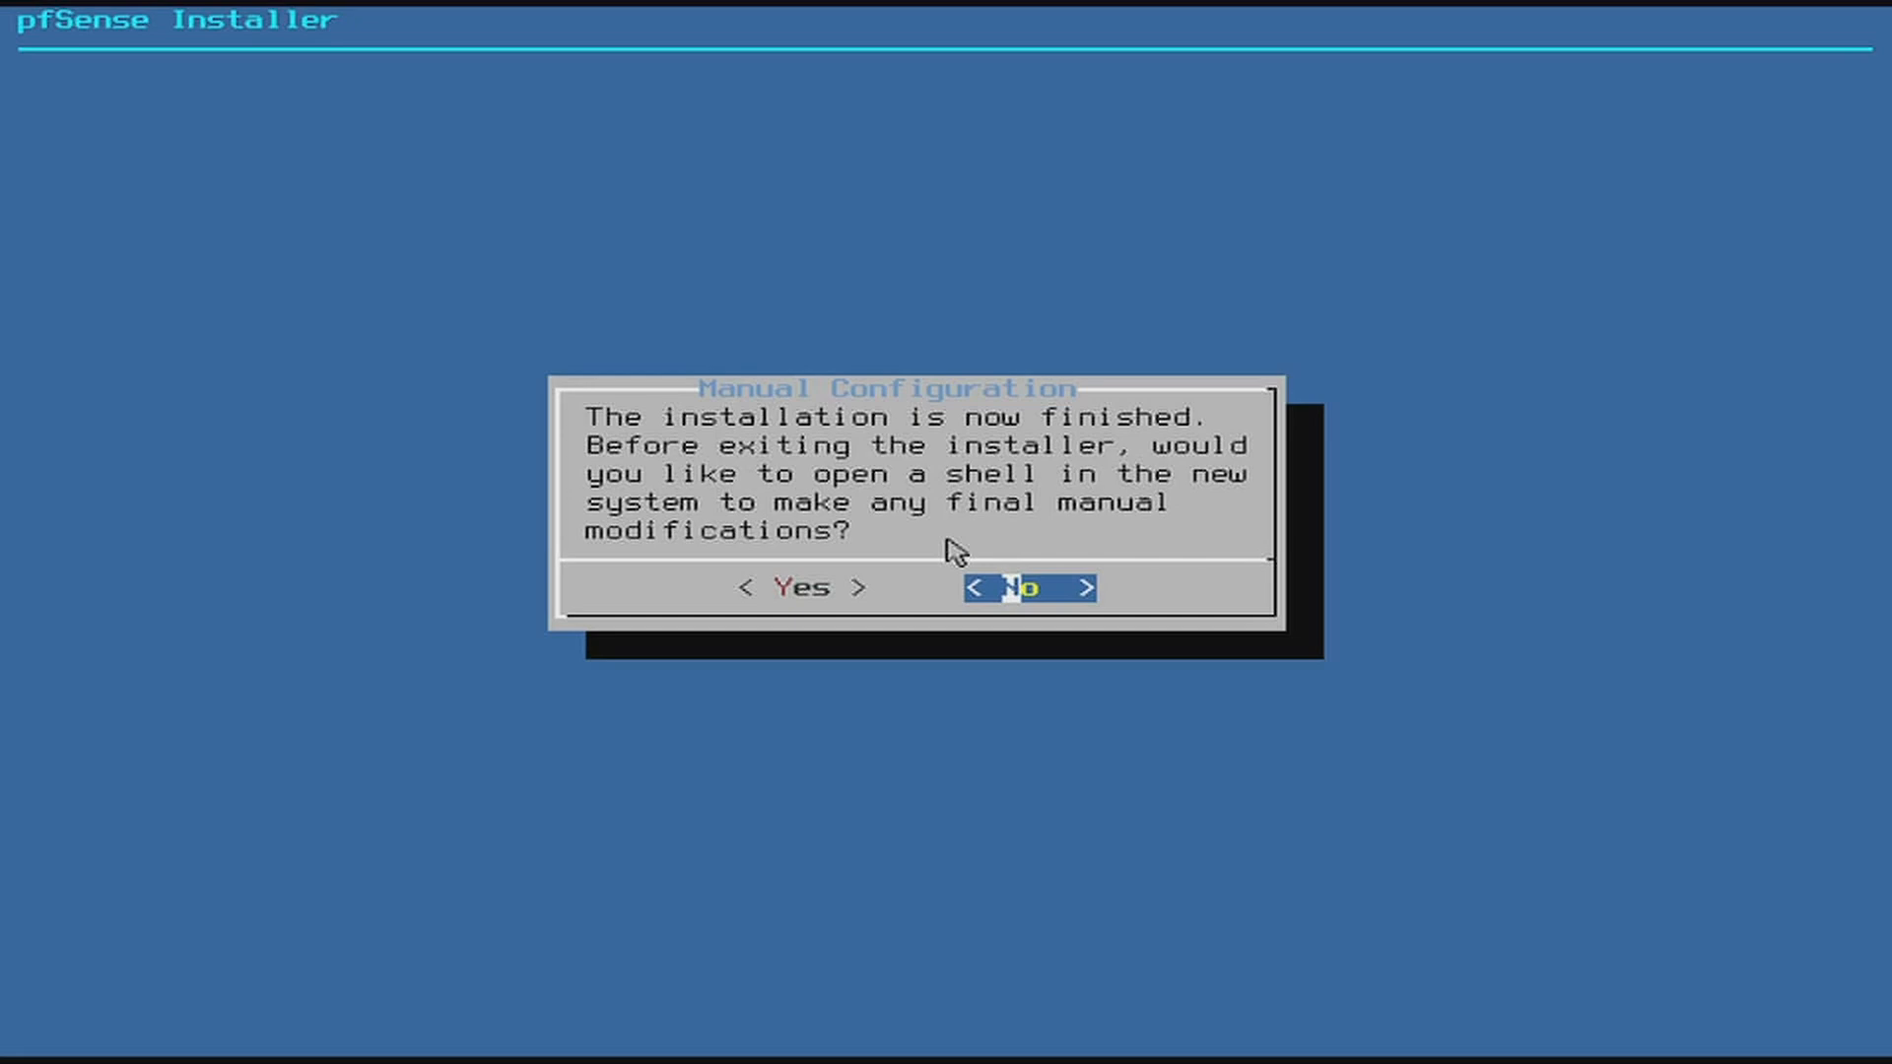
left_click(1027, 587)
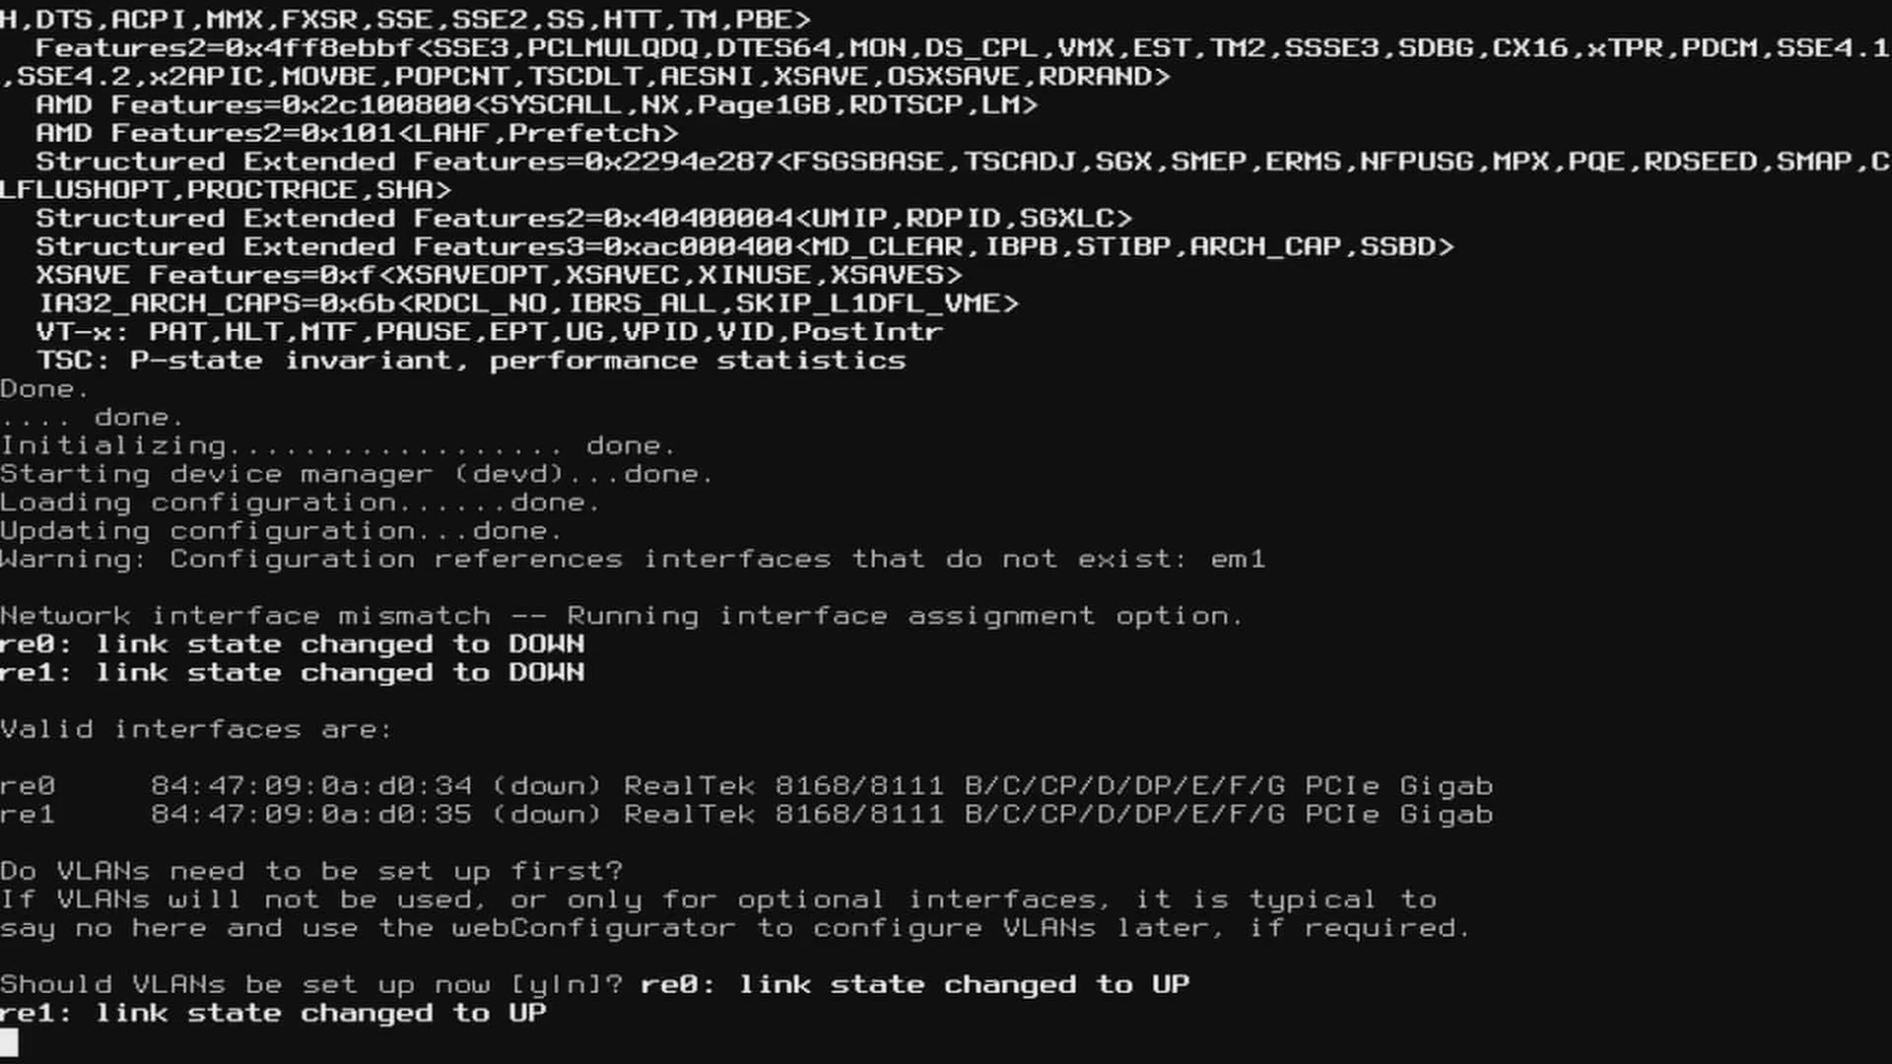
- Answer n to decline setting up VLANs now
type("n")
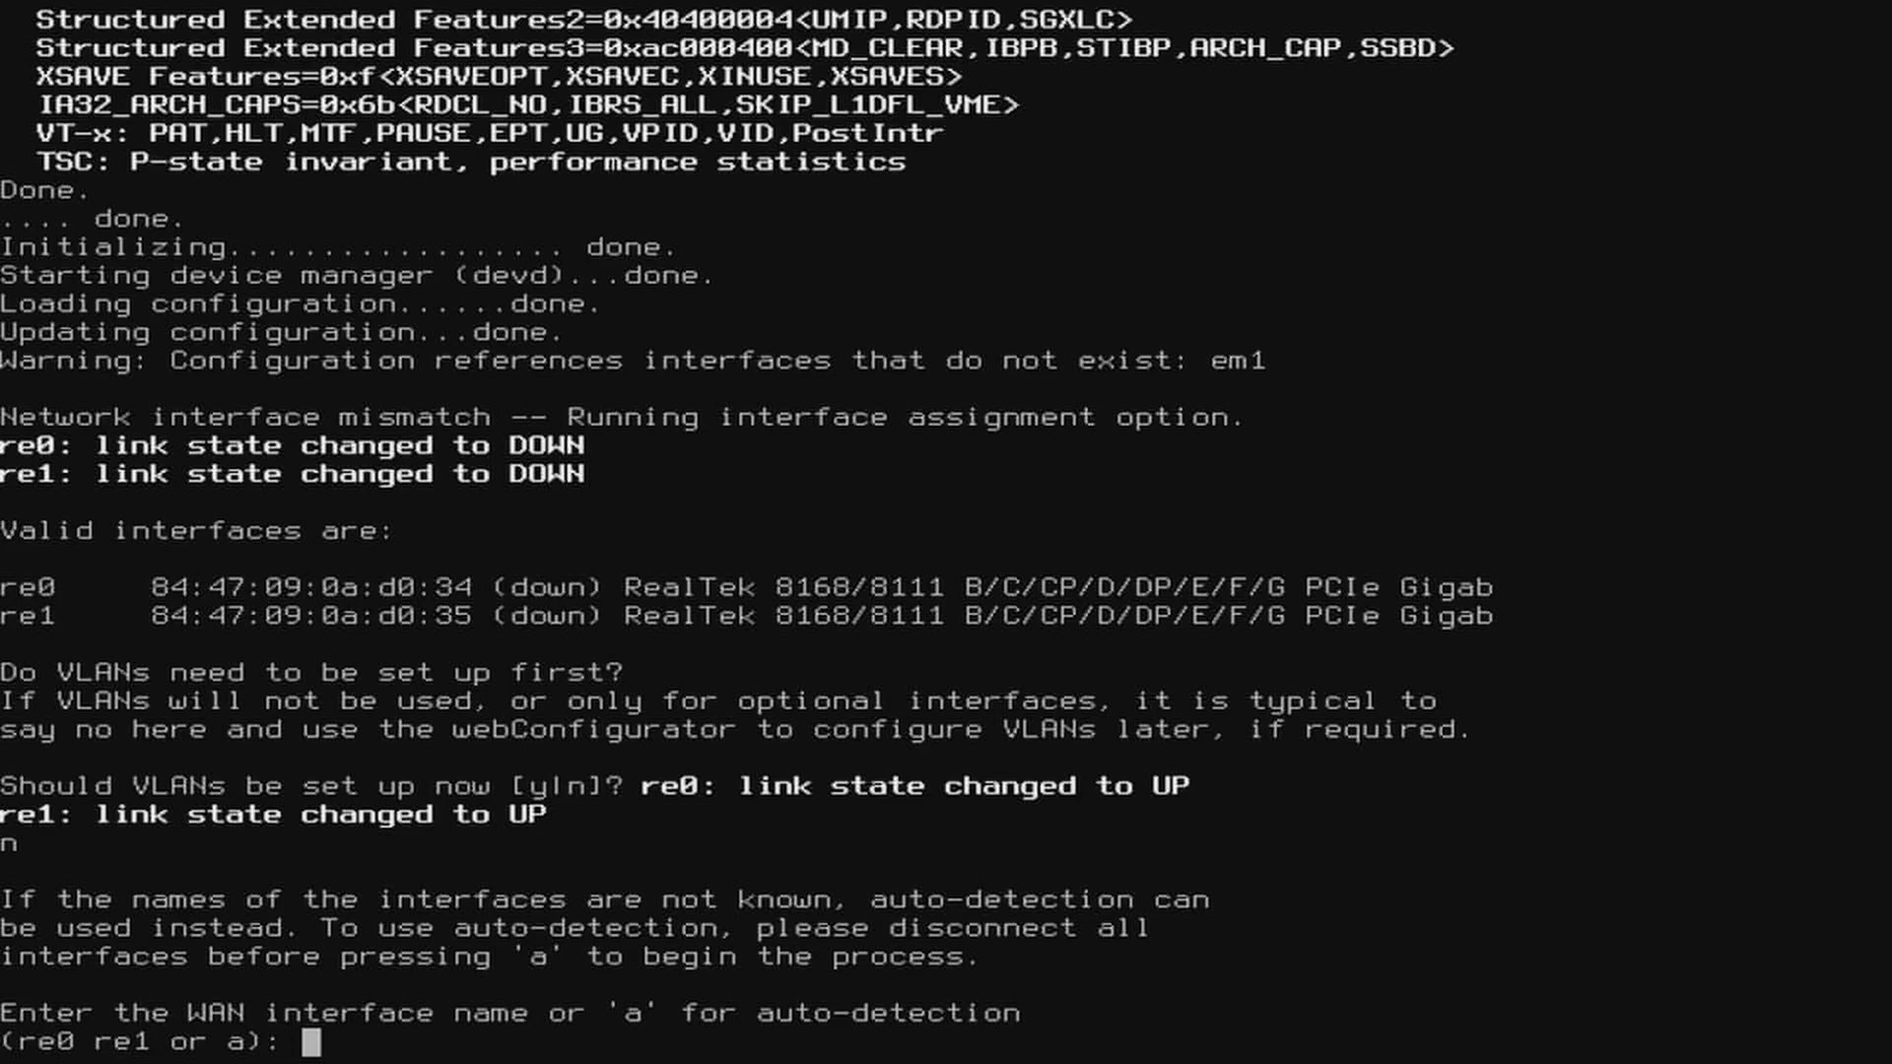
- Enter re0 as WAN and re1 as LAN, then answer y to confirm the assignment
type("re0")
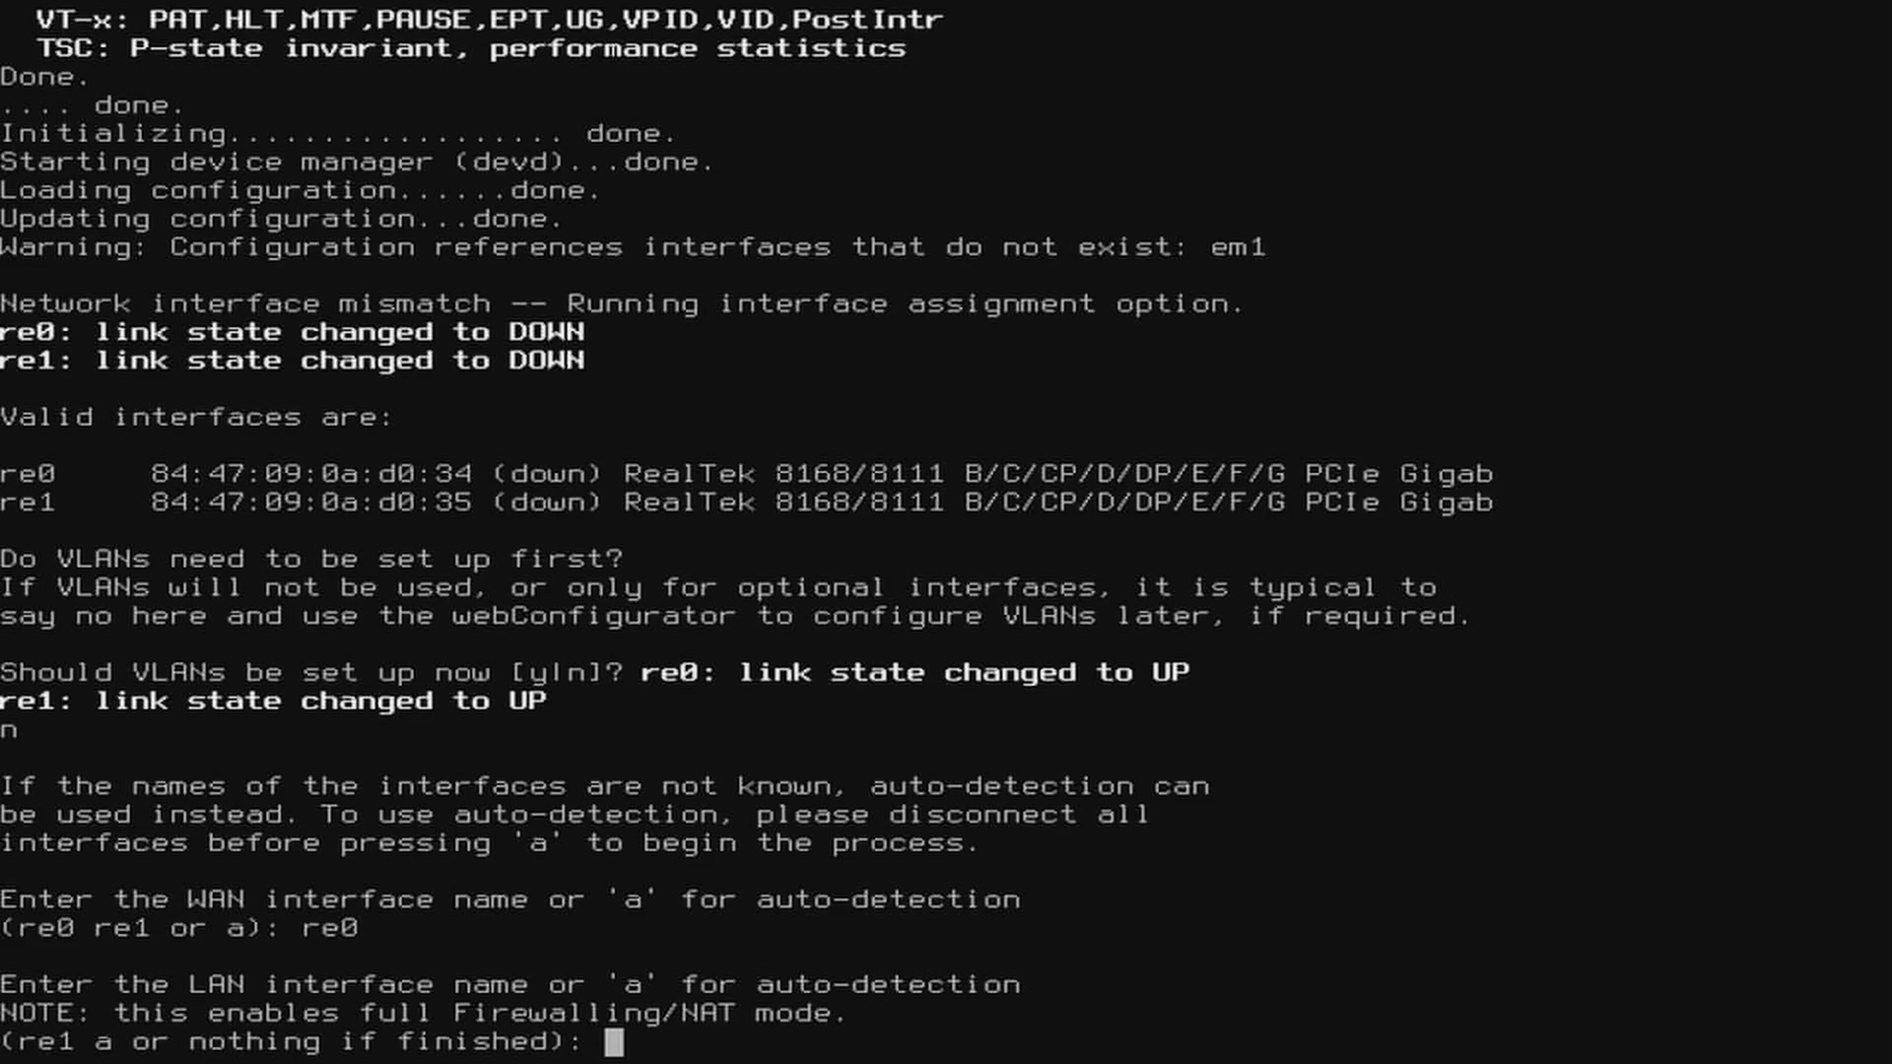
type("re")
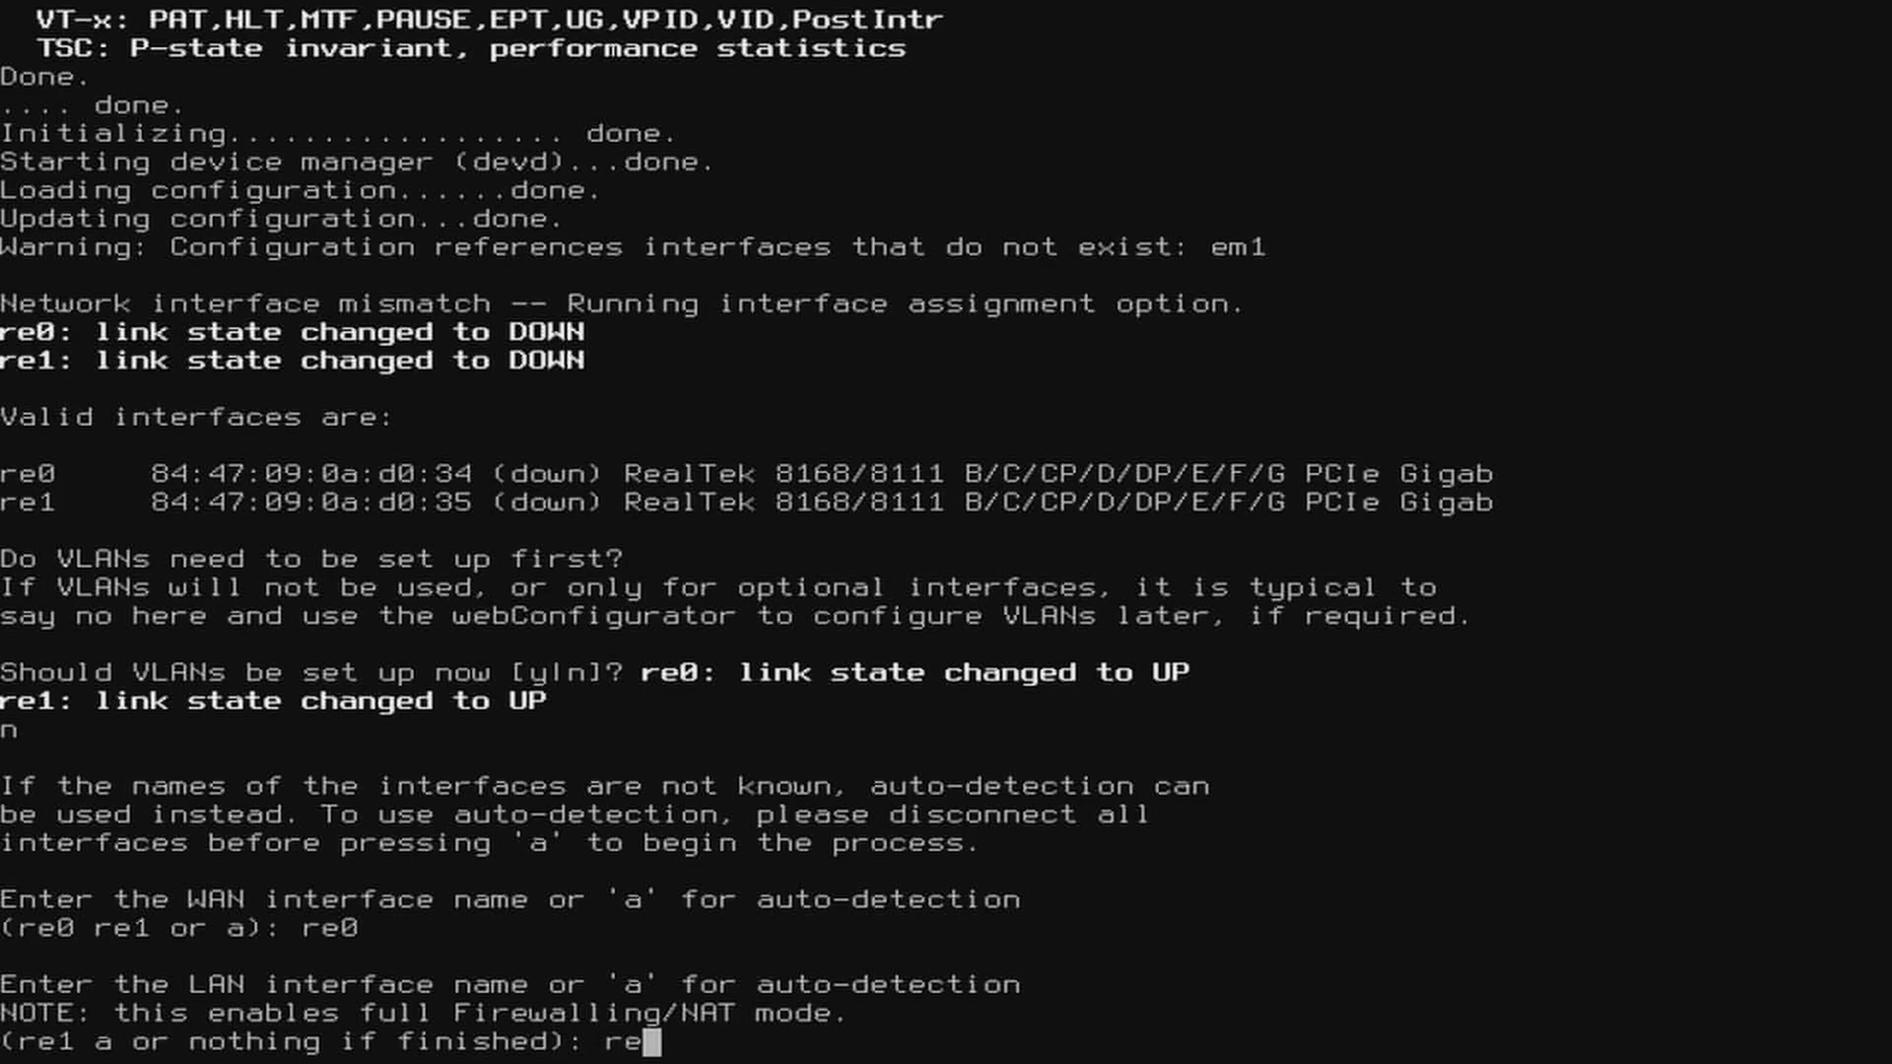
type("1")
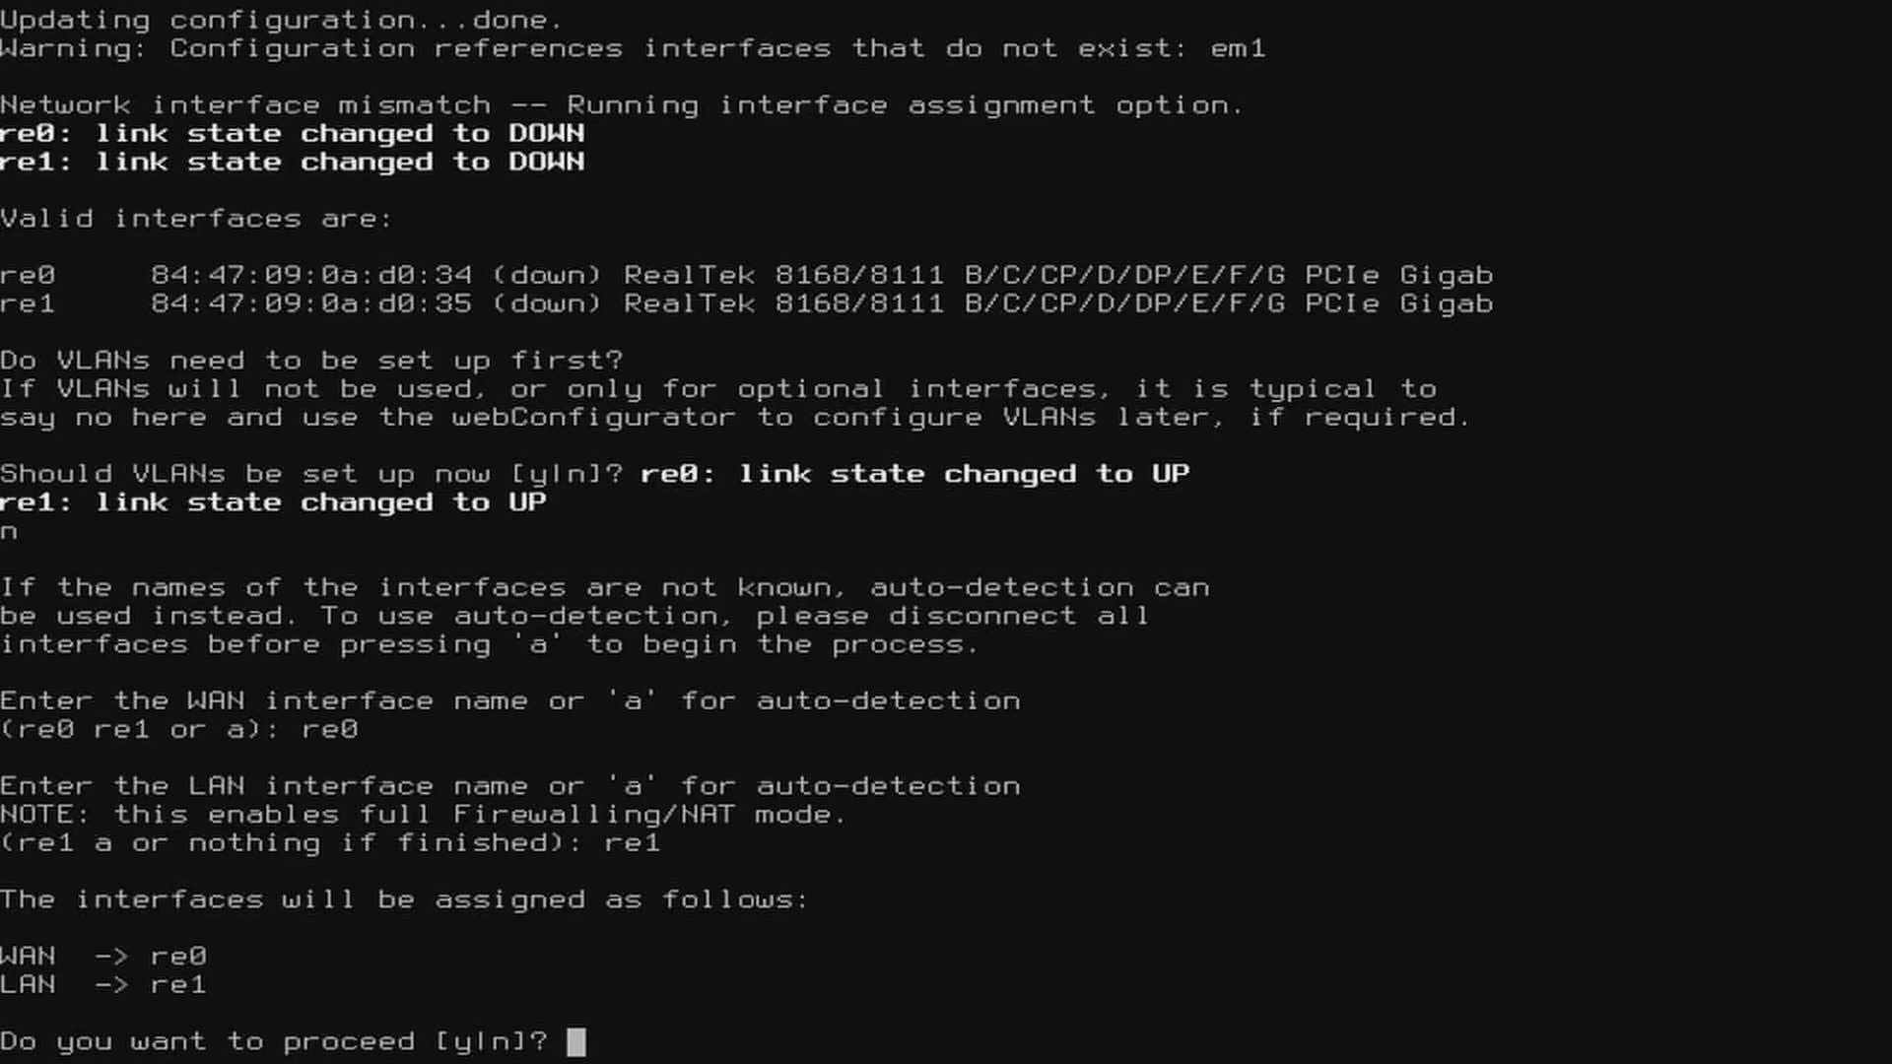
type("y")
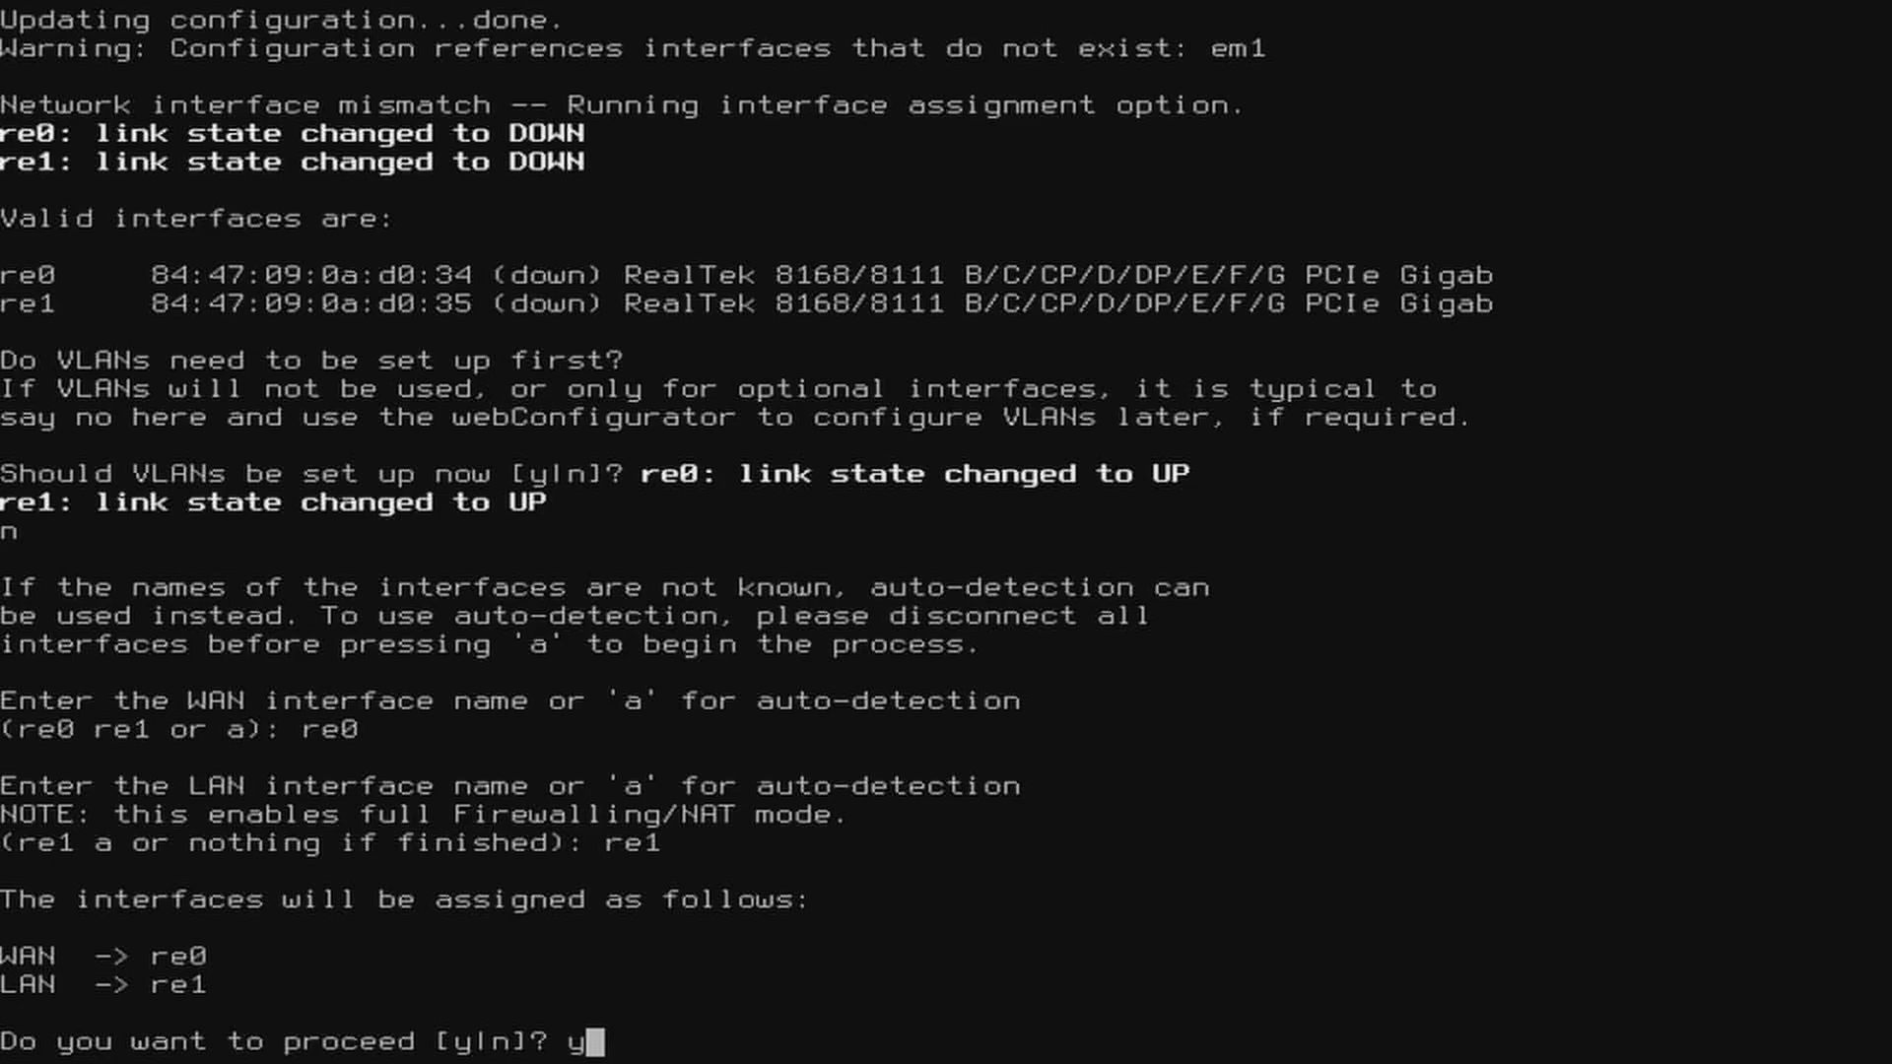
key("enter")
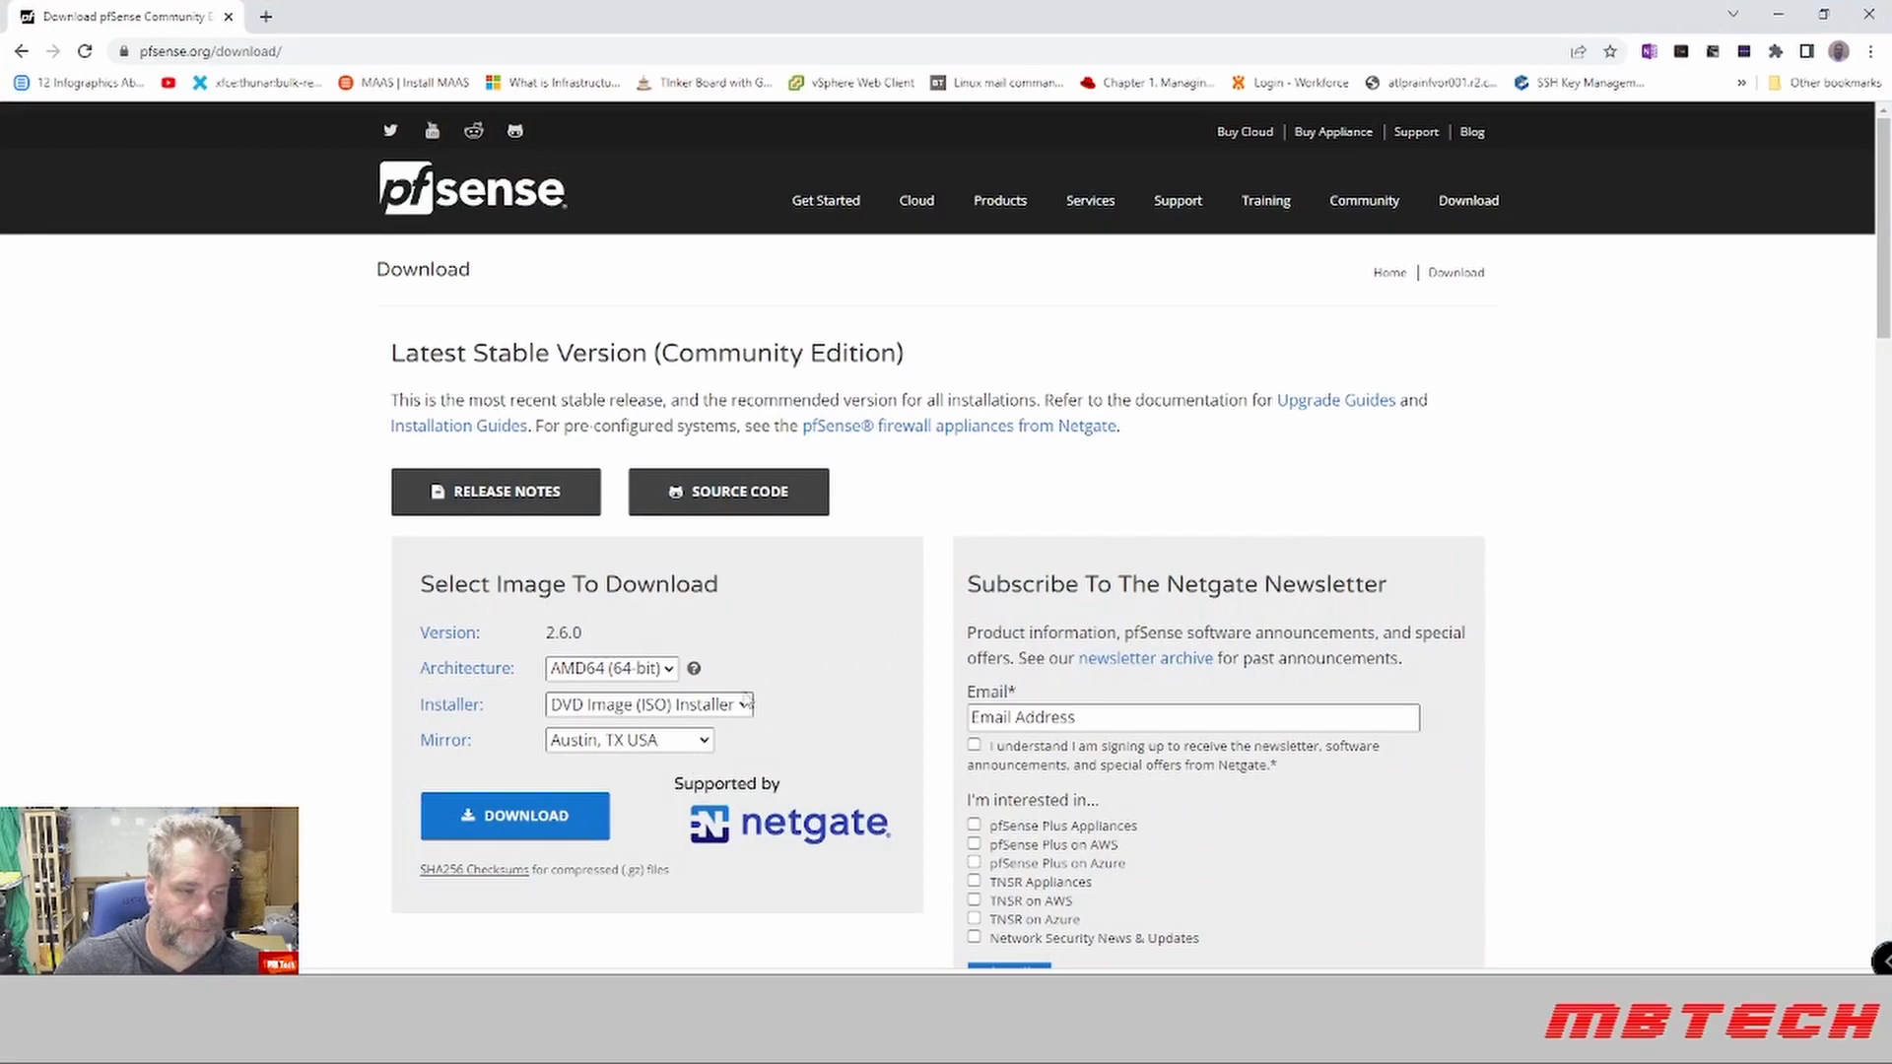
- Browse to 192.168.1.1 past the certificate warning and sign in as admin
left_click(501, 16)
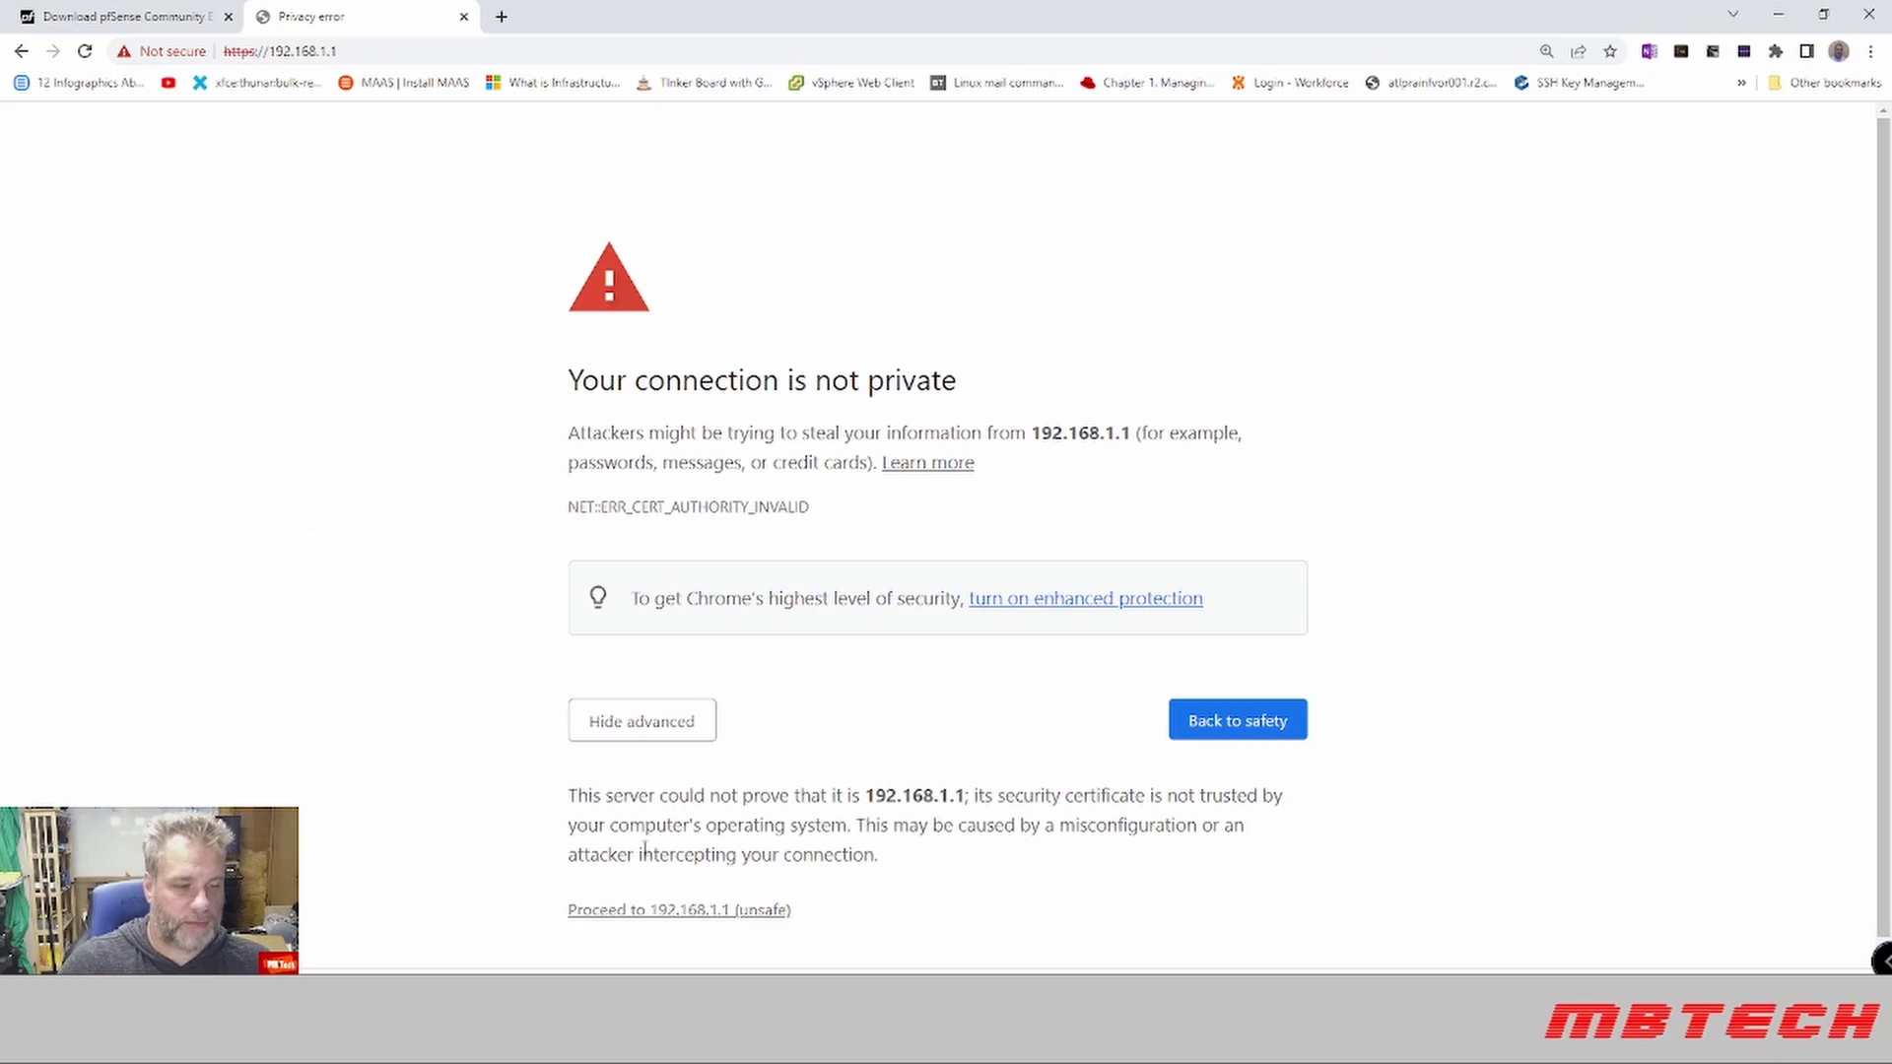
left_click(680, 909)
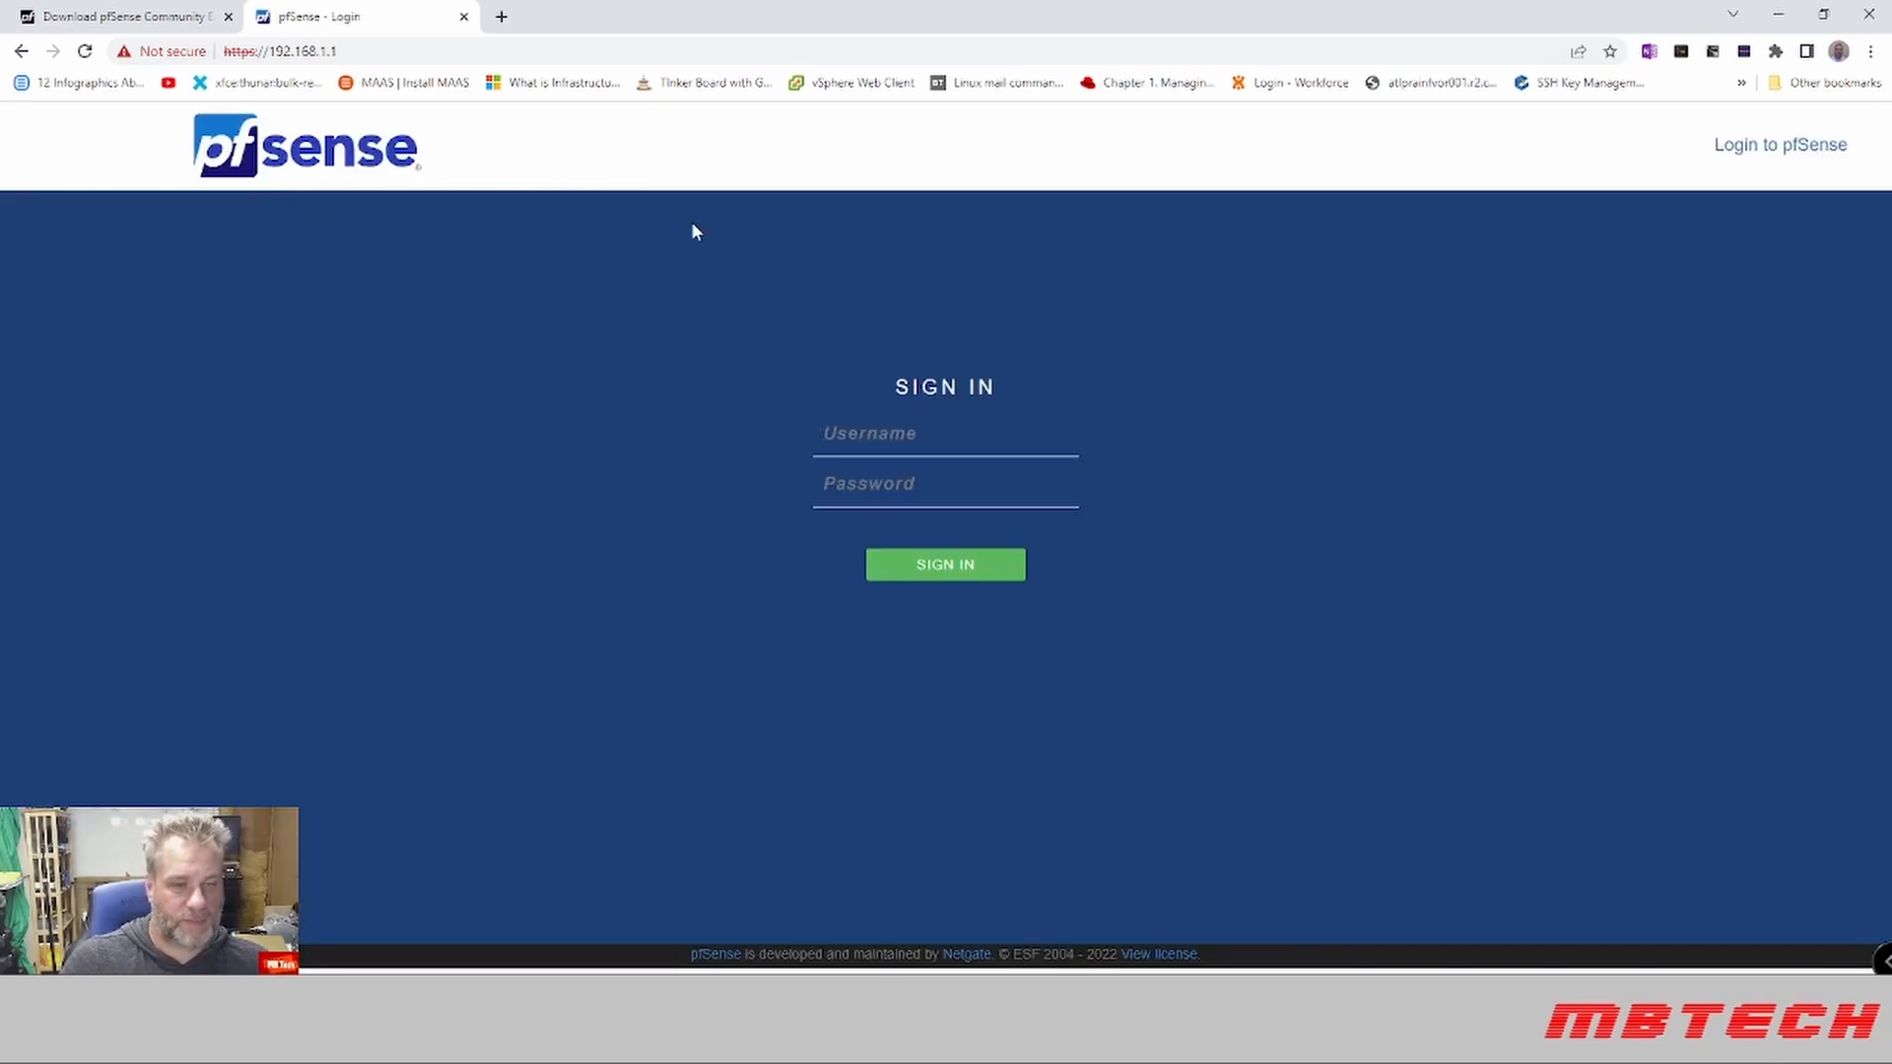
type("admin")
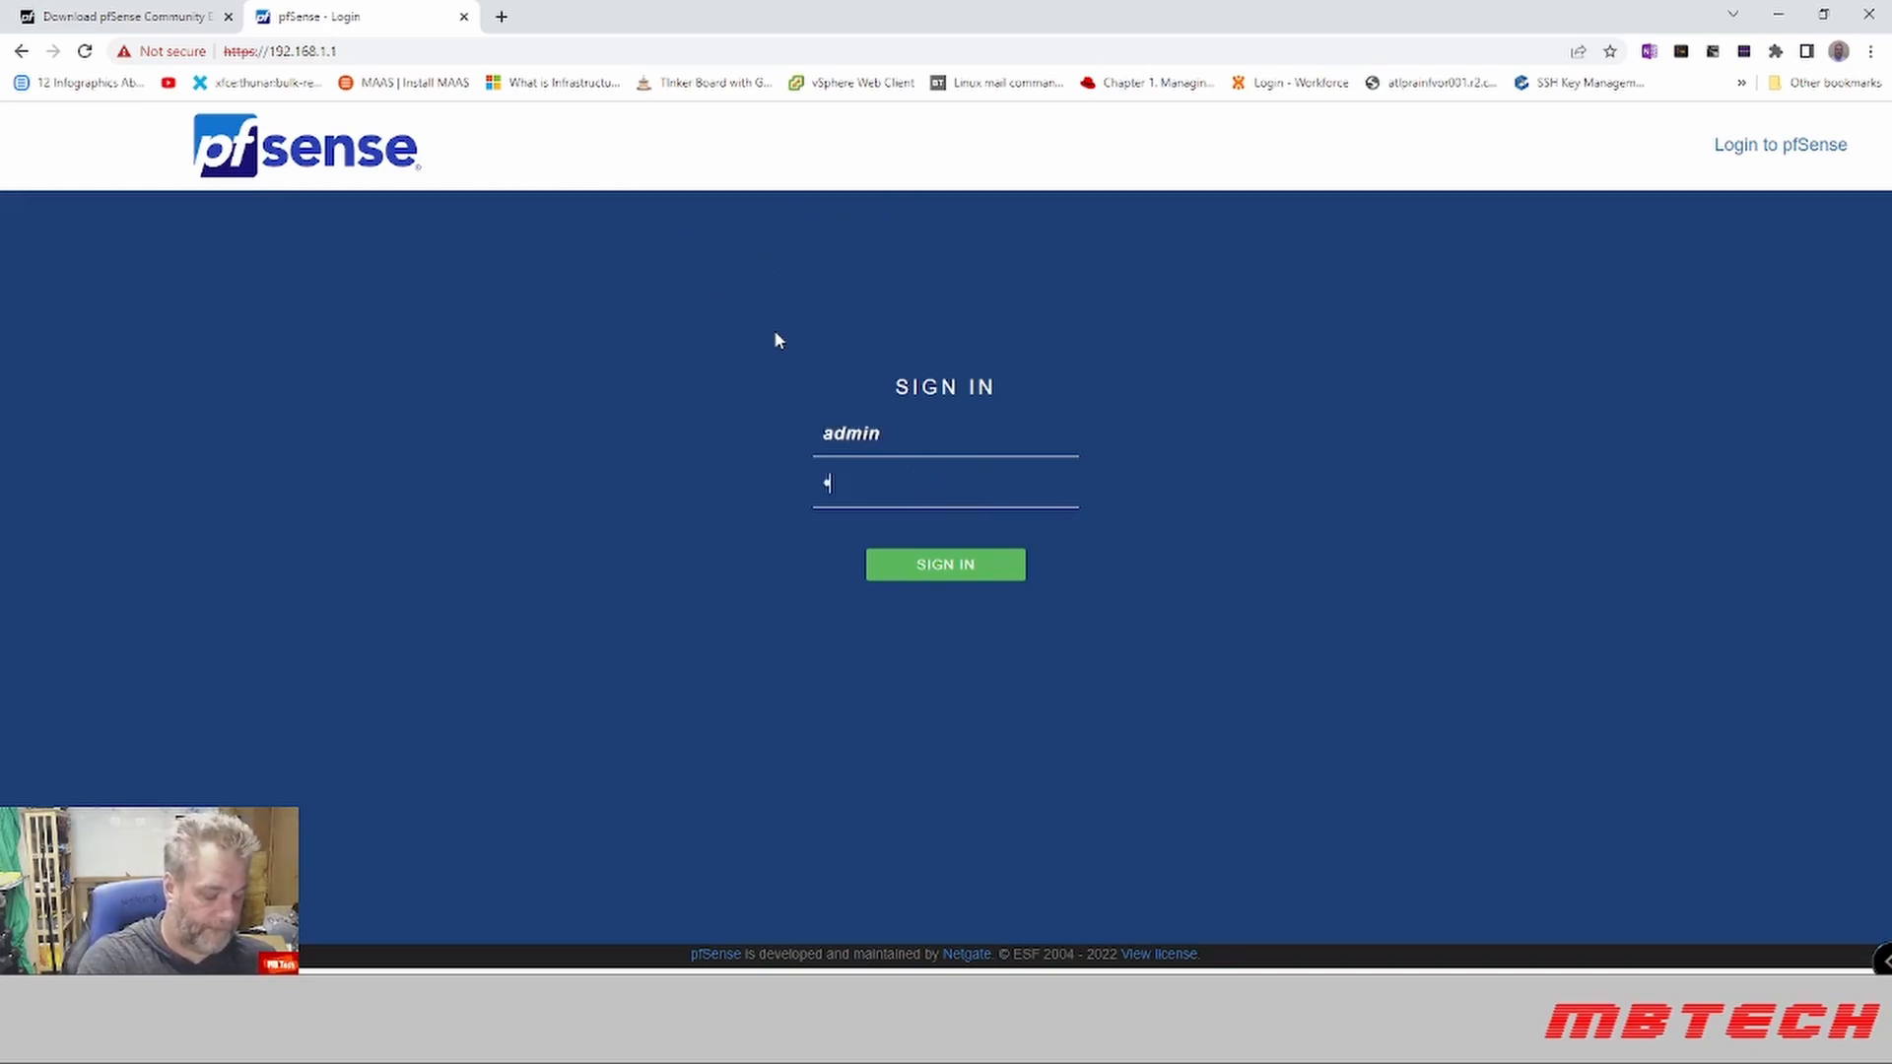
left_click(945, 565)
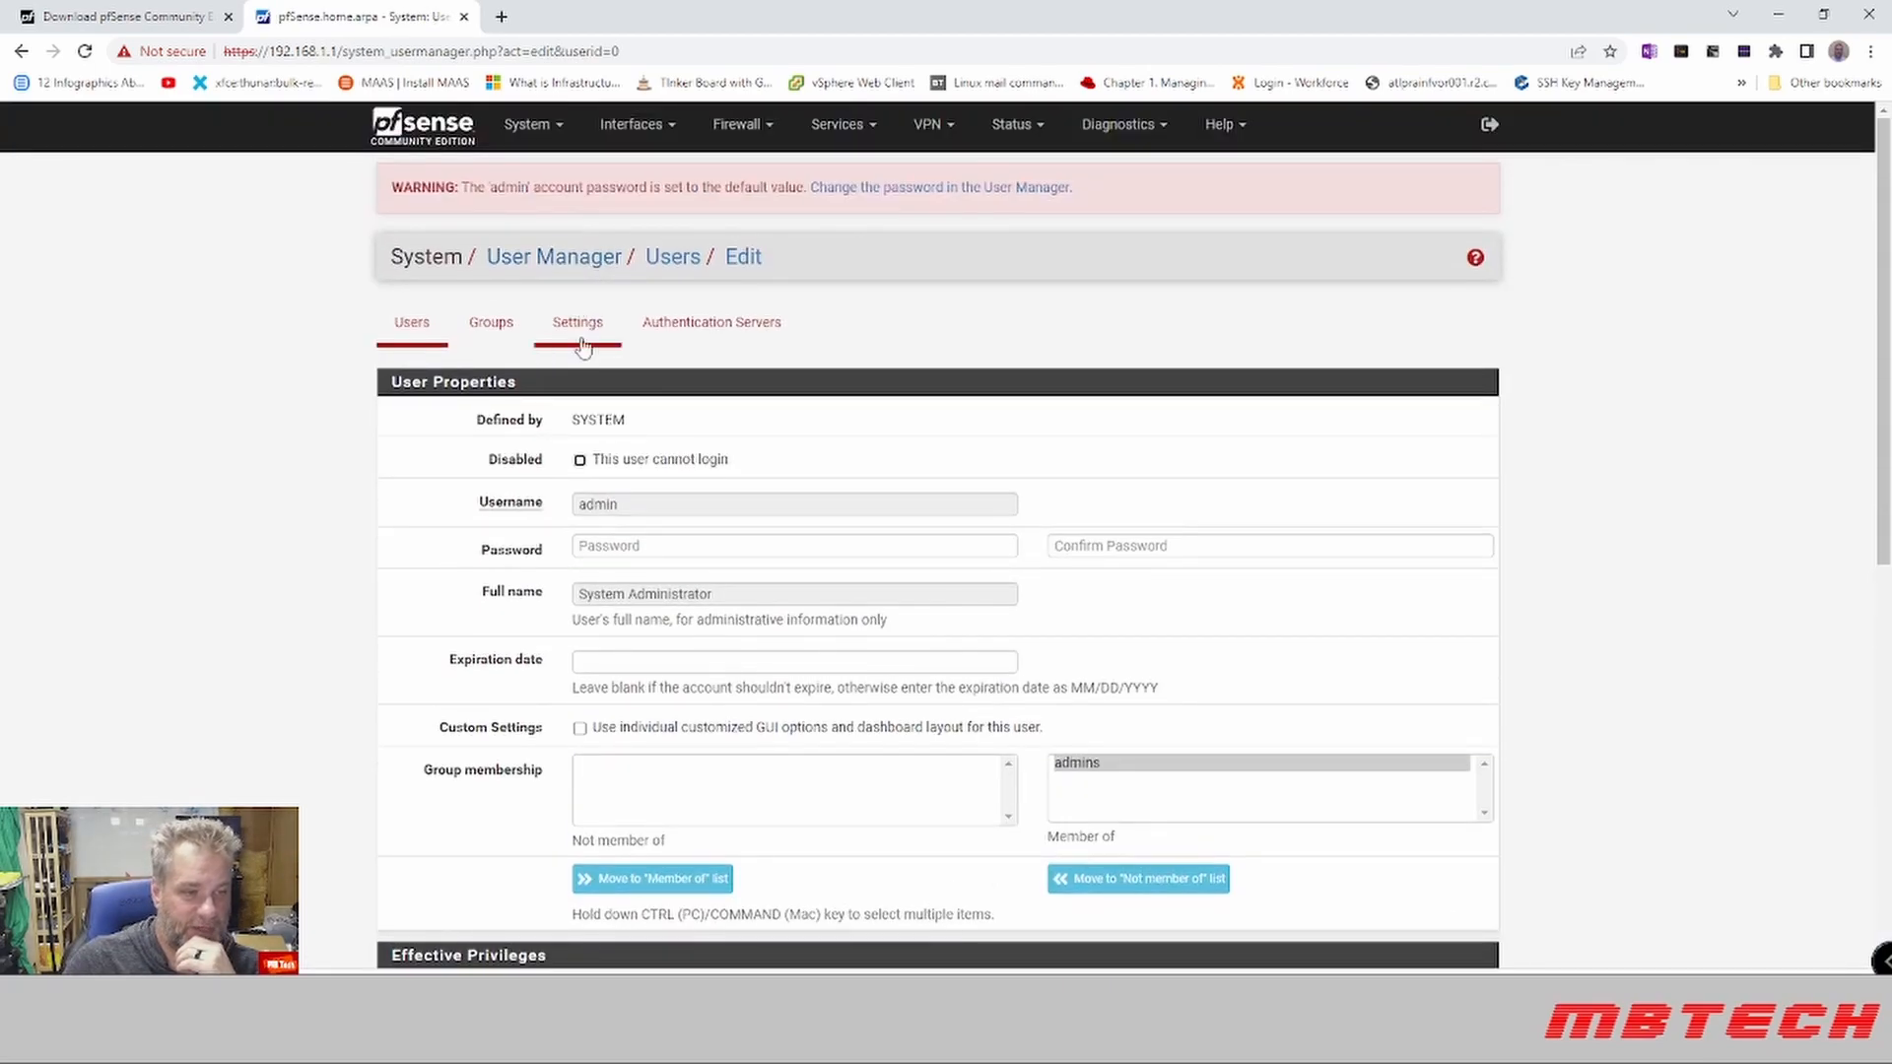
- Add user mbtech with a password and full name 'mbtech admin', and save it
scroll("down", 3)
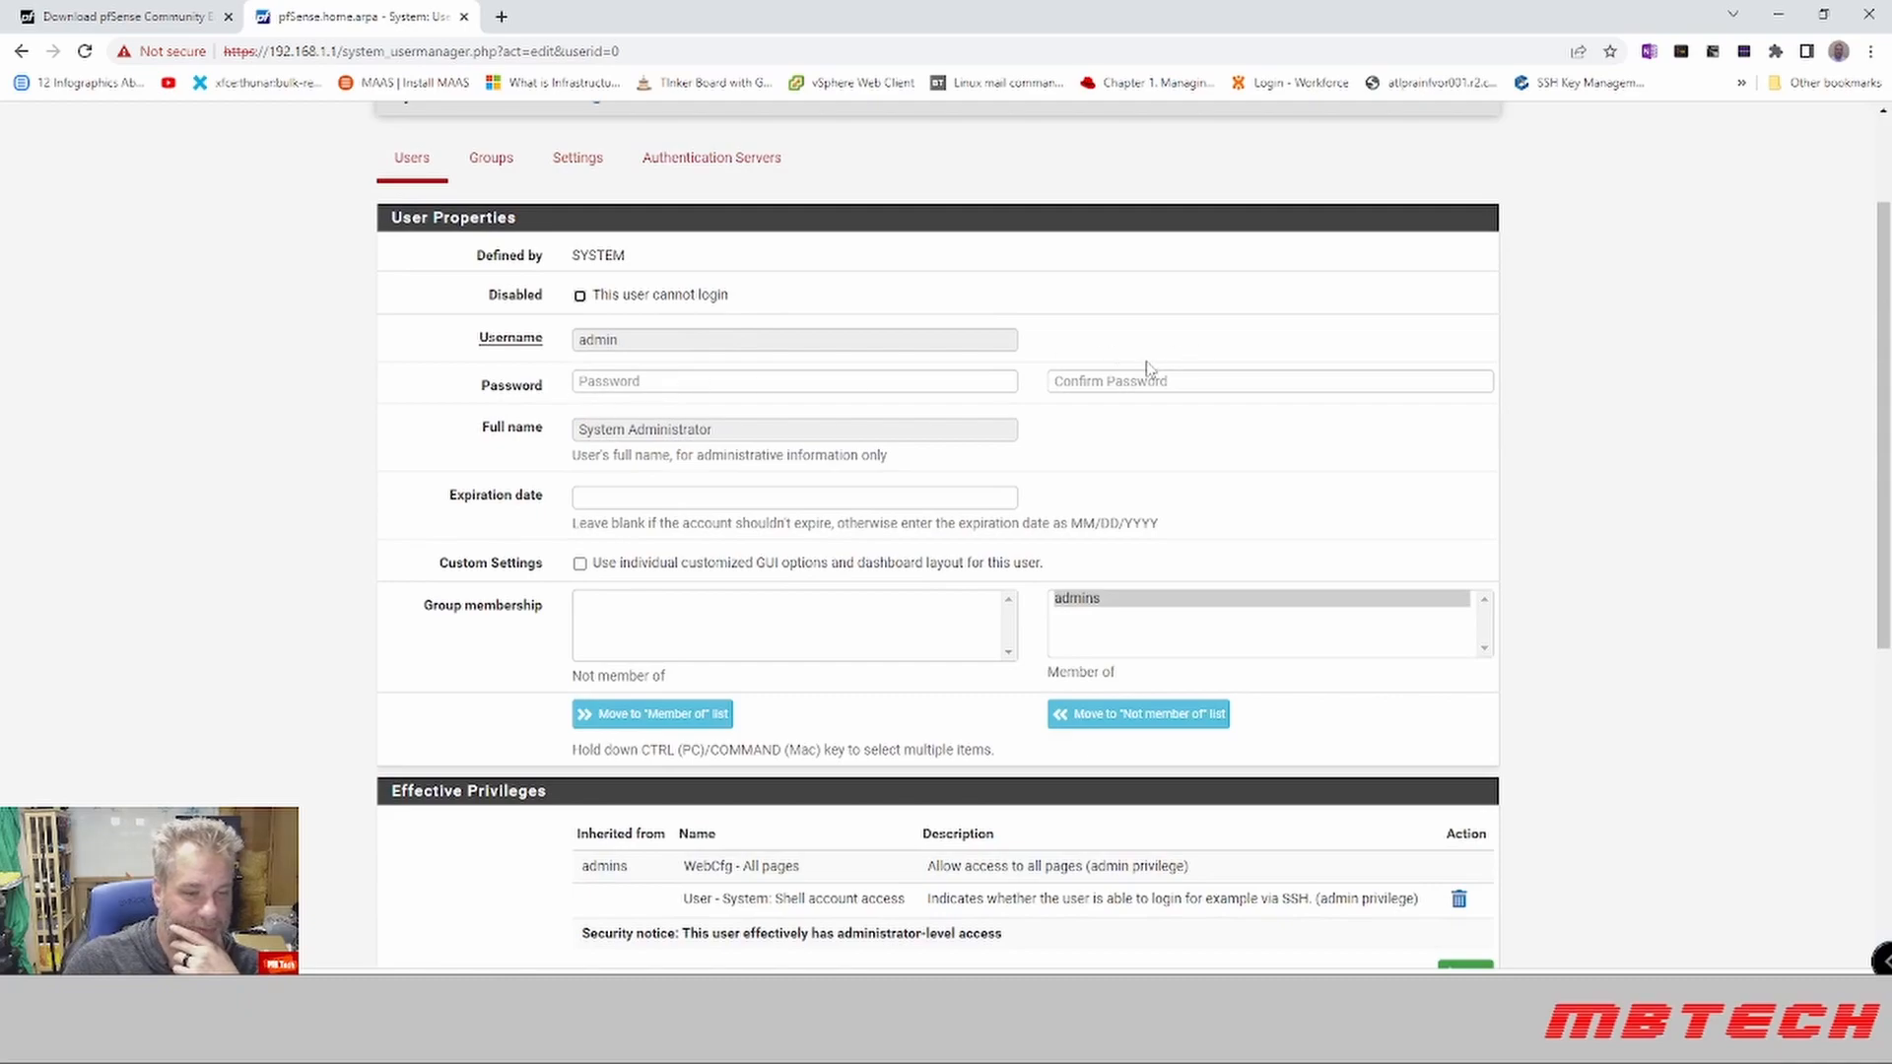
left_click(795, 381)
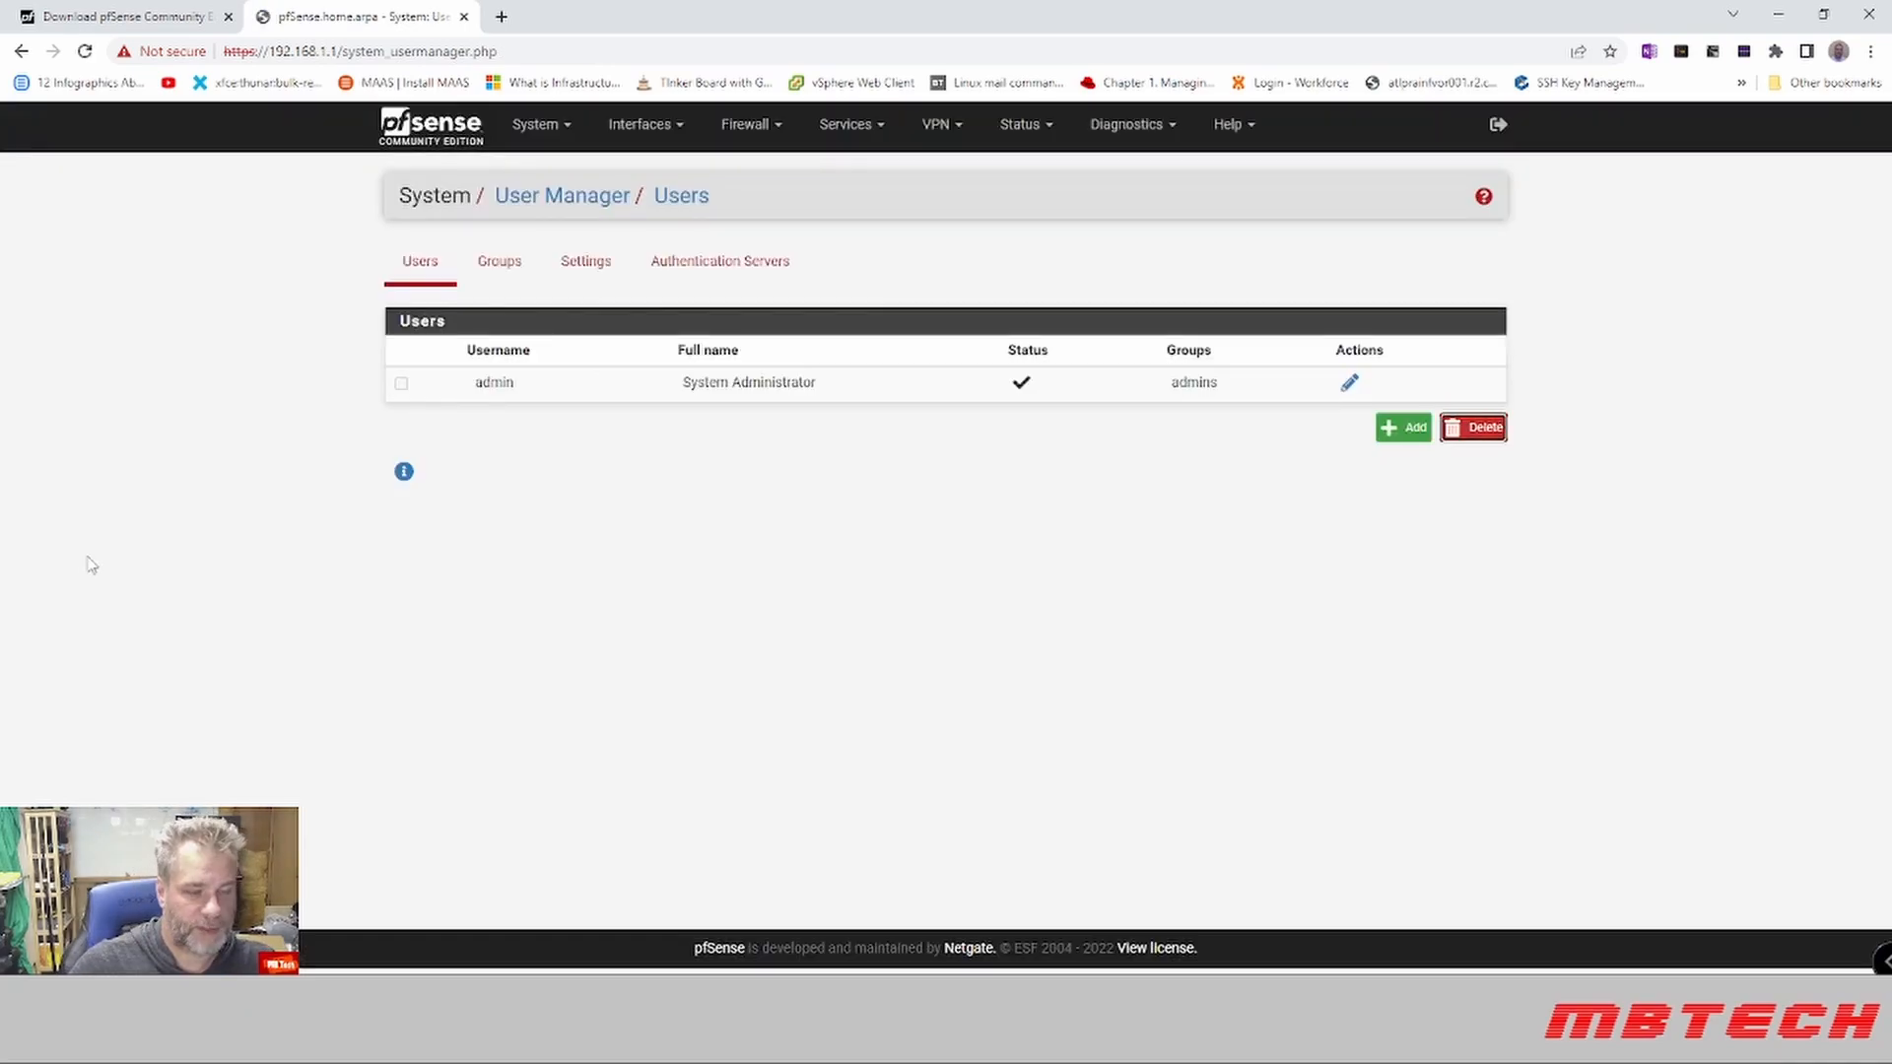
left_click(1403, 427)
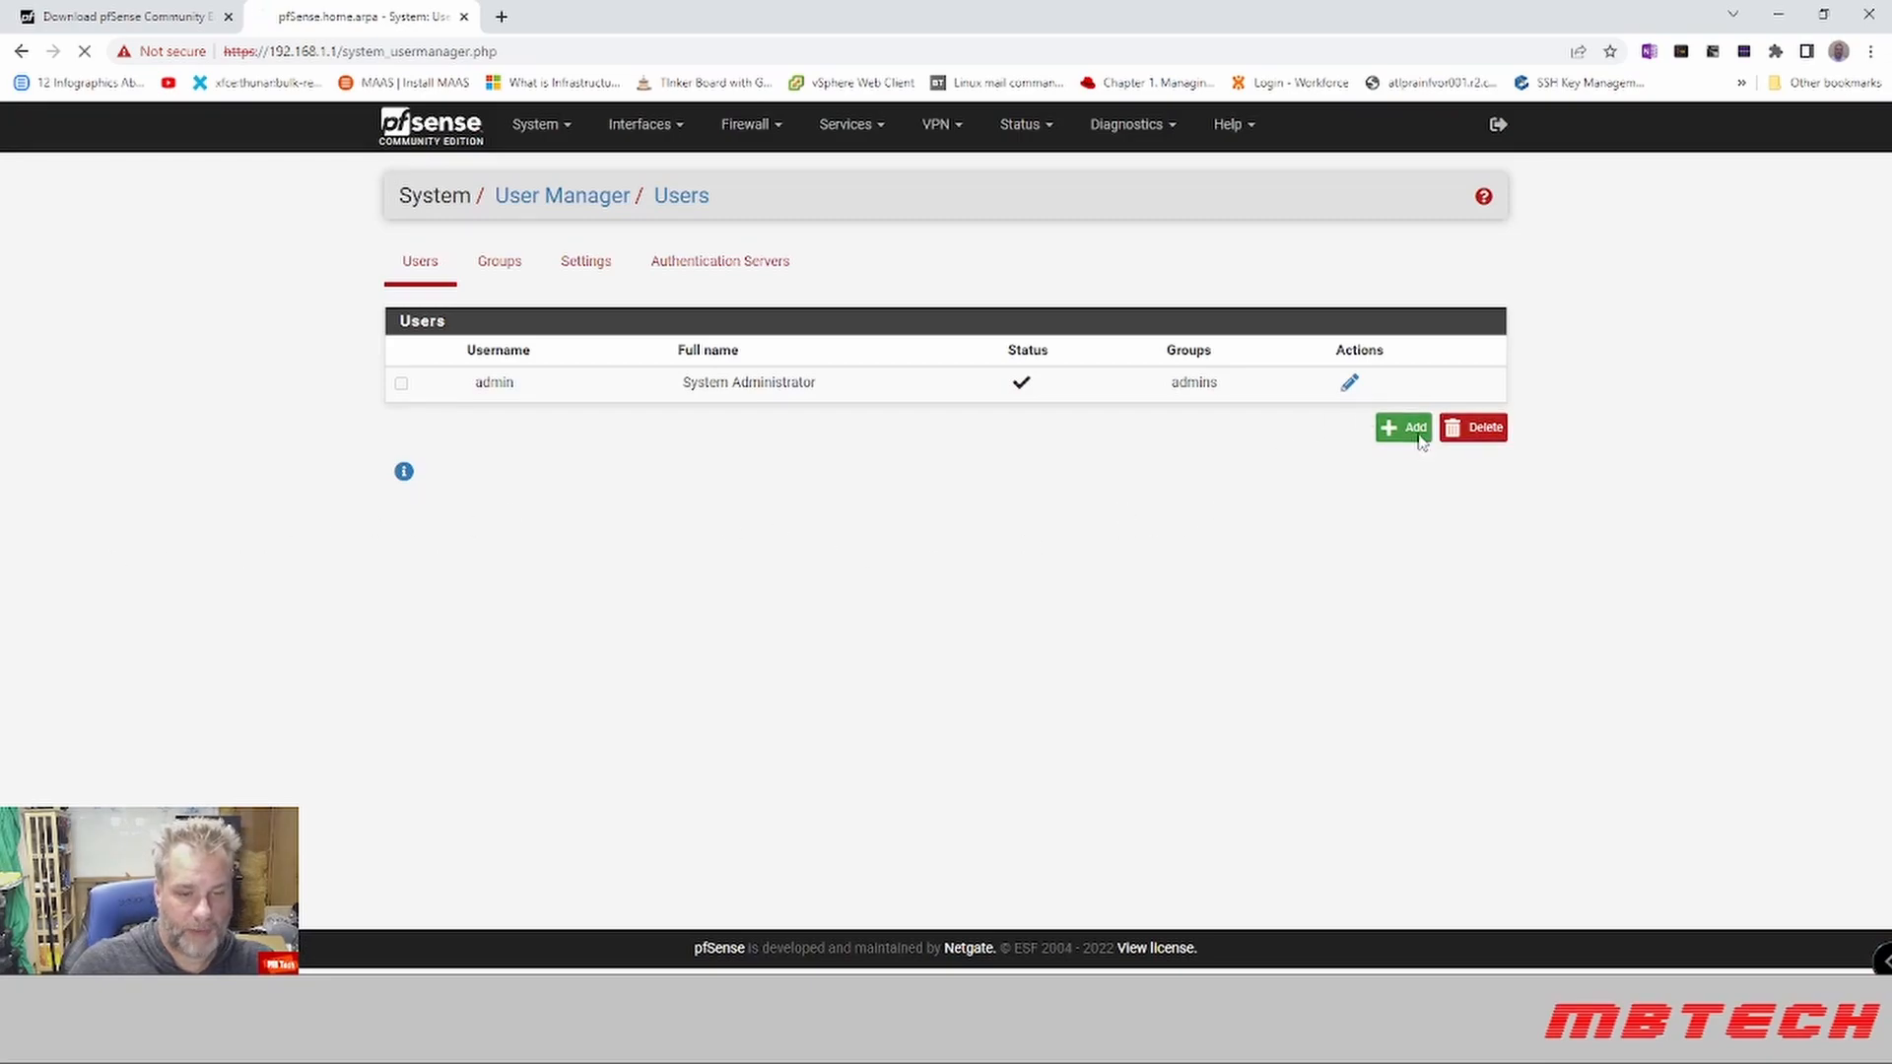
left_click(1404, 426)
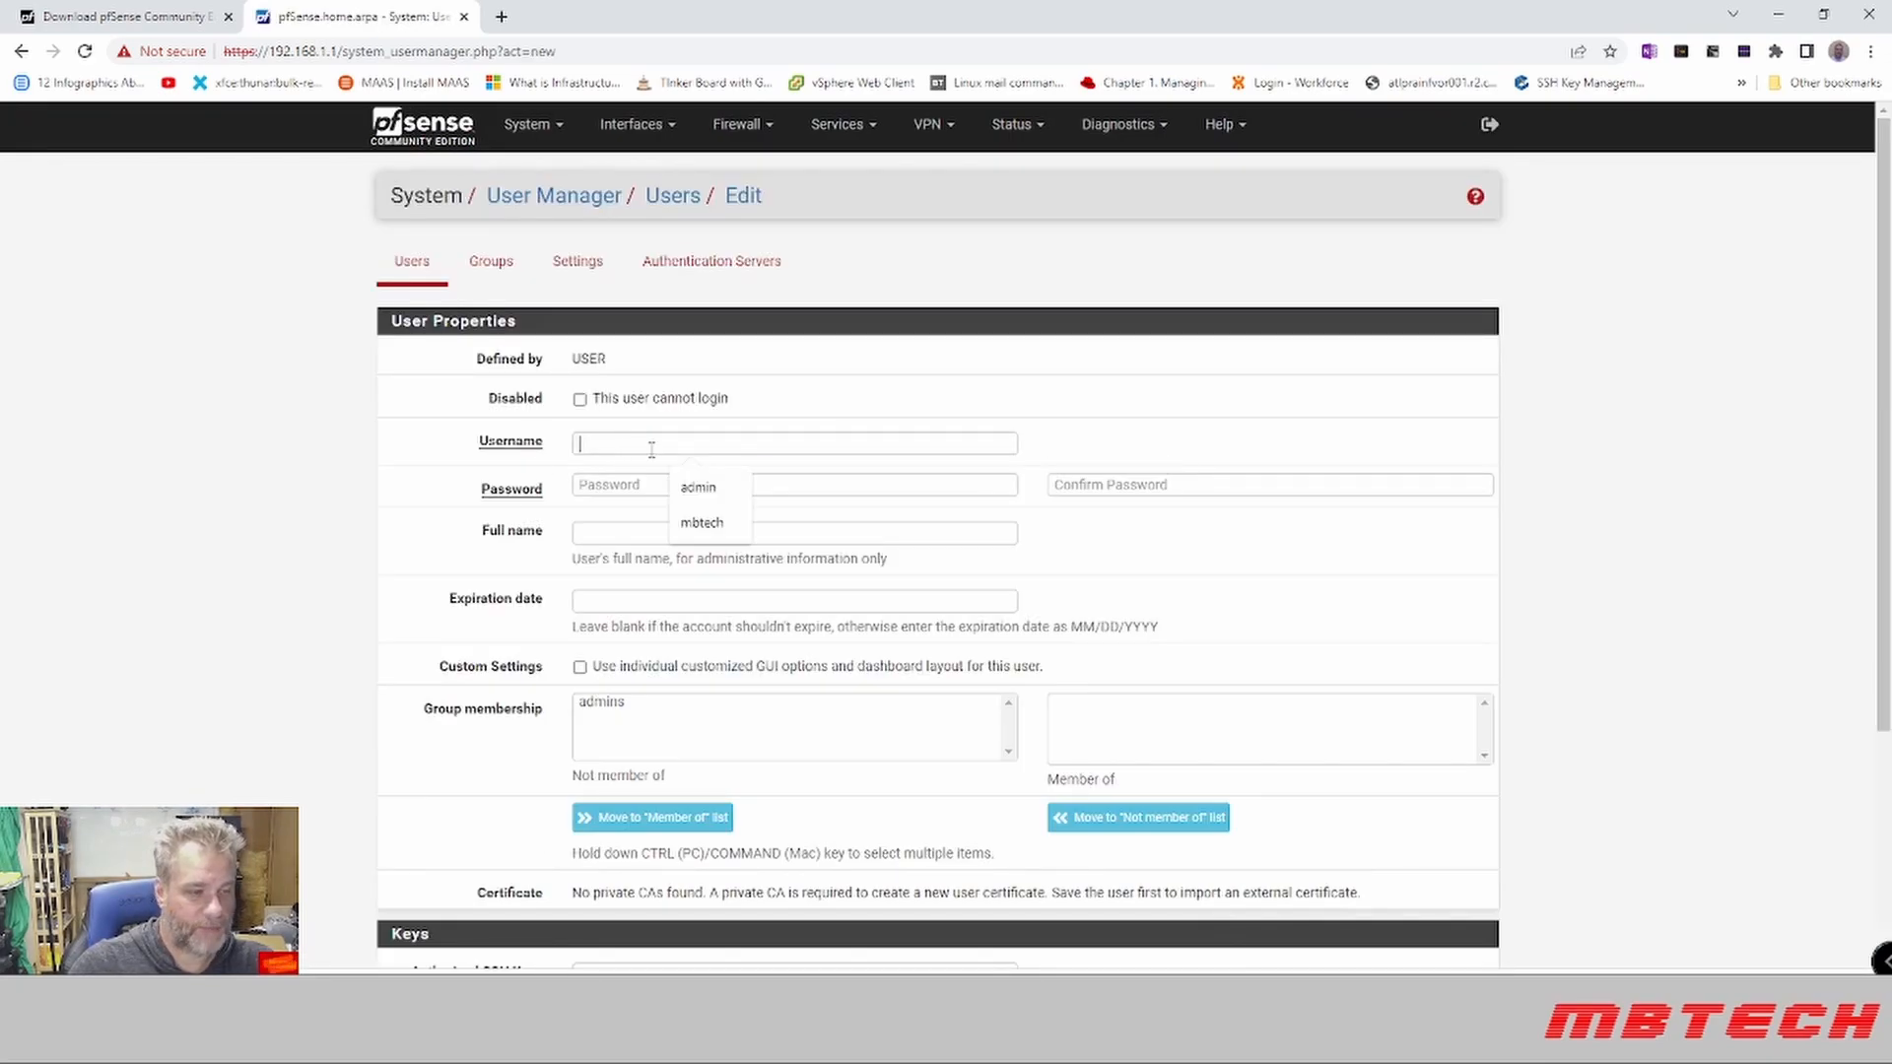
type("mbte")
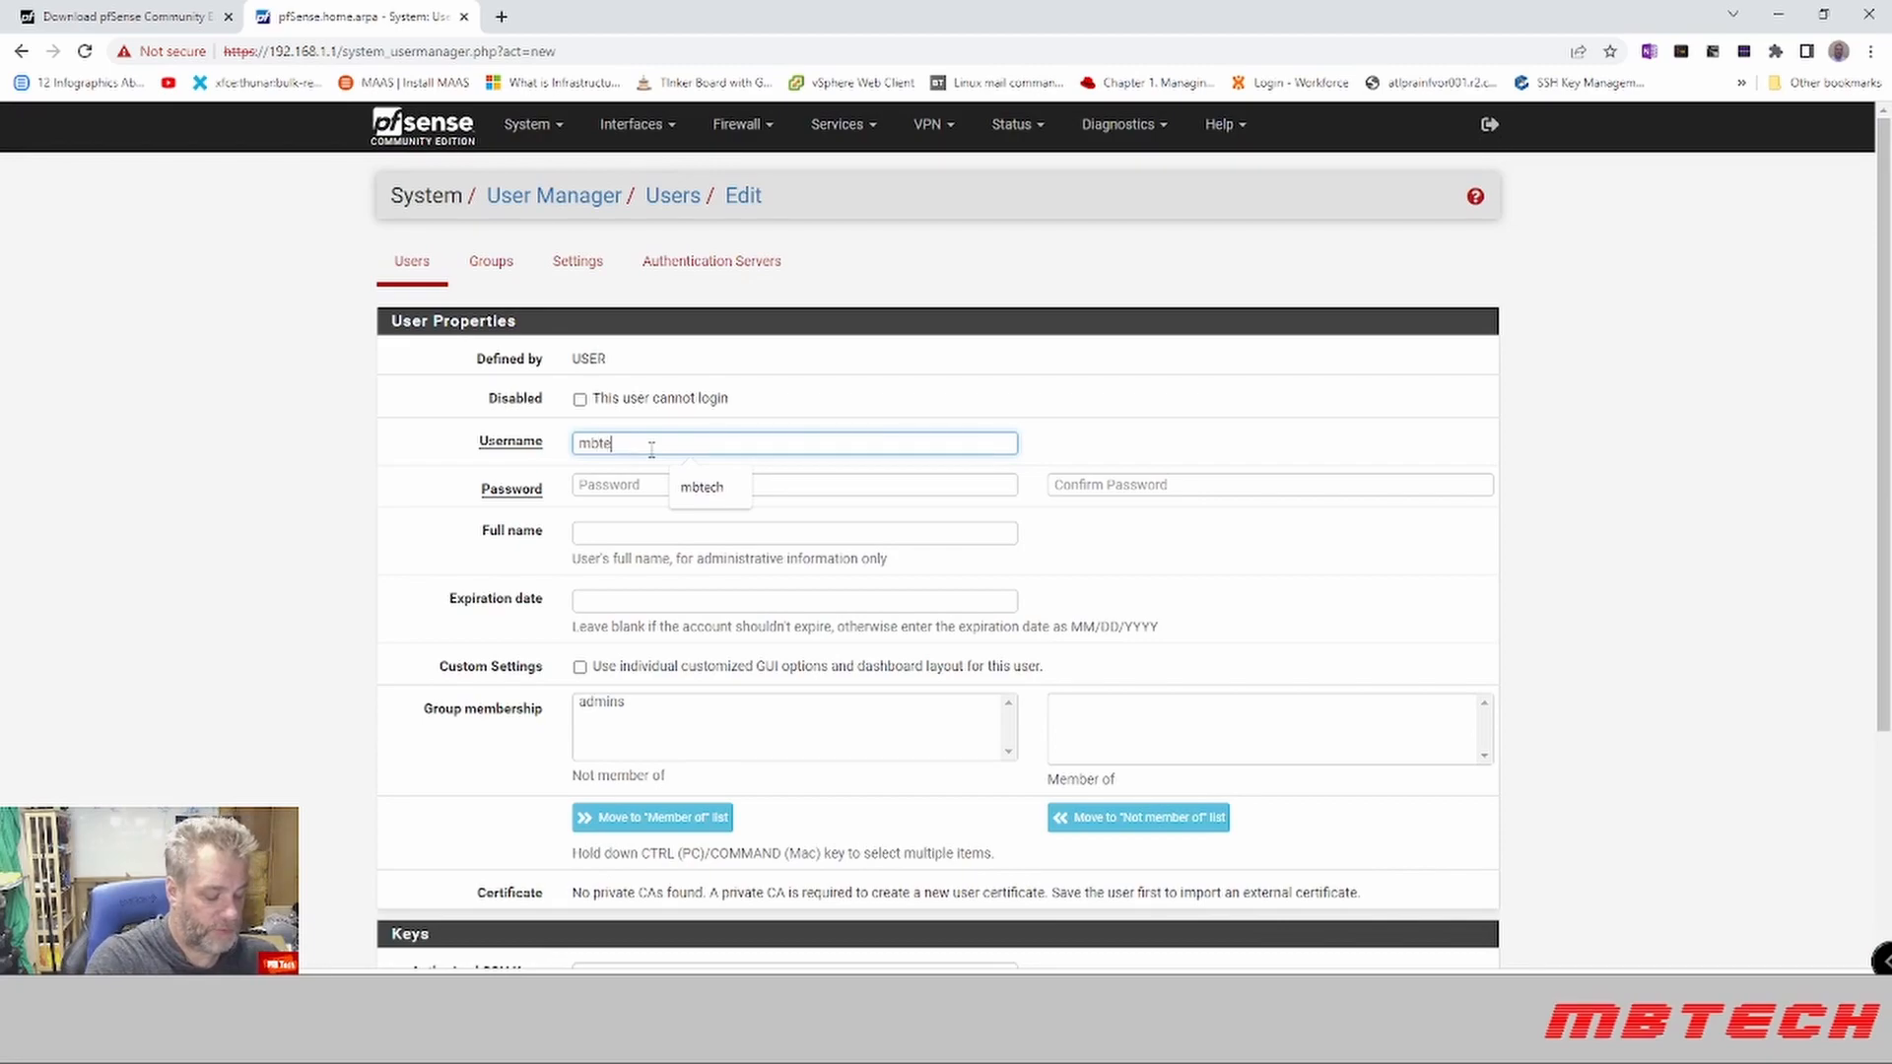
left_click(793, 485)
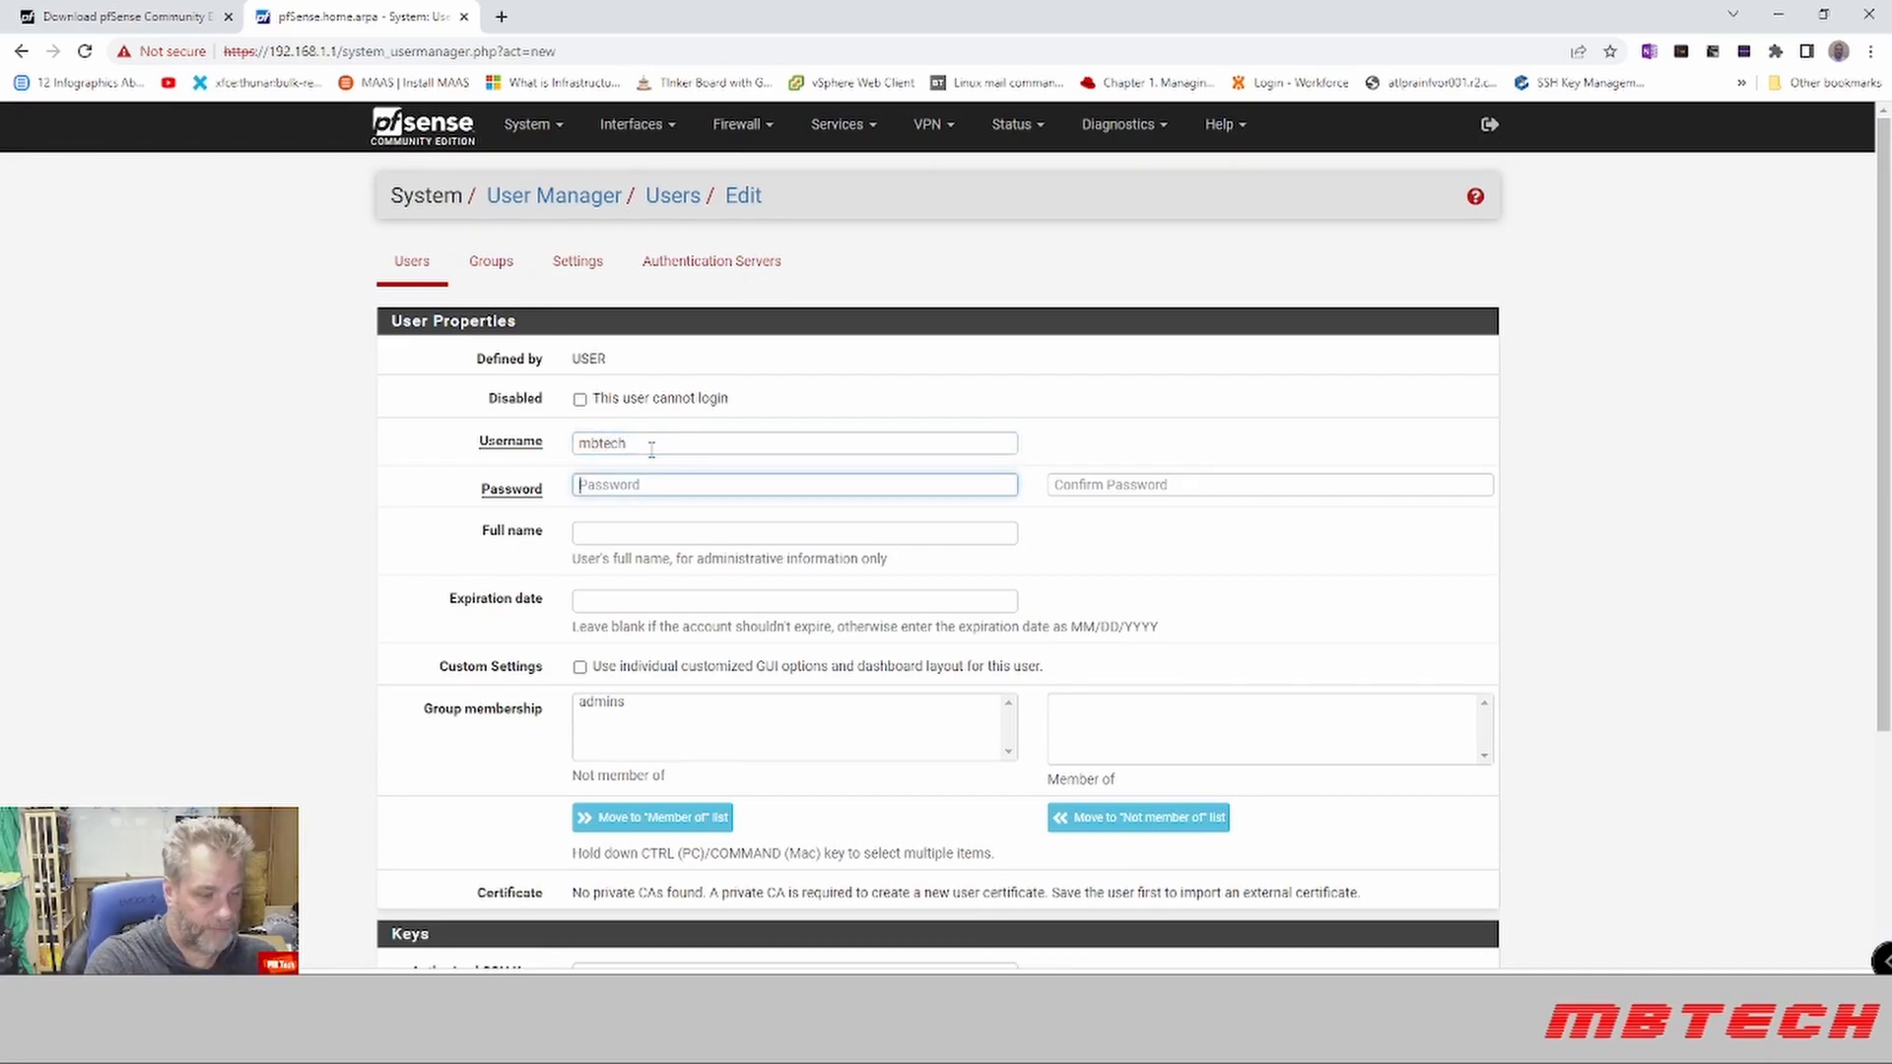
type("password")
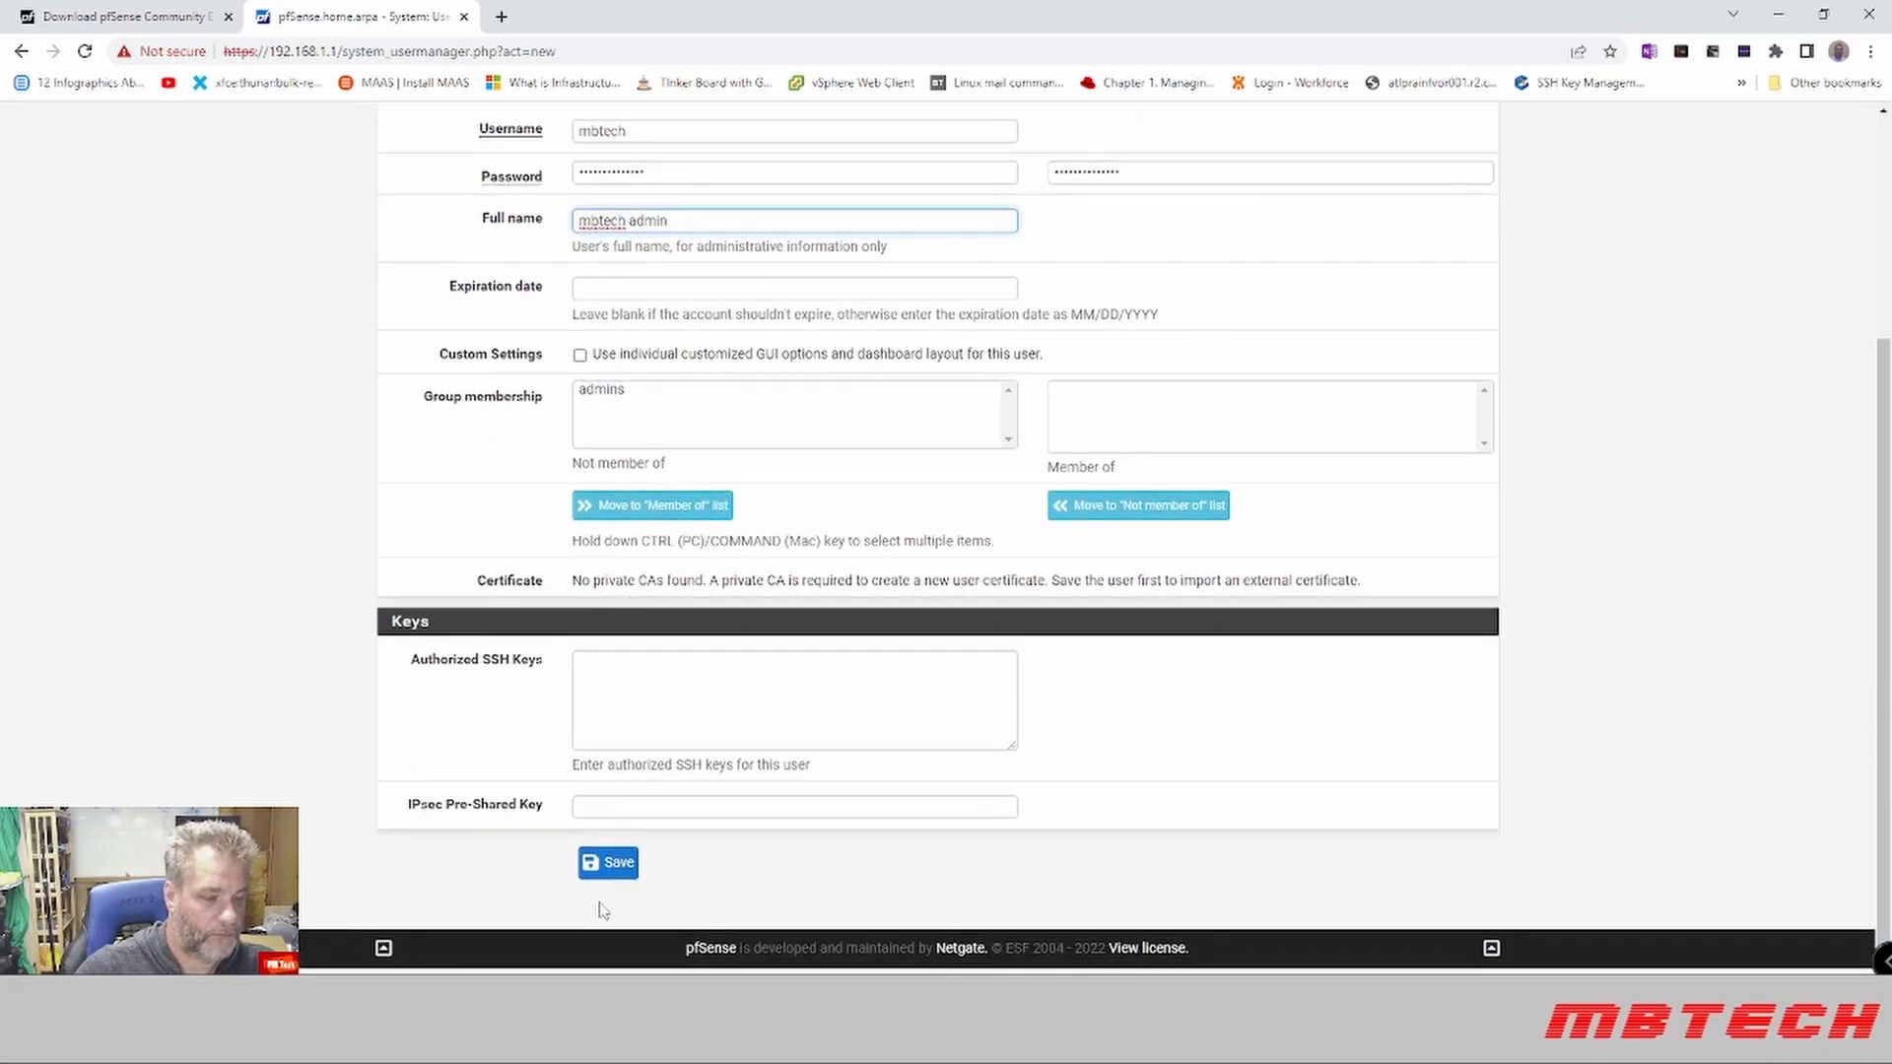
left_click(607, 862)
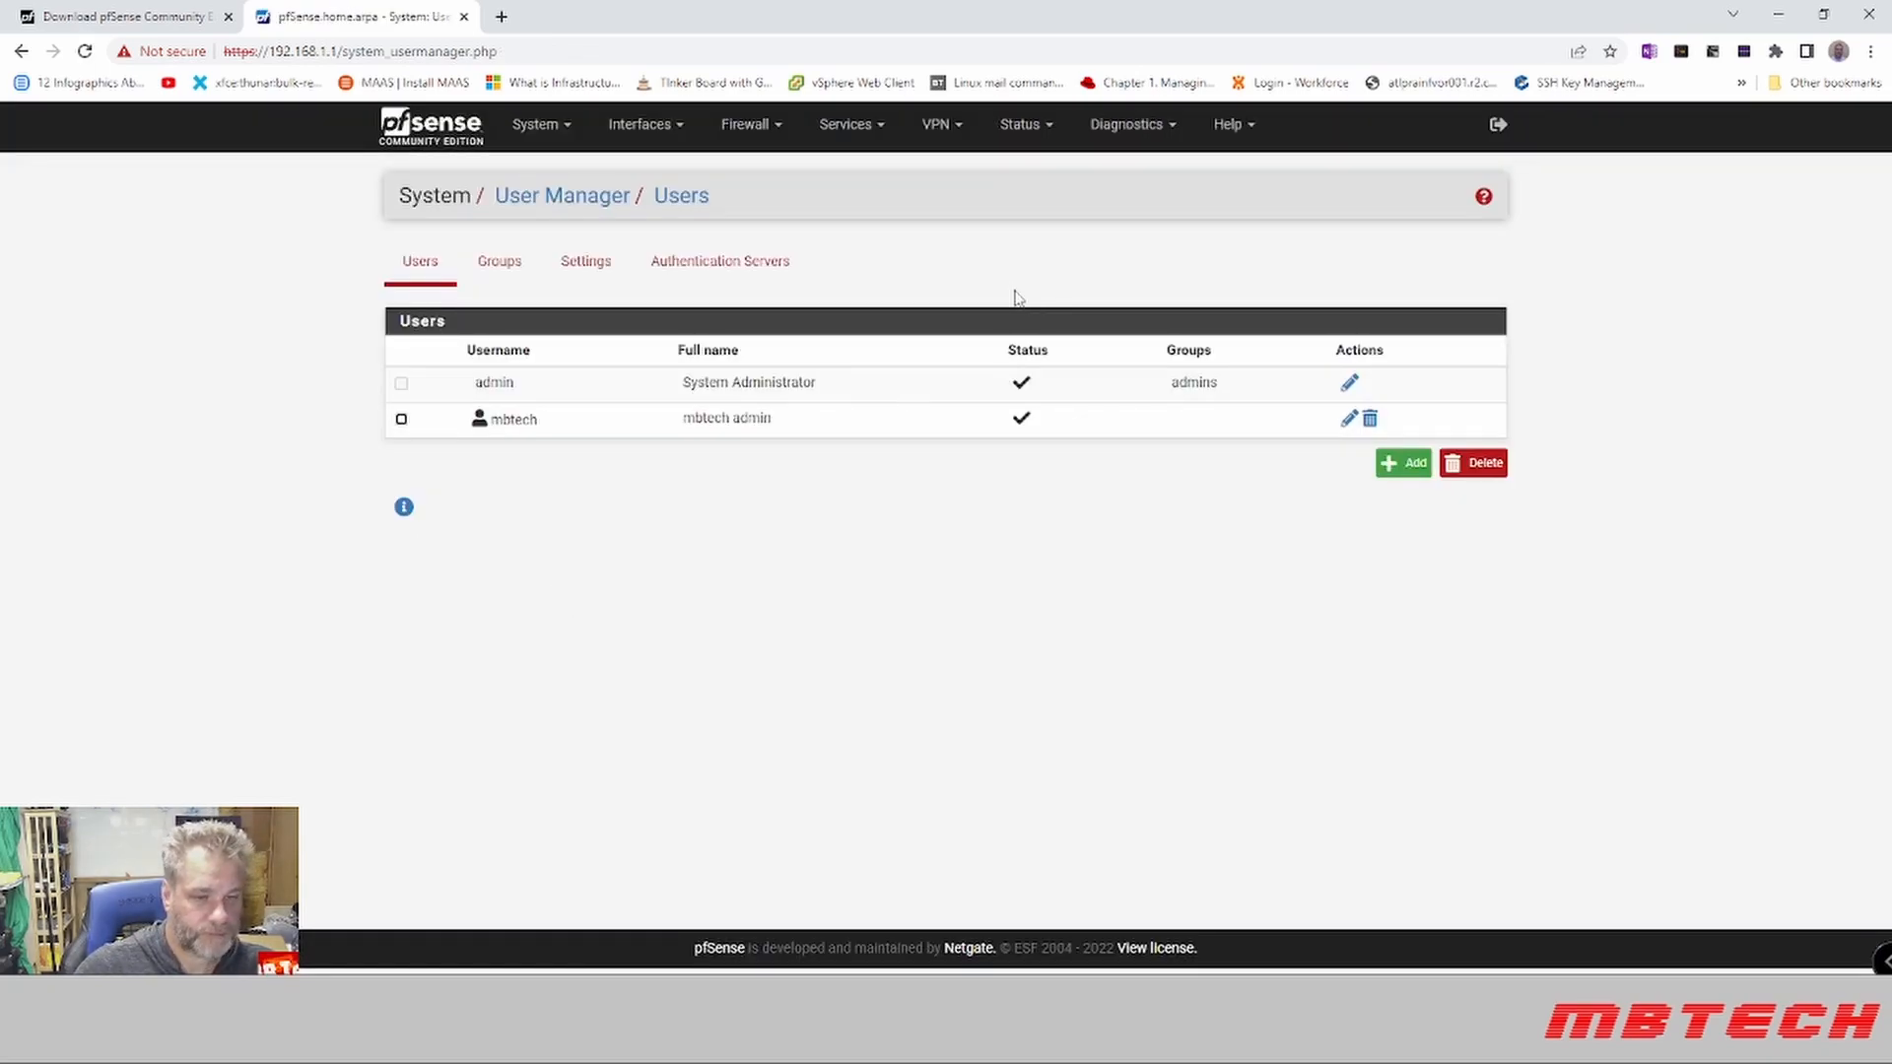
mouse_move(1350, 420)
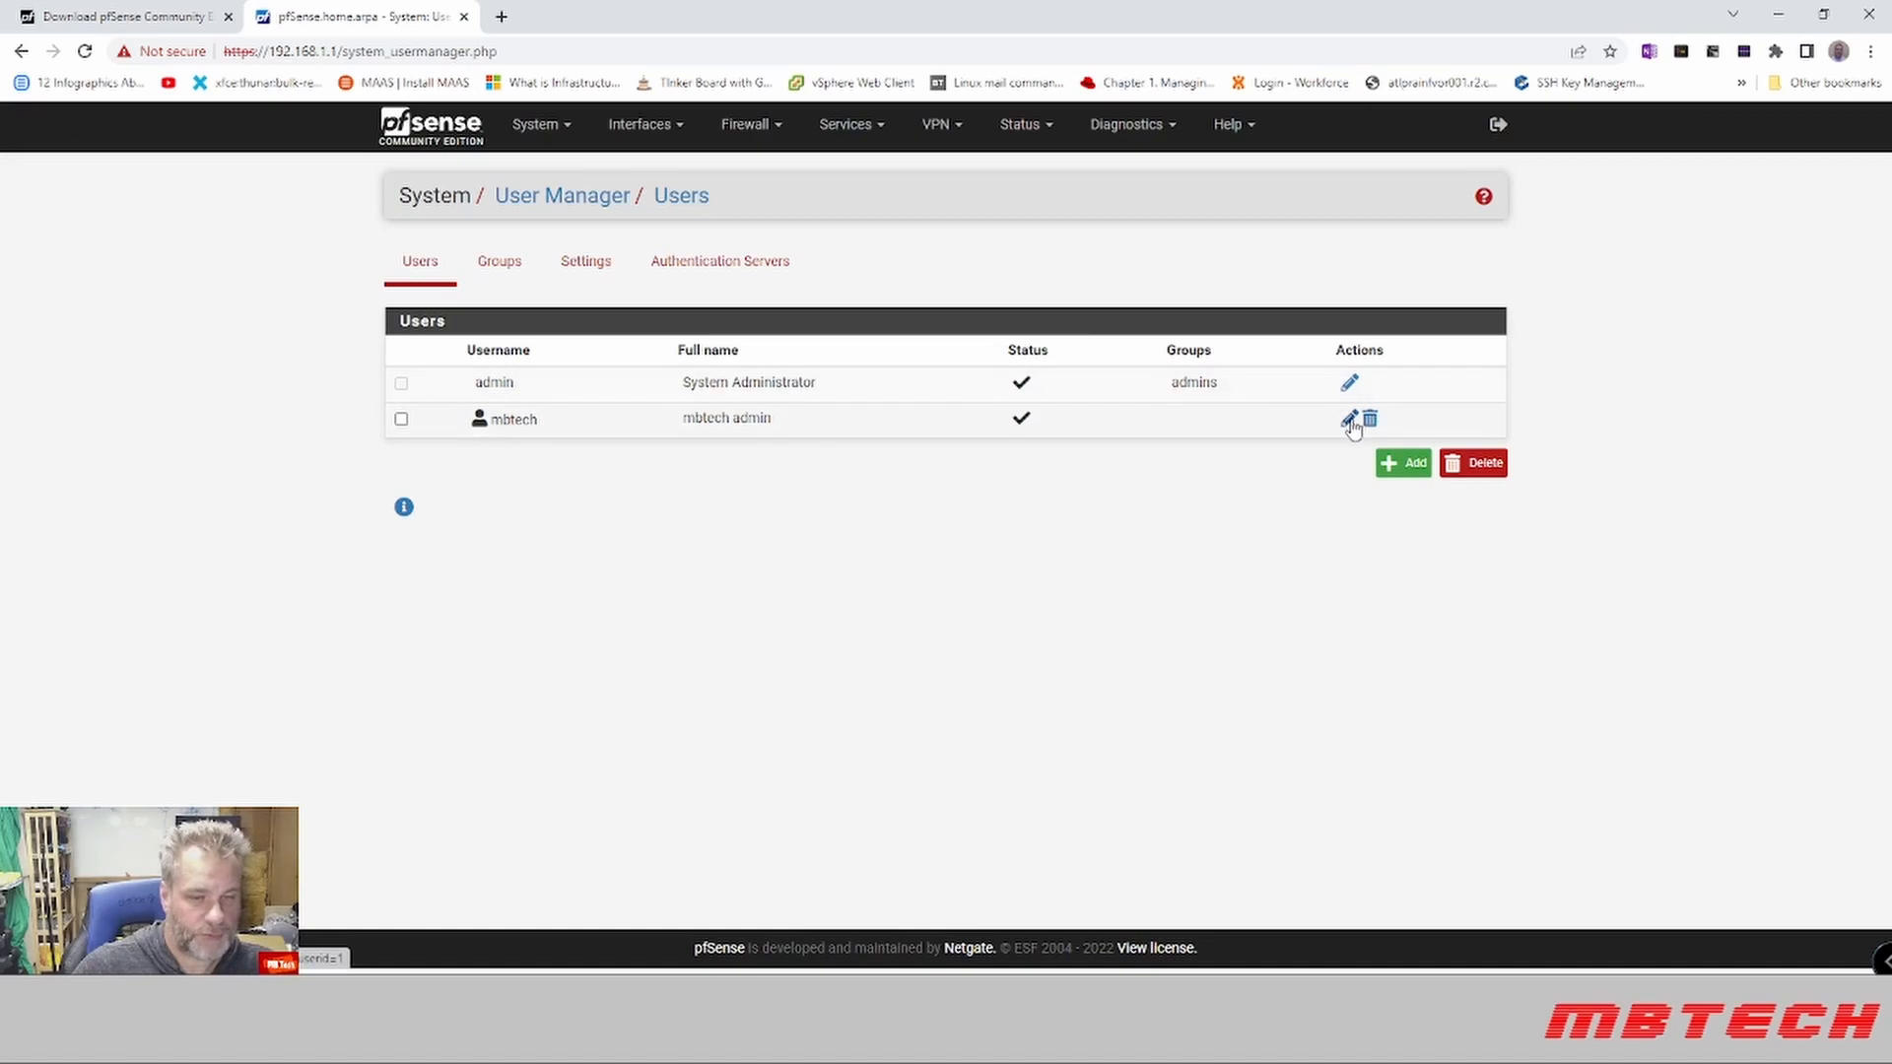
- Edit the admins group and move mbtech from Not members into Members
left_click(1347, 418)
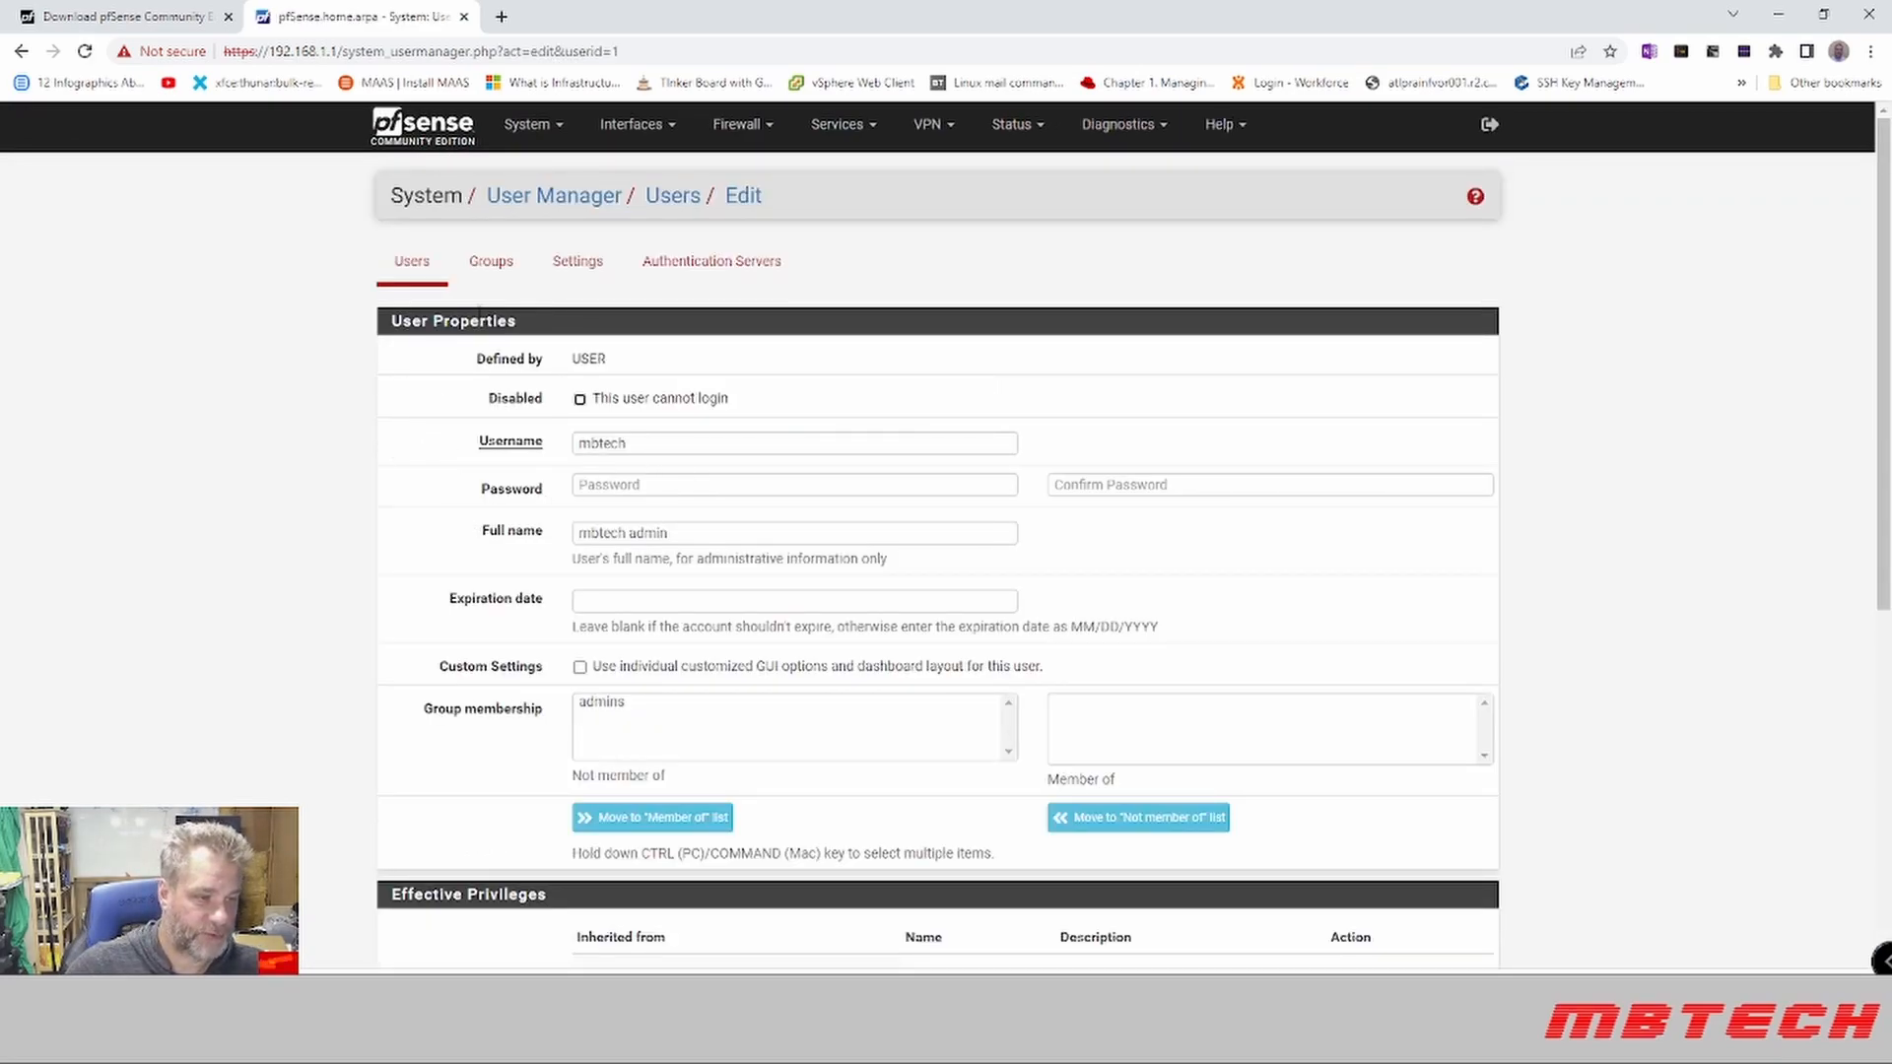
left_click(490, 261)
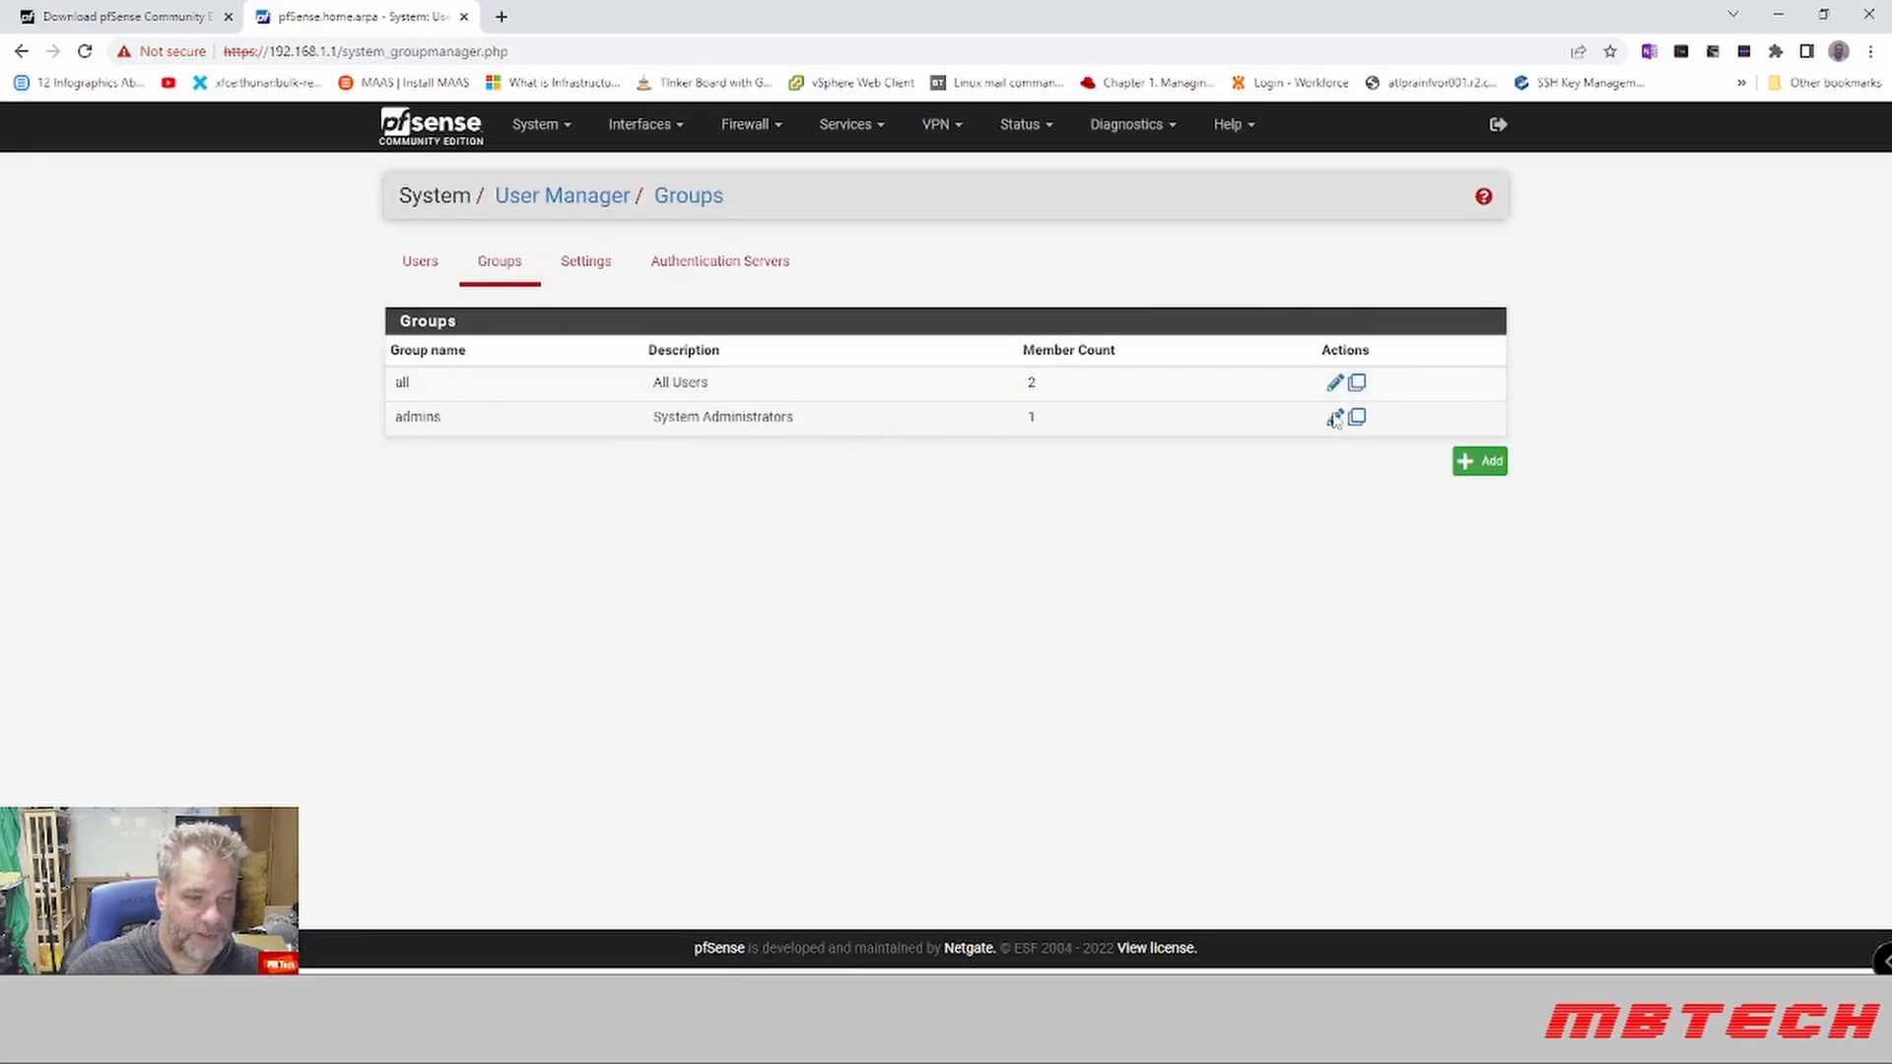
left_click(1333, 417)
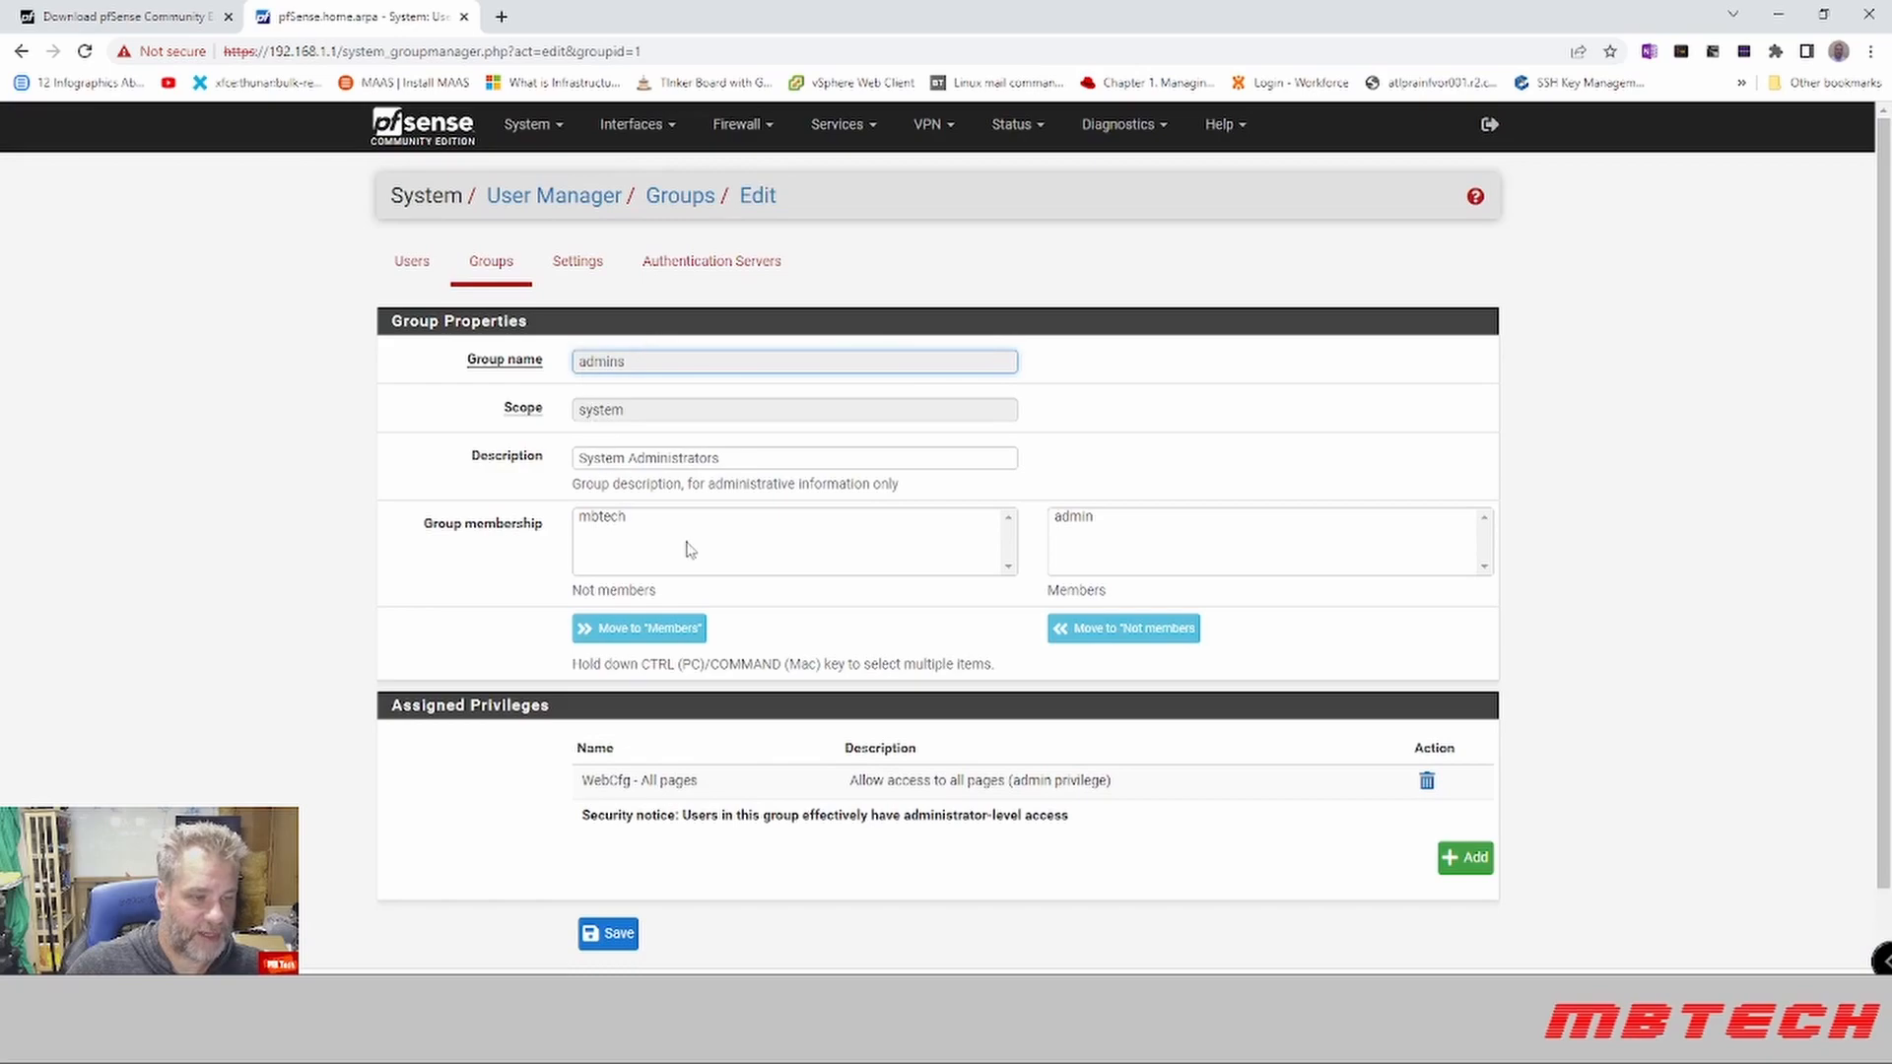
left_click(602, 517)
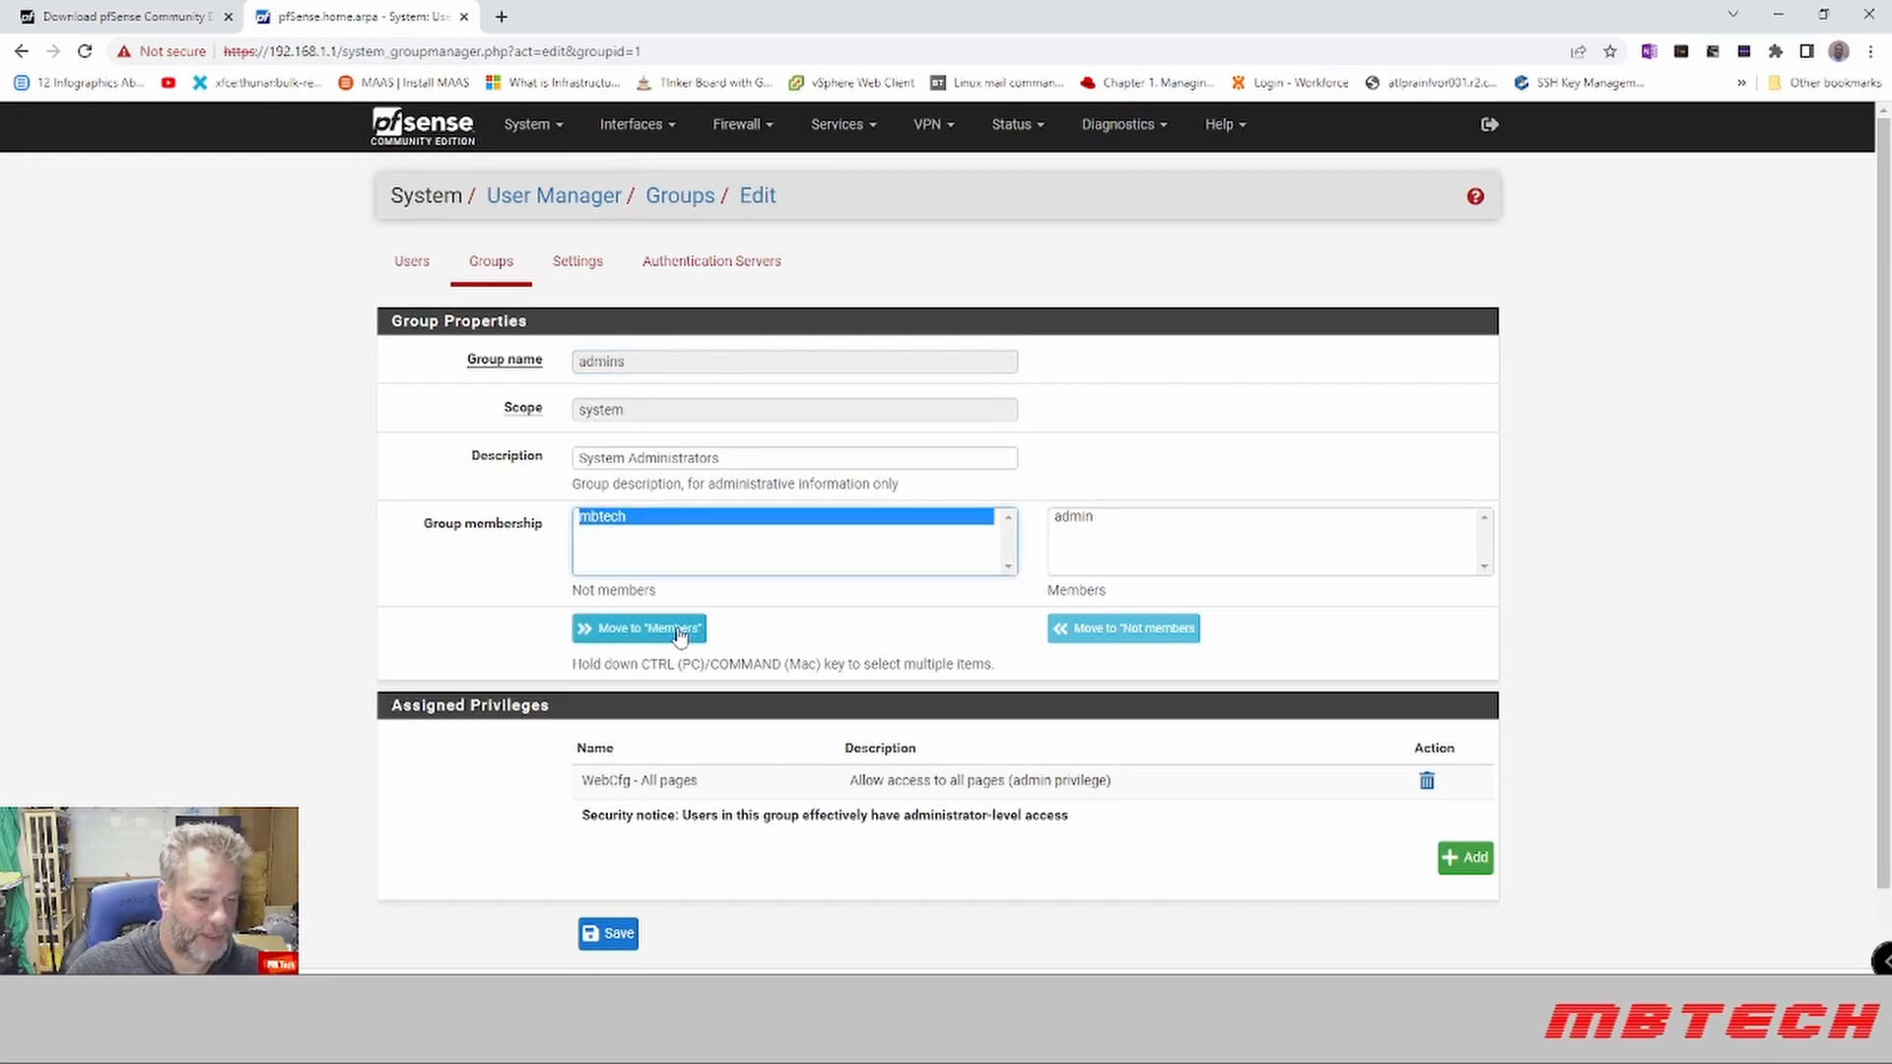
left_click(639, 628)
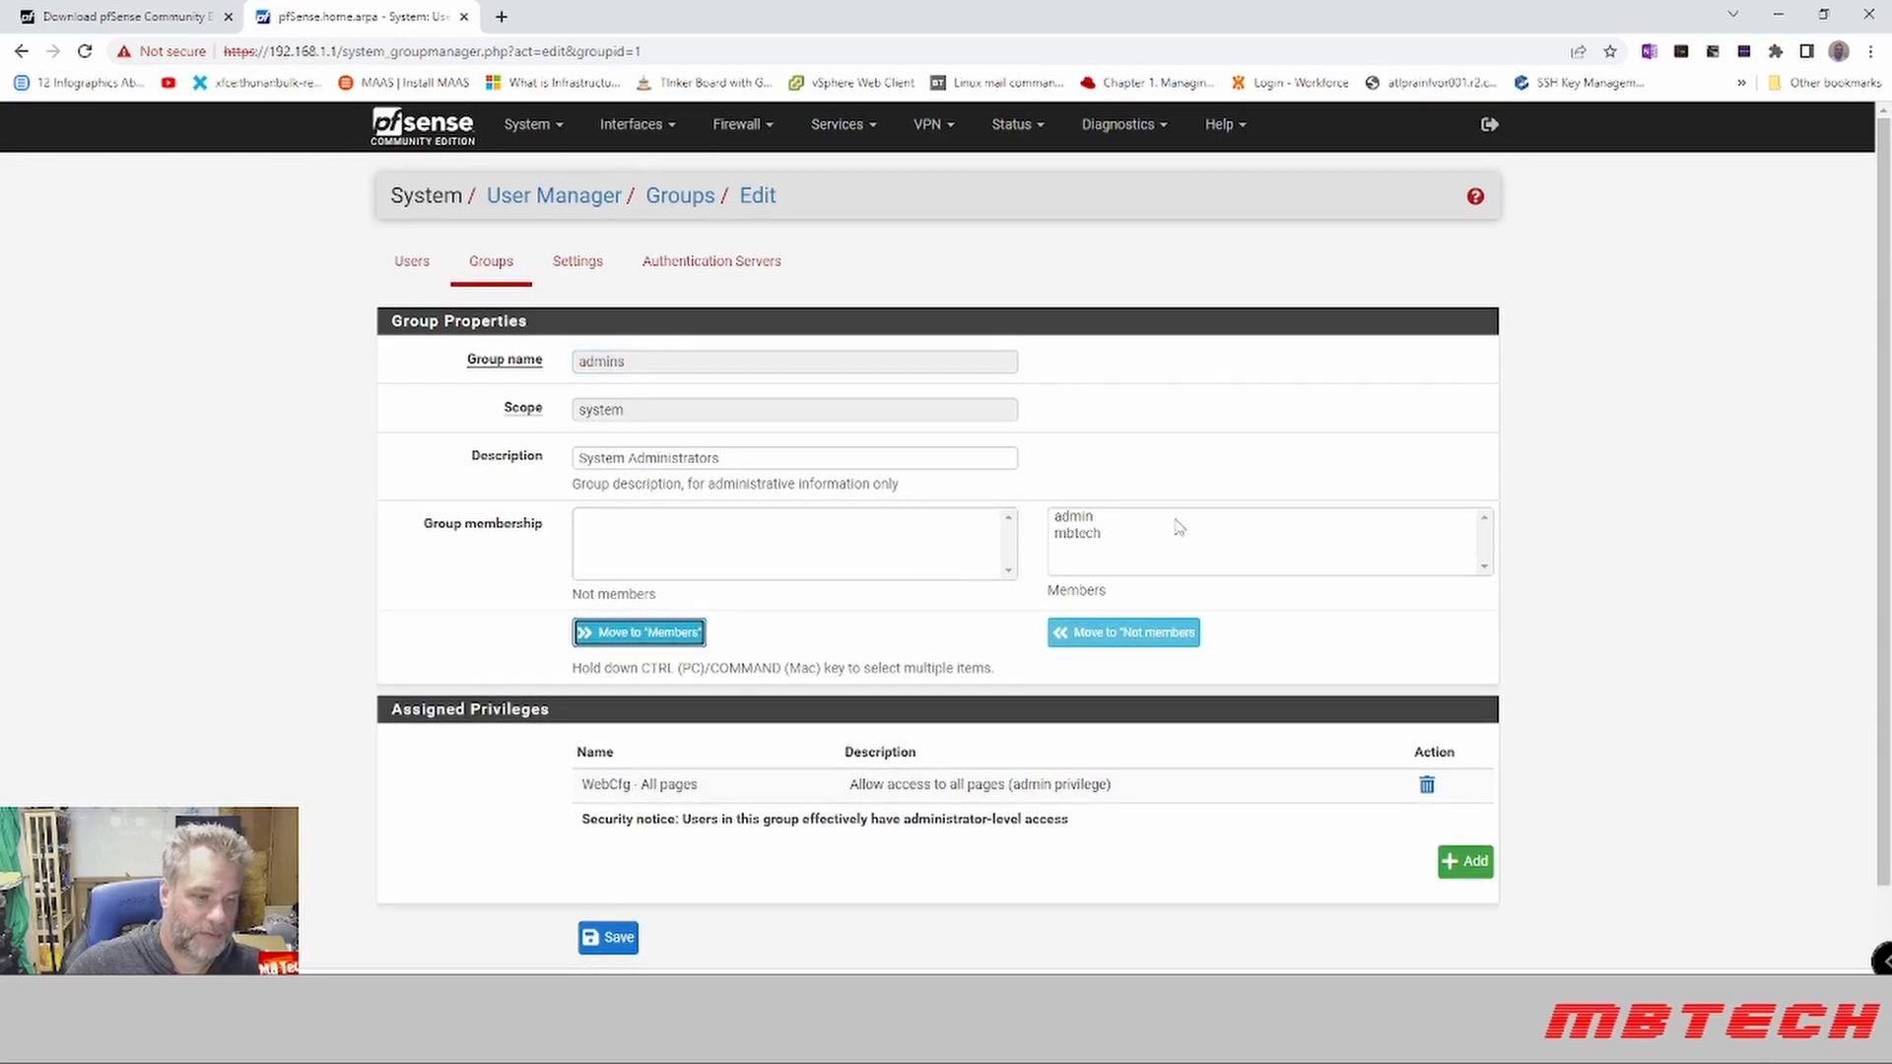
mouse_move(1467, 836)
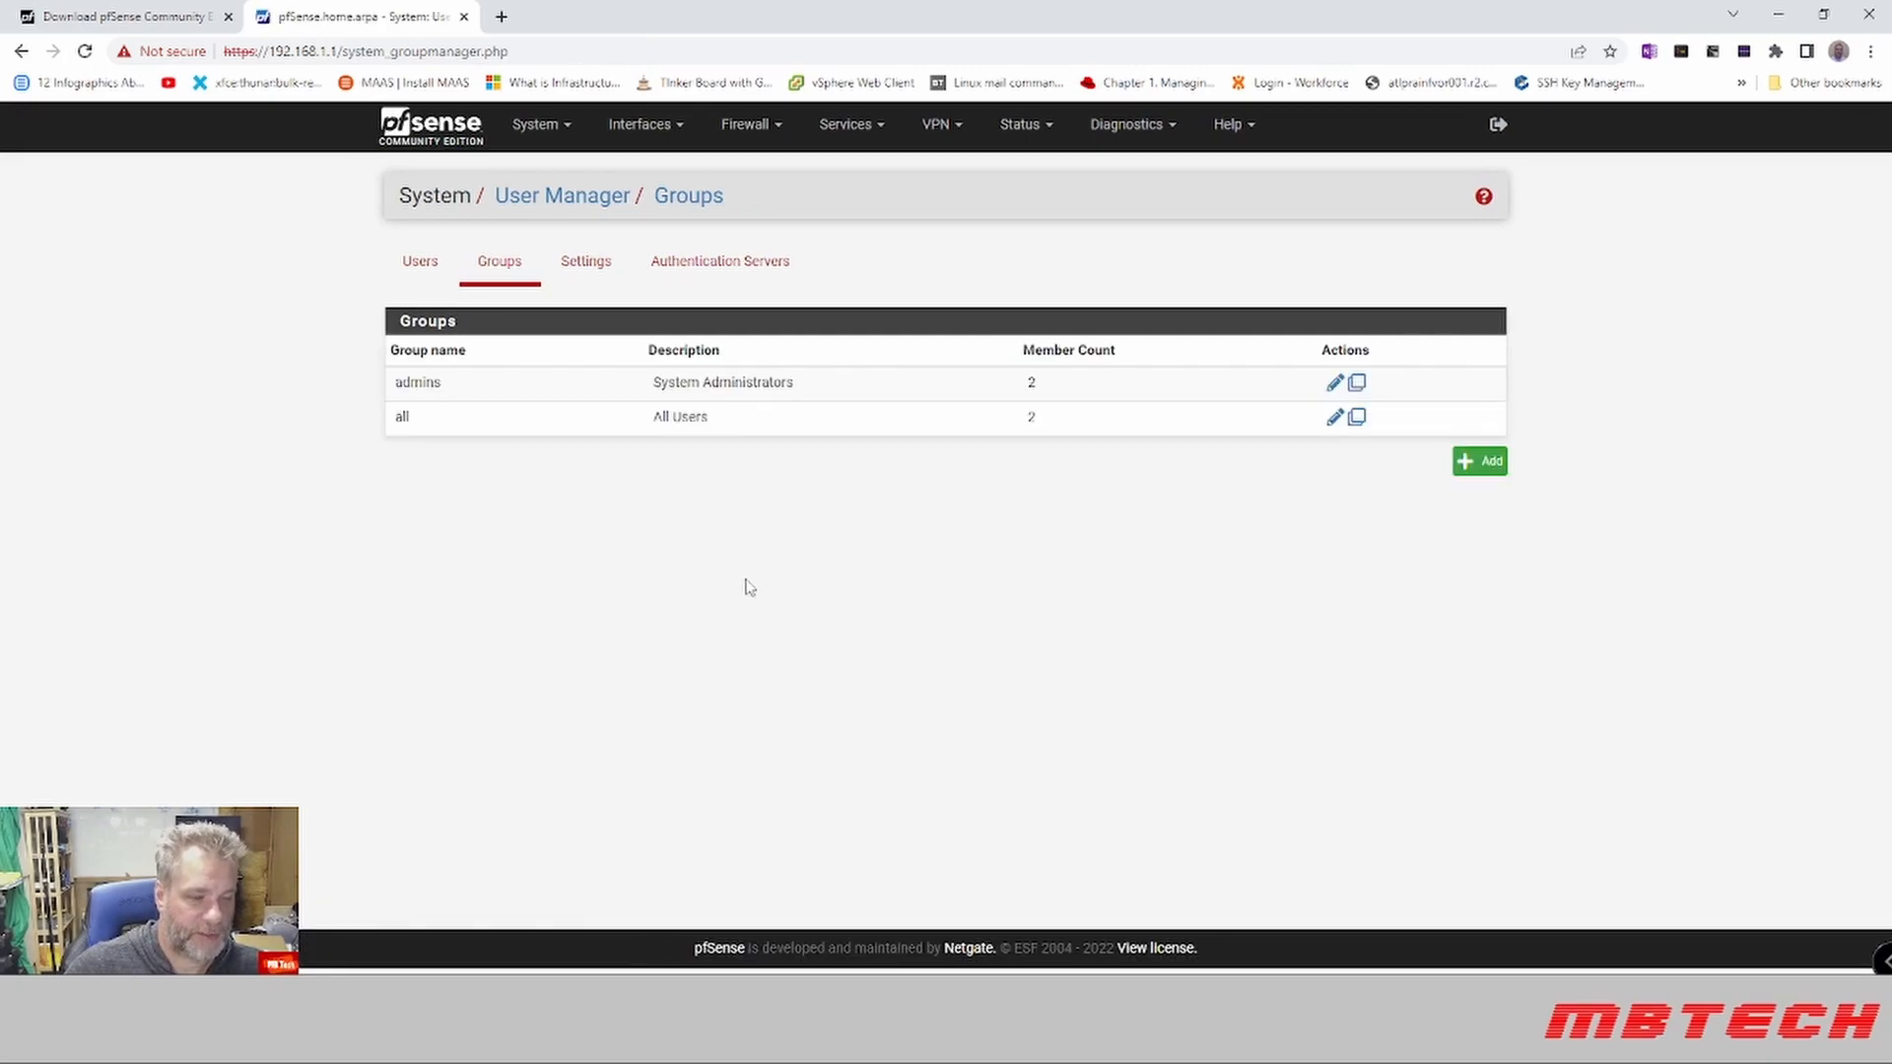
mouse_move(400, 472)
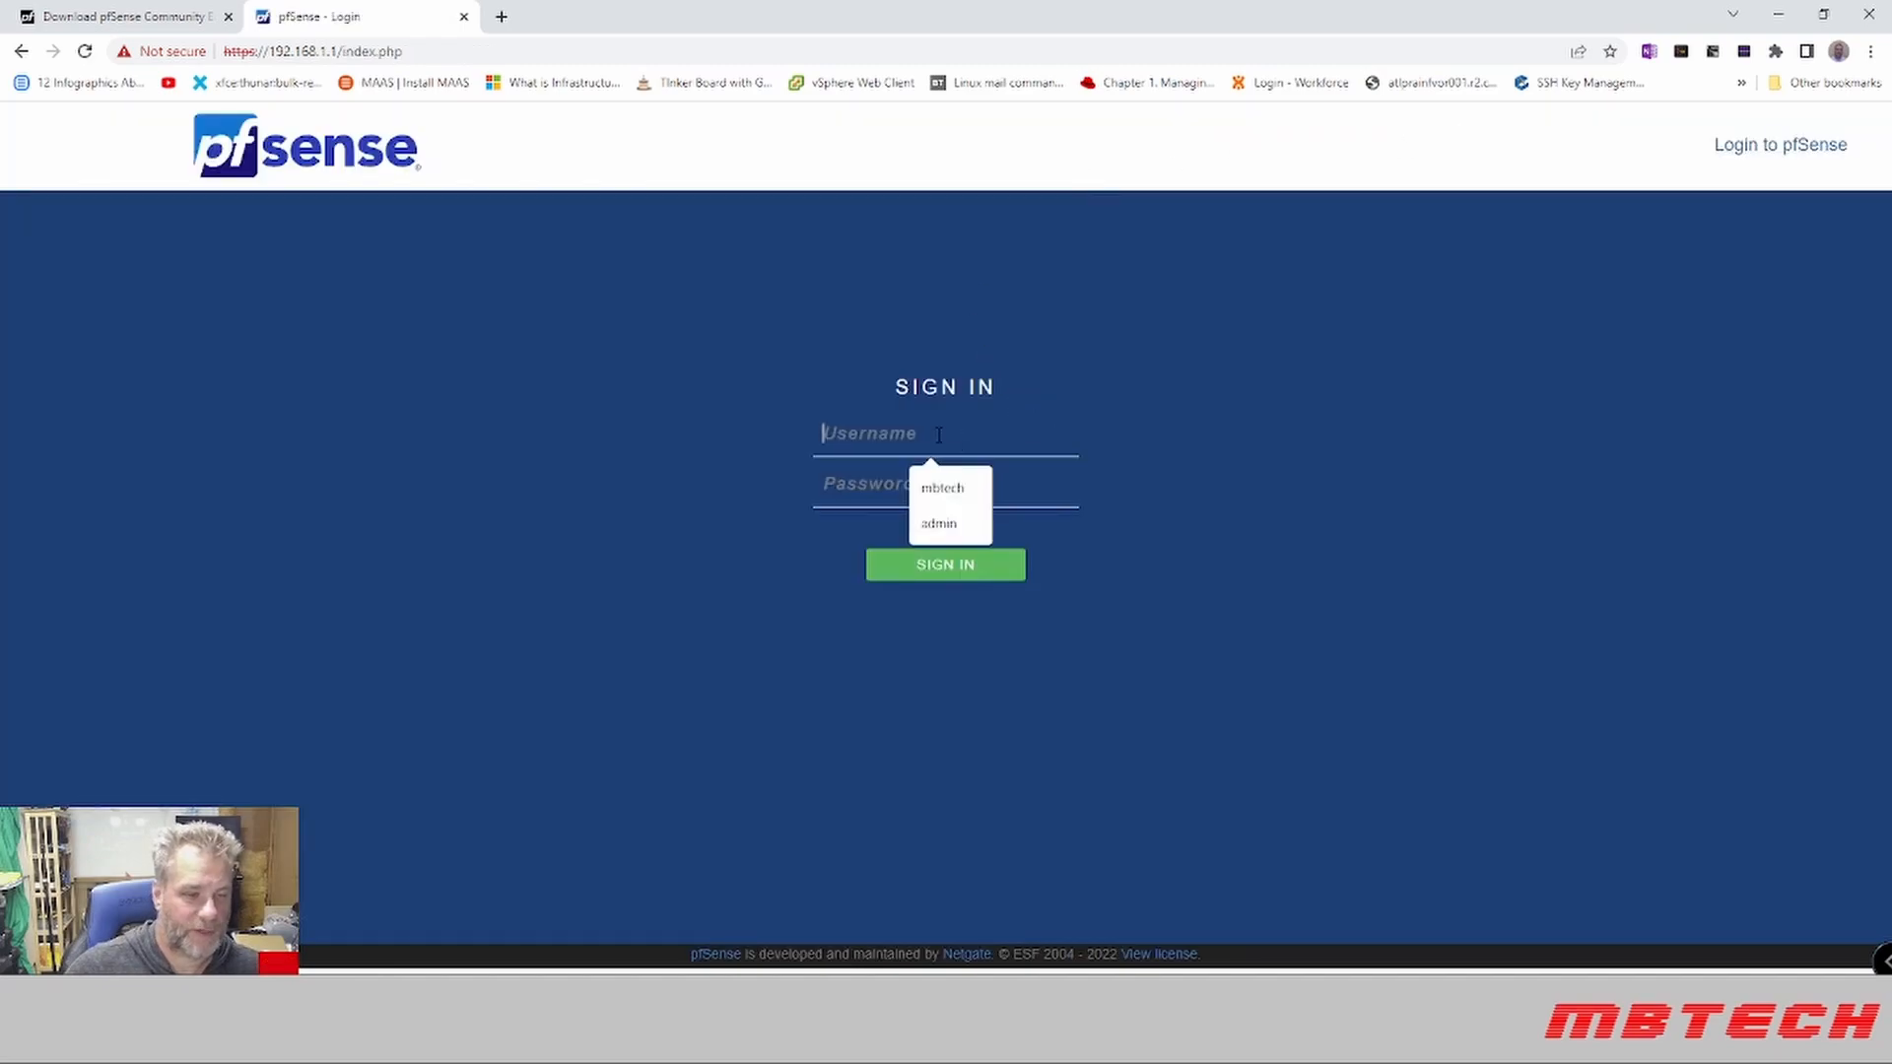
- Sign in as mbtech with its password and close the thank-you survey dialog
type("mbtech")
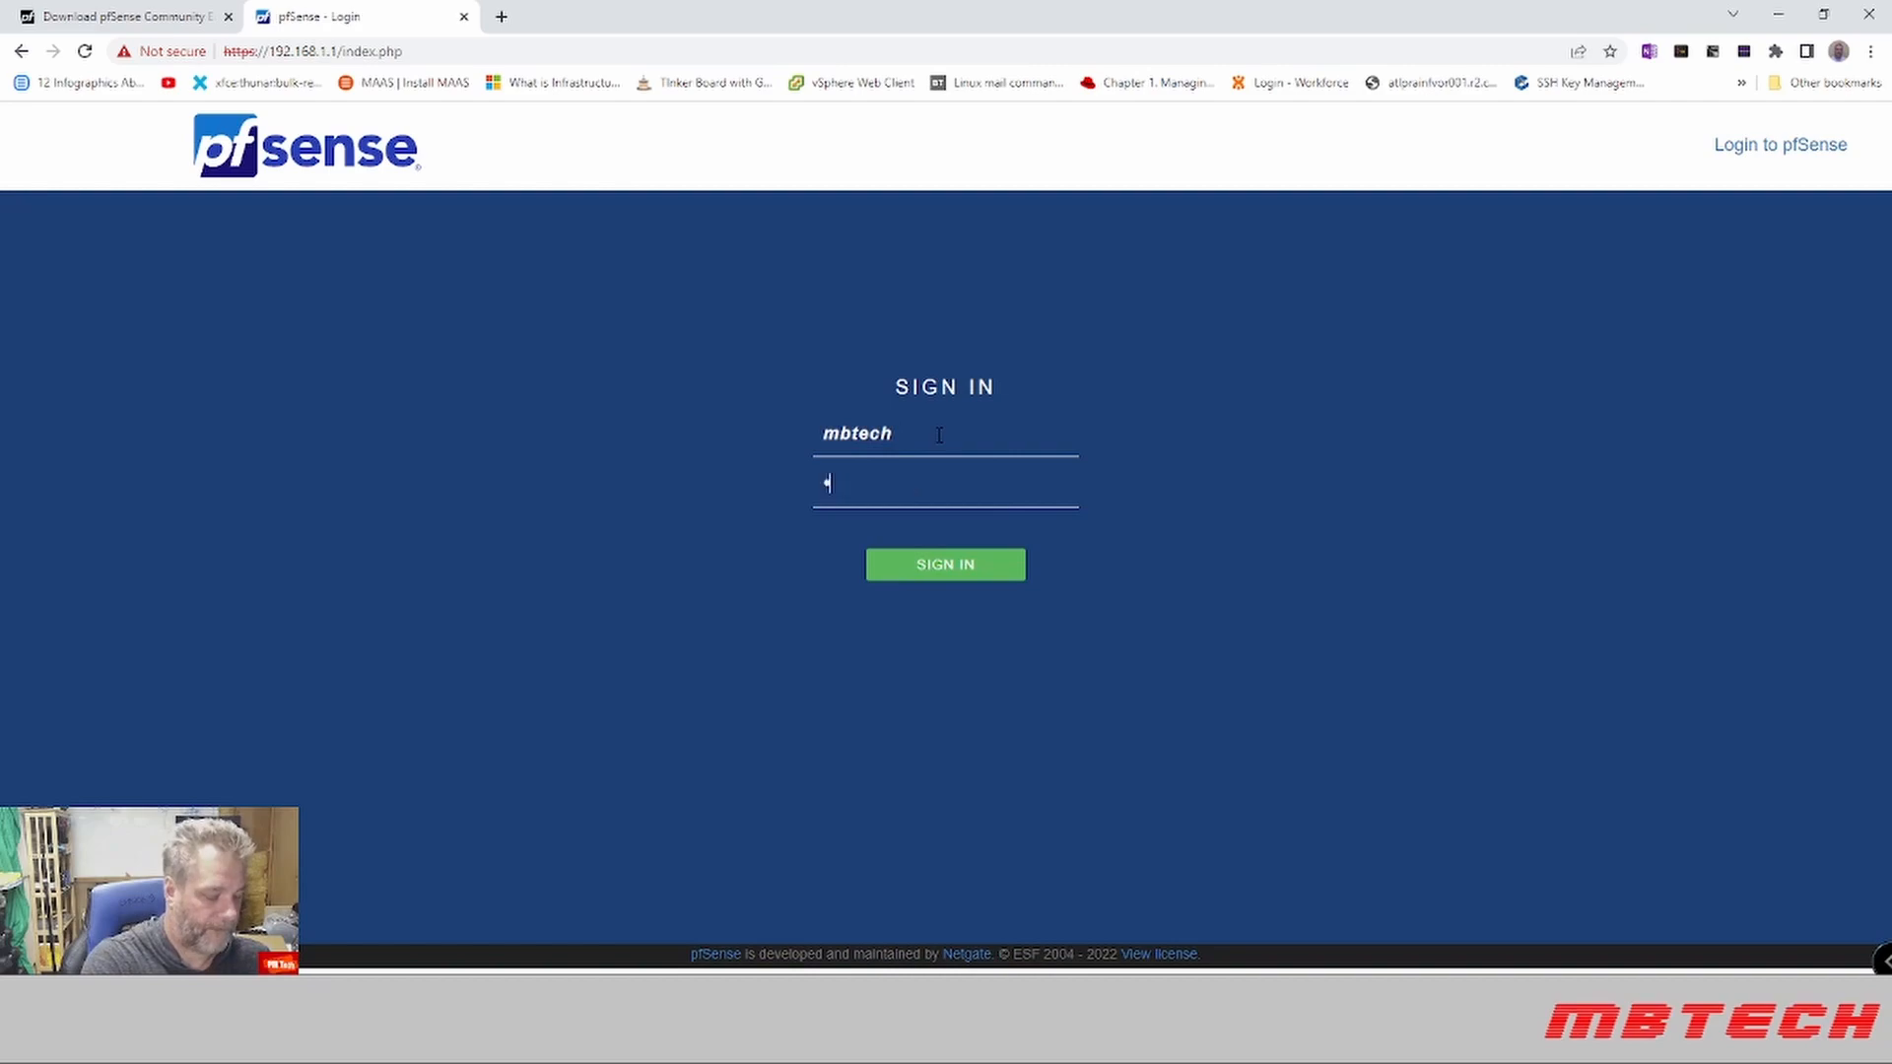
type("password")
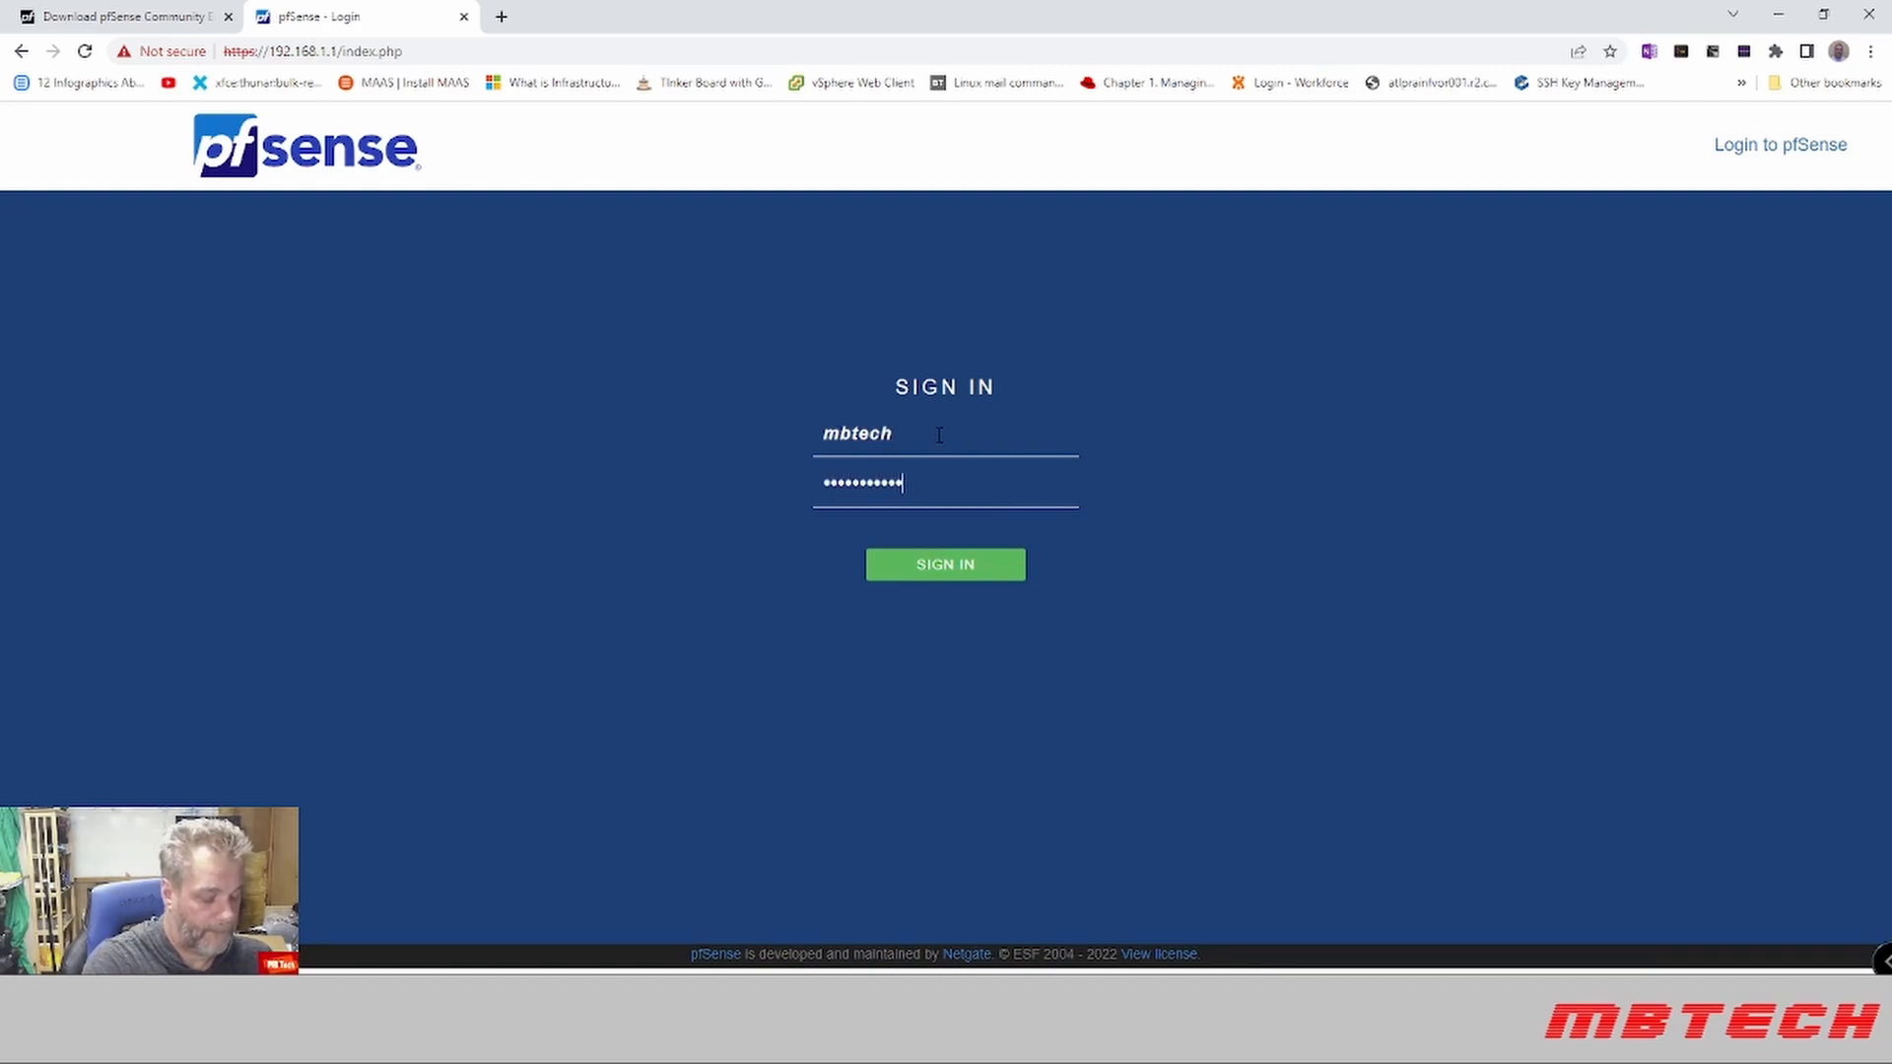
left_click(945, 564)
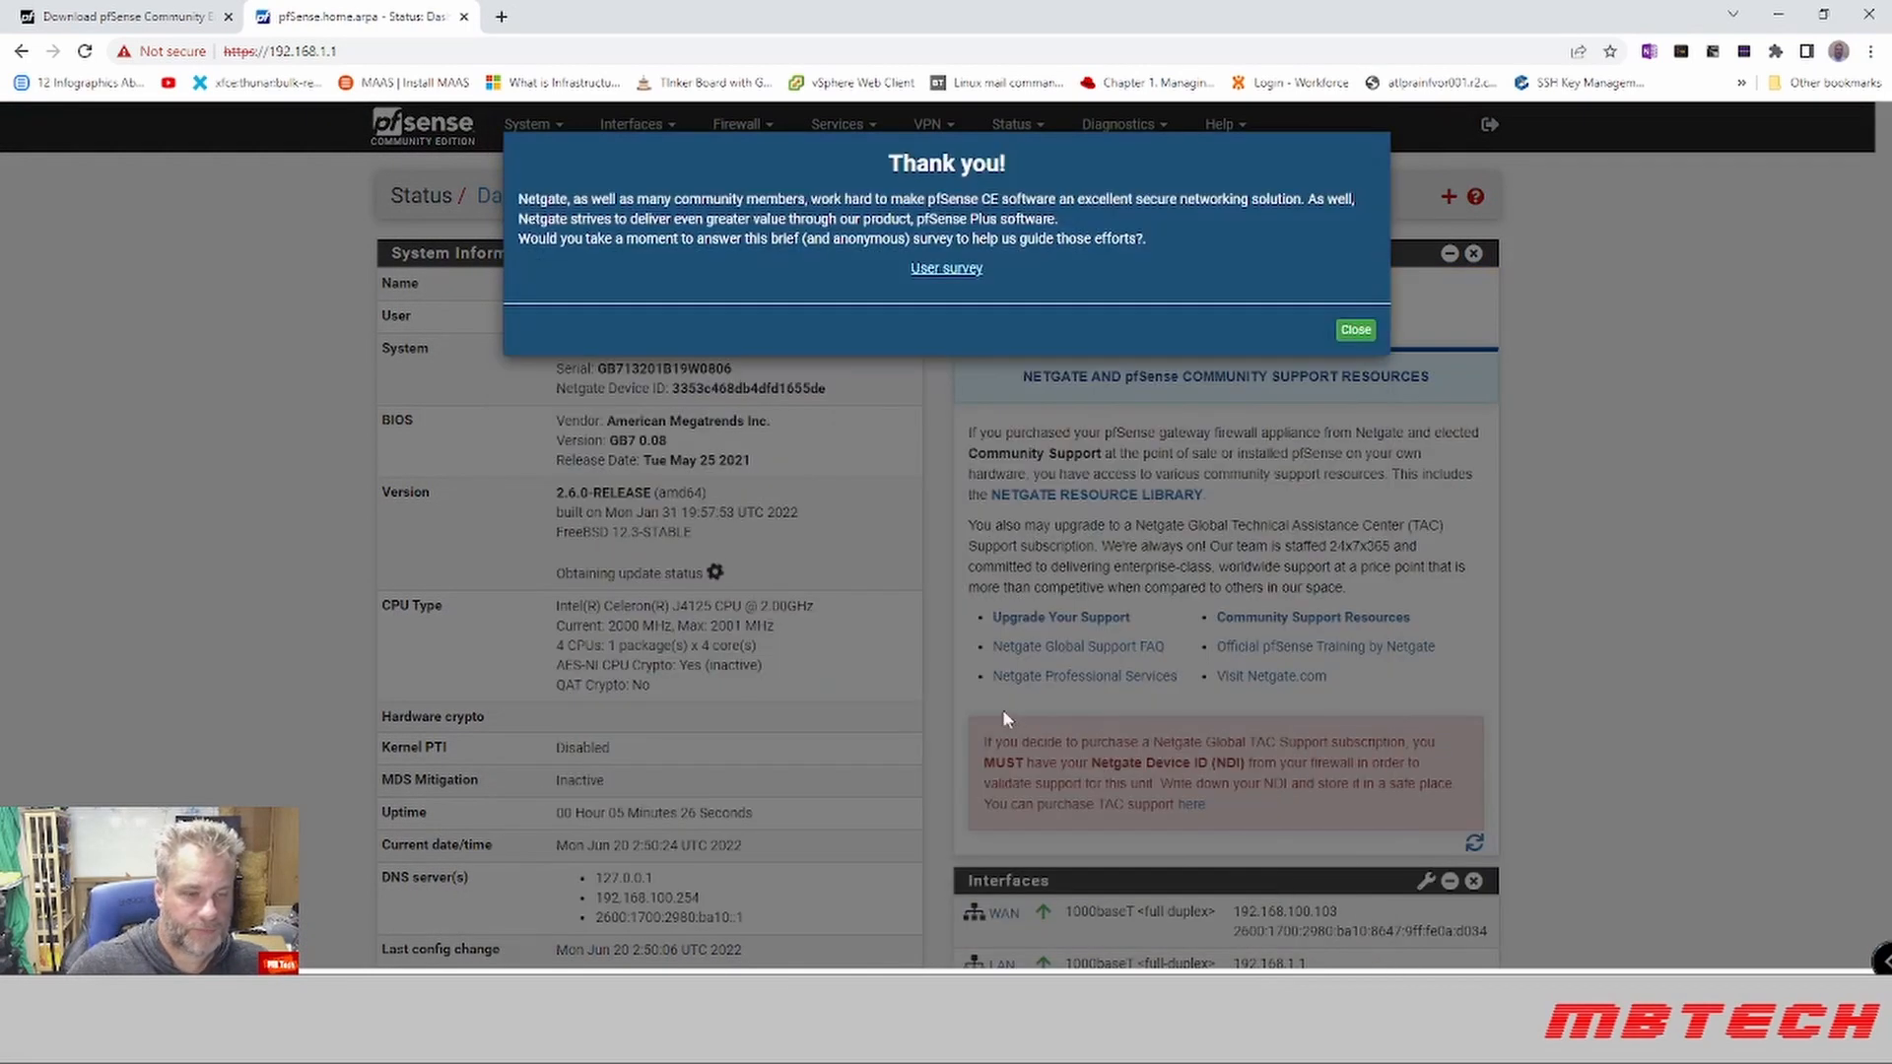
left_click(1355, 329)
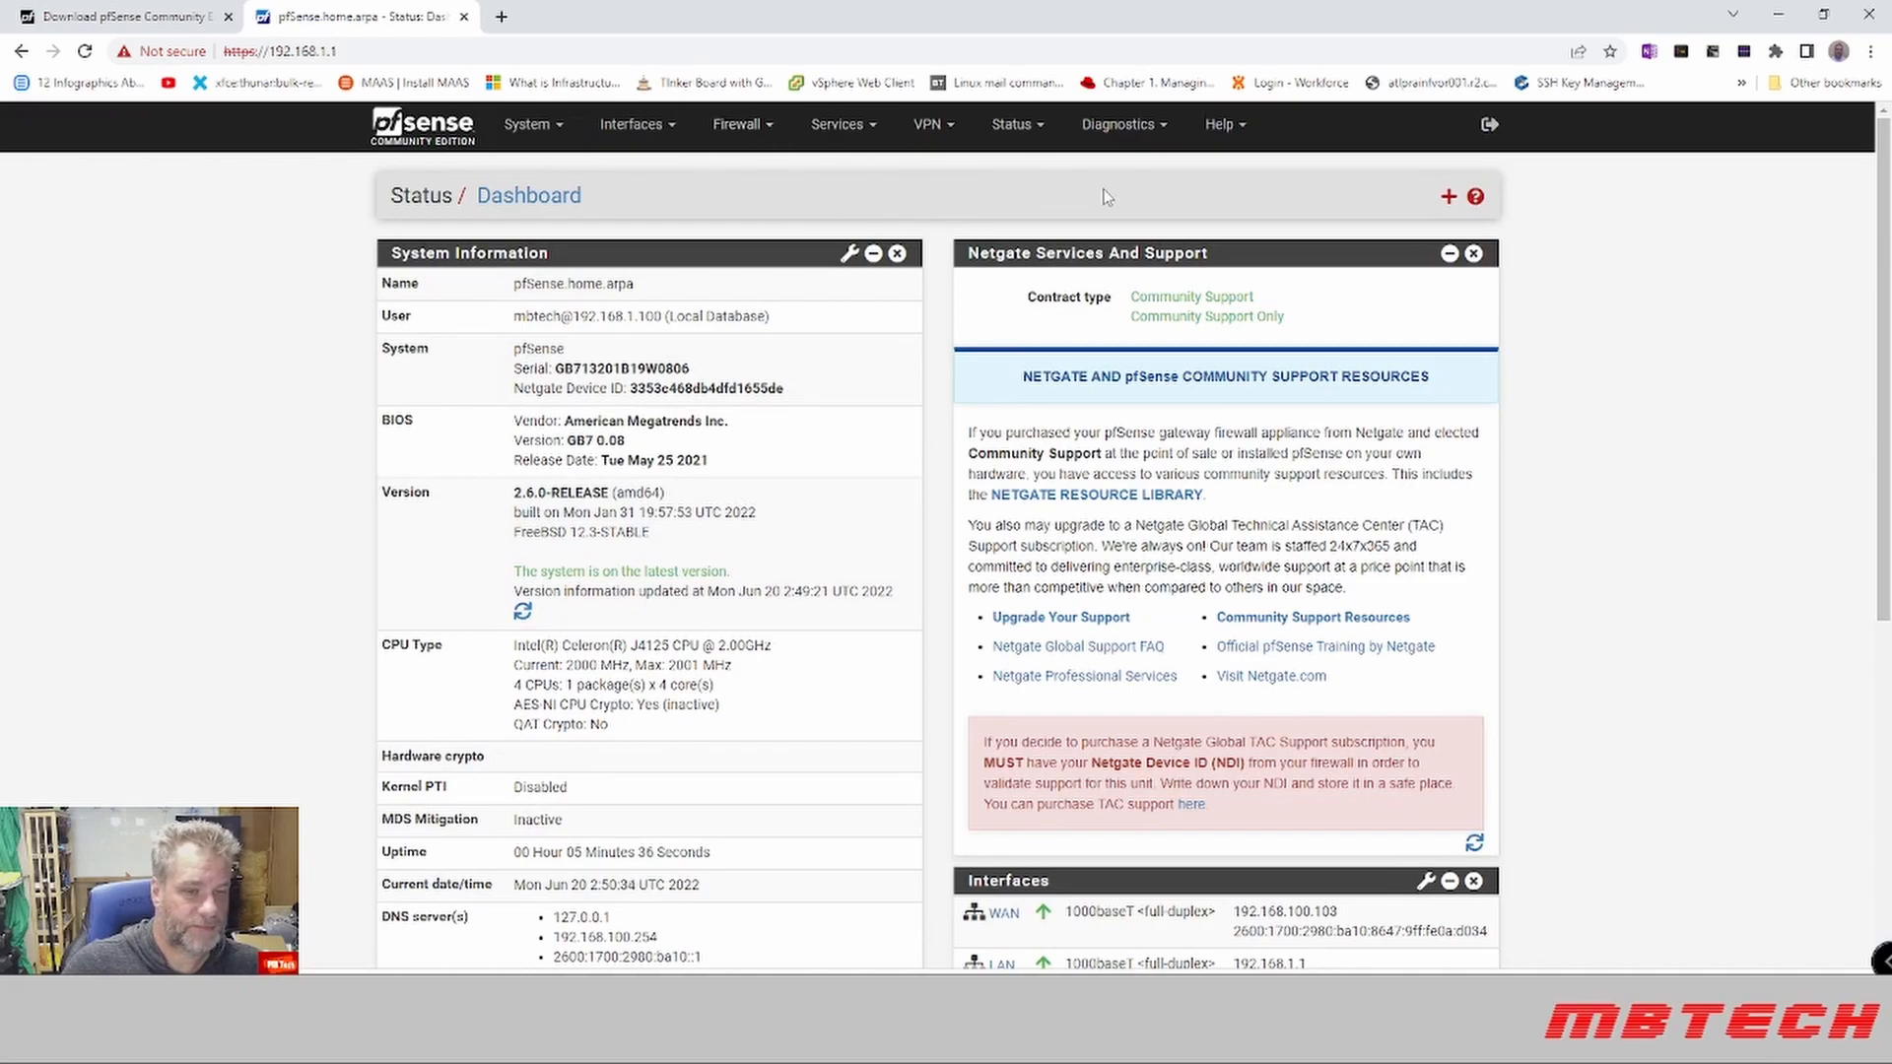
left_click(527, 124)
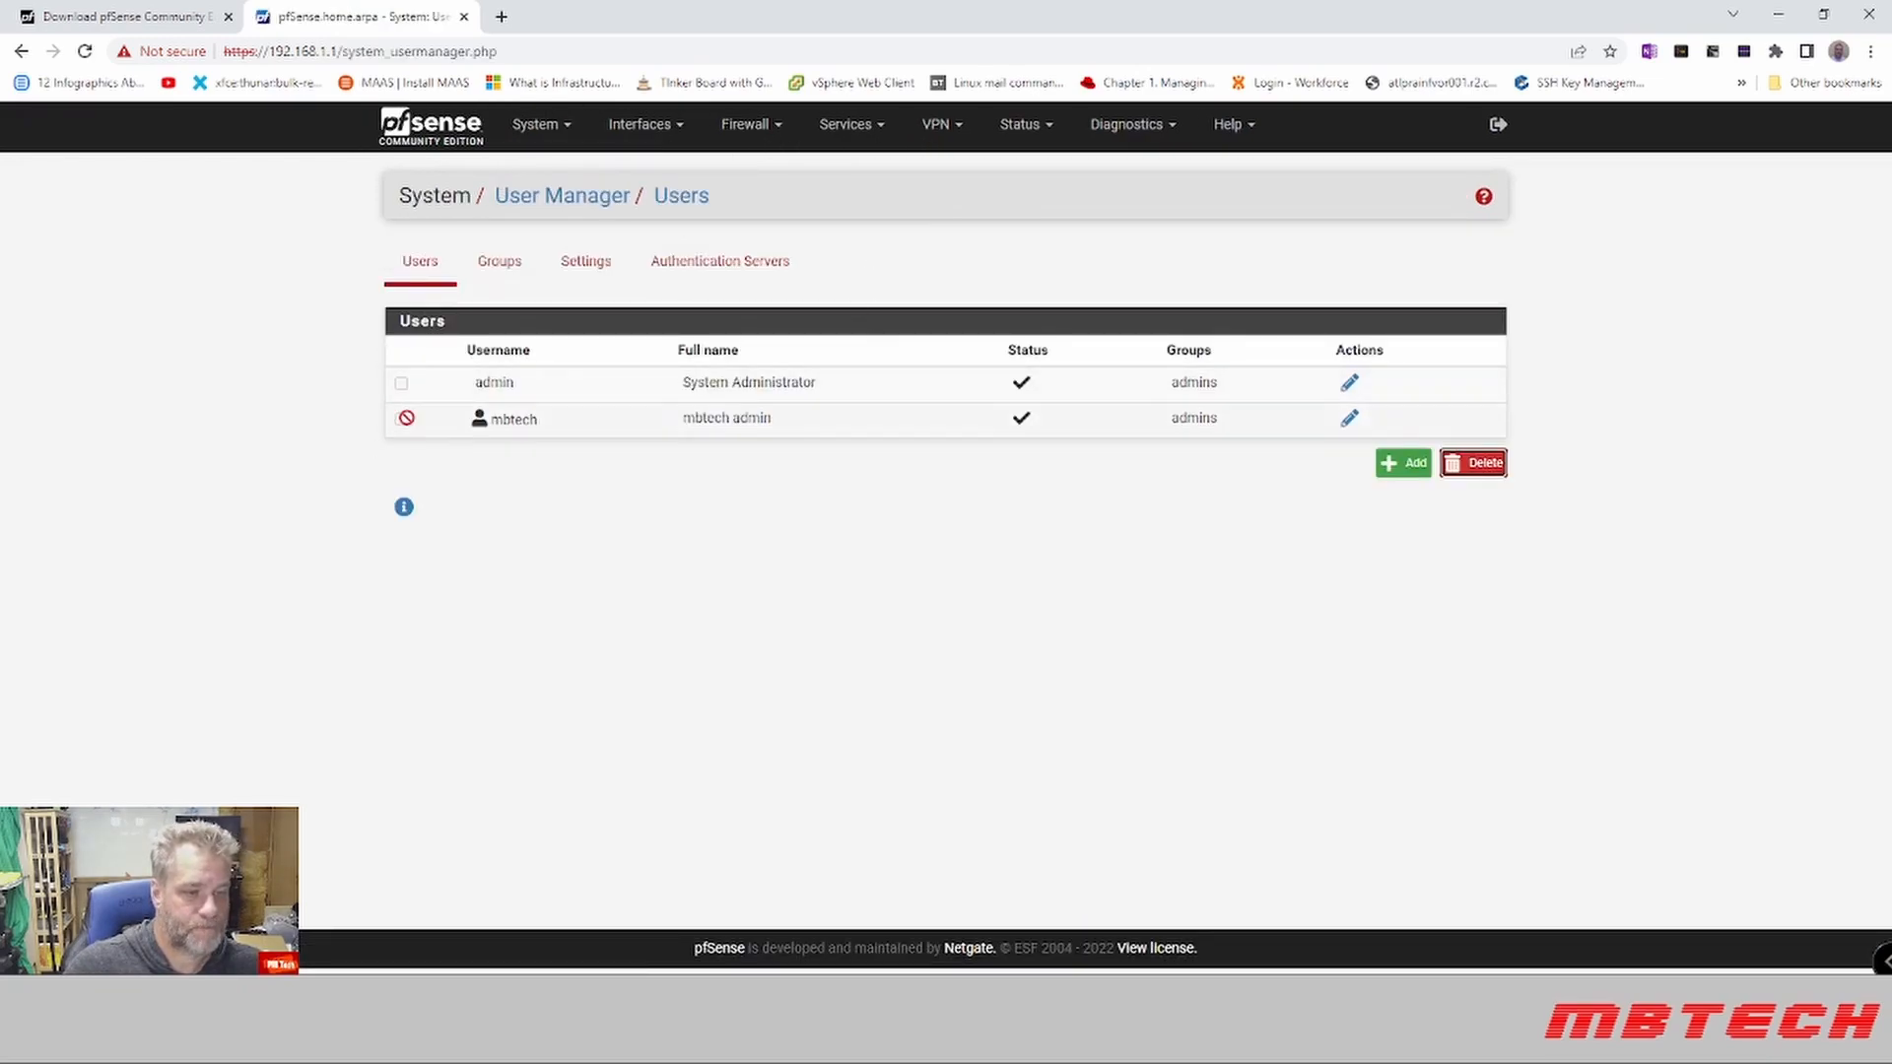
- Edit the admin account and tick 'This user cannot login'
left_click(1349, 382)
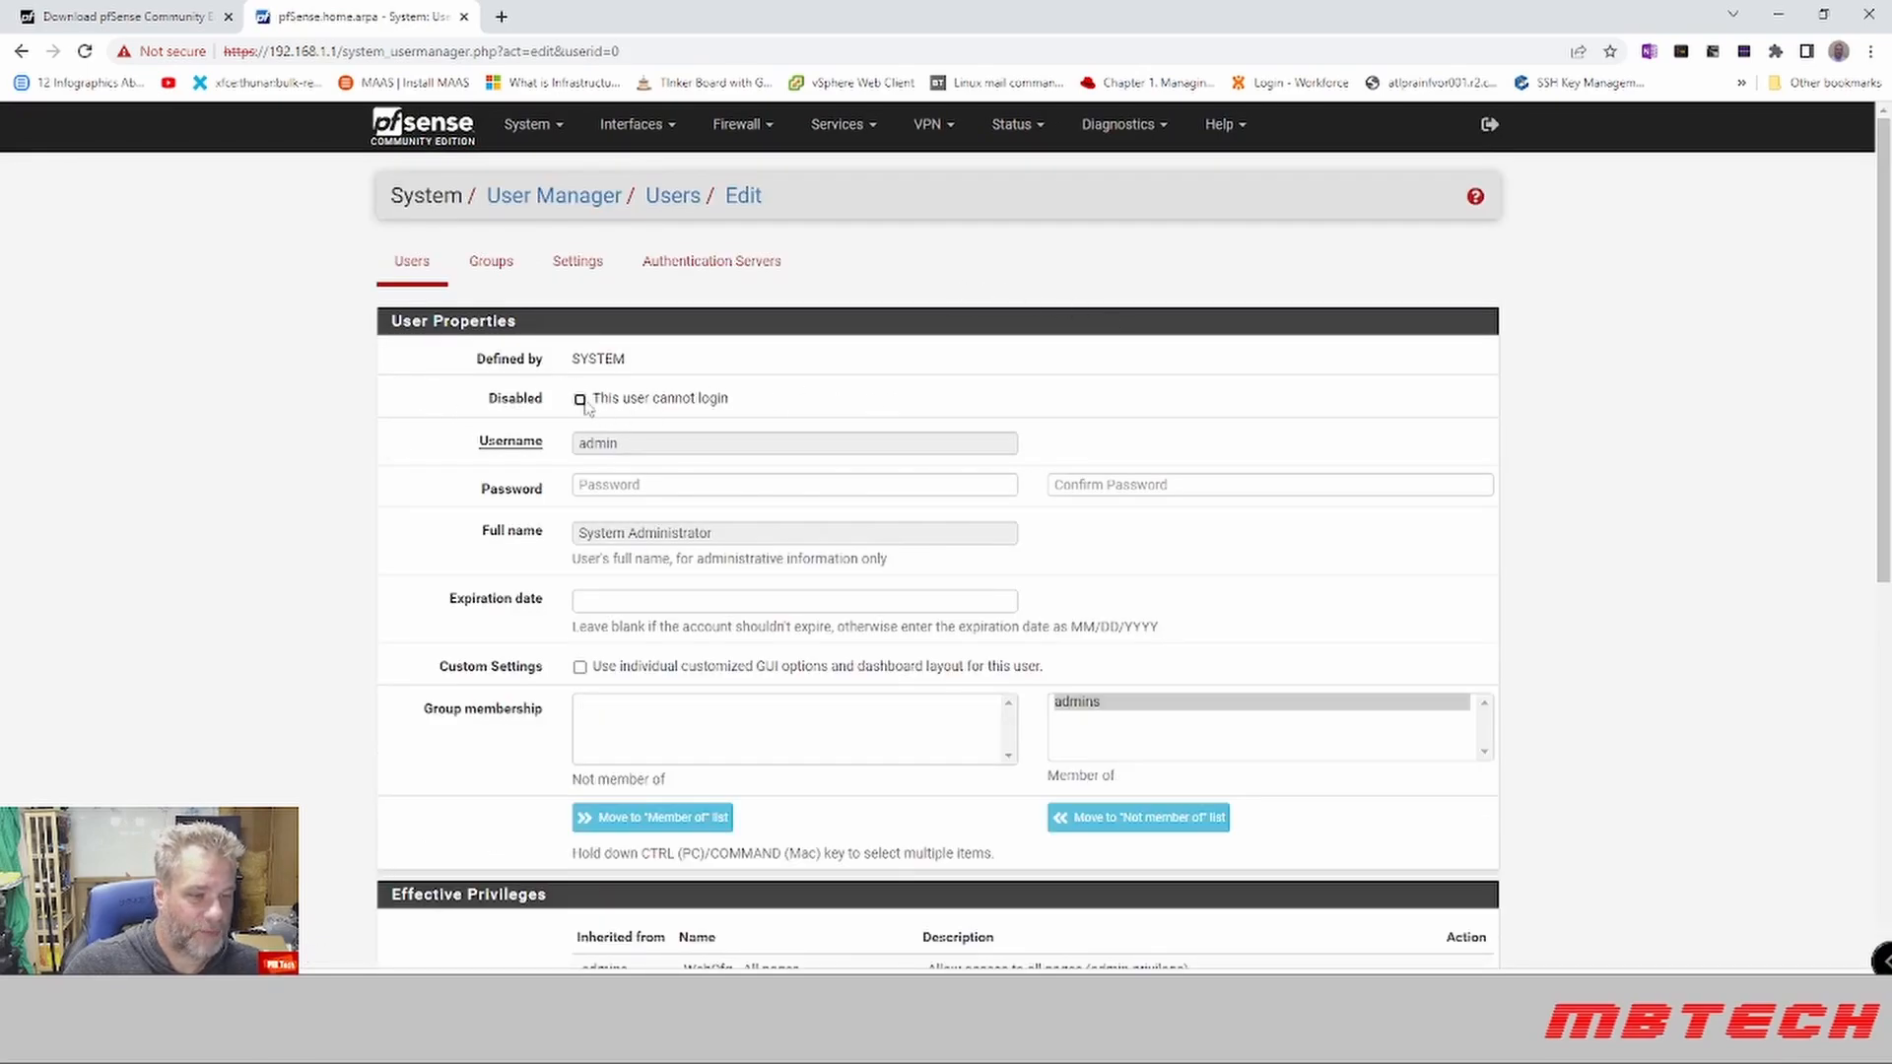
left_click(579, 398)
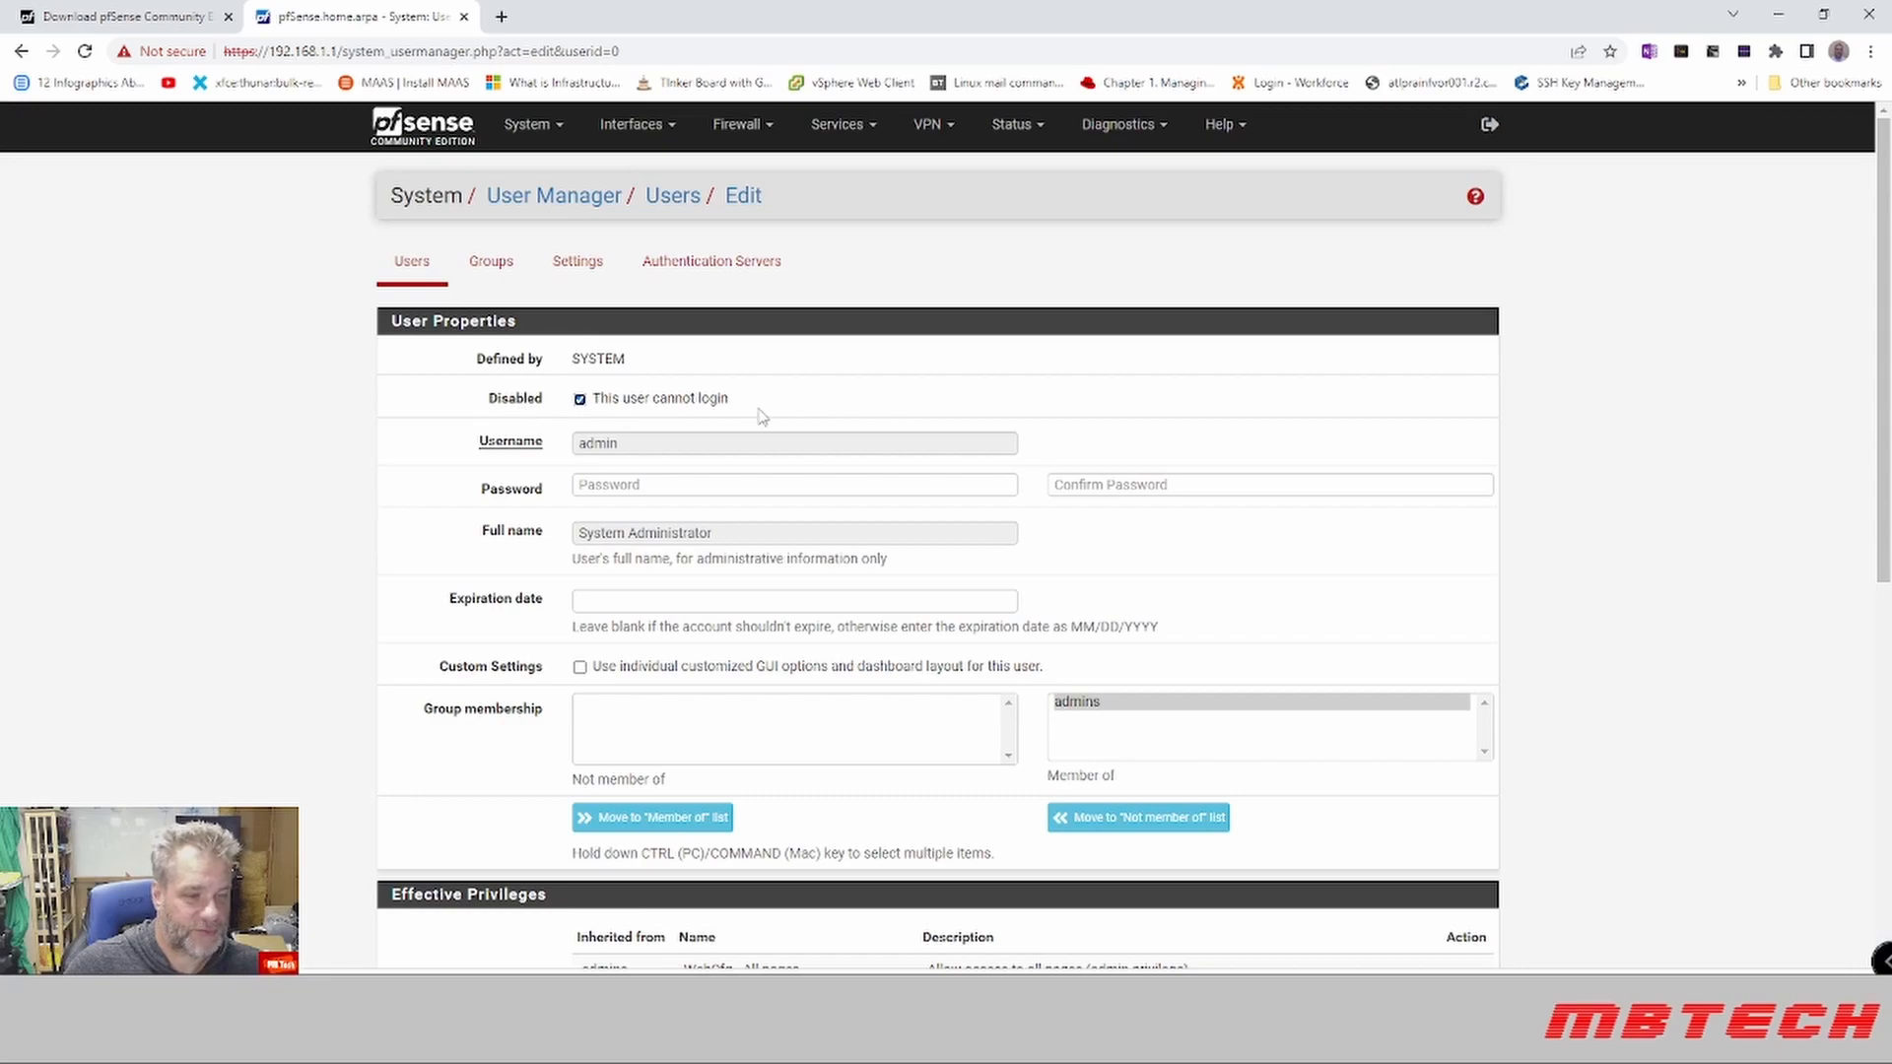
scroll("down", 3)
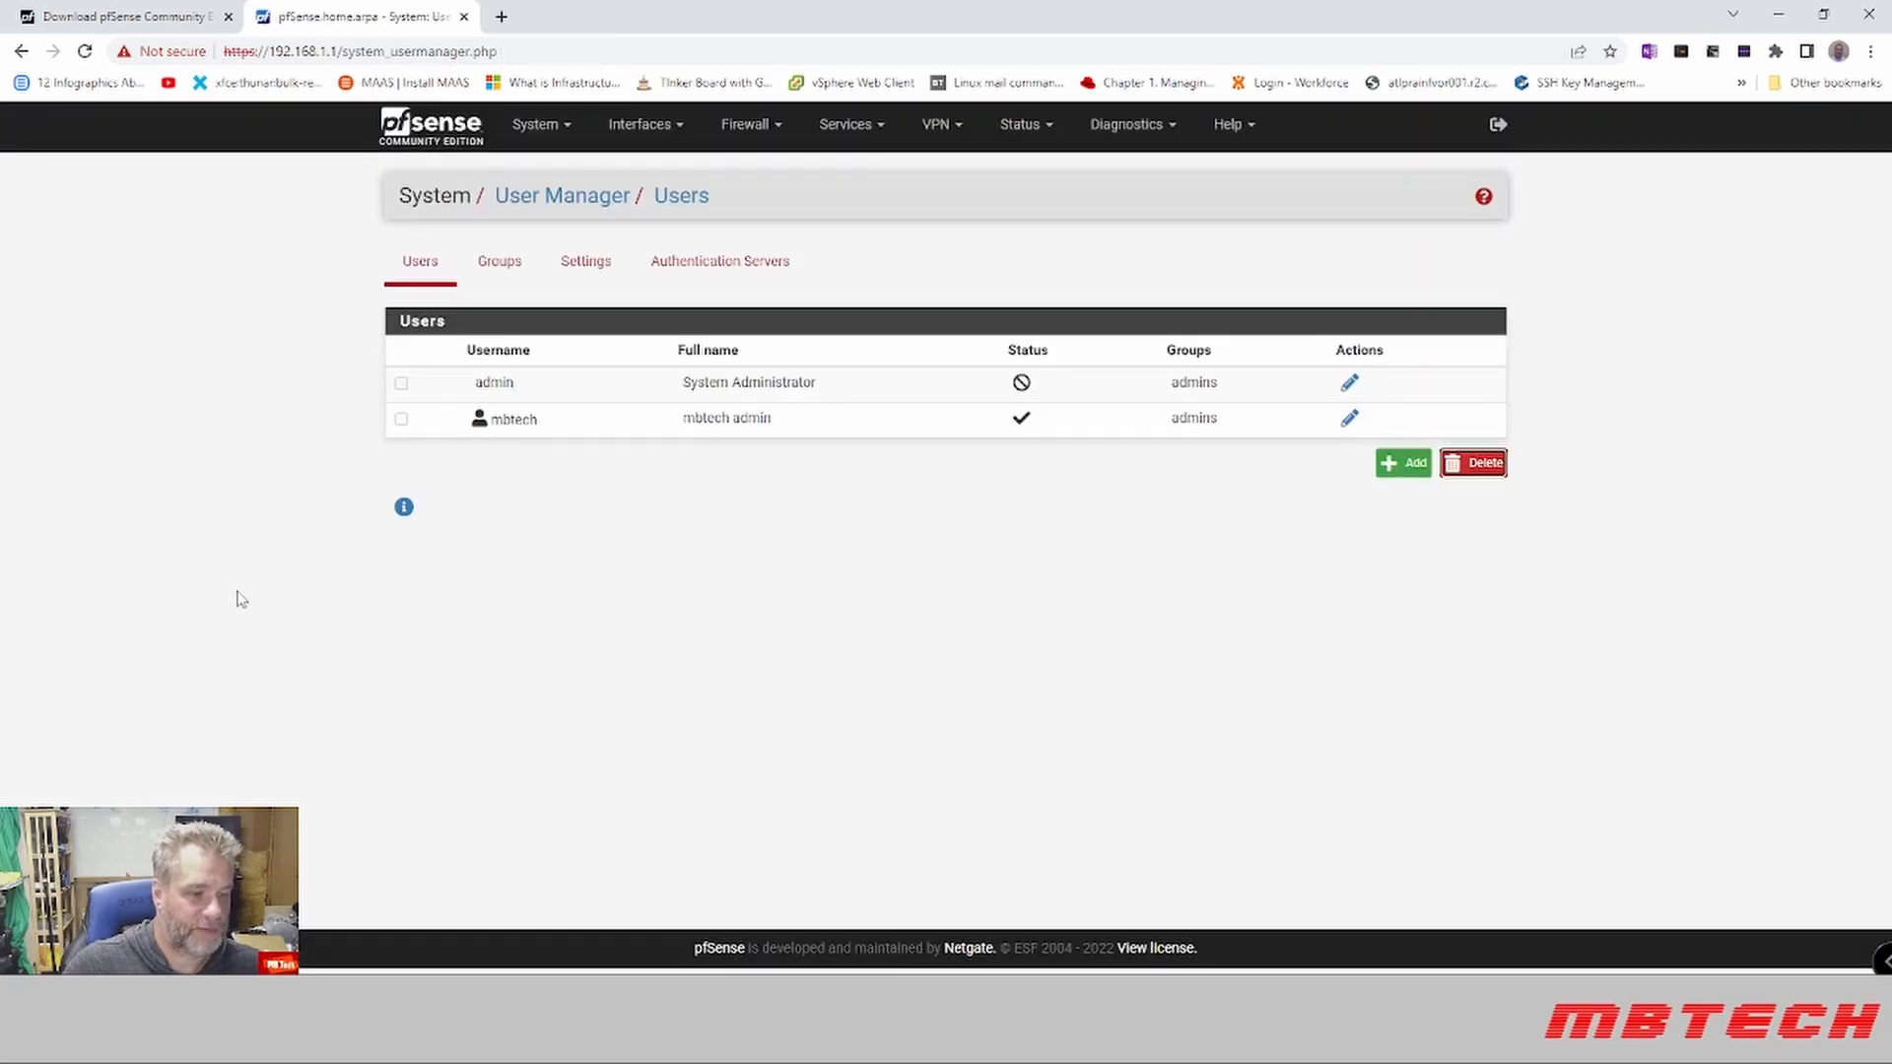
mouse_move(715, 596)
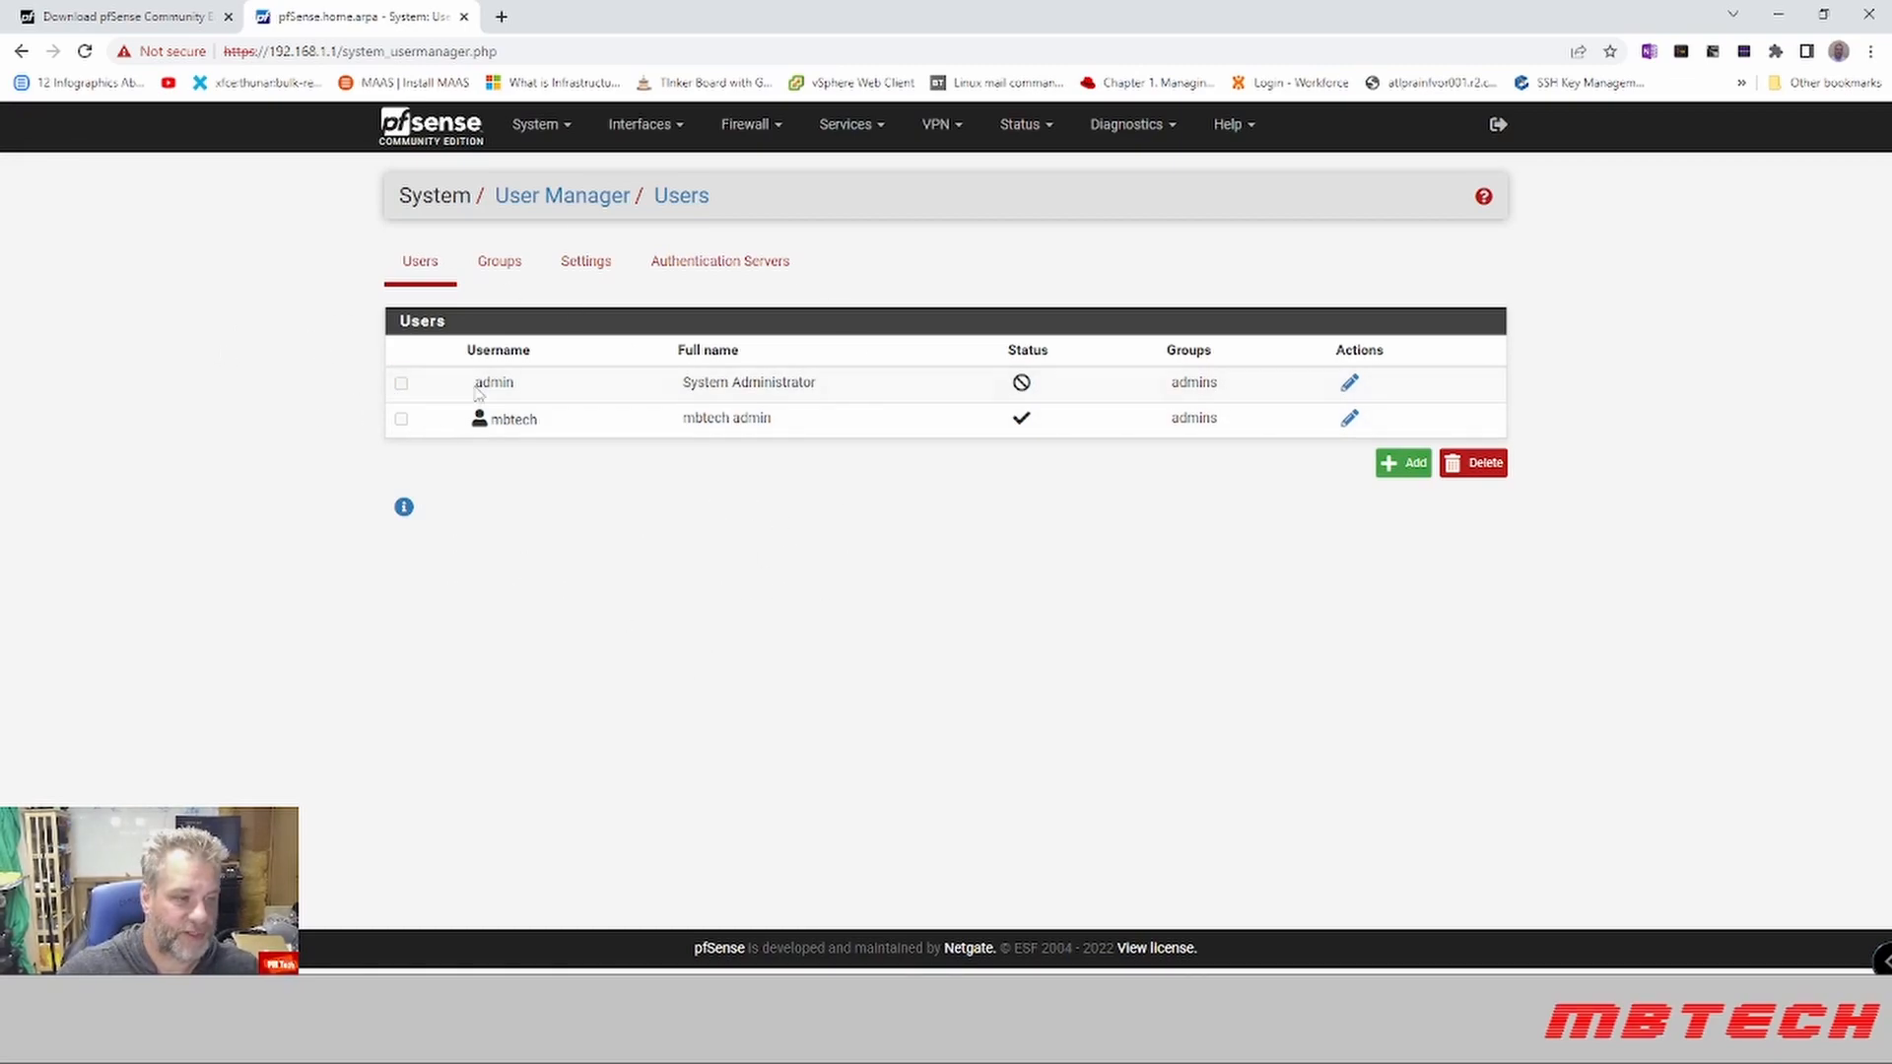
- Scroll through the dashboard's system information and interface widgets as mbtech
left_click(536, 125)
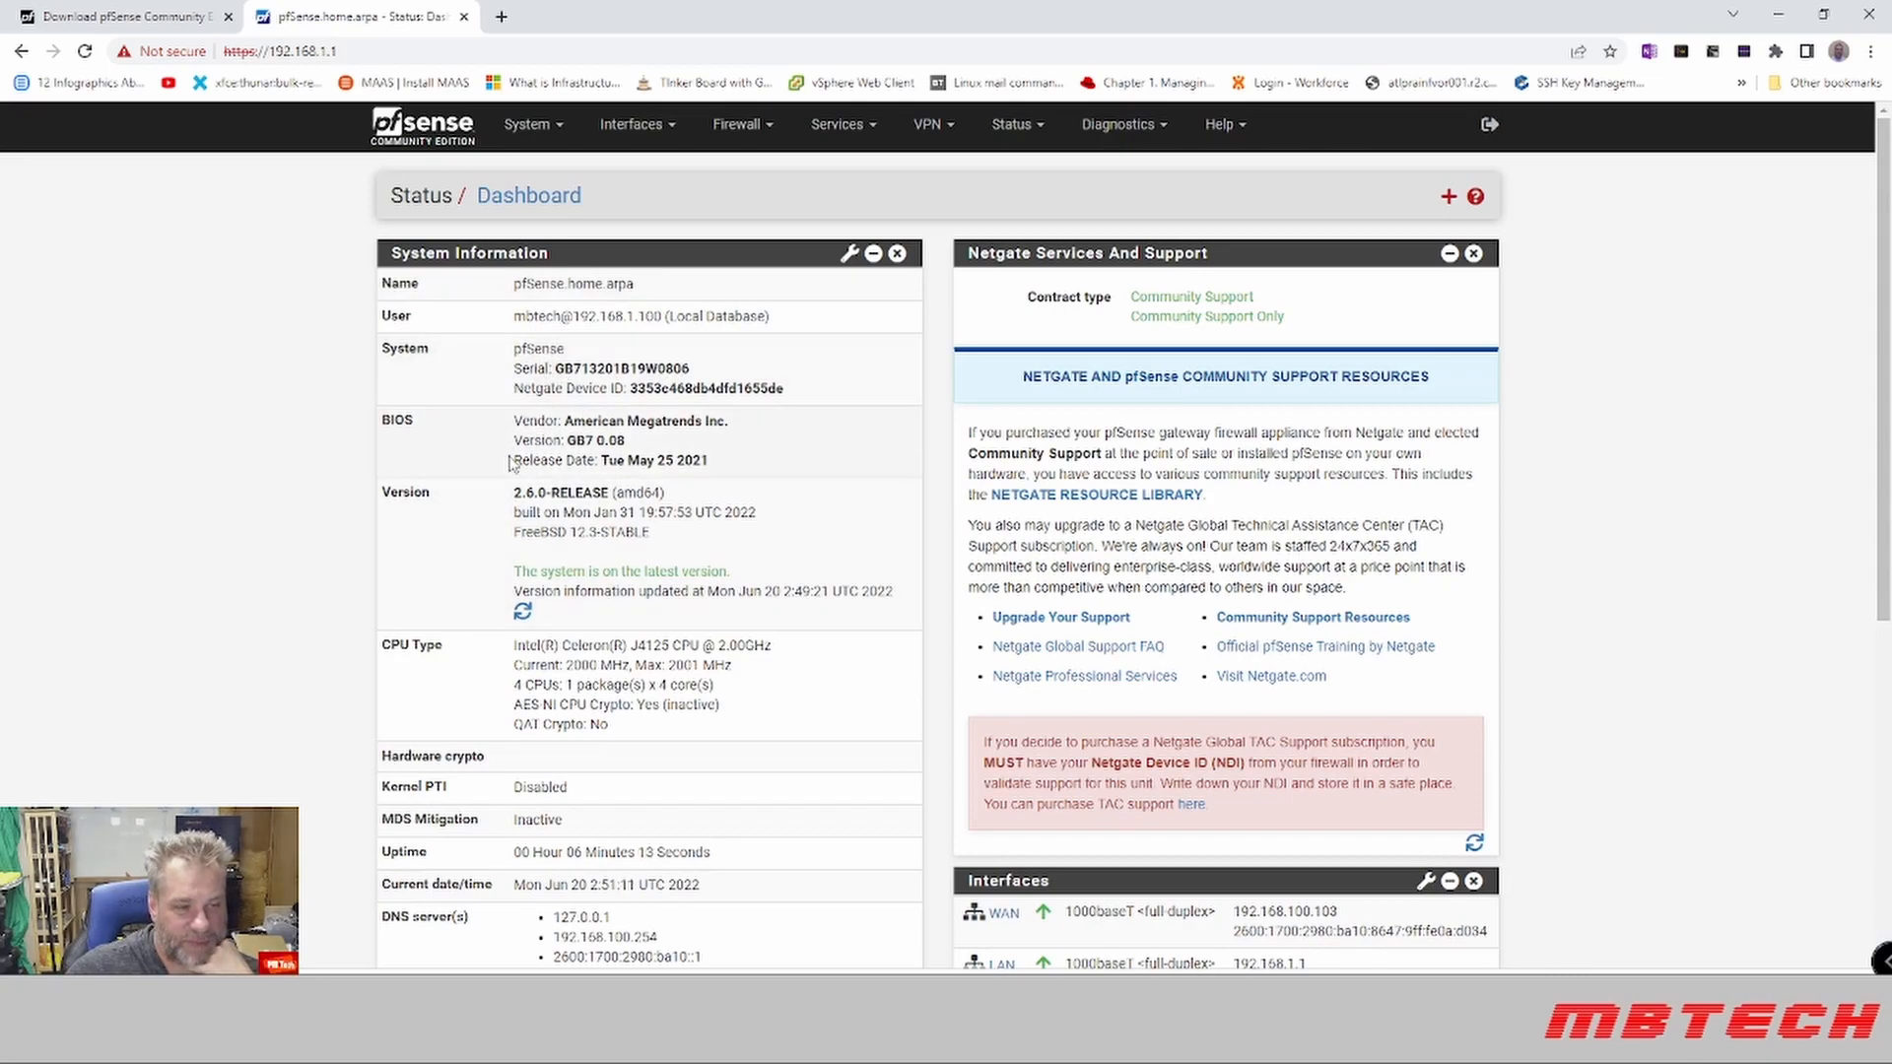
mouse_move(471, 581)
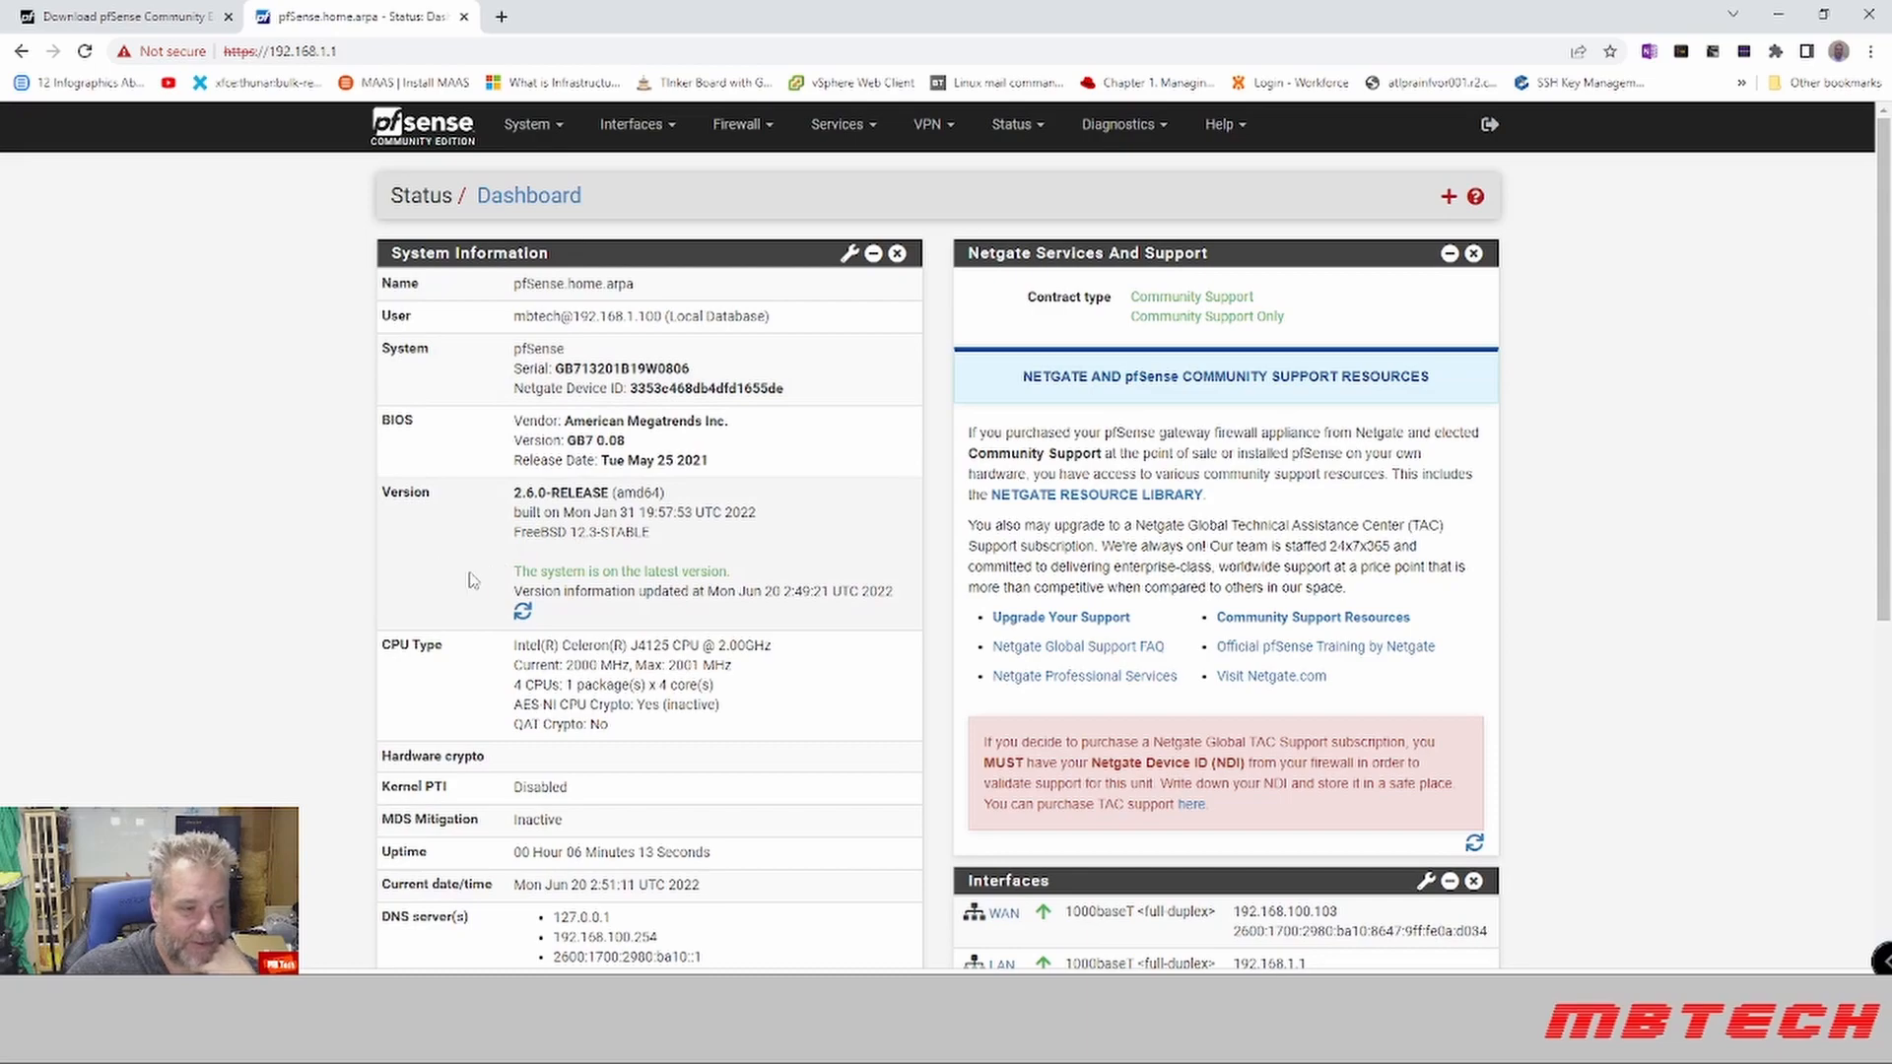
mouse_move(529, 560)
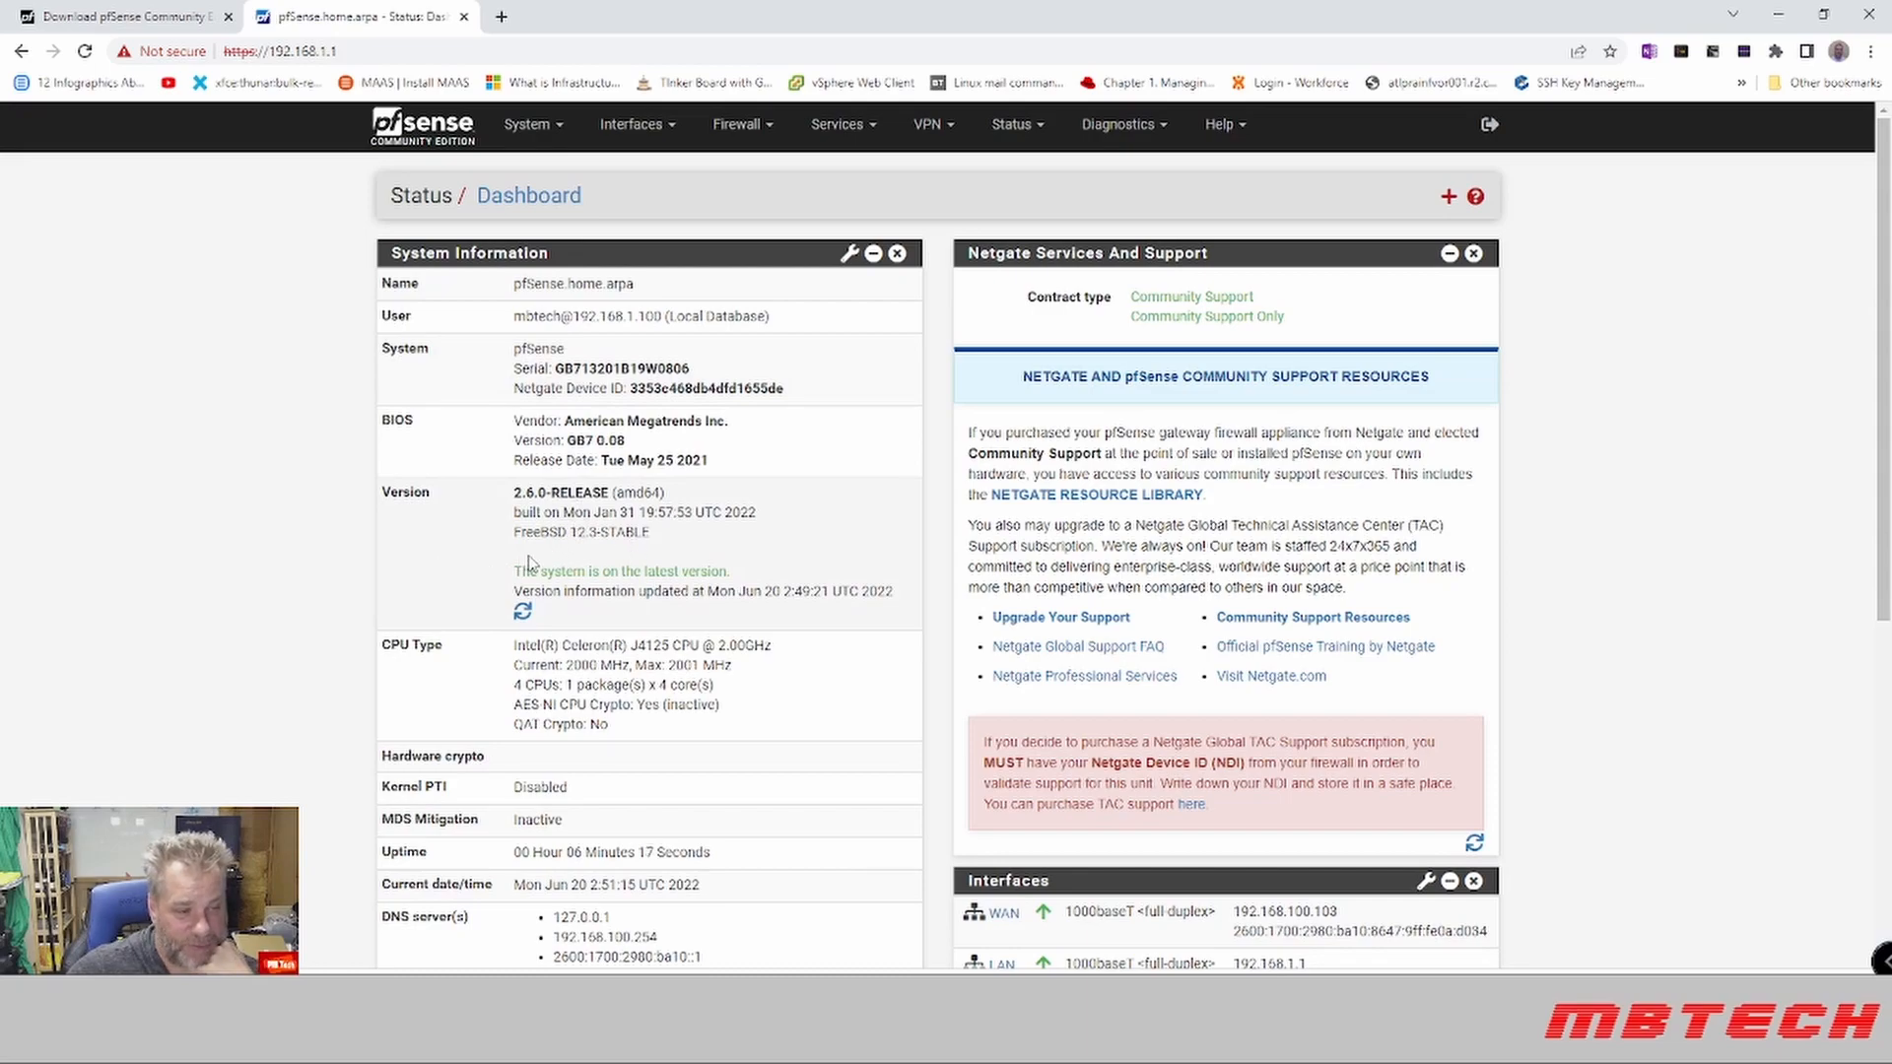
mouse_move(567, 586)
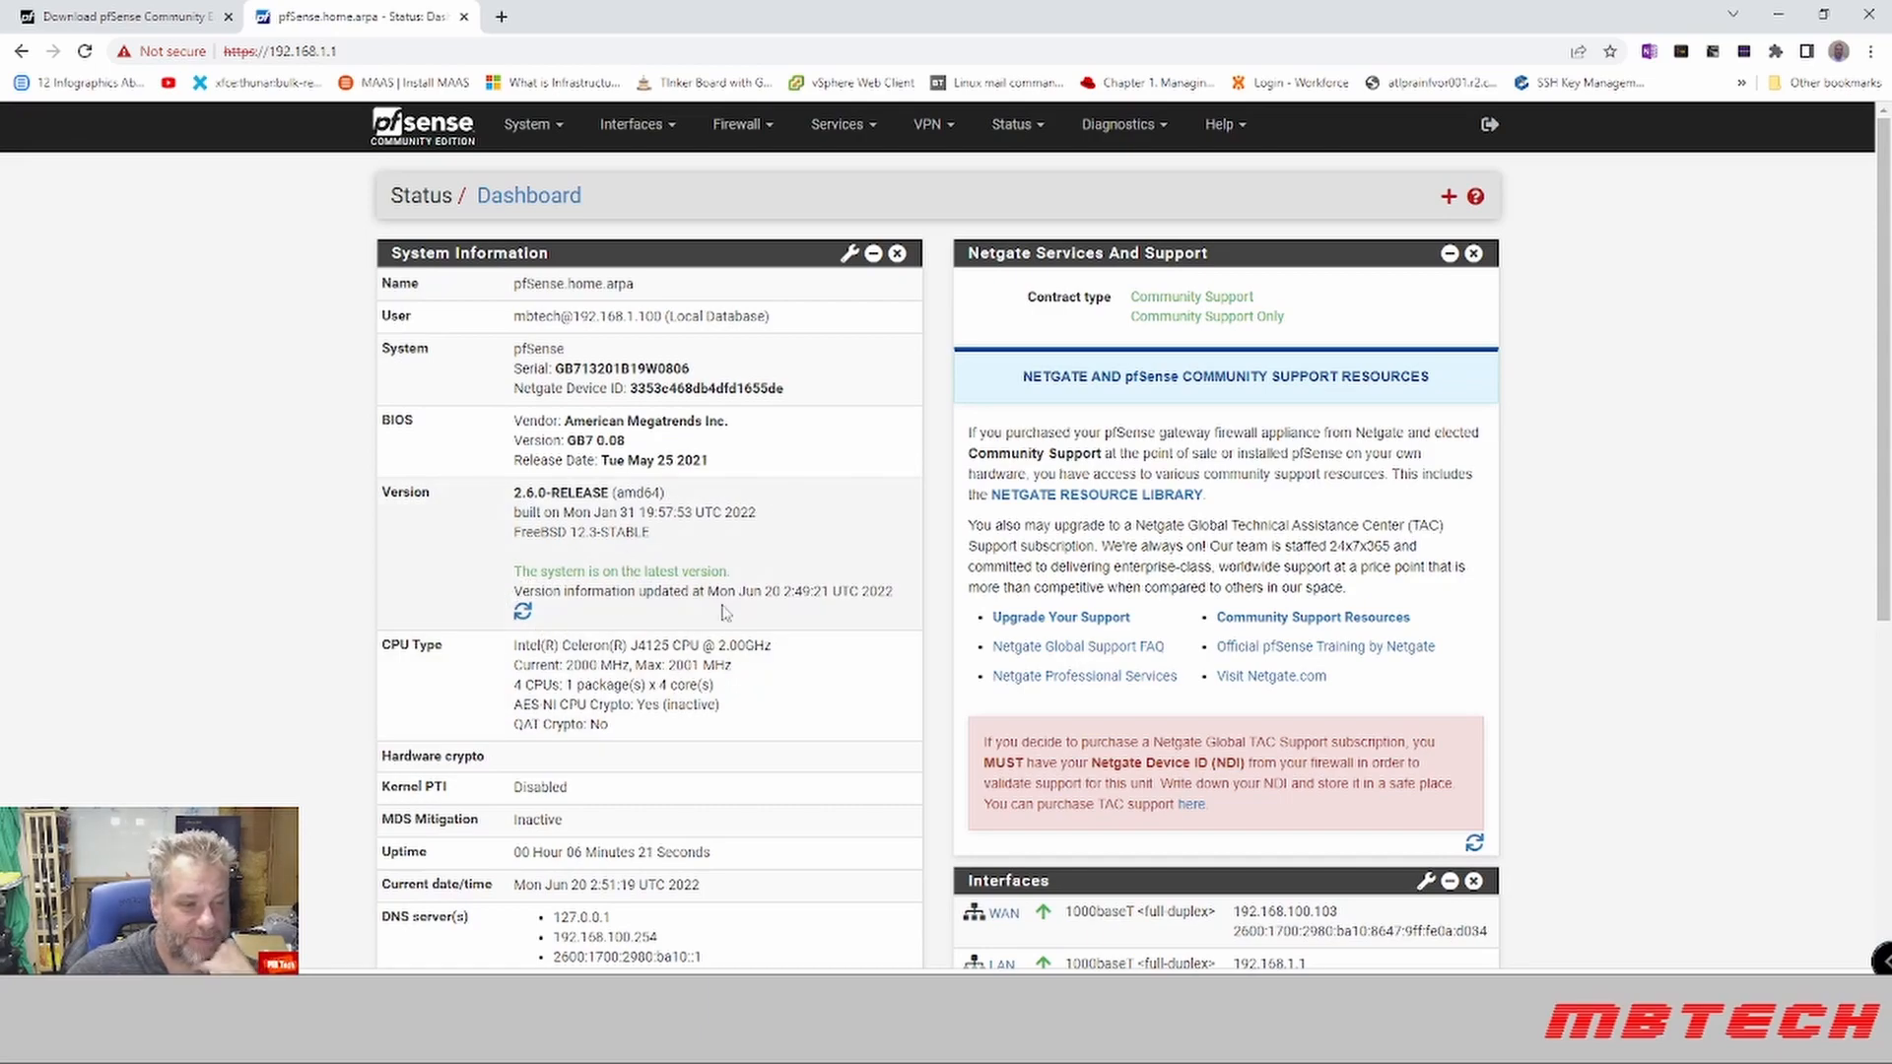
scroll("down", 3)
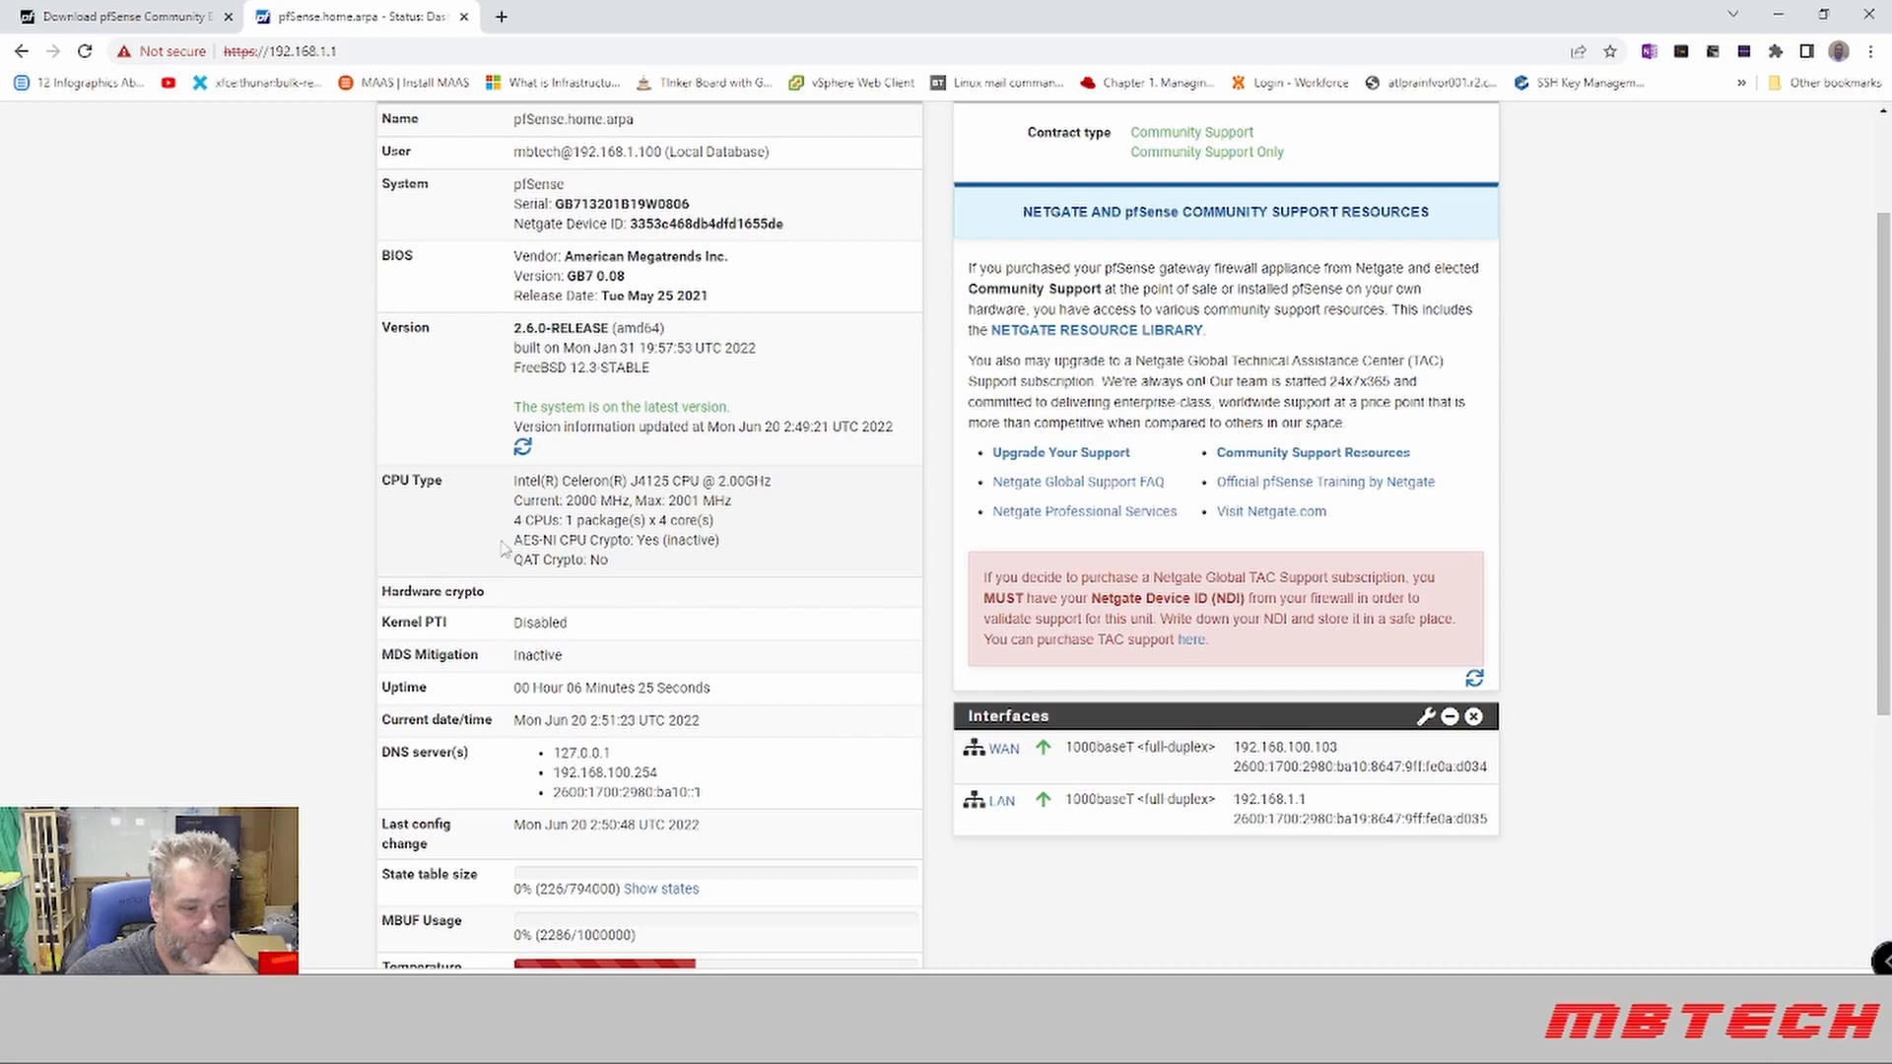
scroll("down", 3)
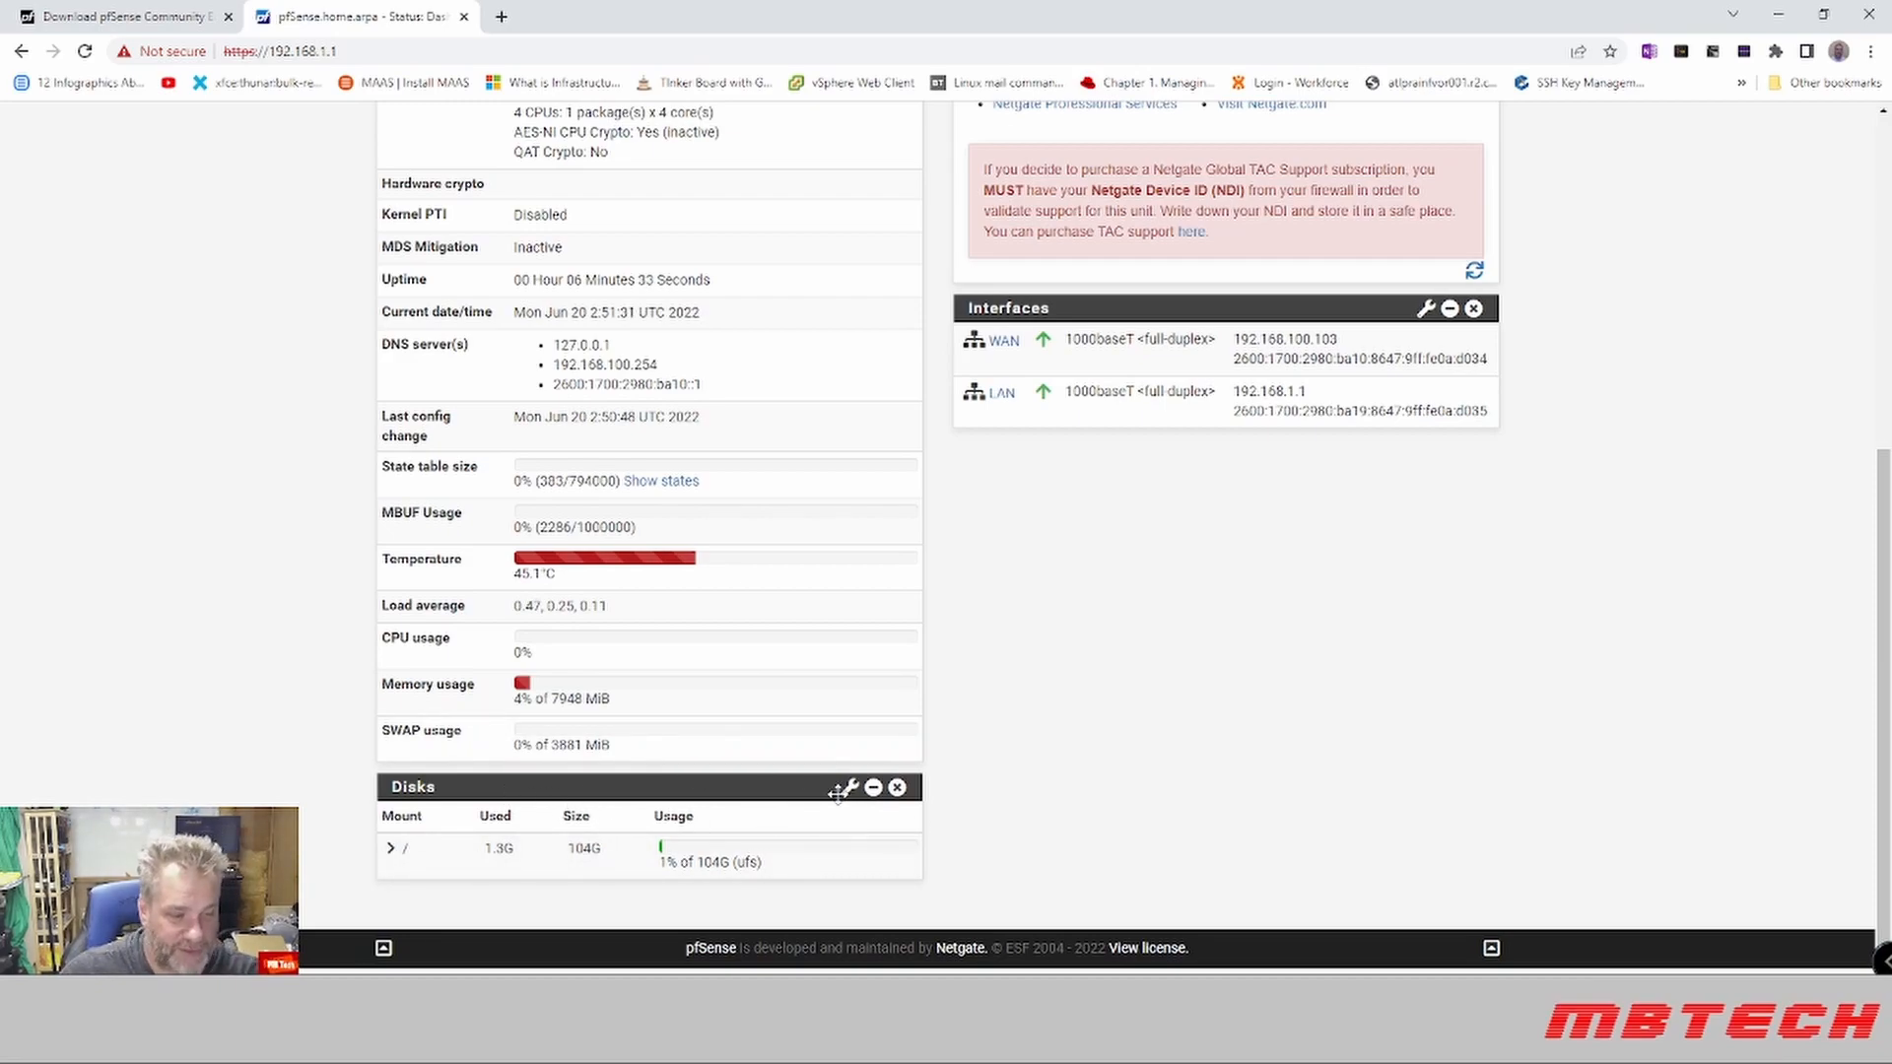
scroll("up", 3)
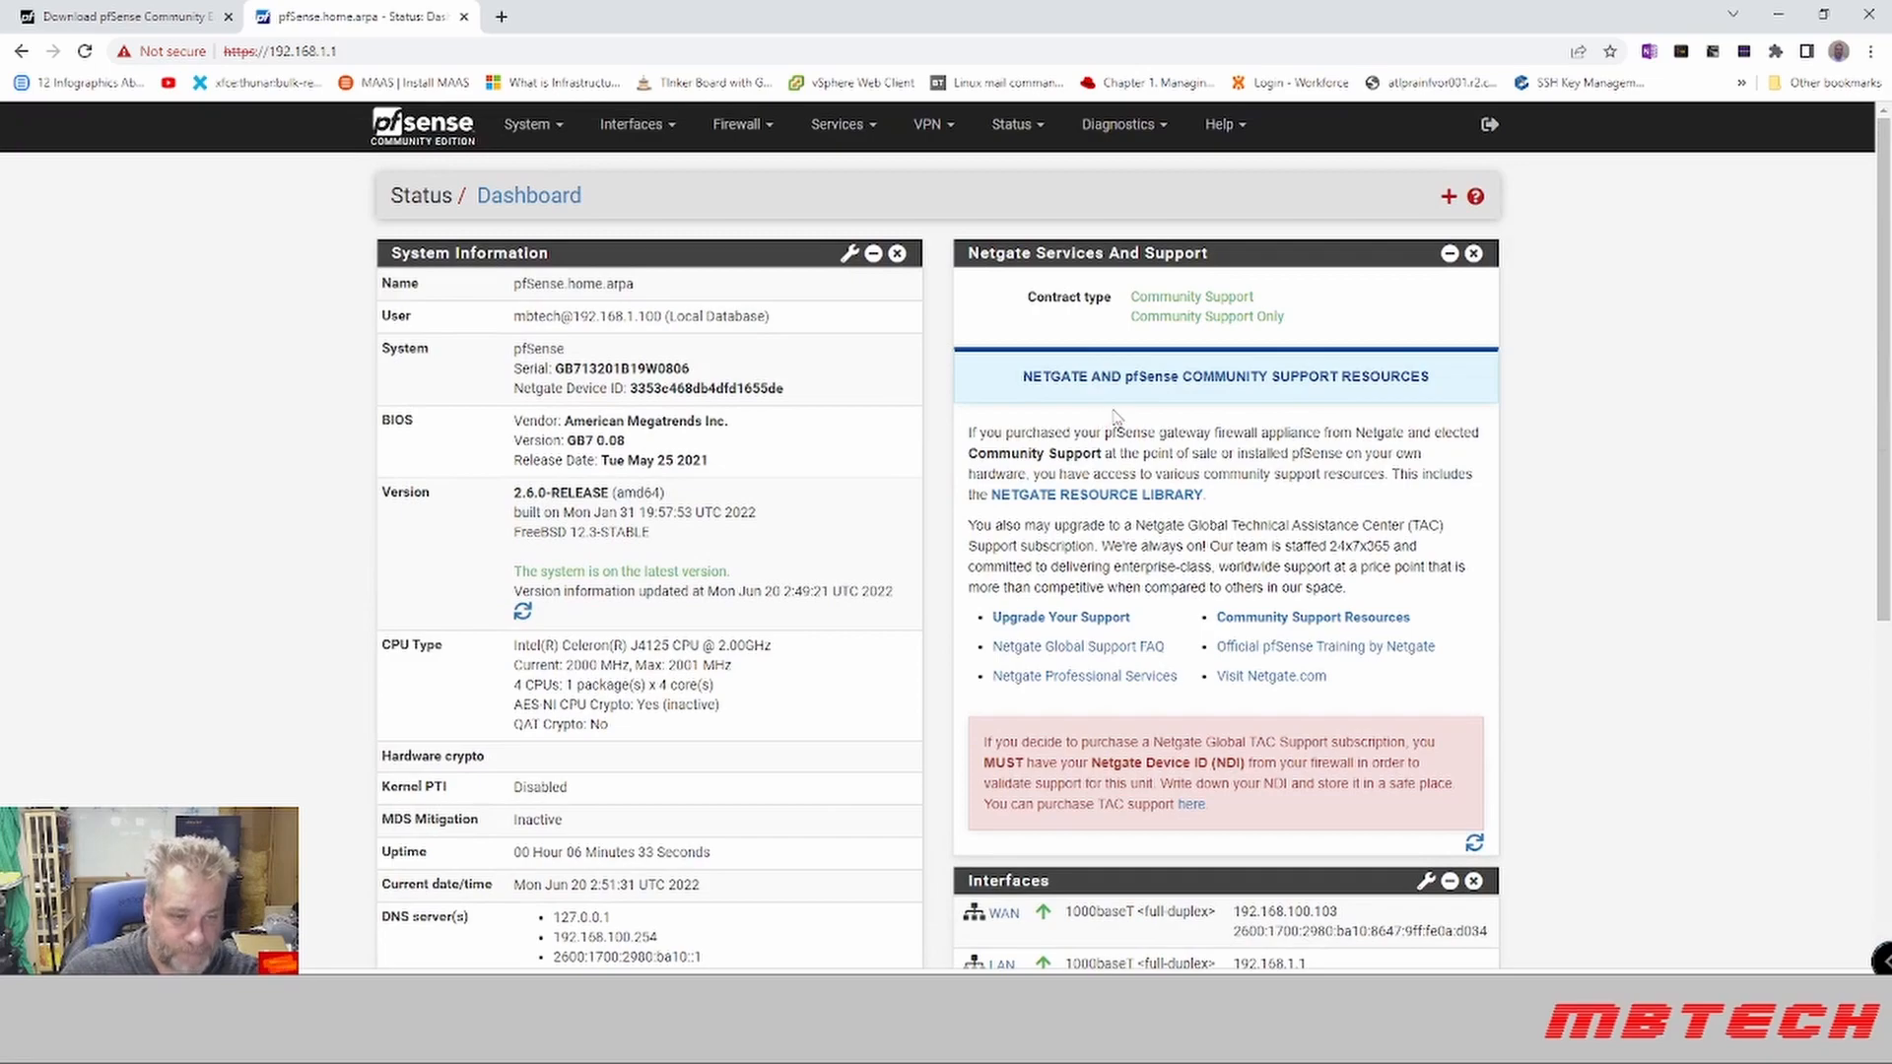
scroll("down", 3)
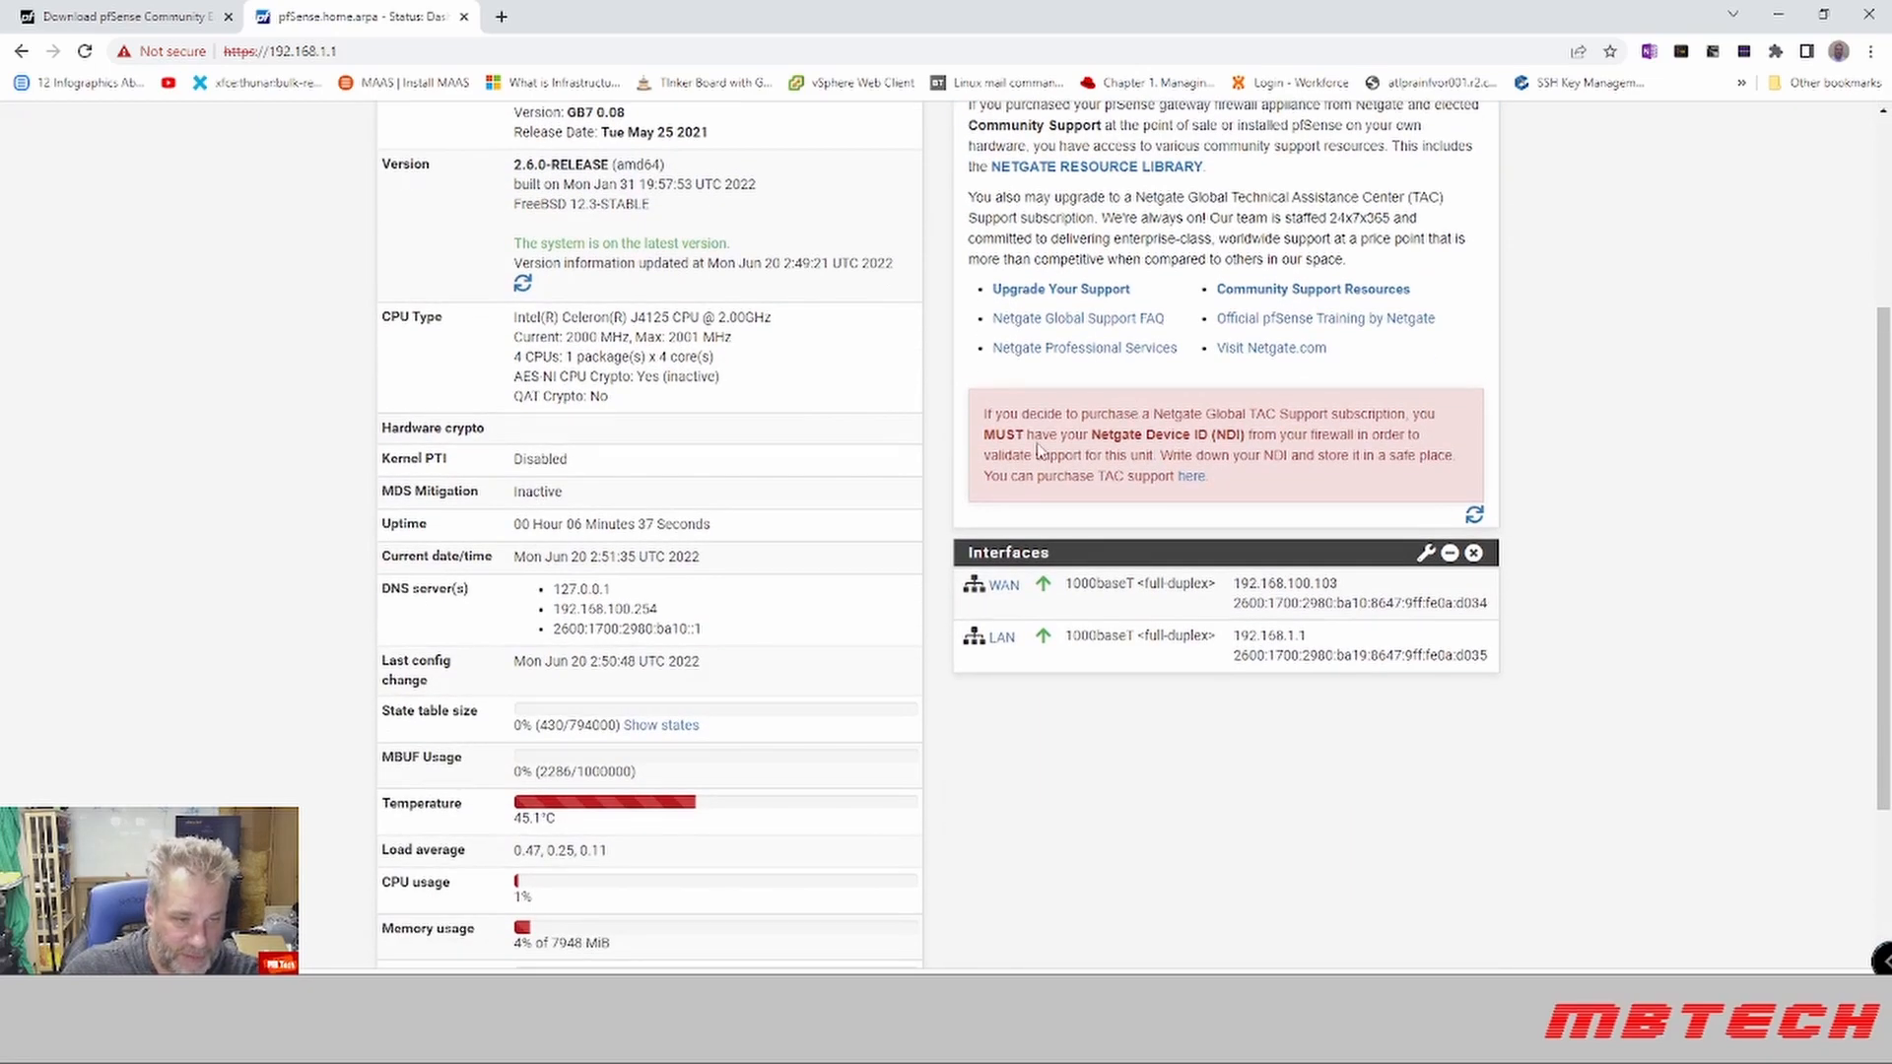
scroll("down", 3)
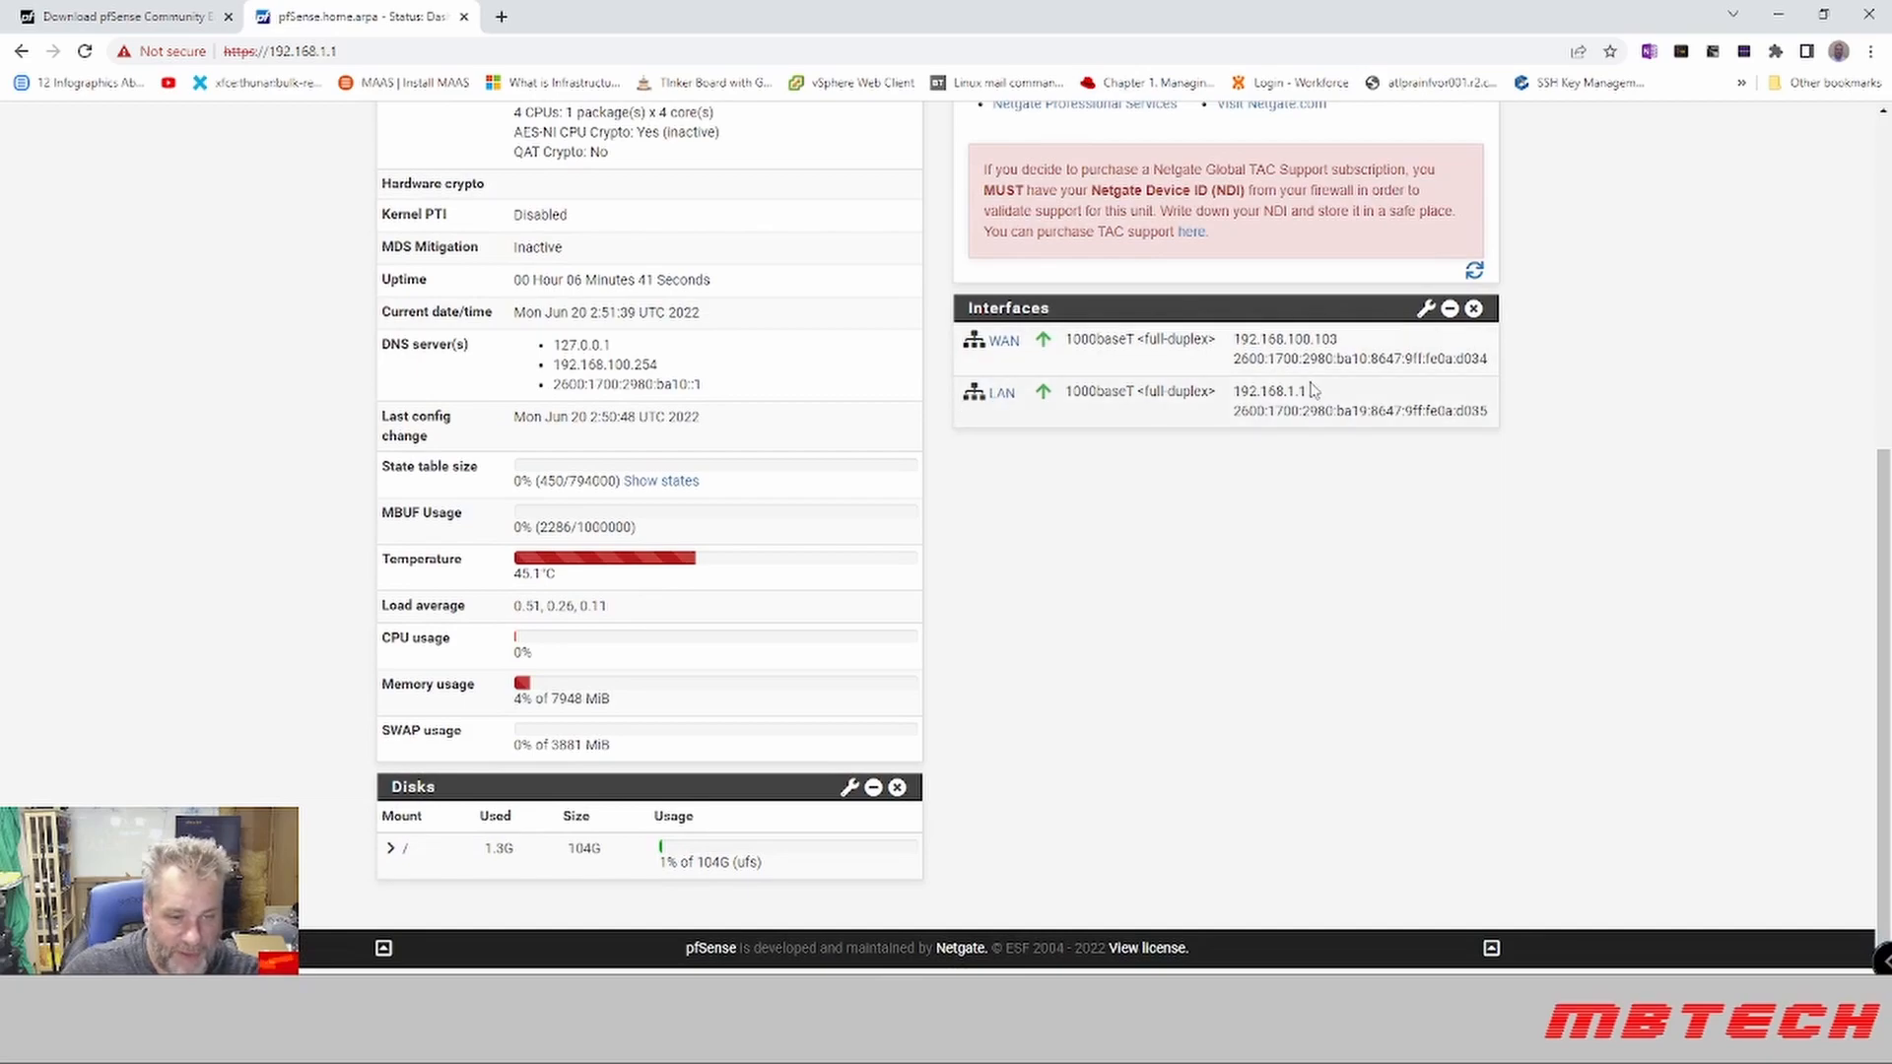
scroll("up", 3)
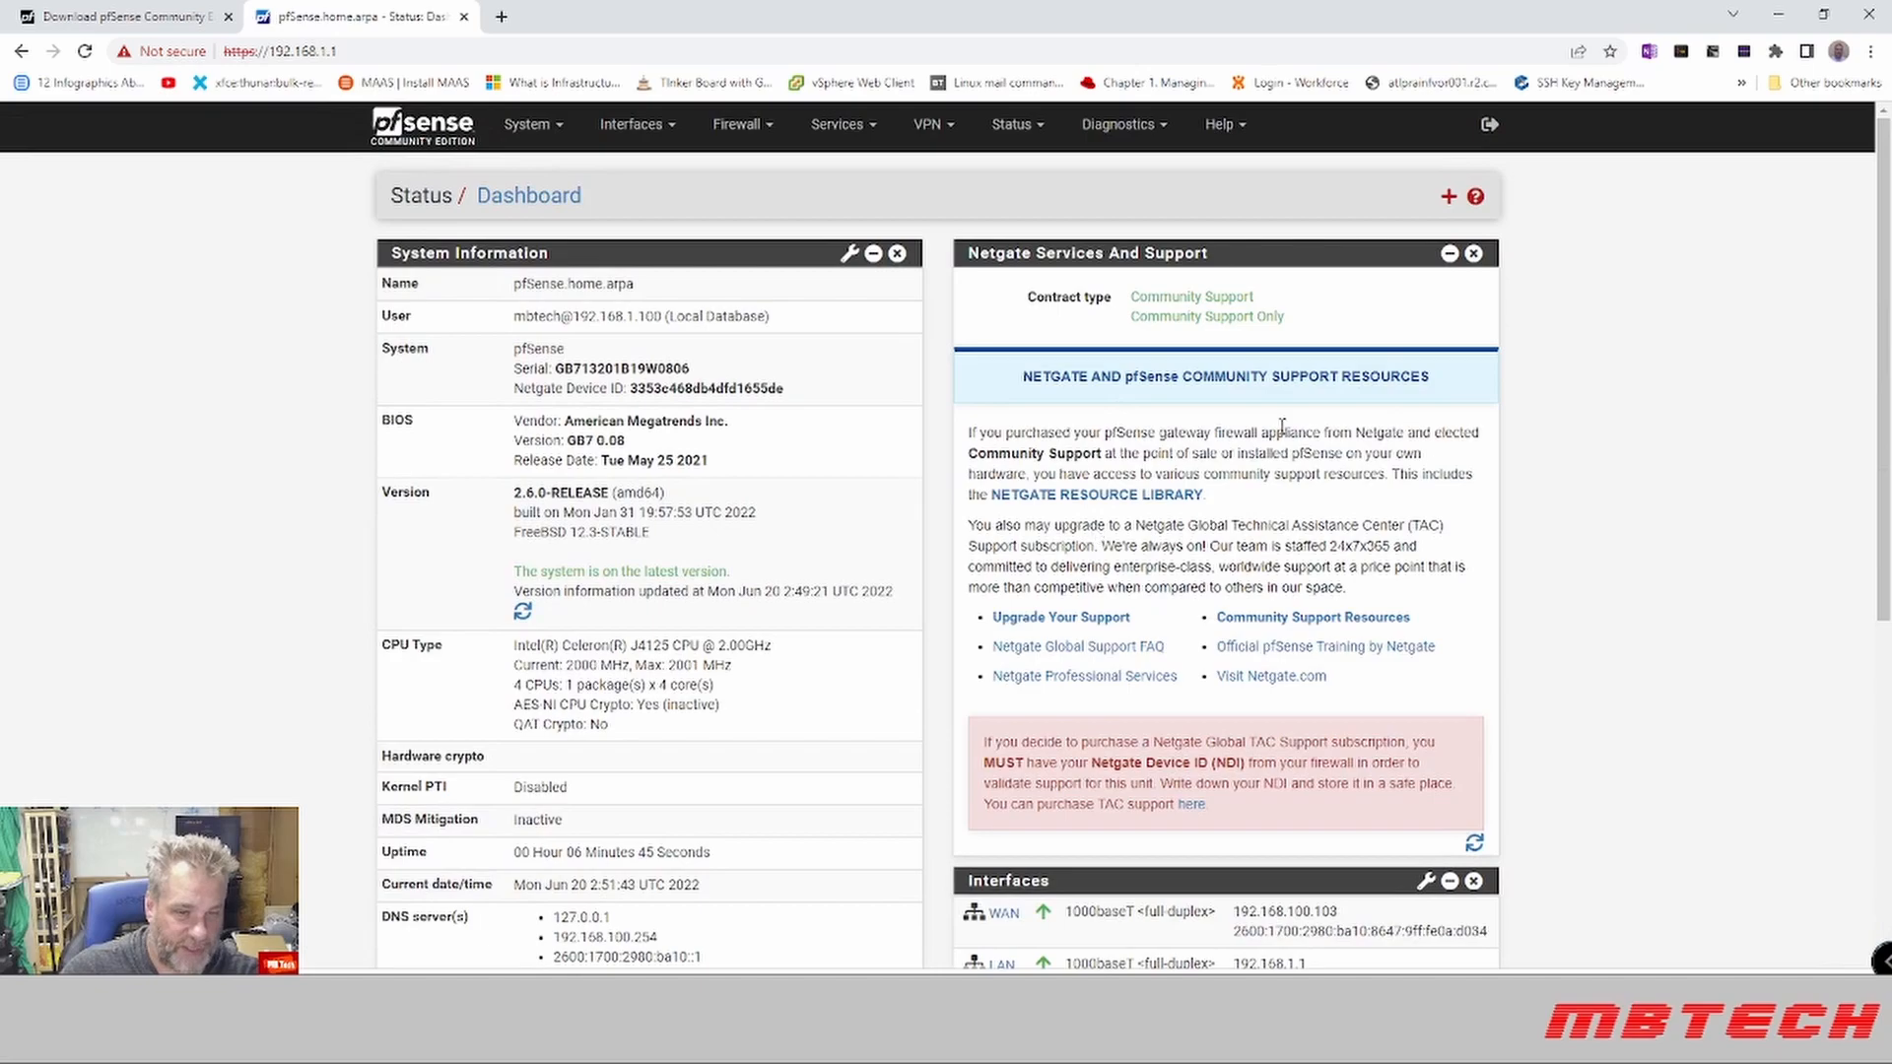
scroll("down", 3)
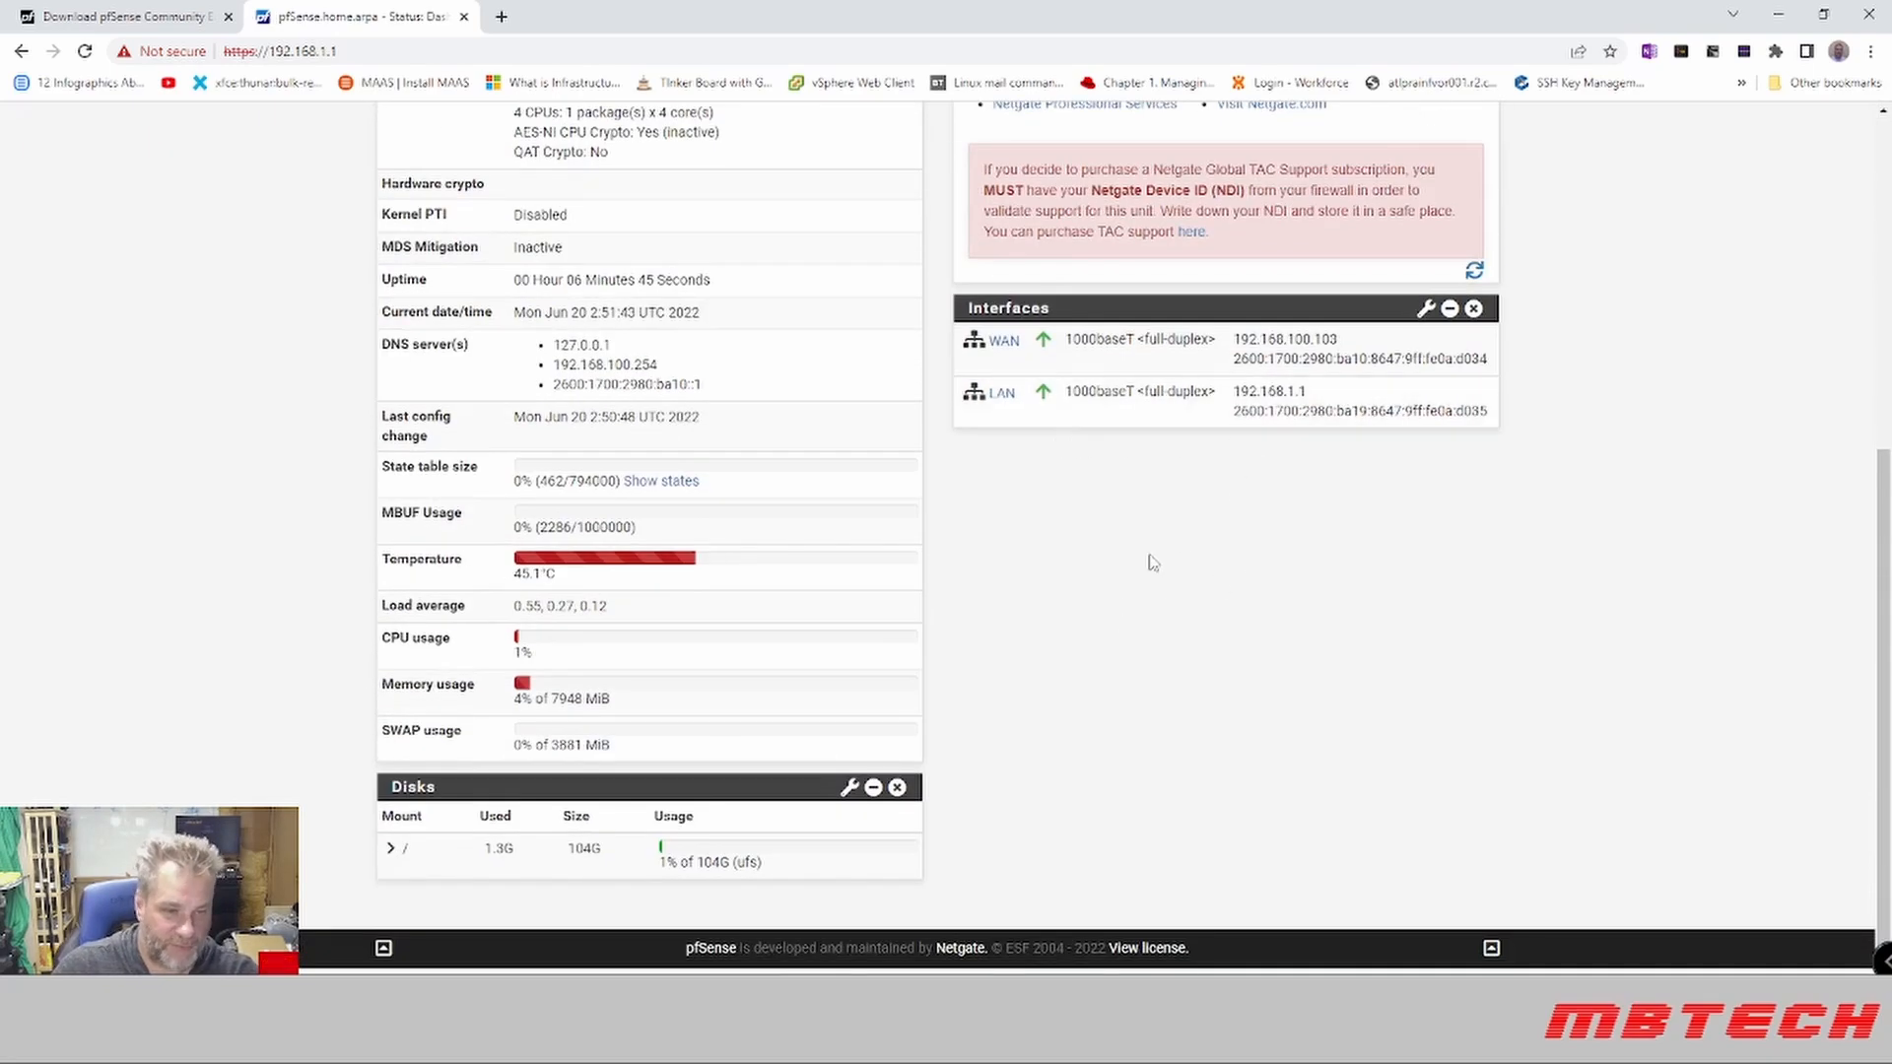
scroll("up", 3)
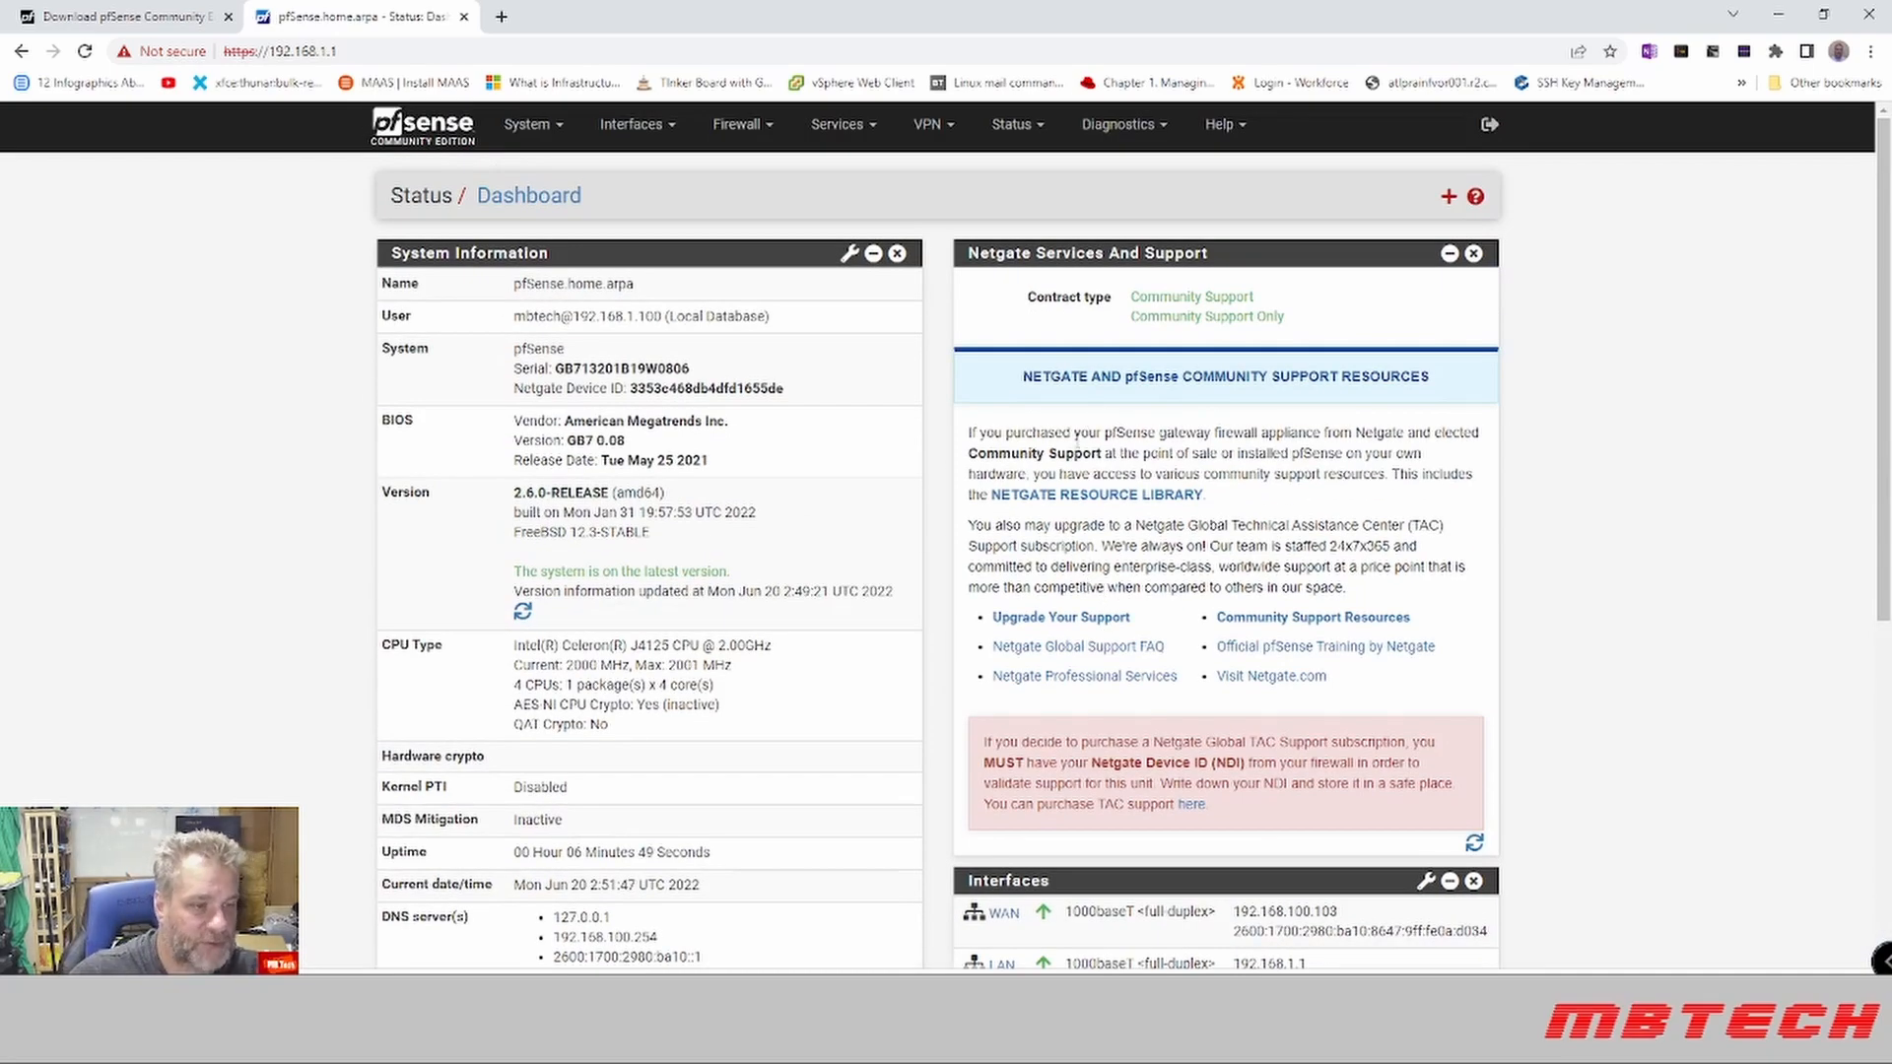
mouse_move(746, 133)
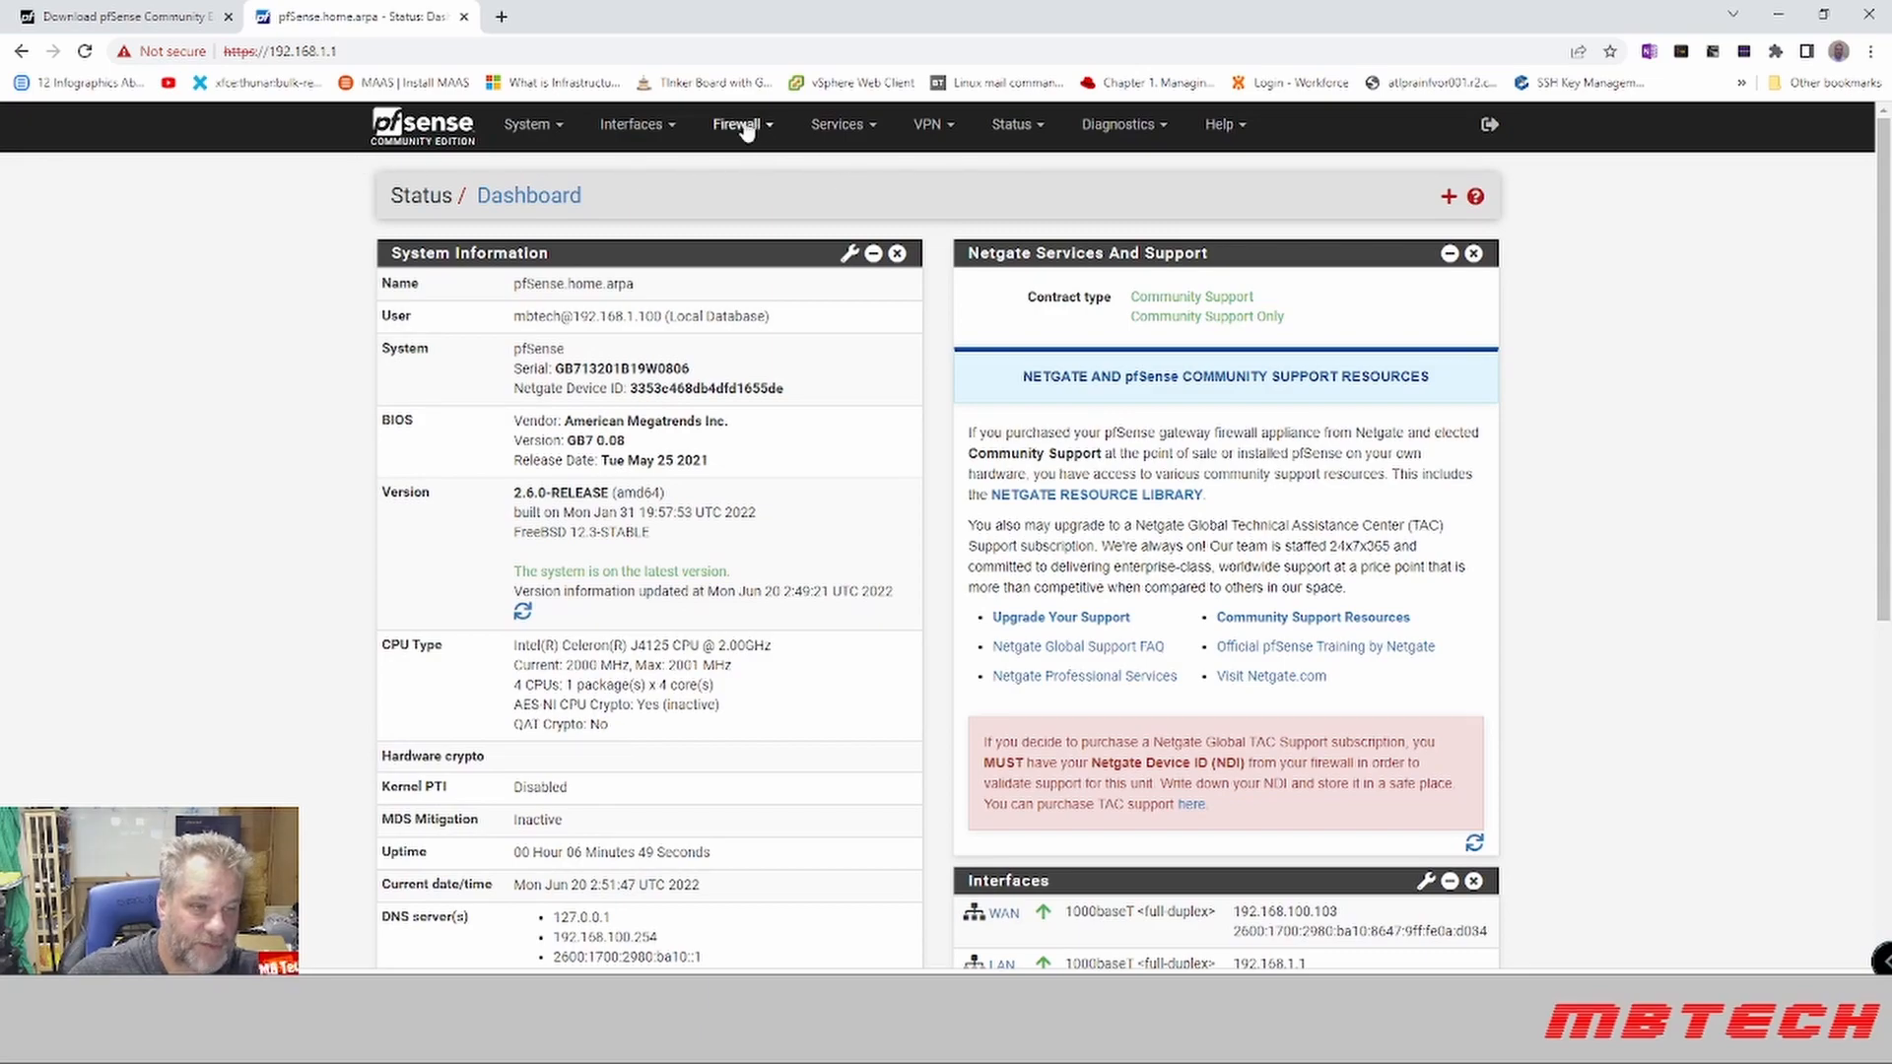
- Expand the Firewall menu in the top navigation bar
left_click(741, 124)
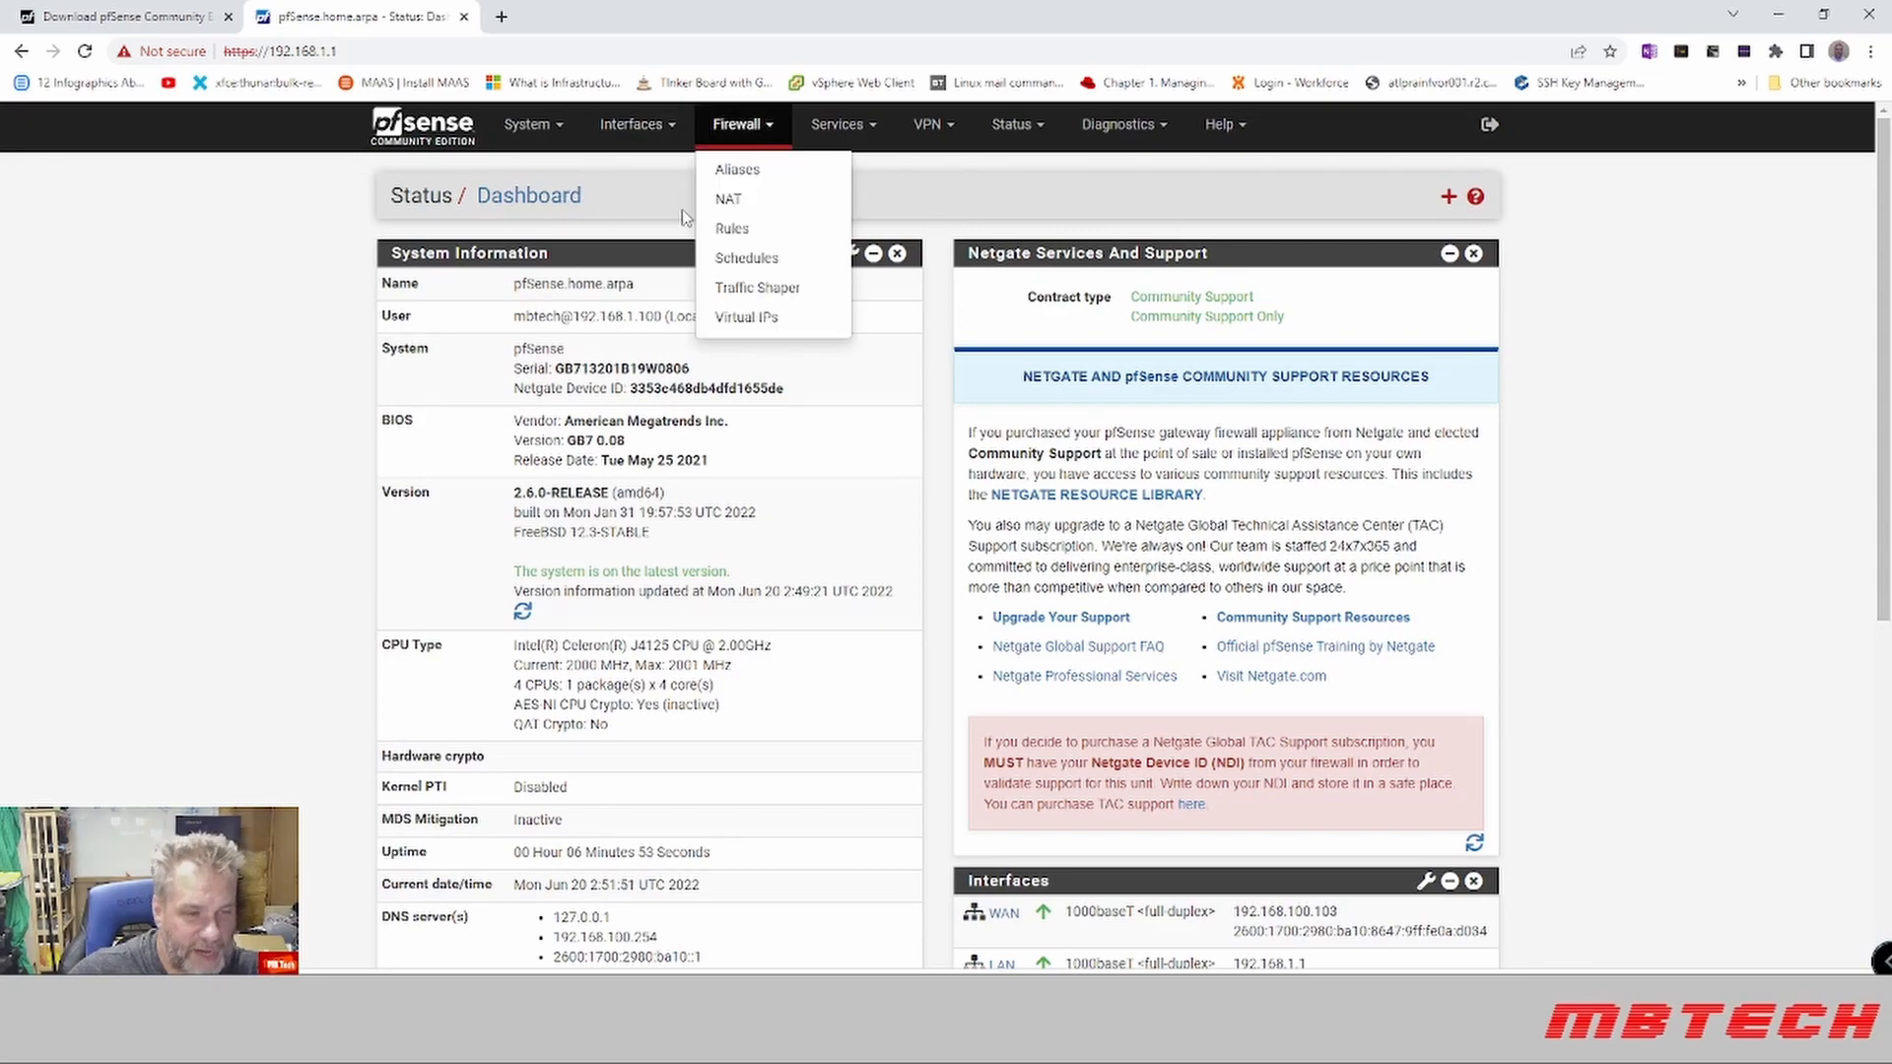
left_click(932, 186)
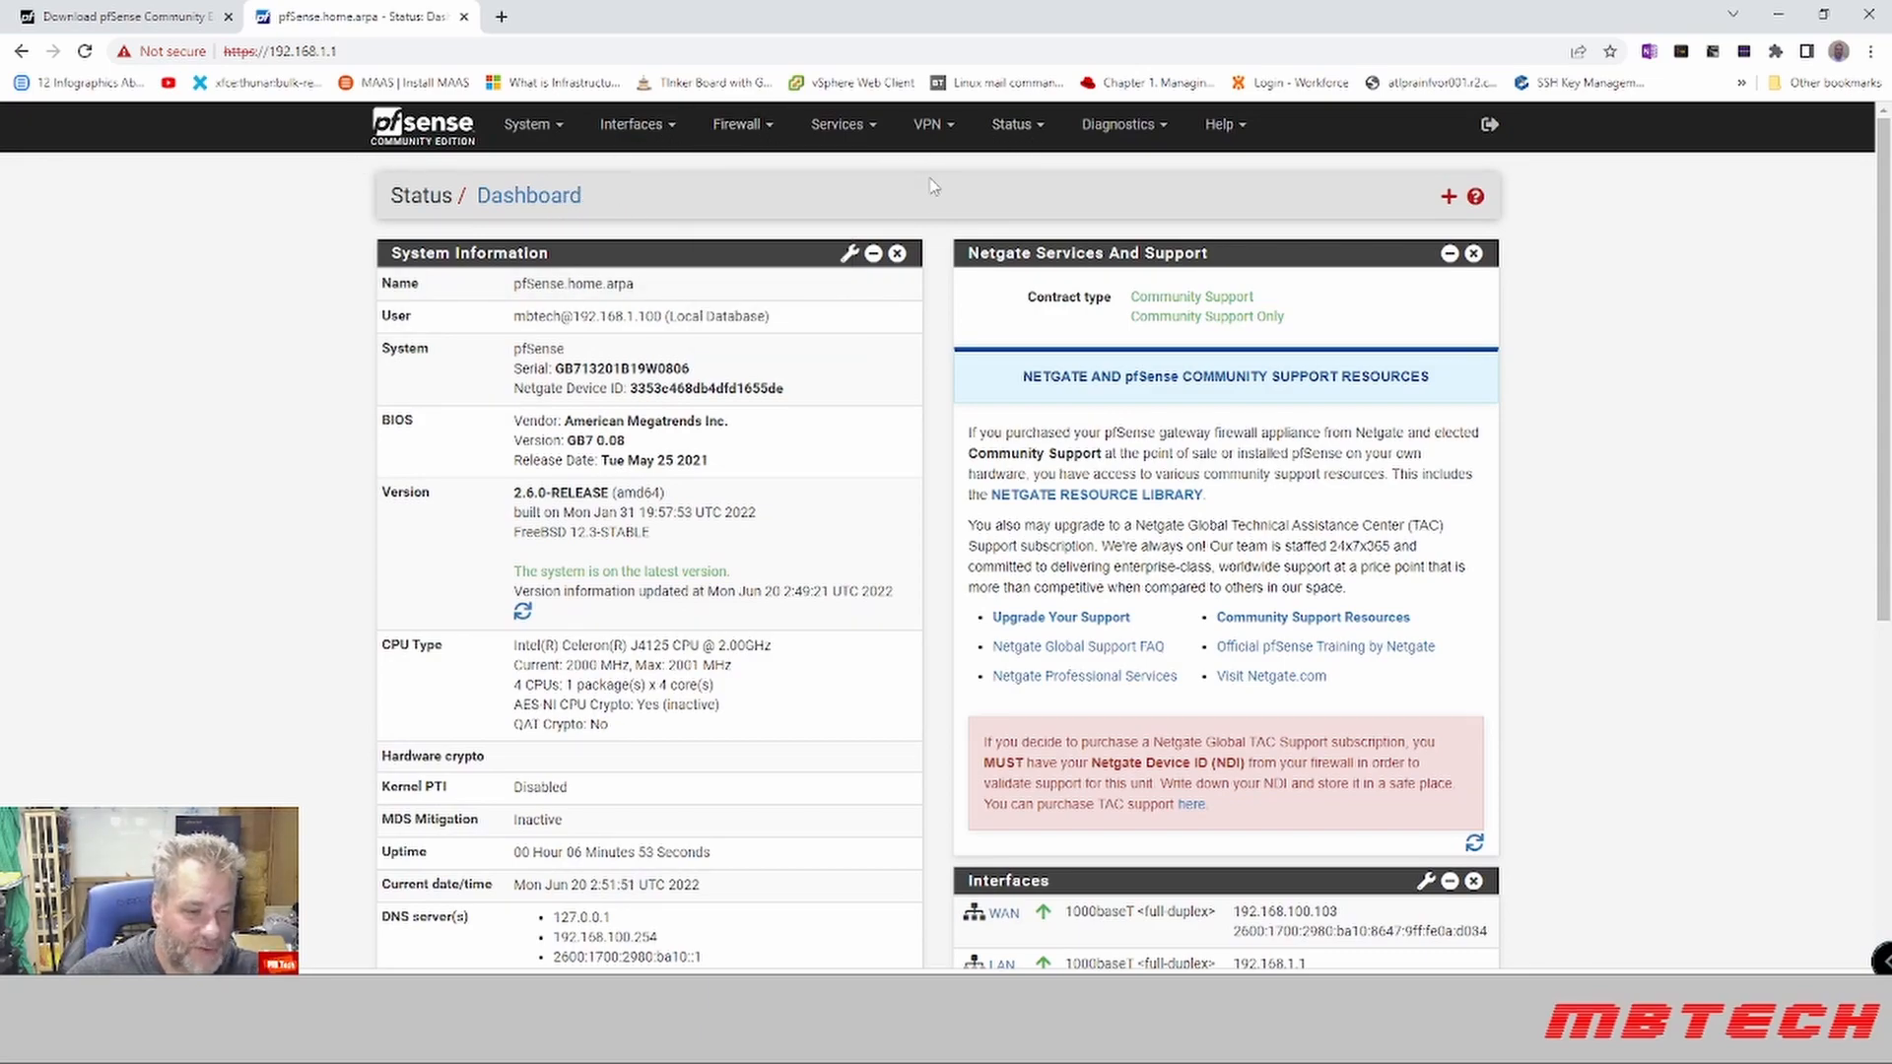
mouse_move(879, 193)
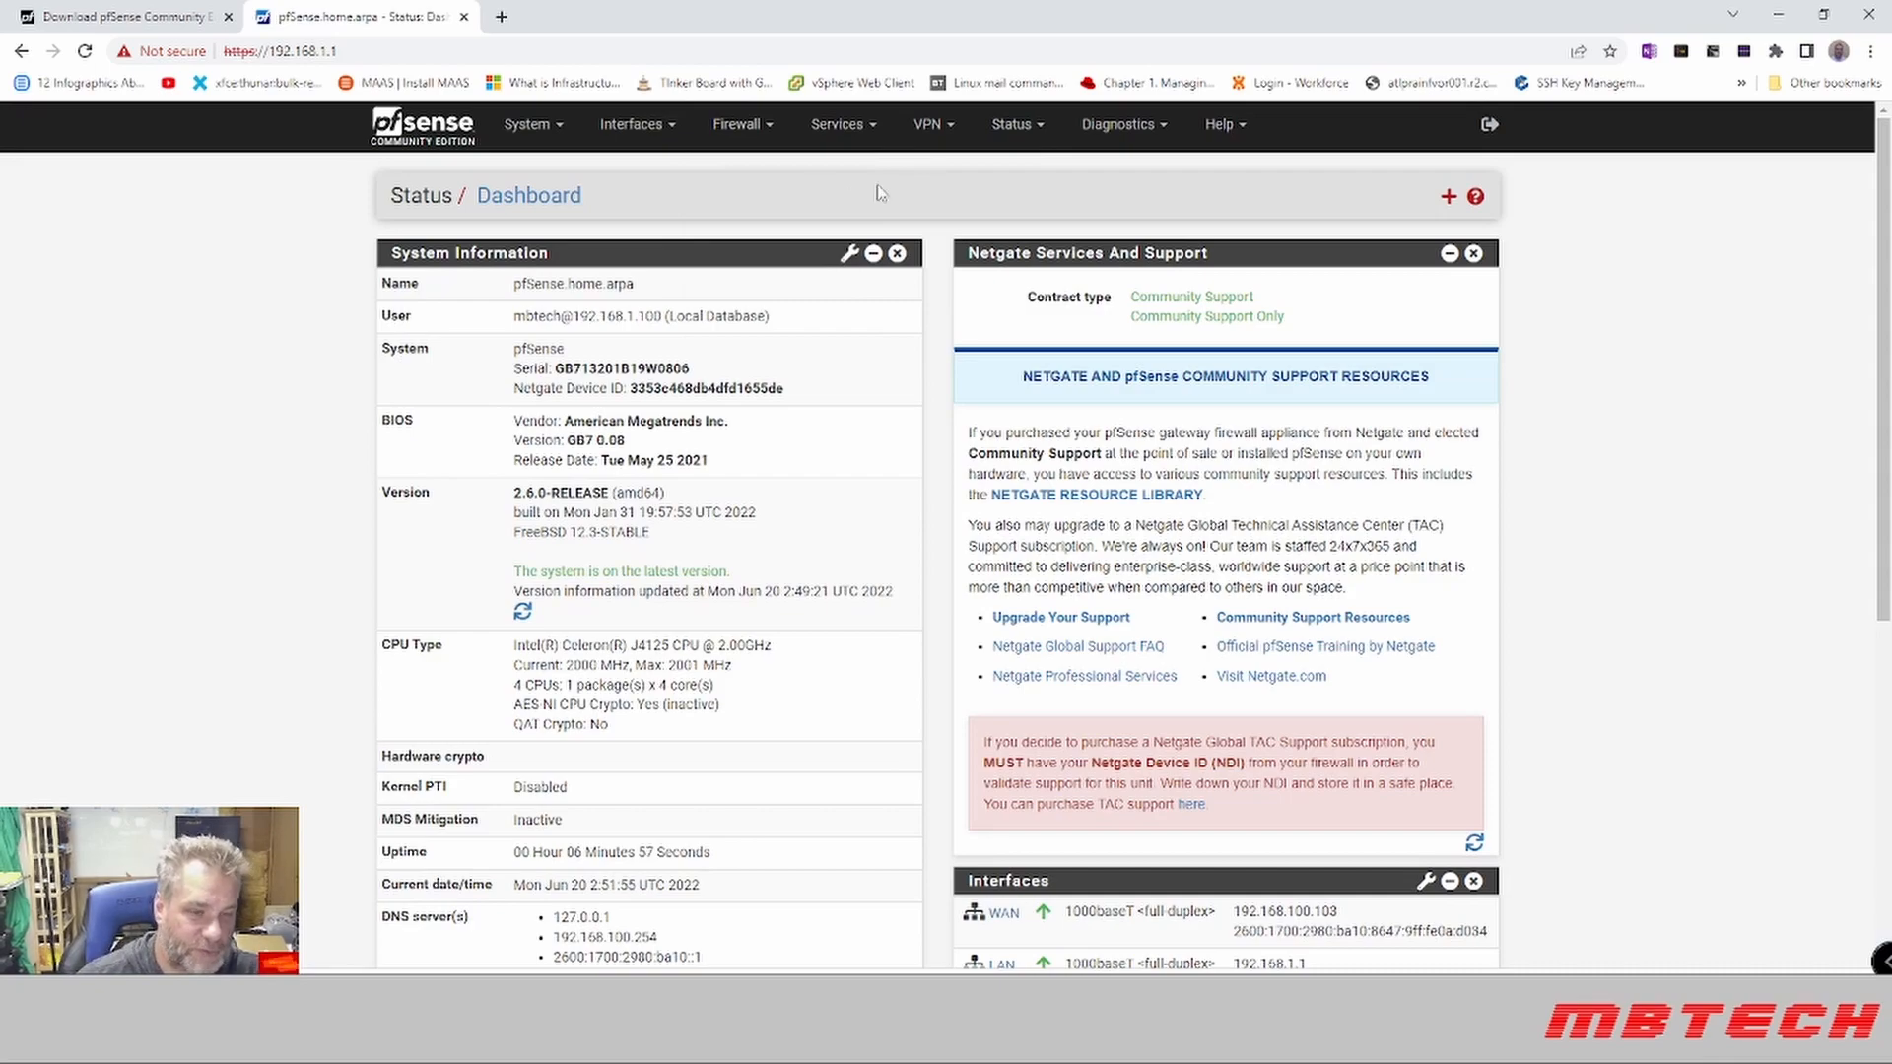
mouse_move(794, 138)
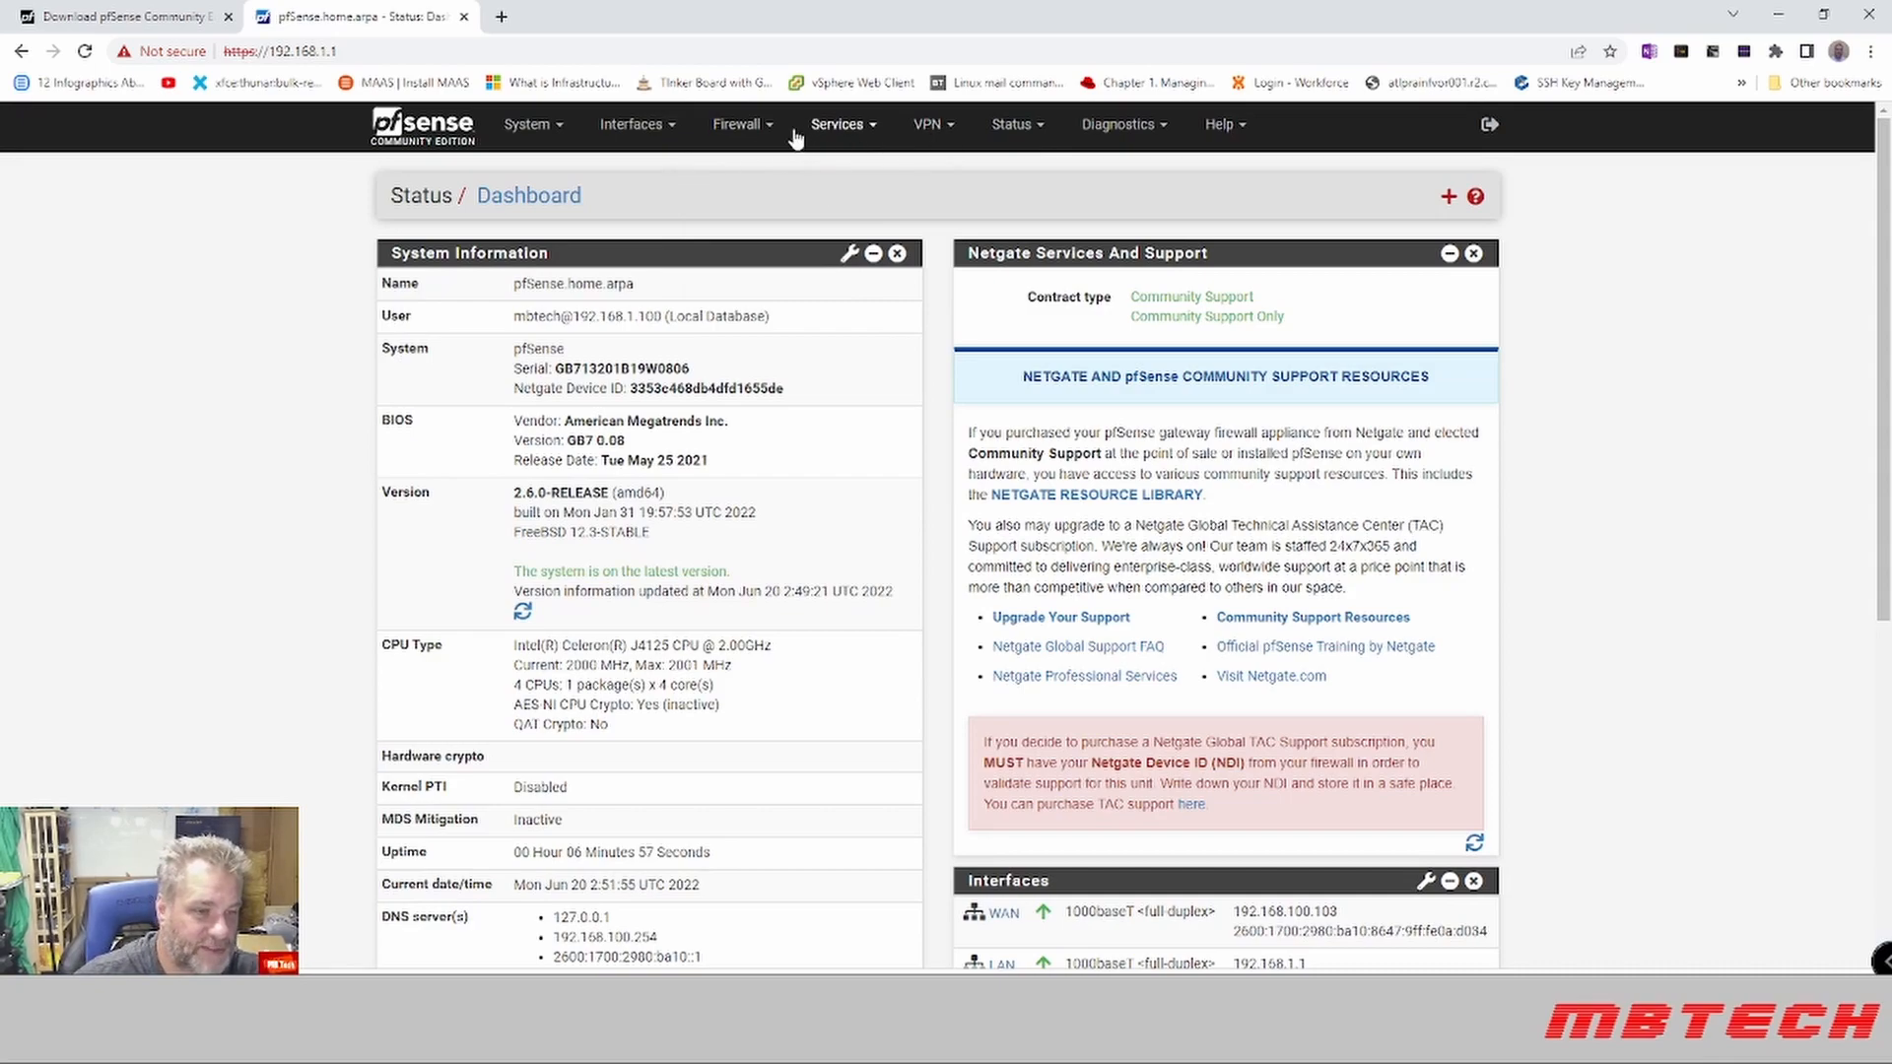
left_click(737, 125)
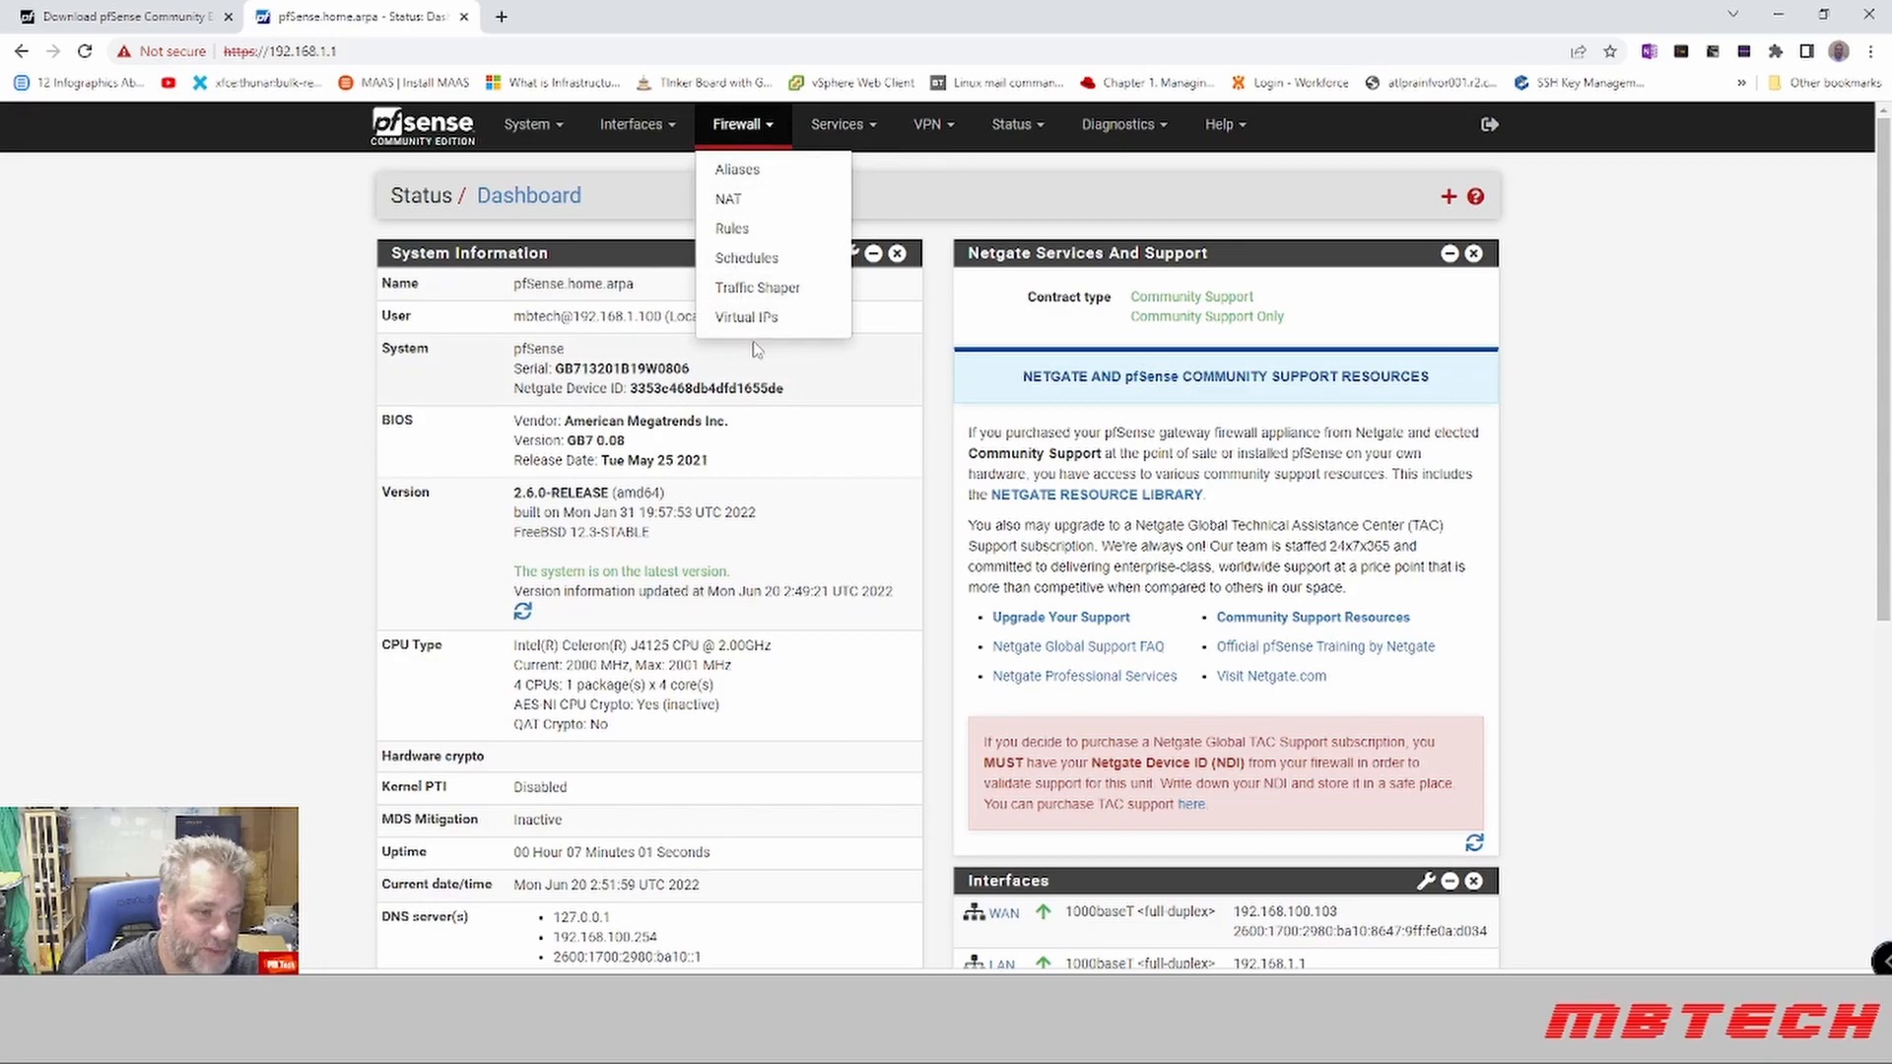
mouse_move(732, 231)
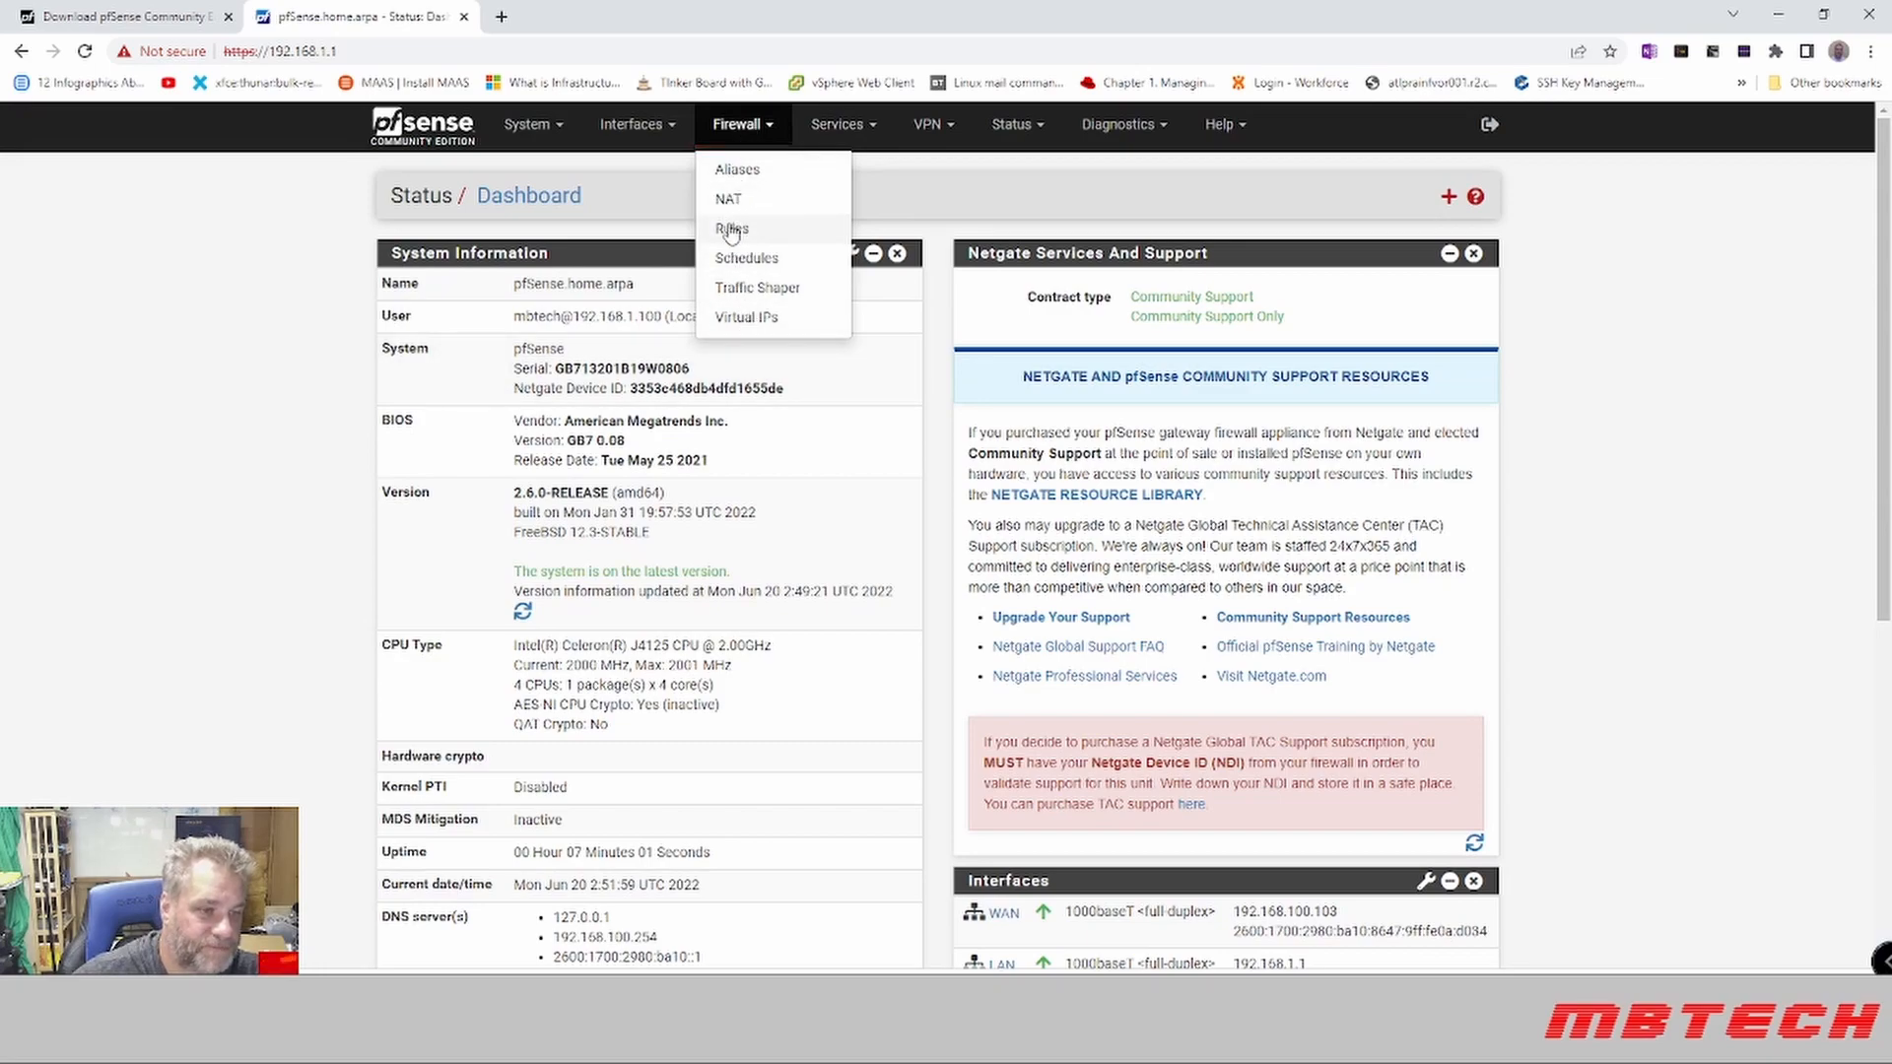
- Review the default firewall rules on the LAN, WAN and Floating tabs
left_click(730, 228)
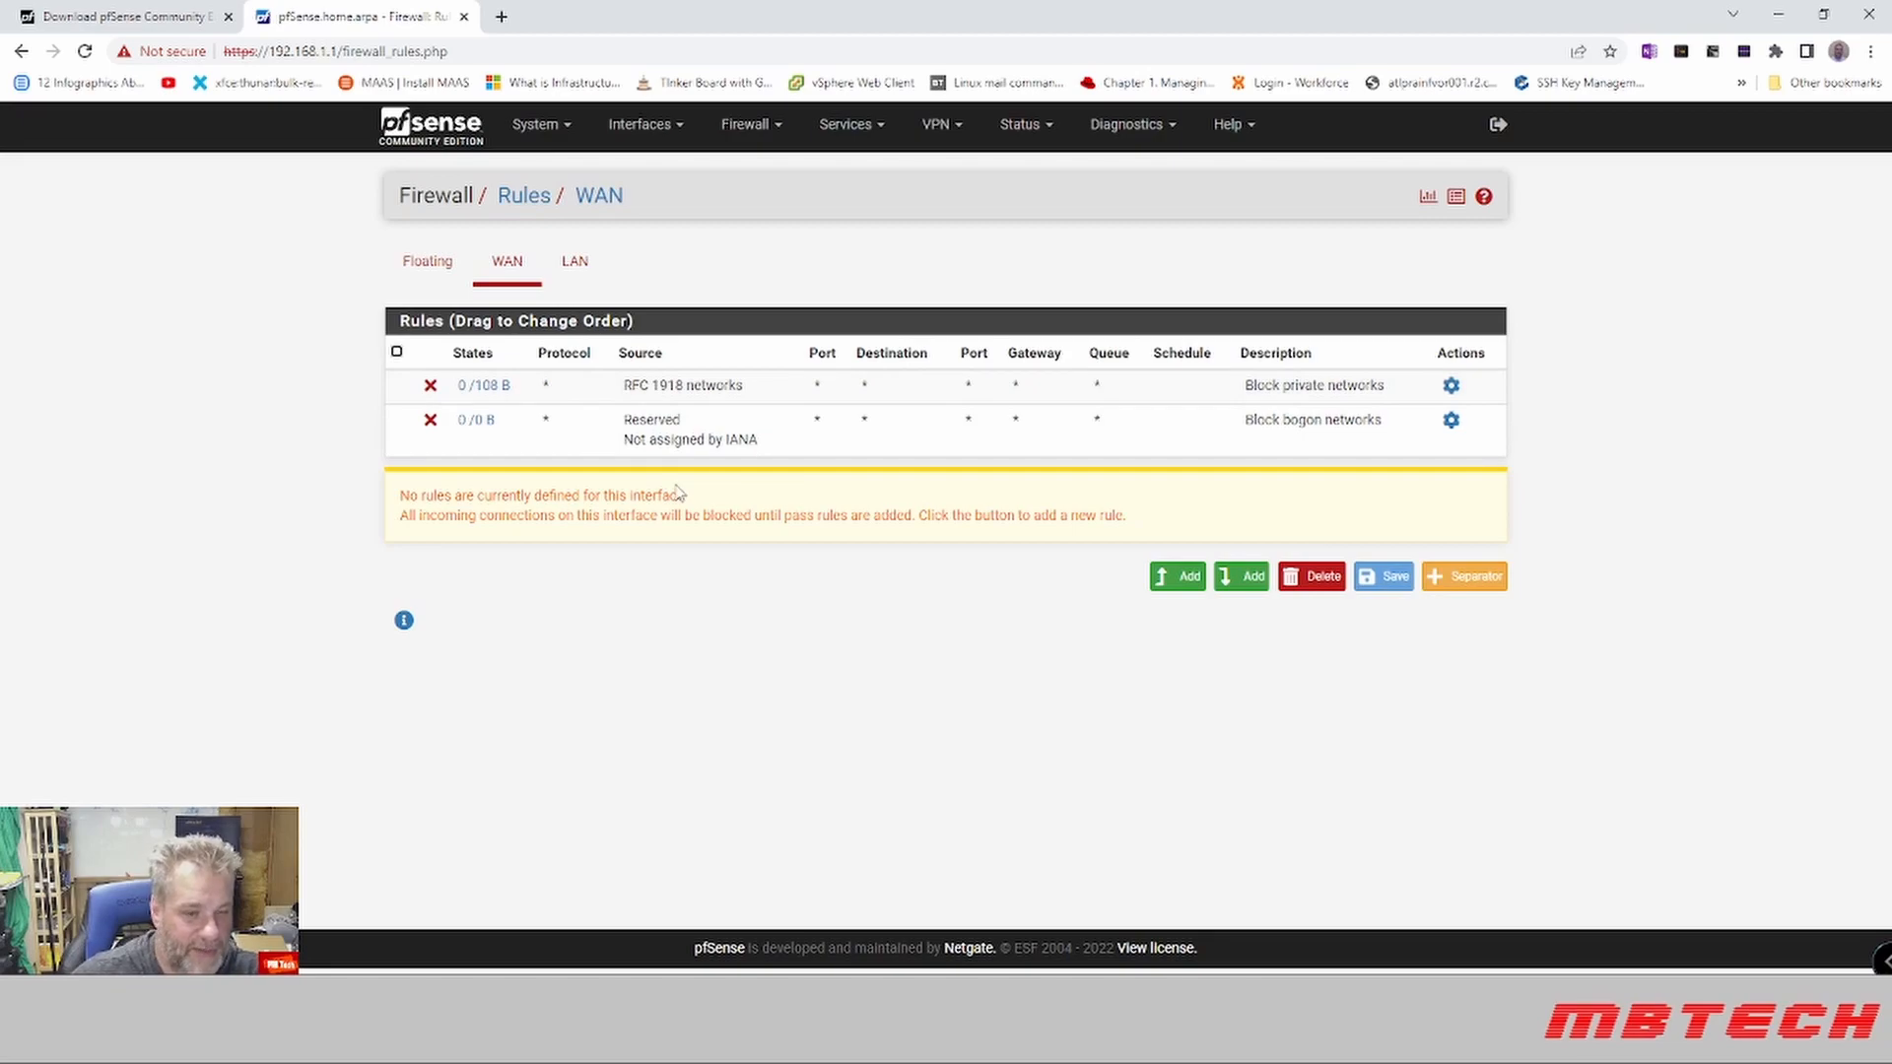
left_click(575, 261)
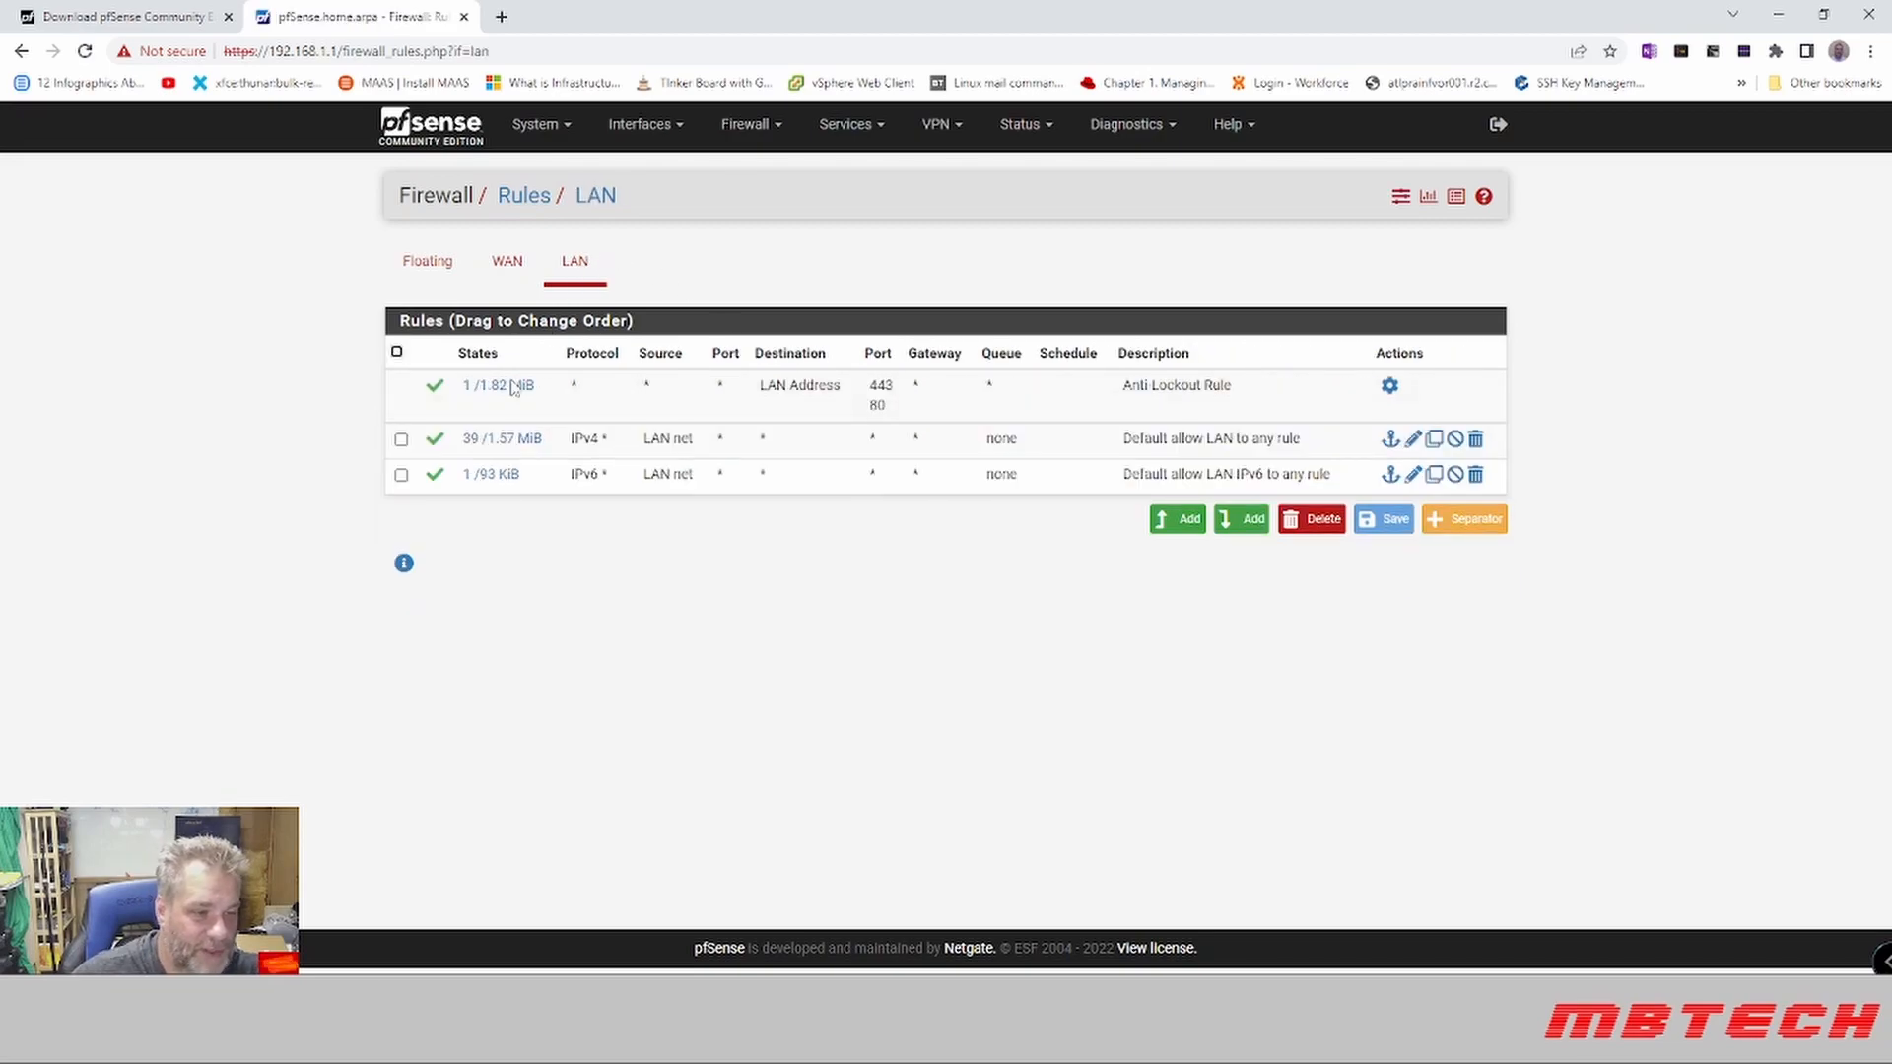
mouse_move(867, 338)
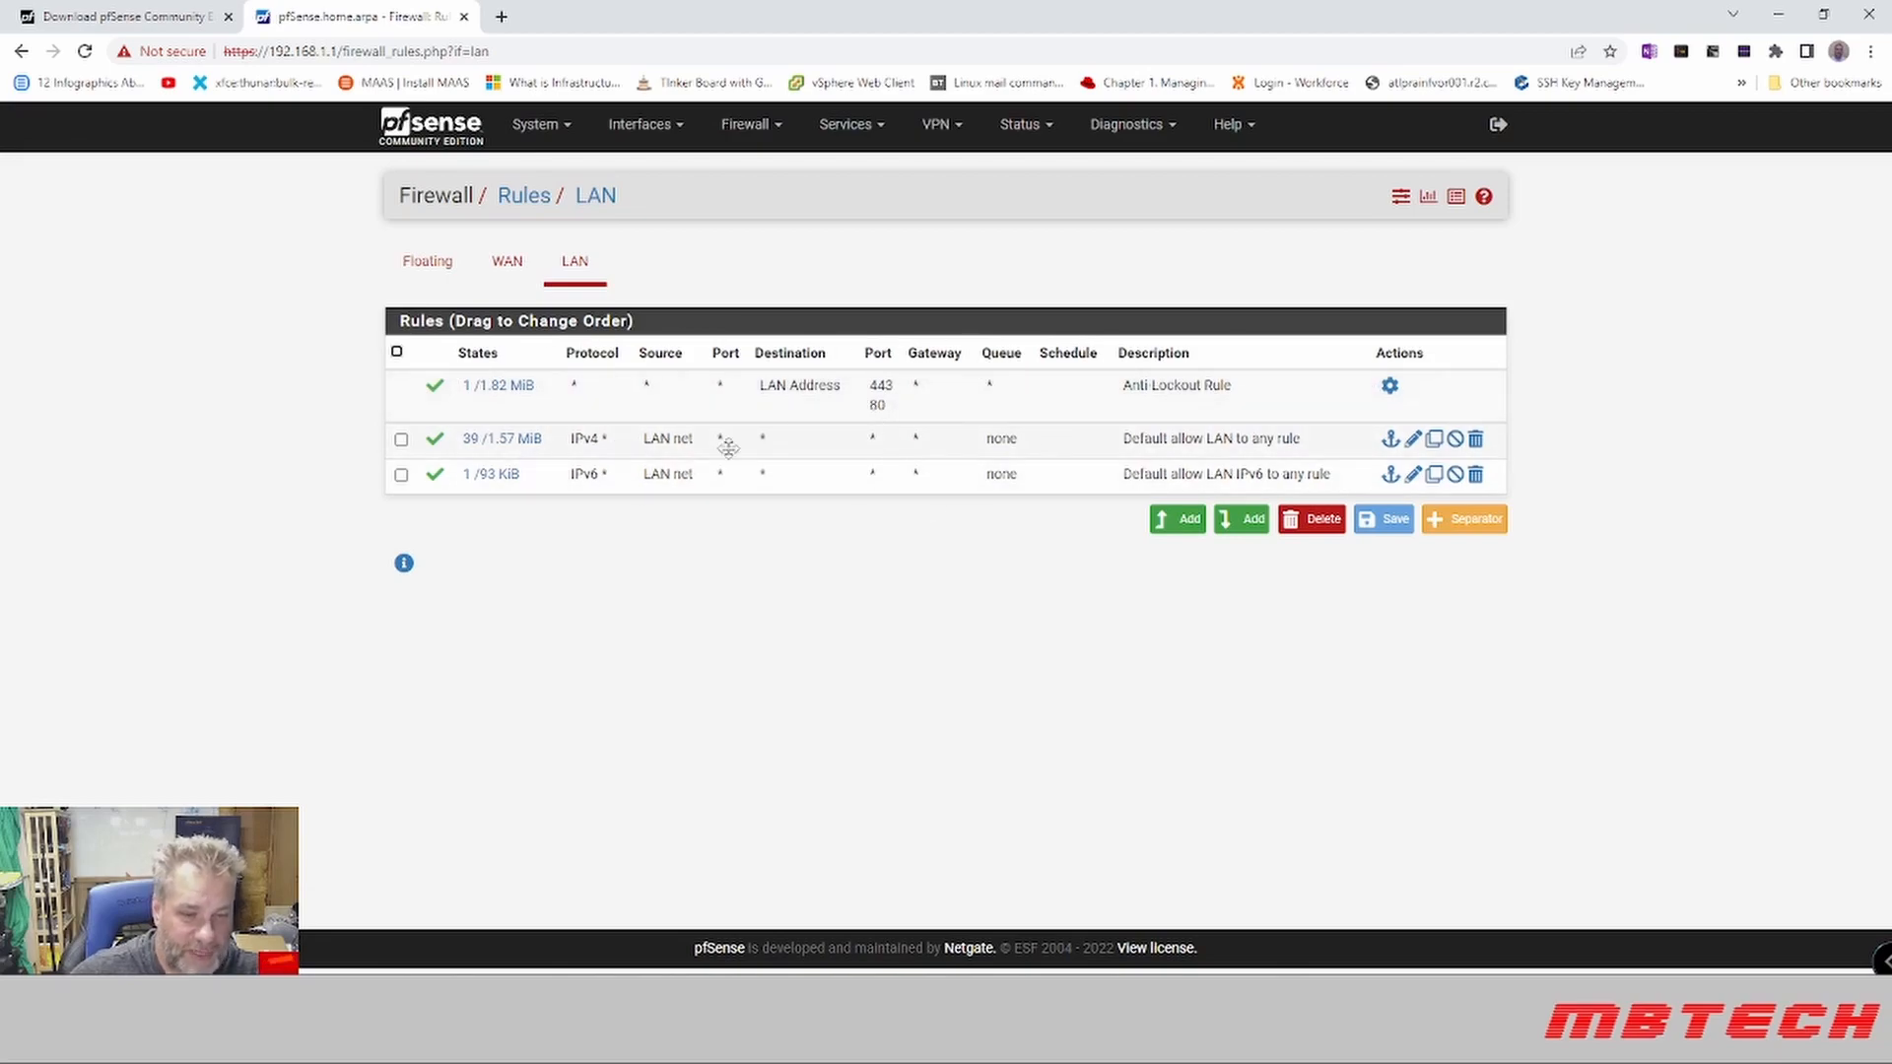
mouse_move(801, 423)
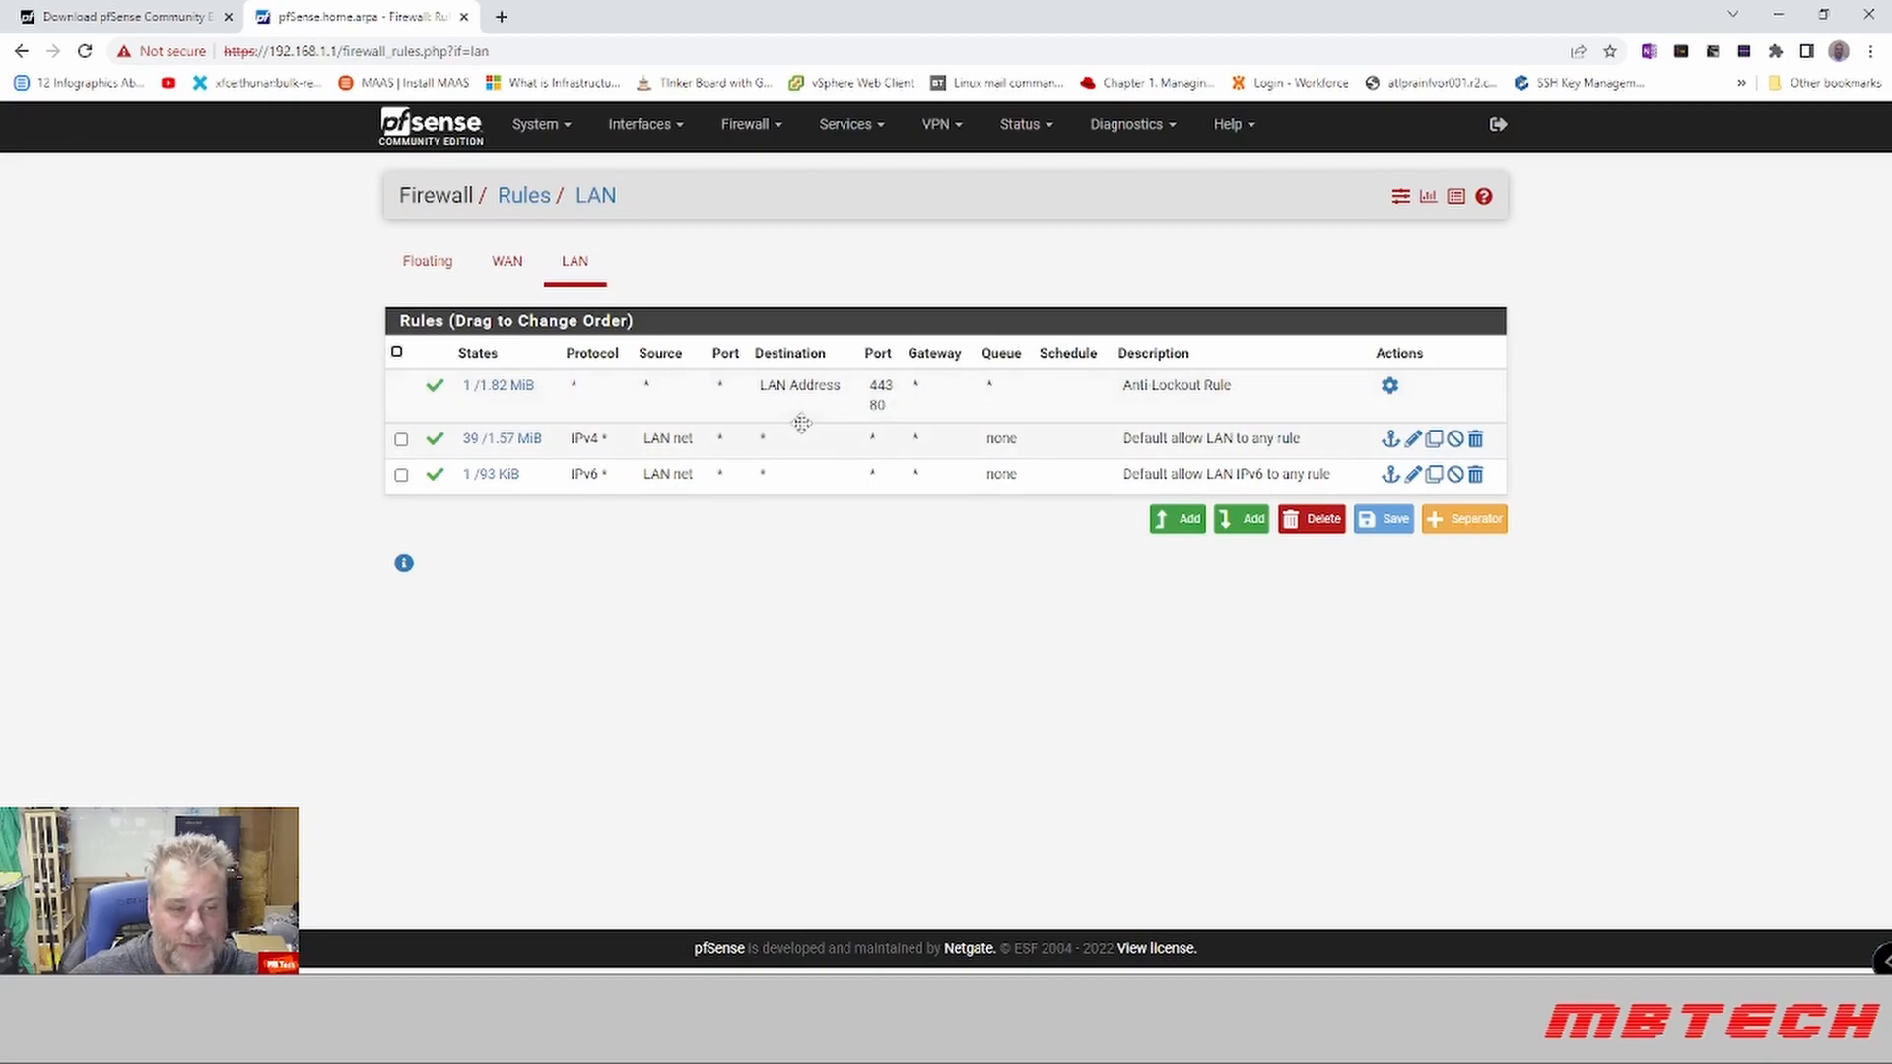
mouse_move(1355, 401)
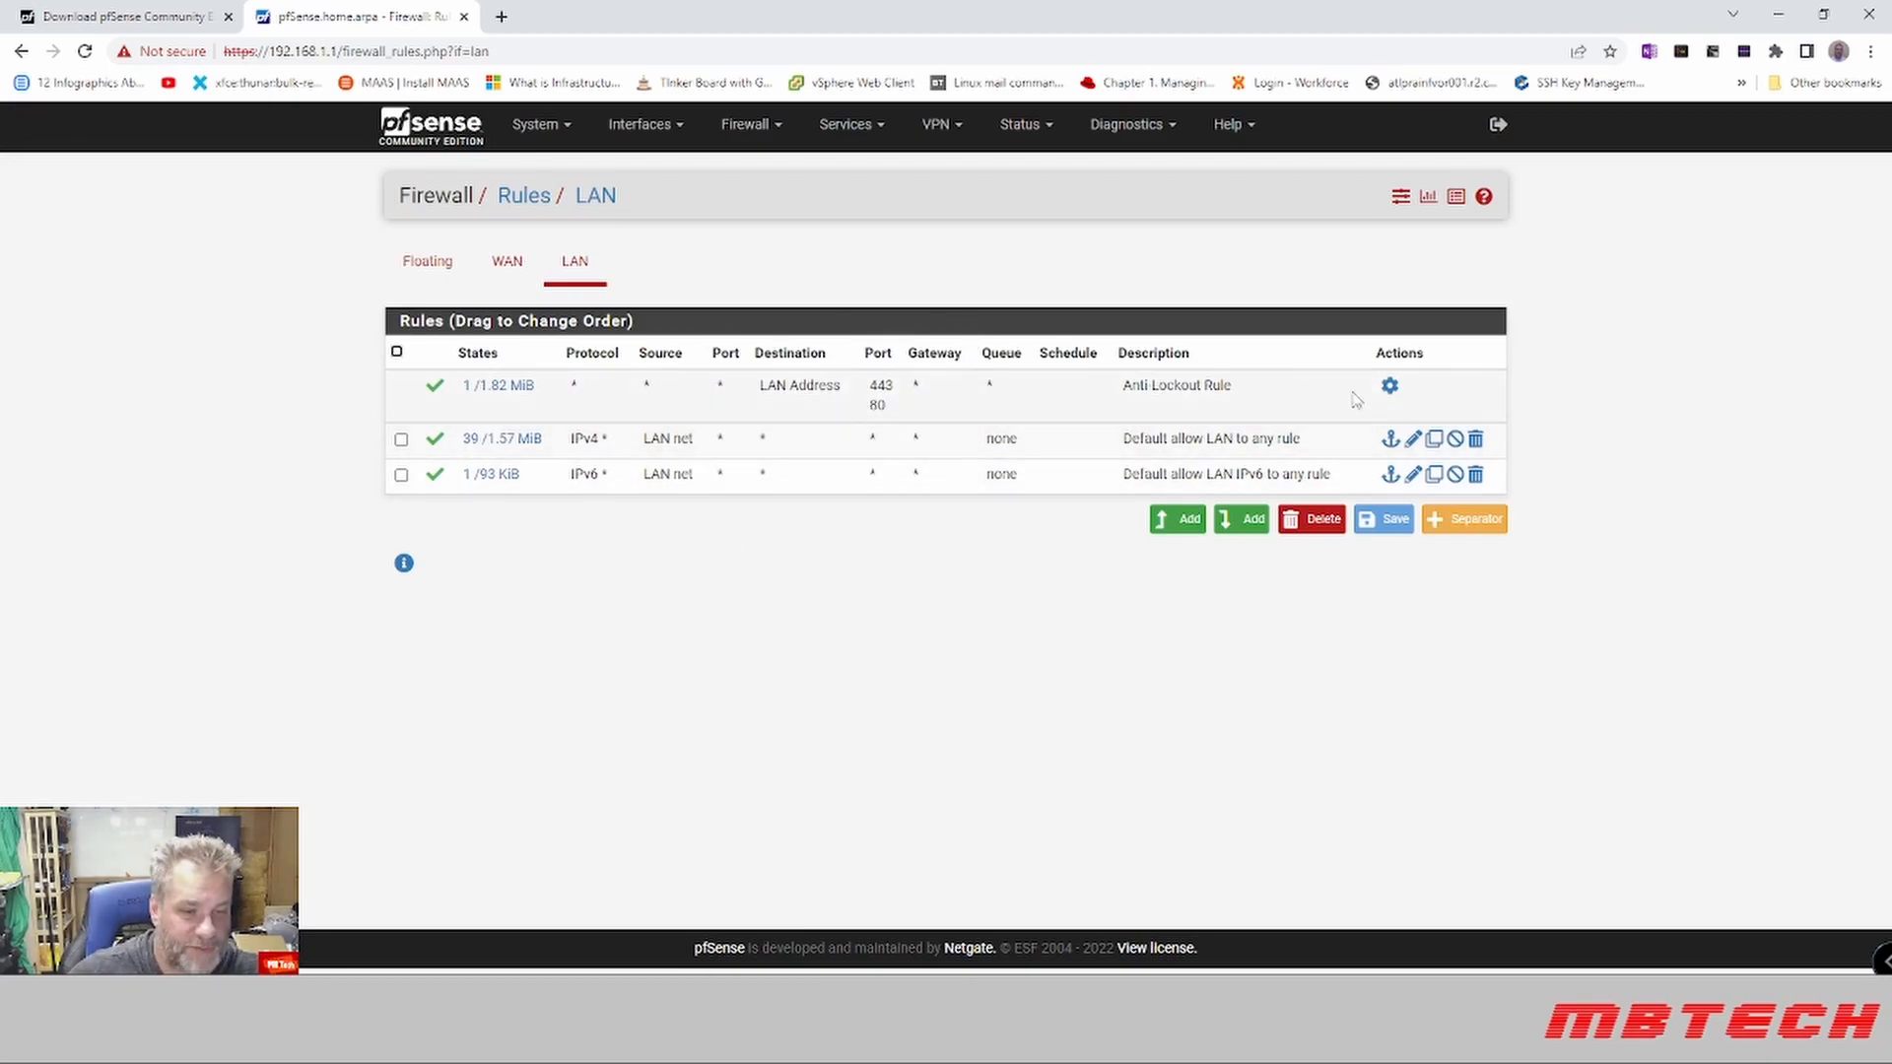
mouse_move(868, 678)
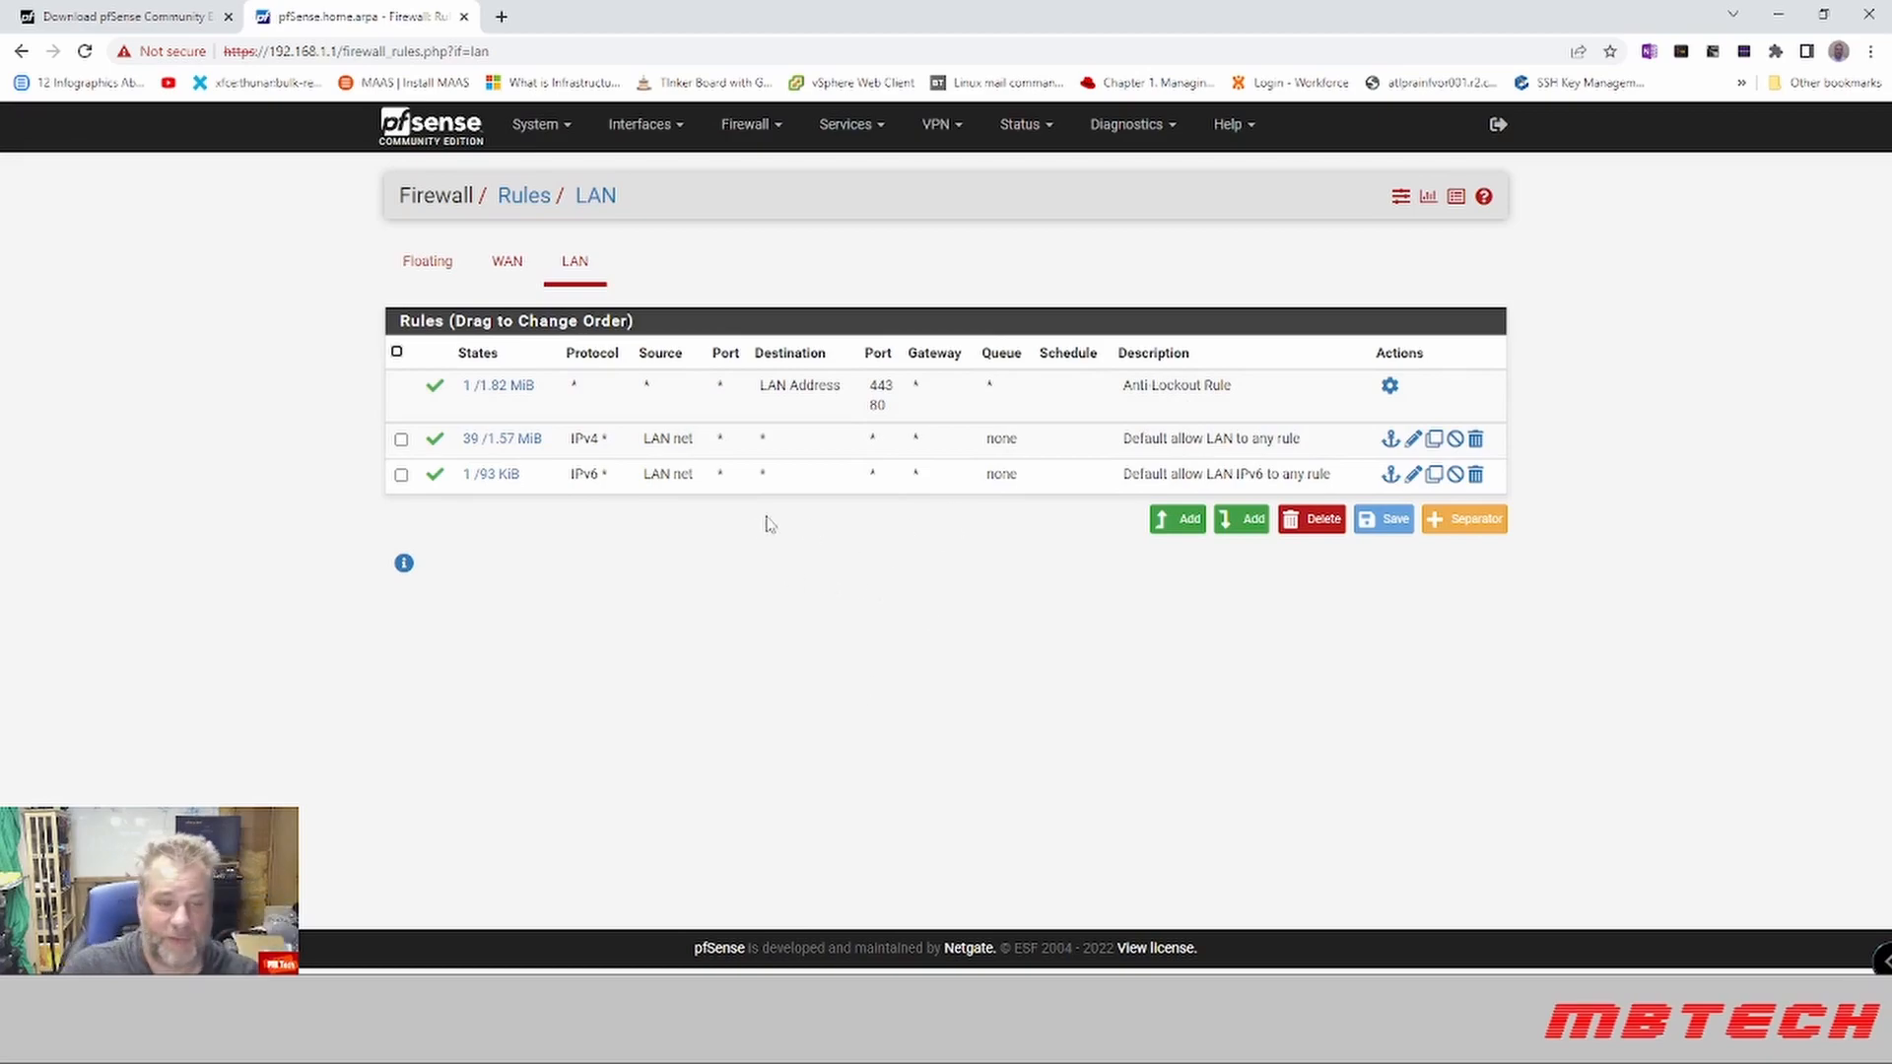
left_click(506, 261)
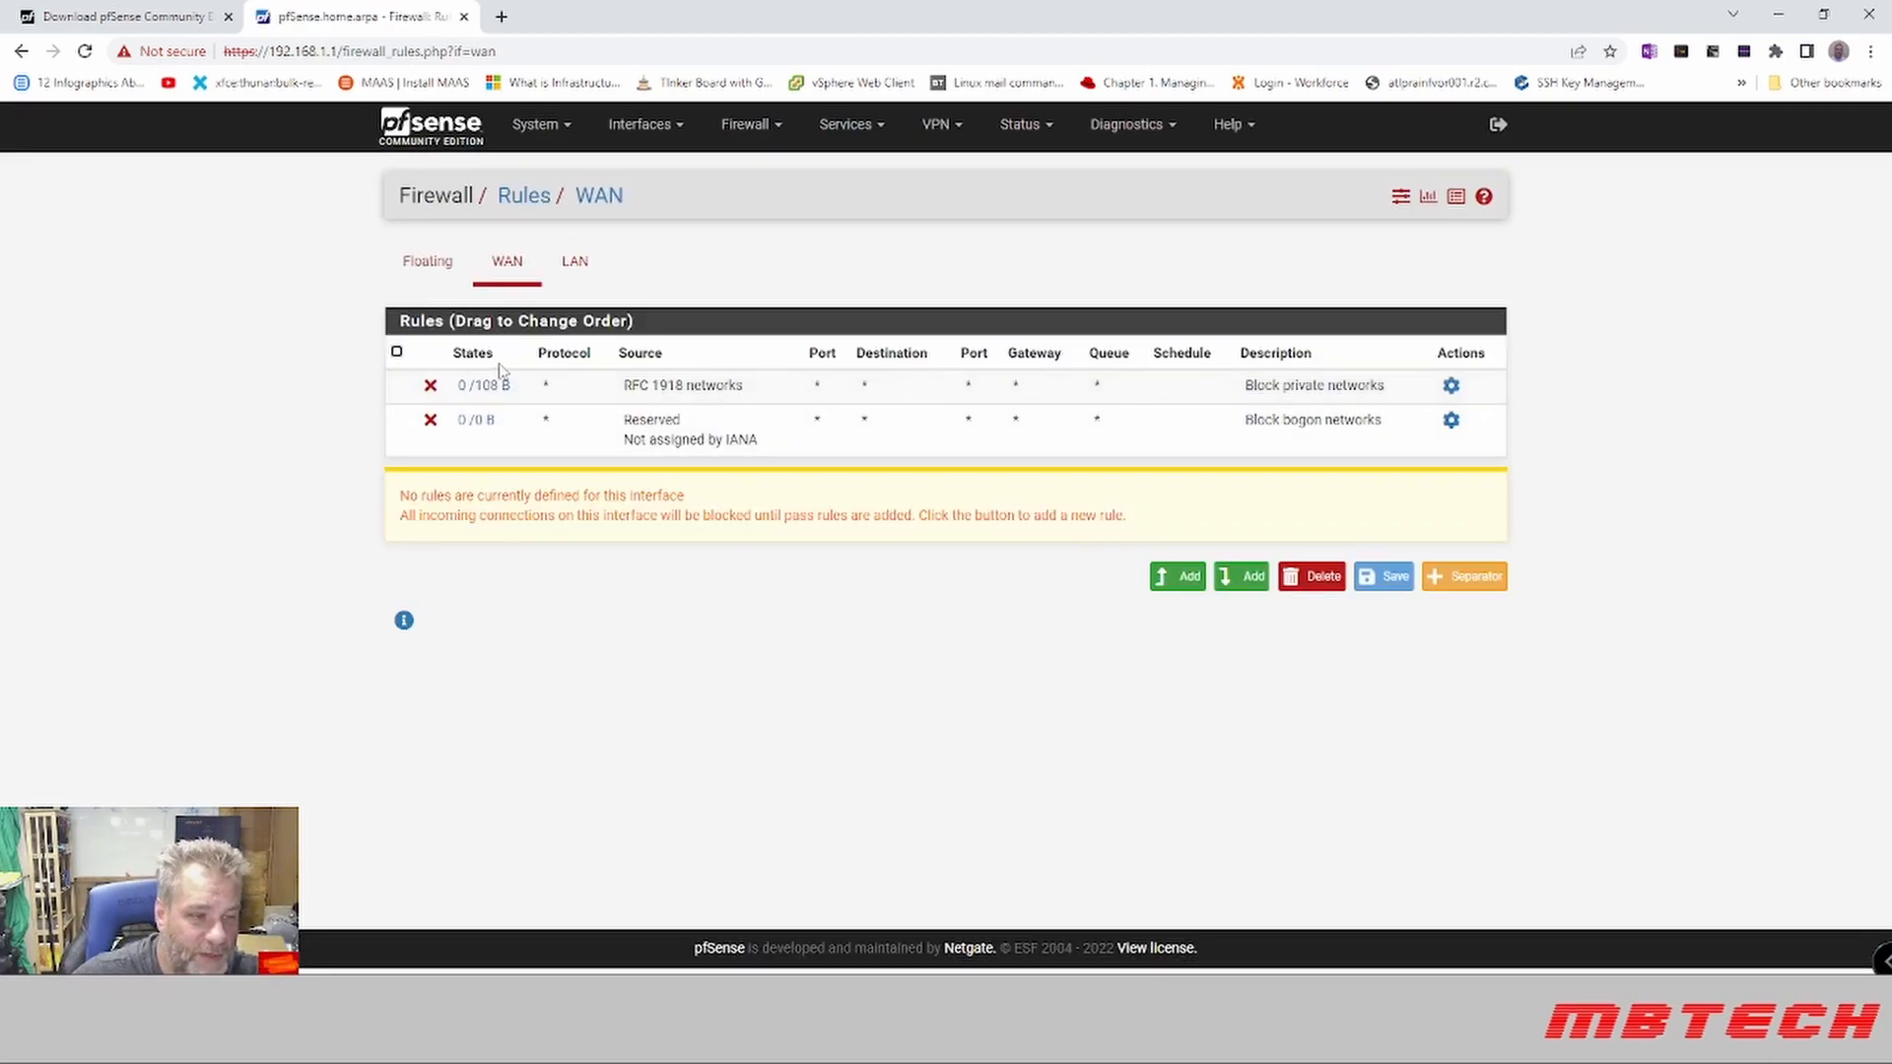
left_click(427, 261)
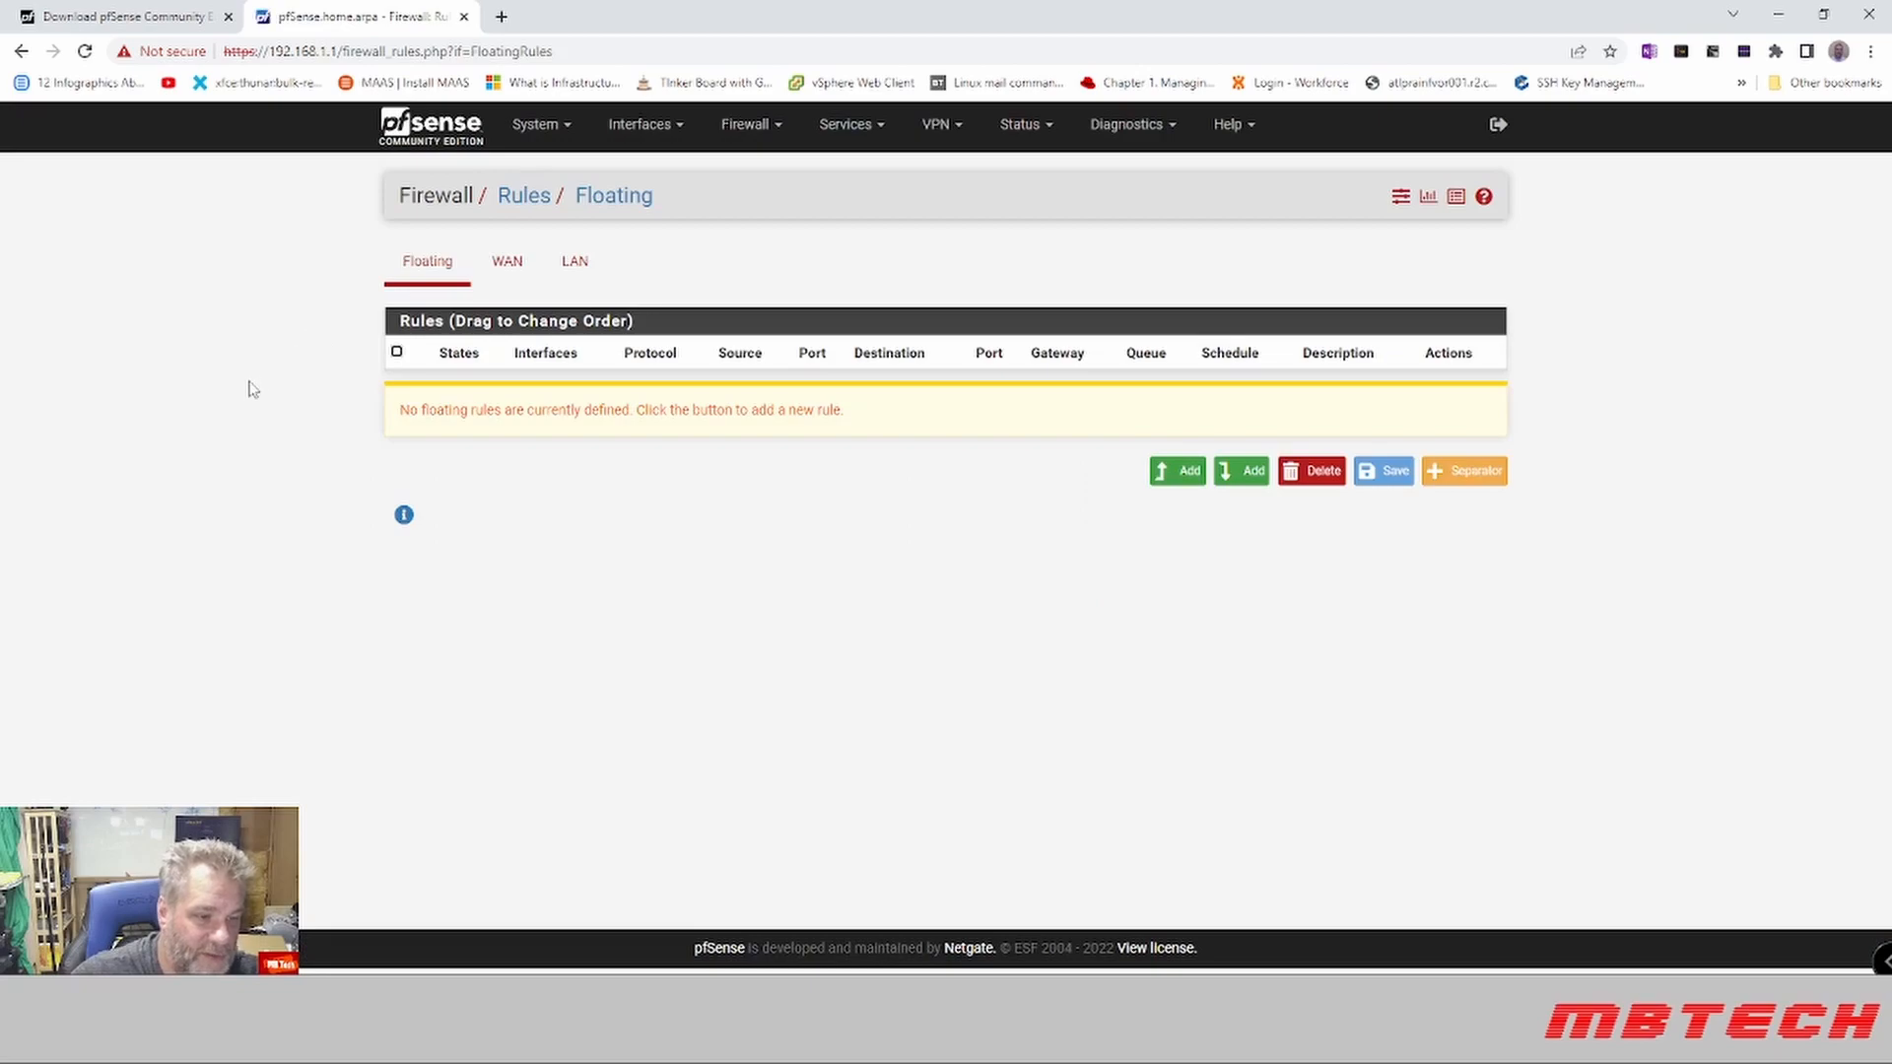
- Show the Status Traffic Graph with live WAN bandwidth in and out
left_click(536, 124)
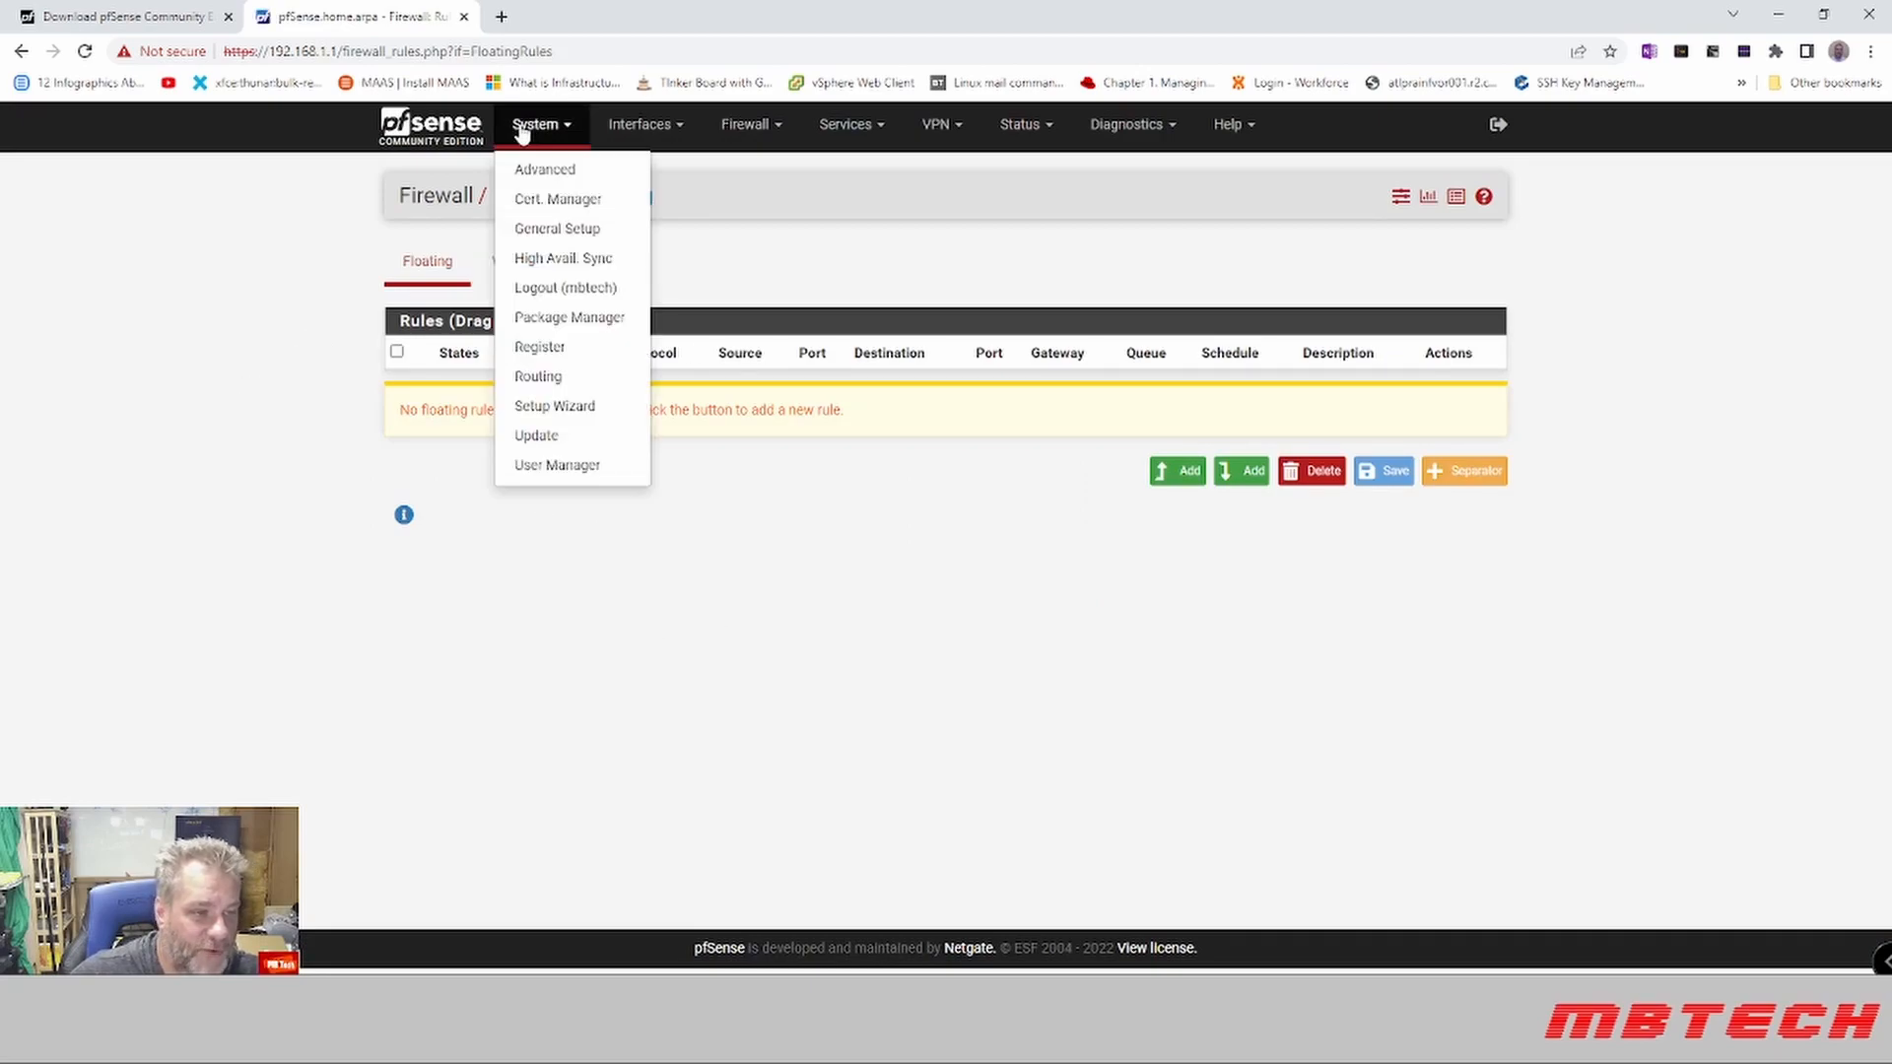
left_click(1019, 124)
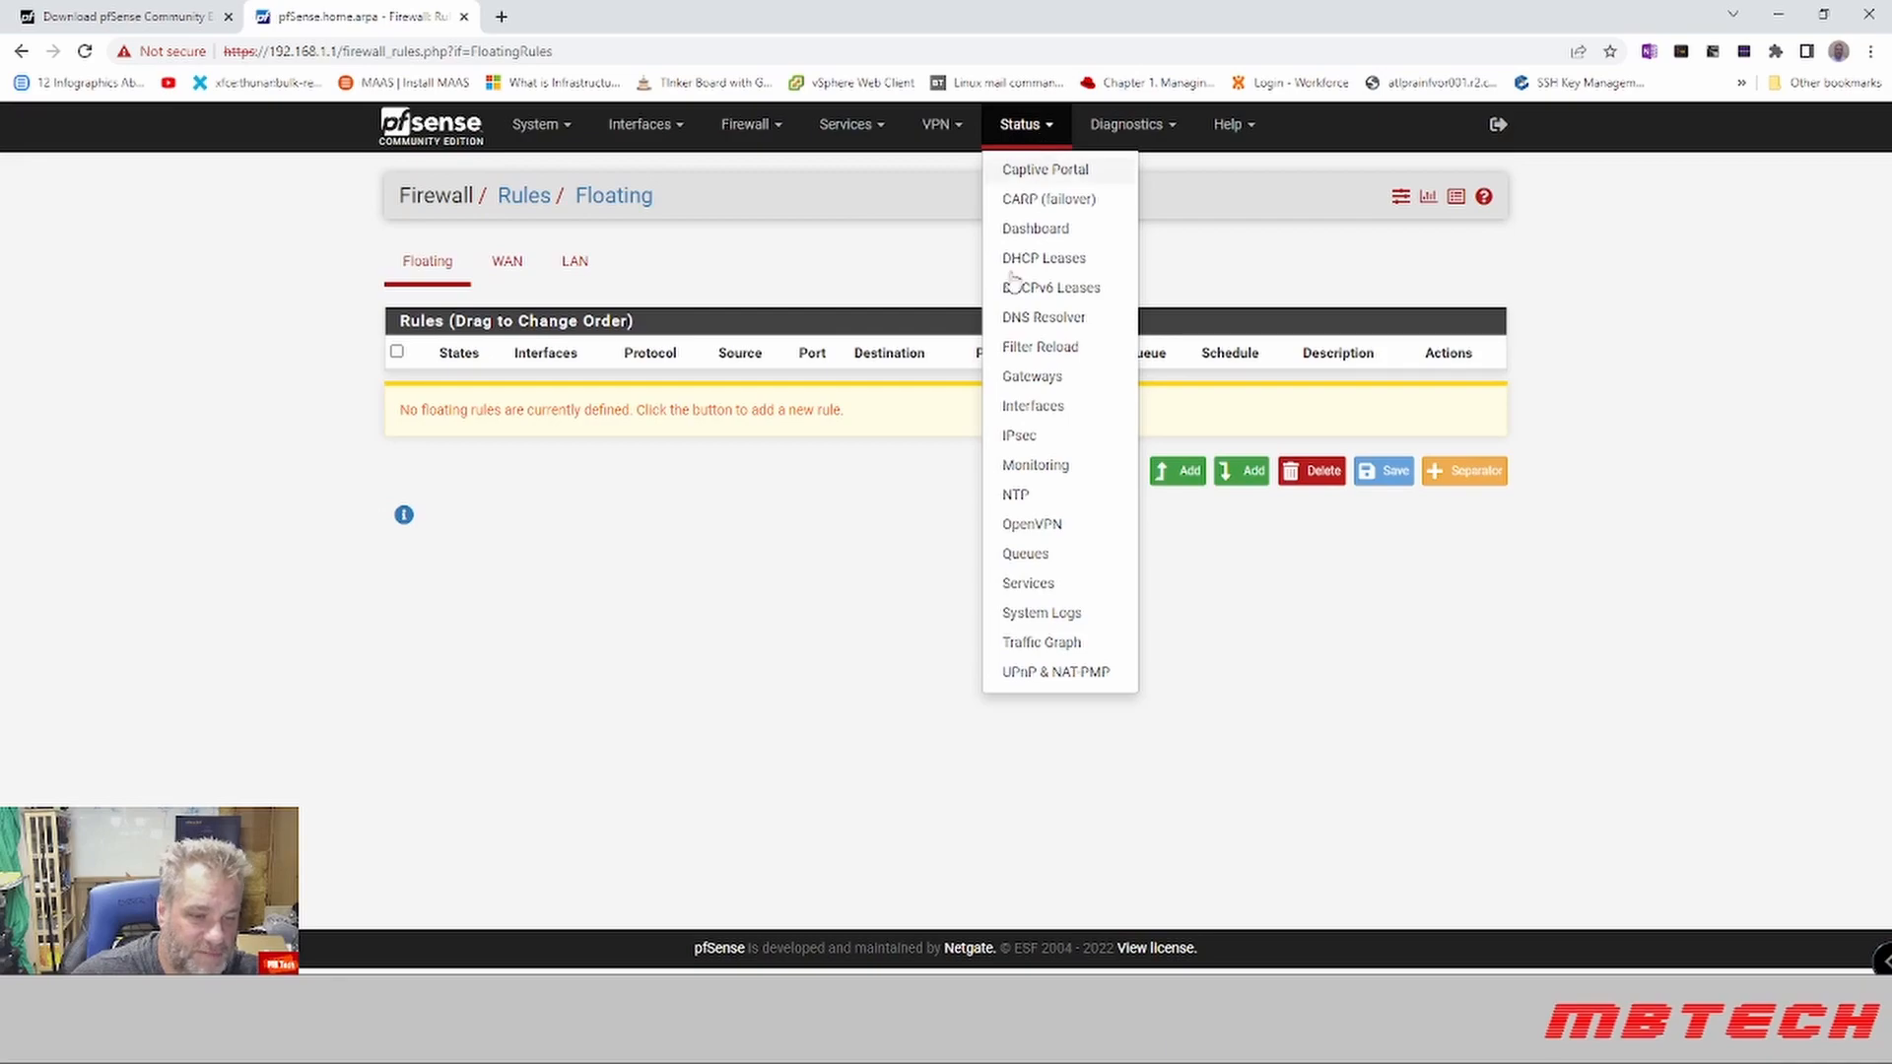
left_click(1042, 643)
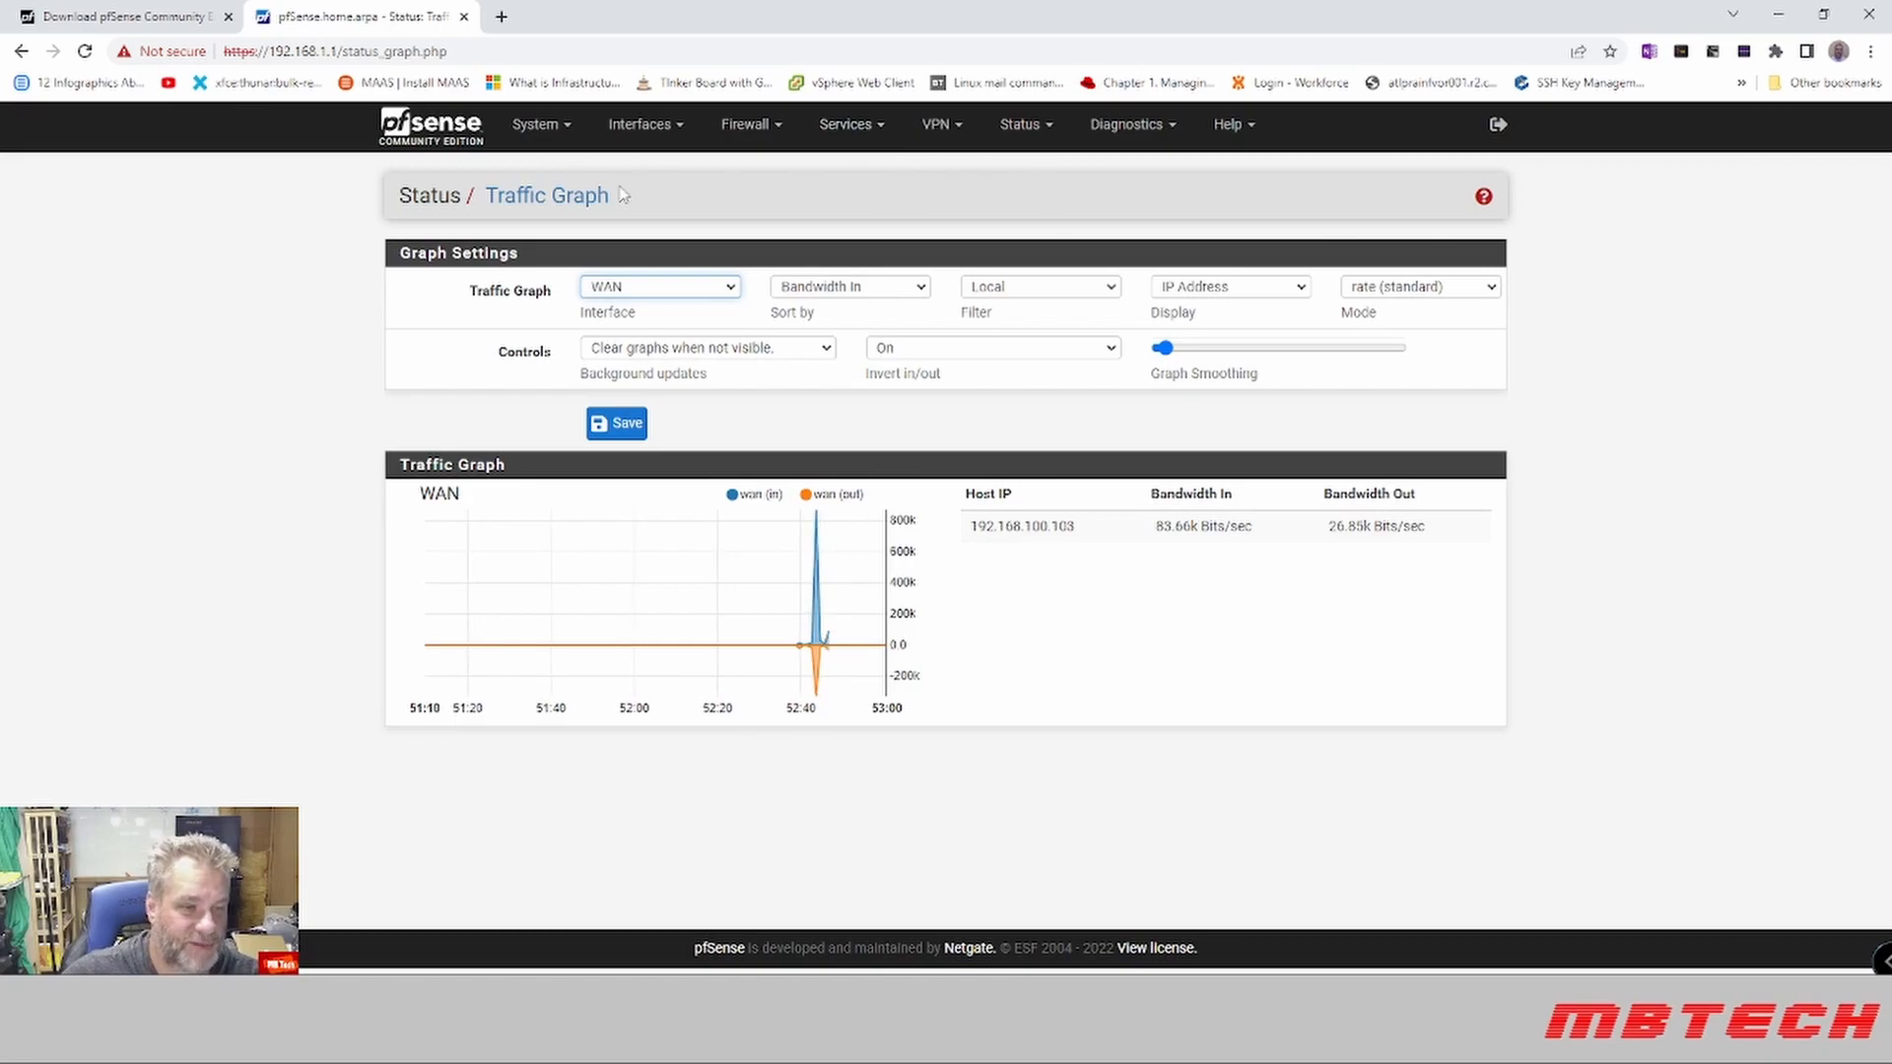
left_click(1020, 124)
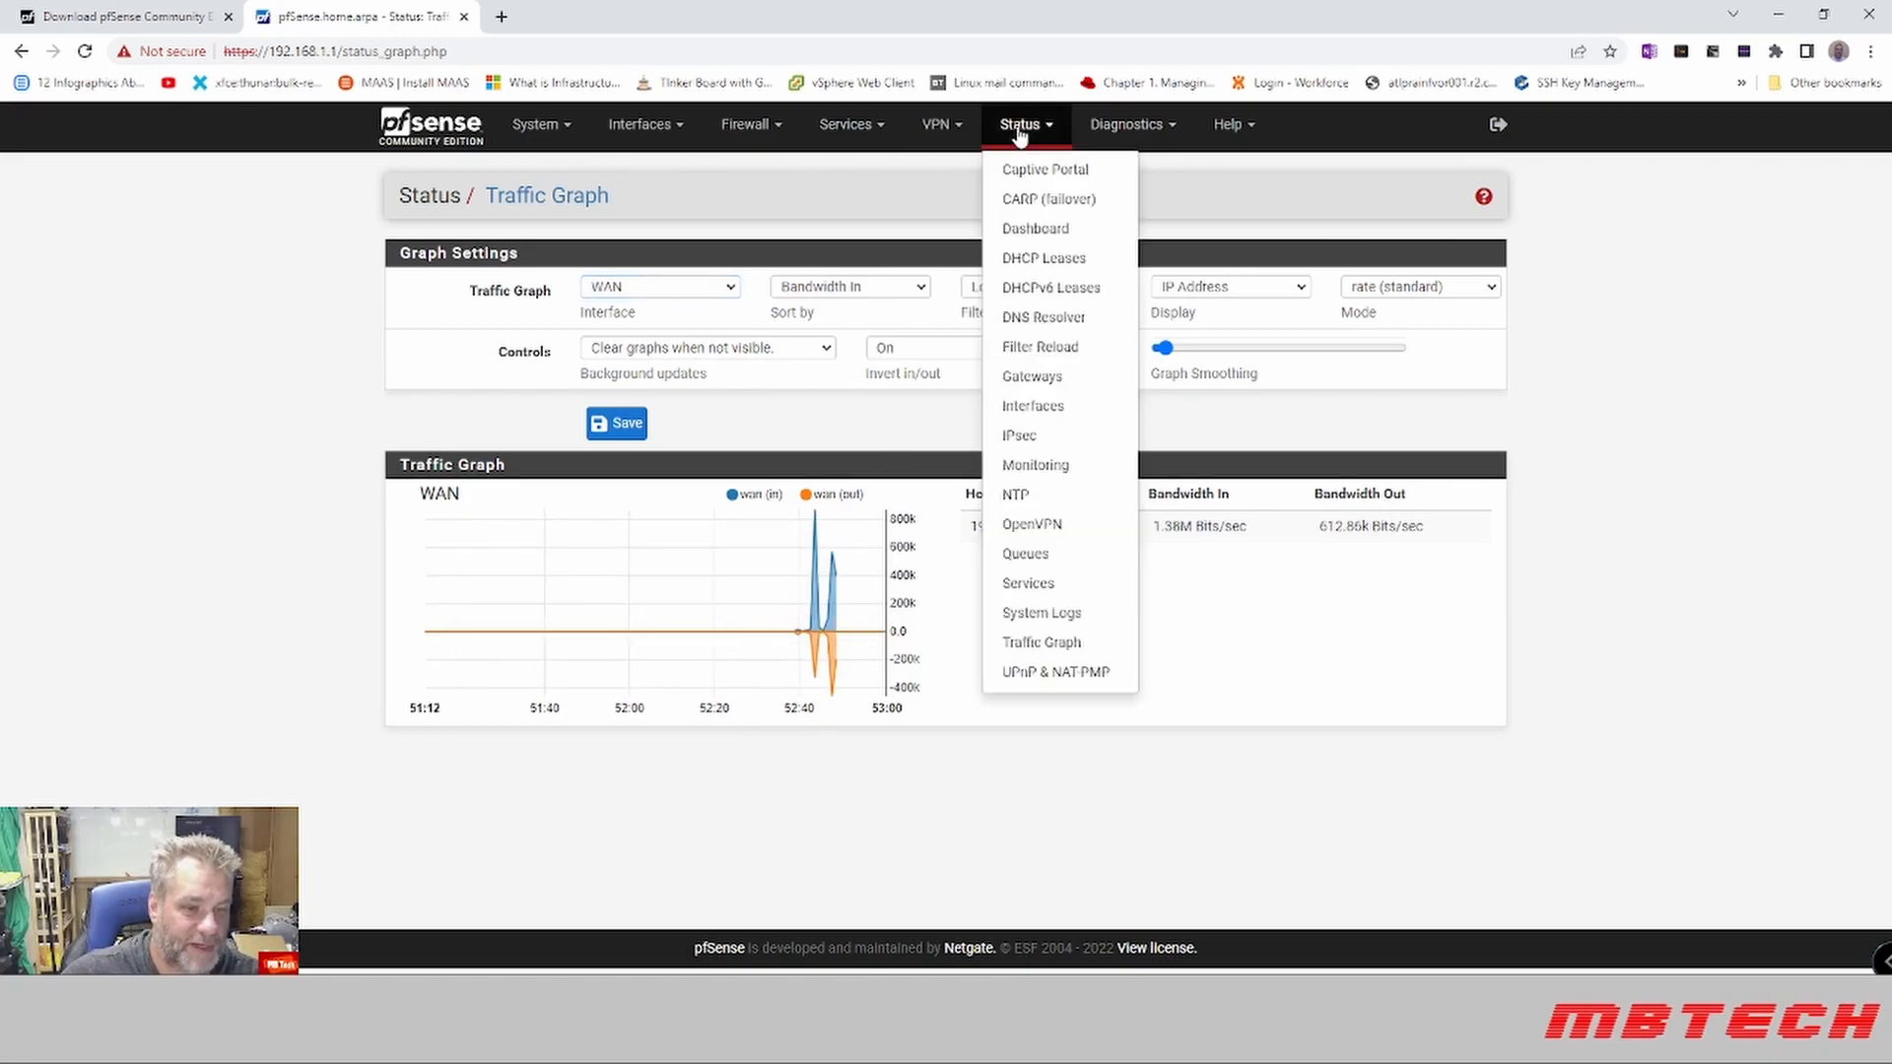
- Show Status DHCP Leases and confirm the 192.168.1.100 lease with ipconfig on the client
left_click(1043, 257)
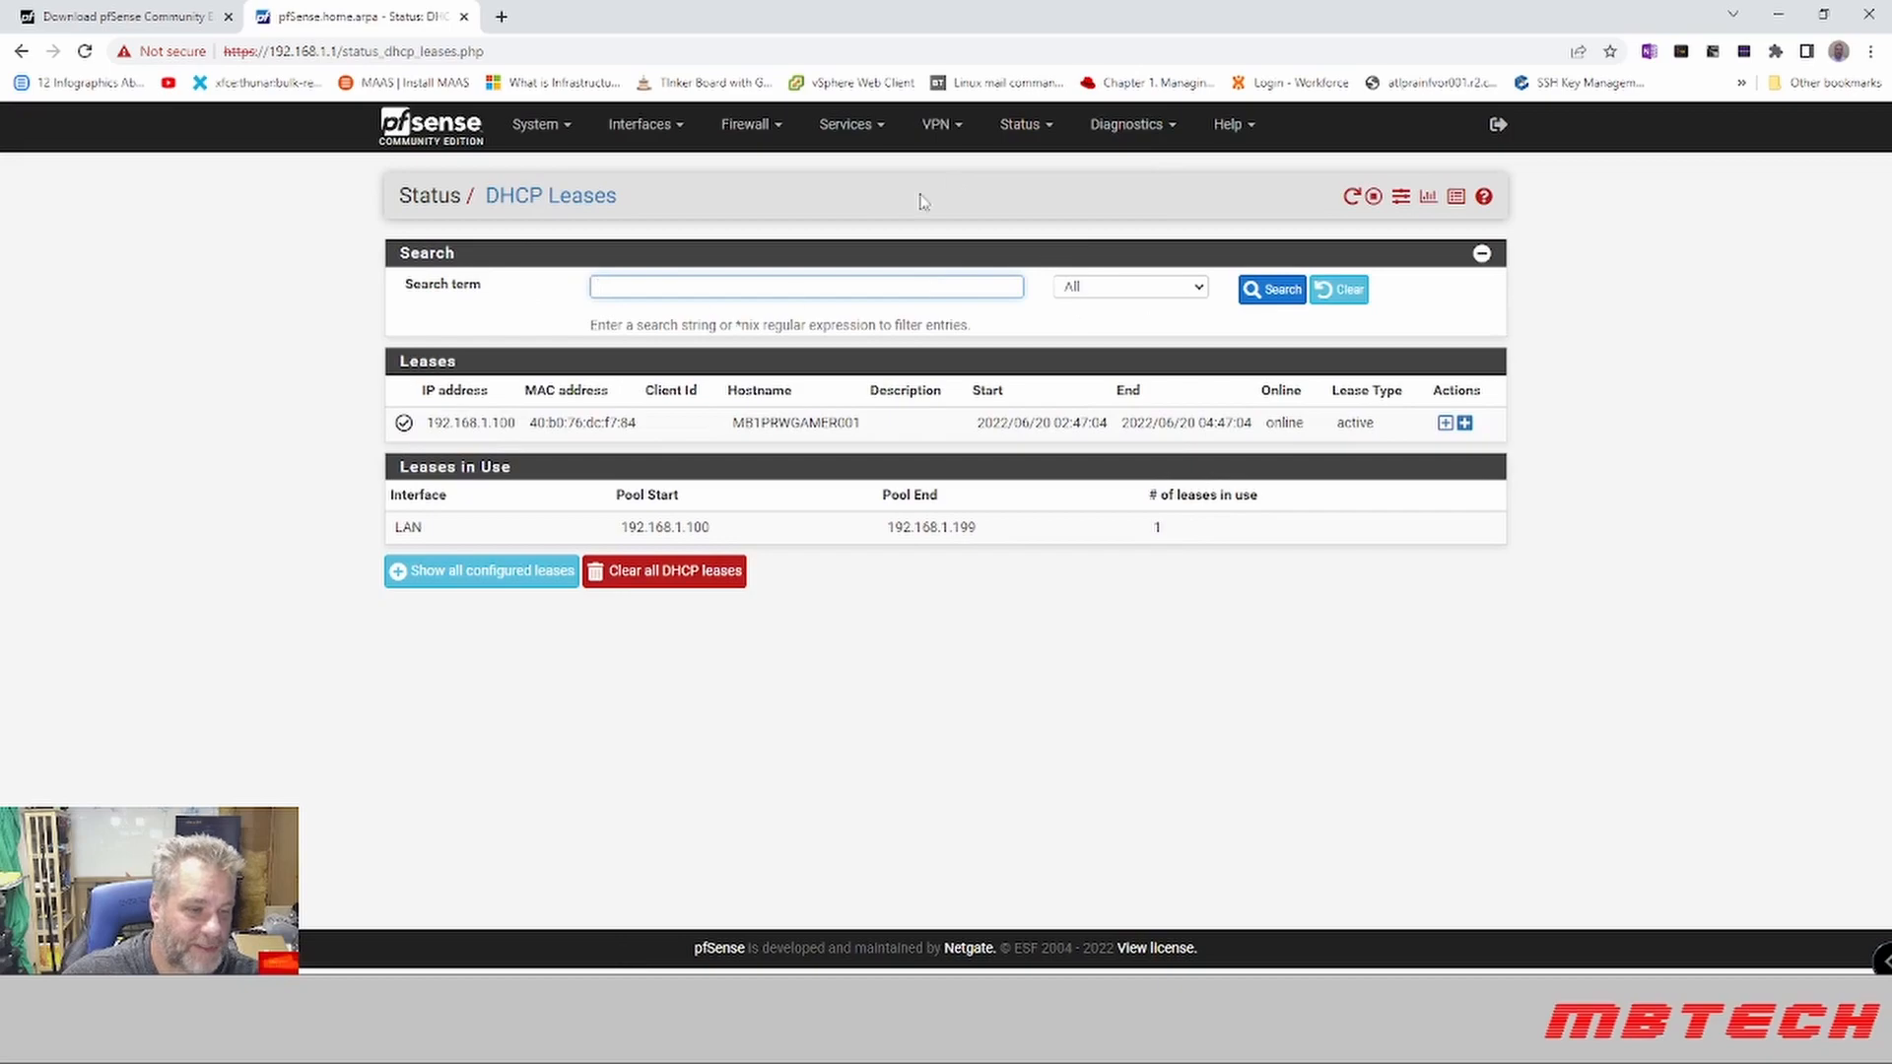
mouse_move(683, 550)
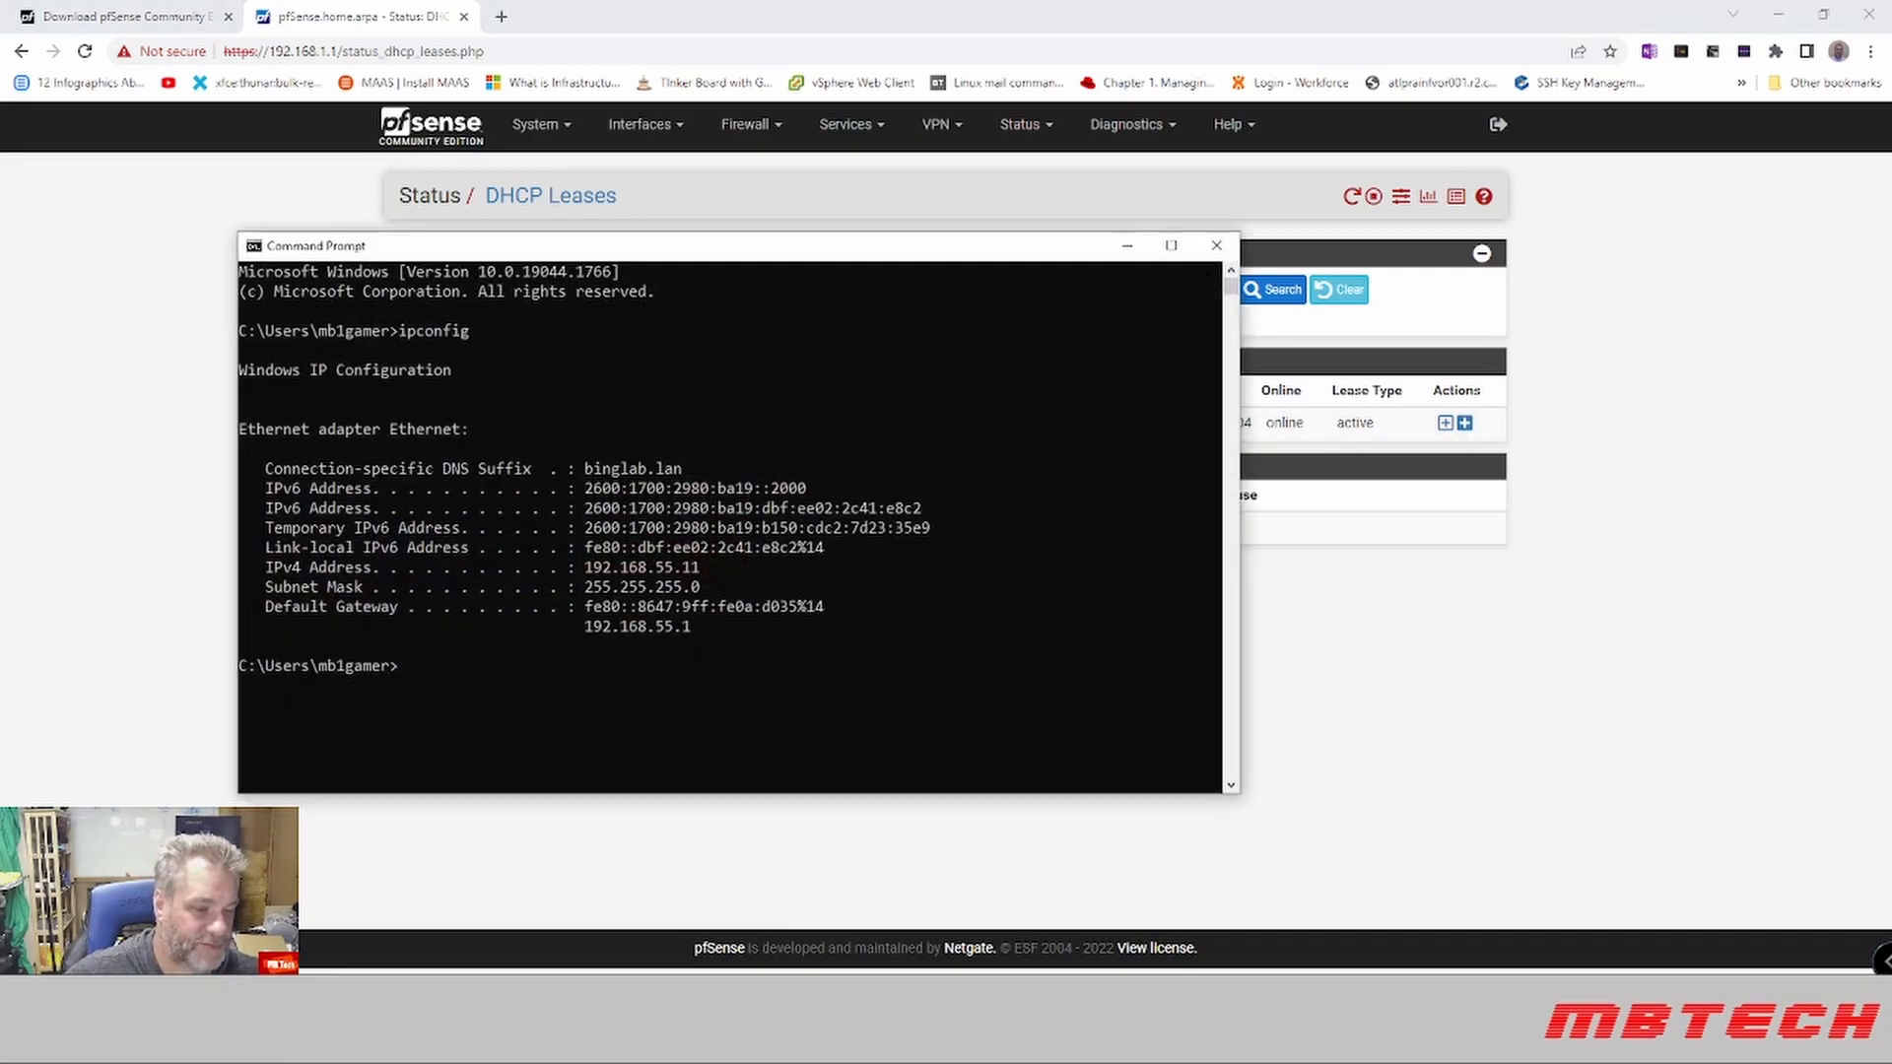
type("ipconfig")
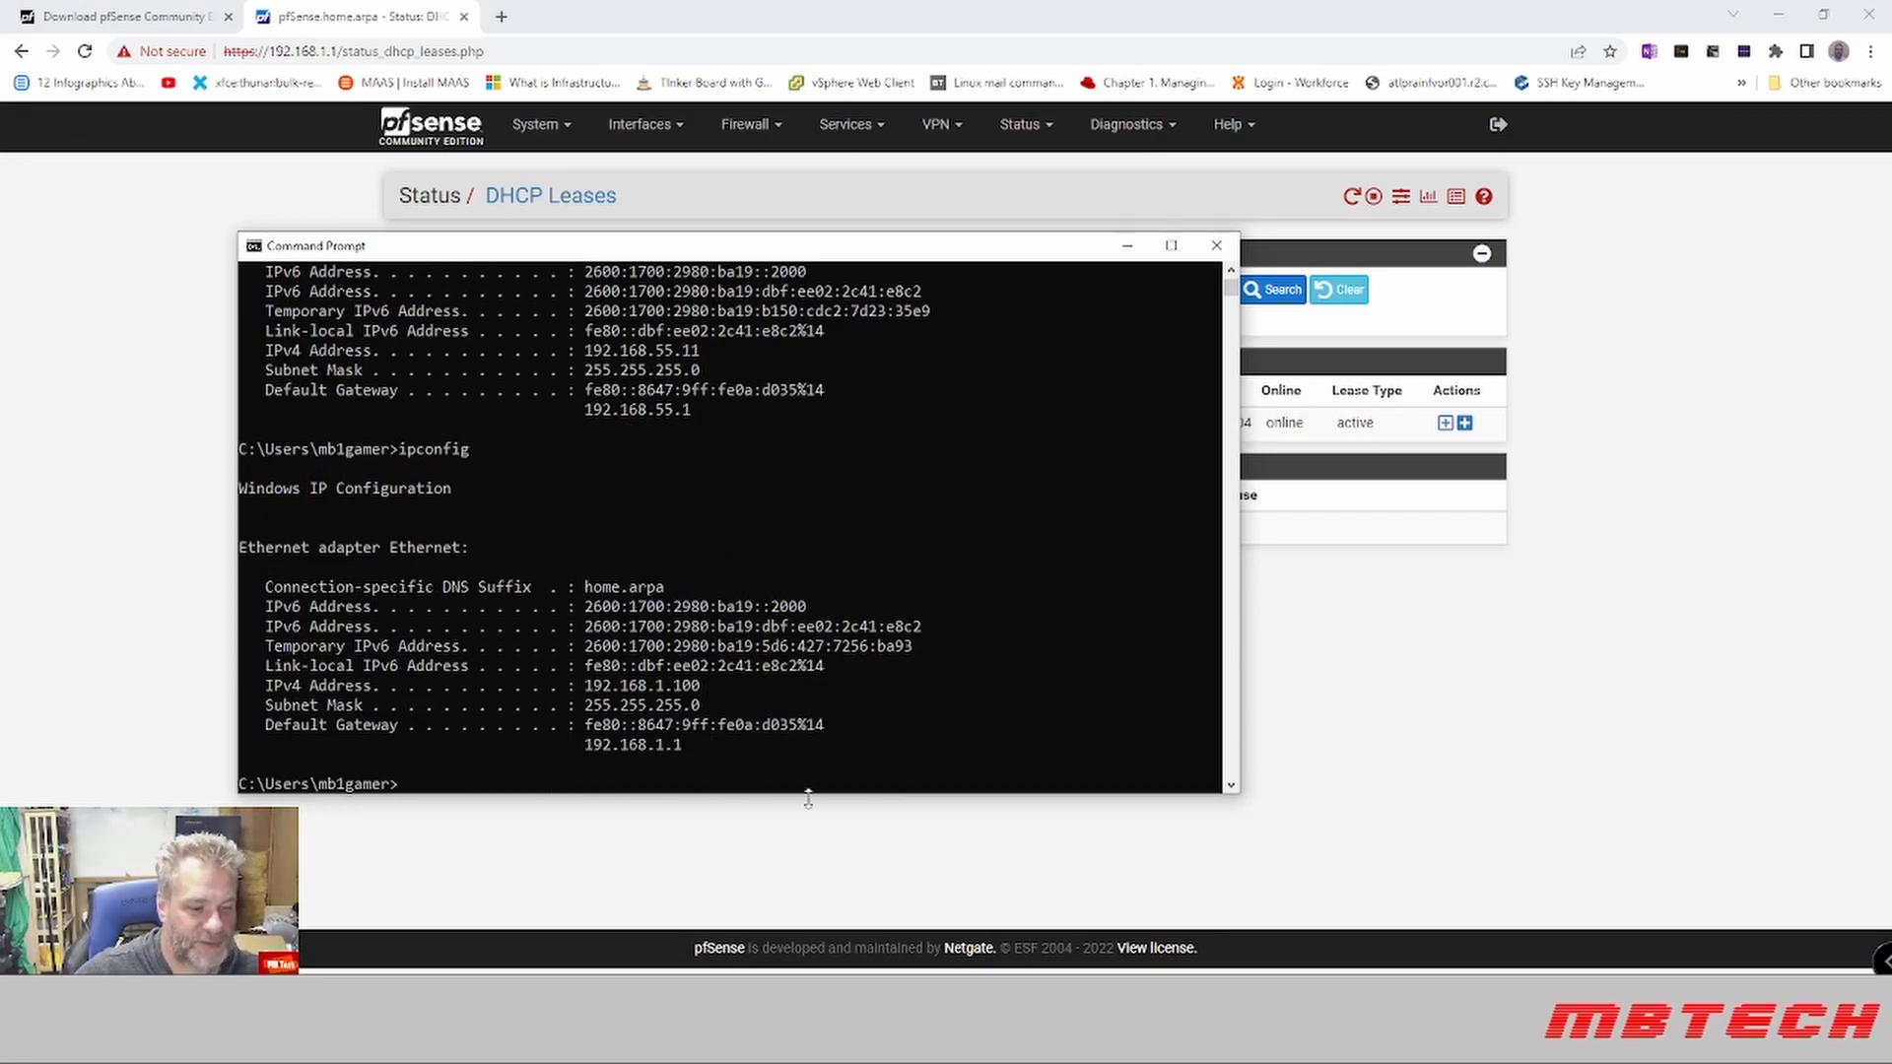
left_click(1216, 245)
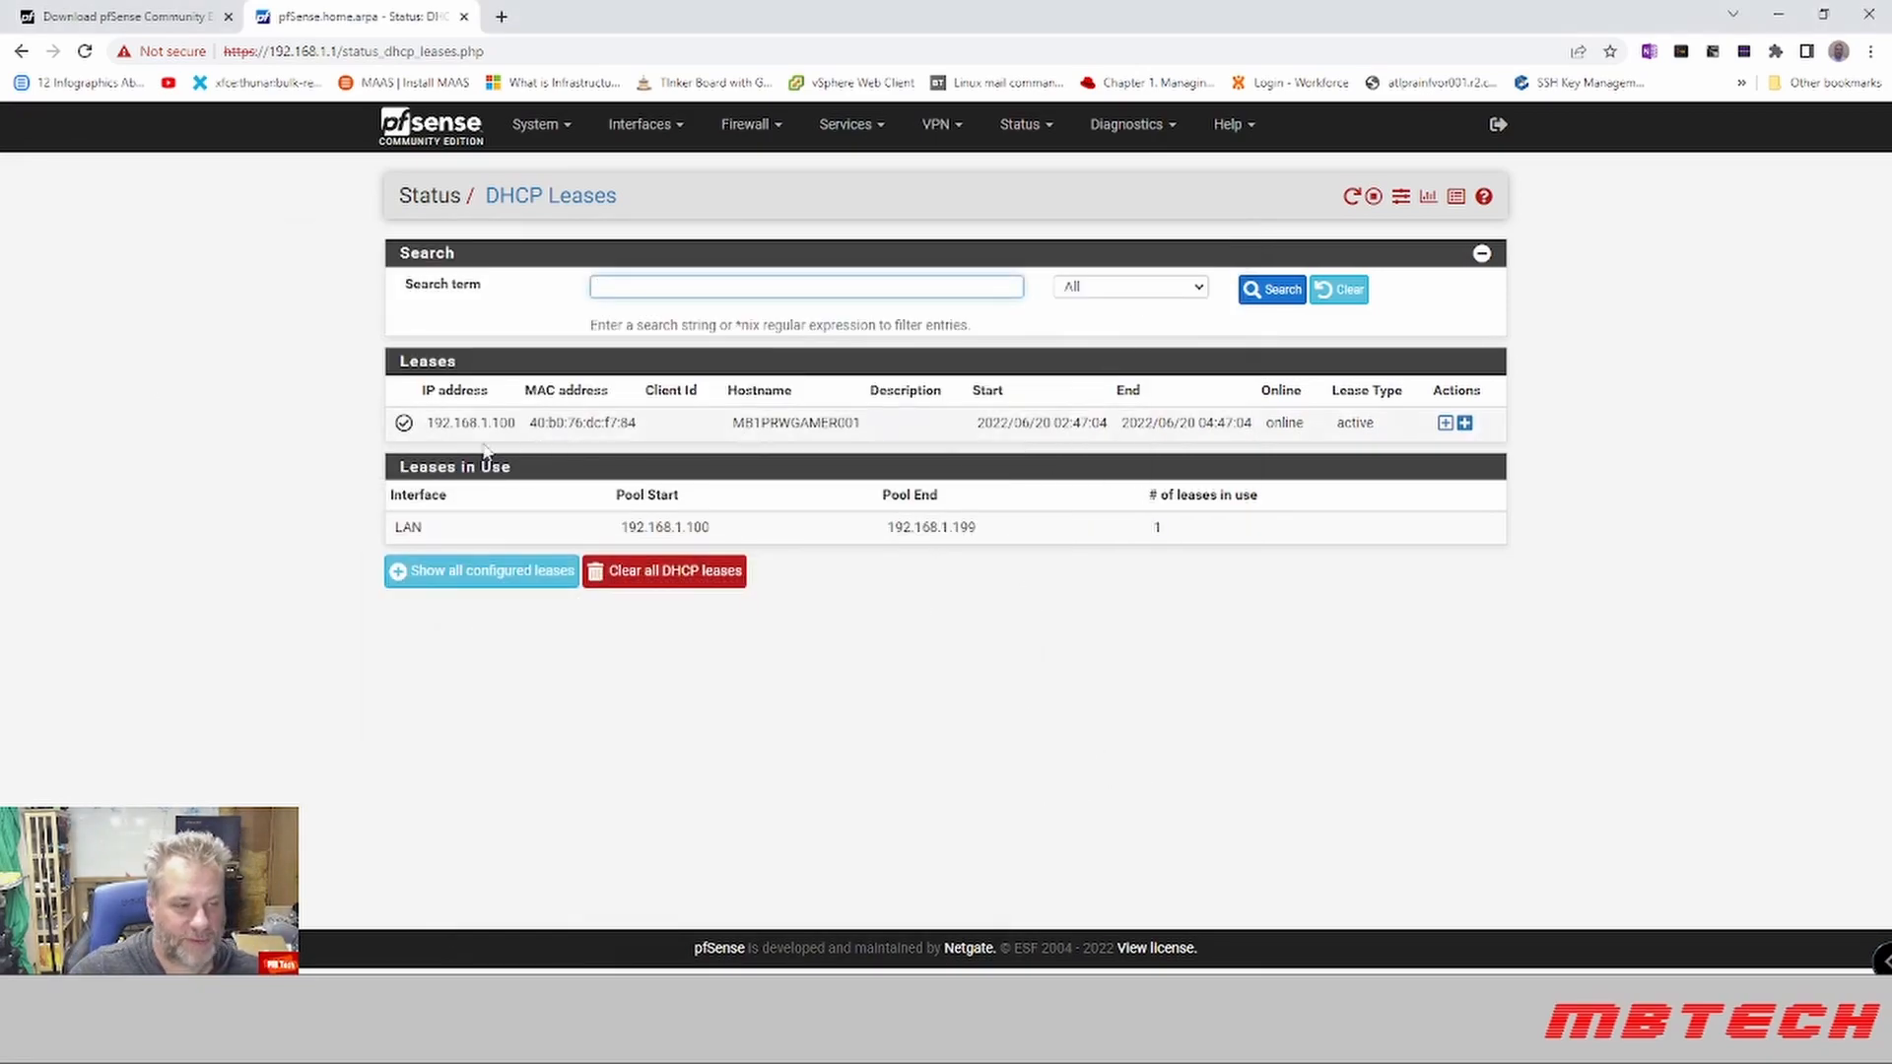
mouse_move(1231, 739)
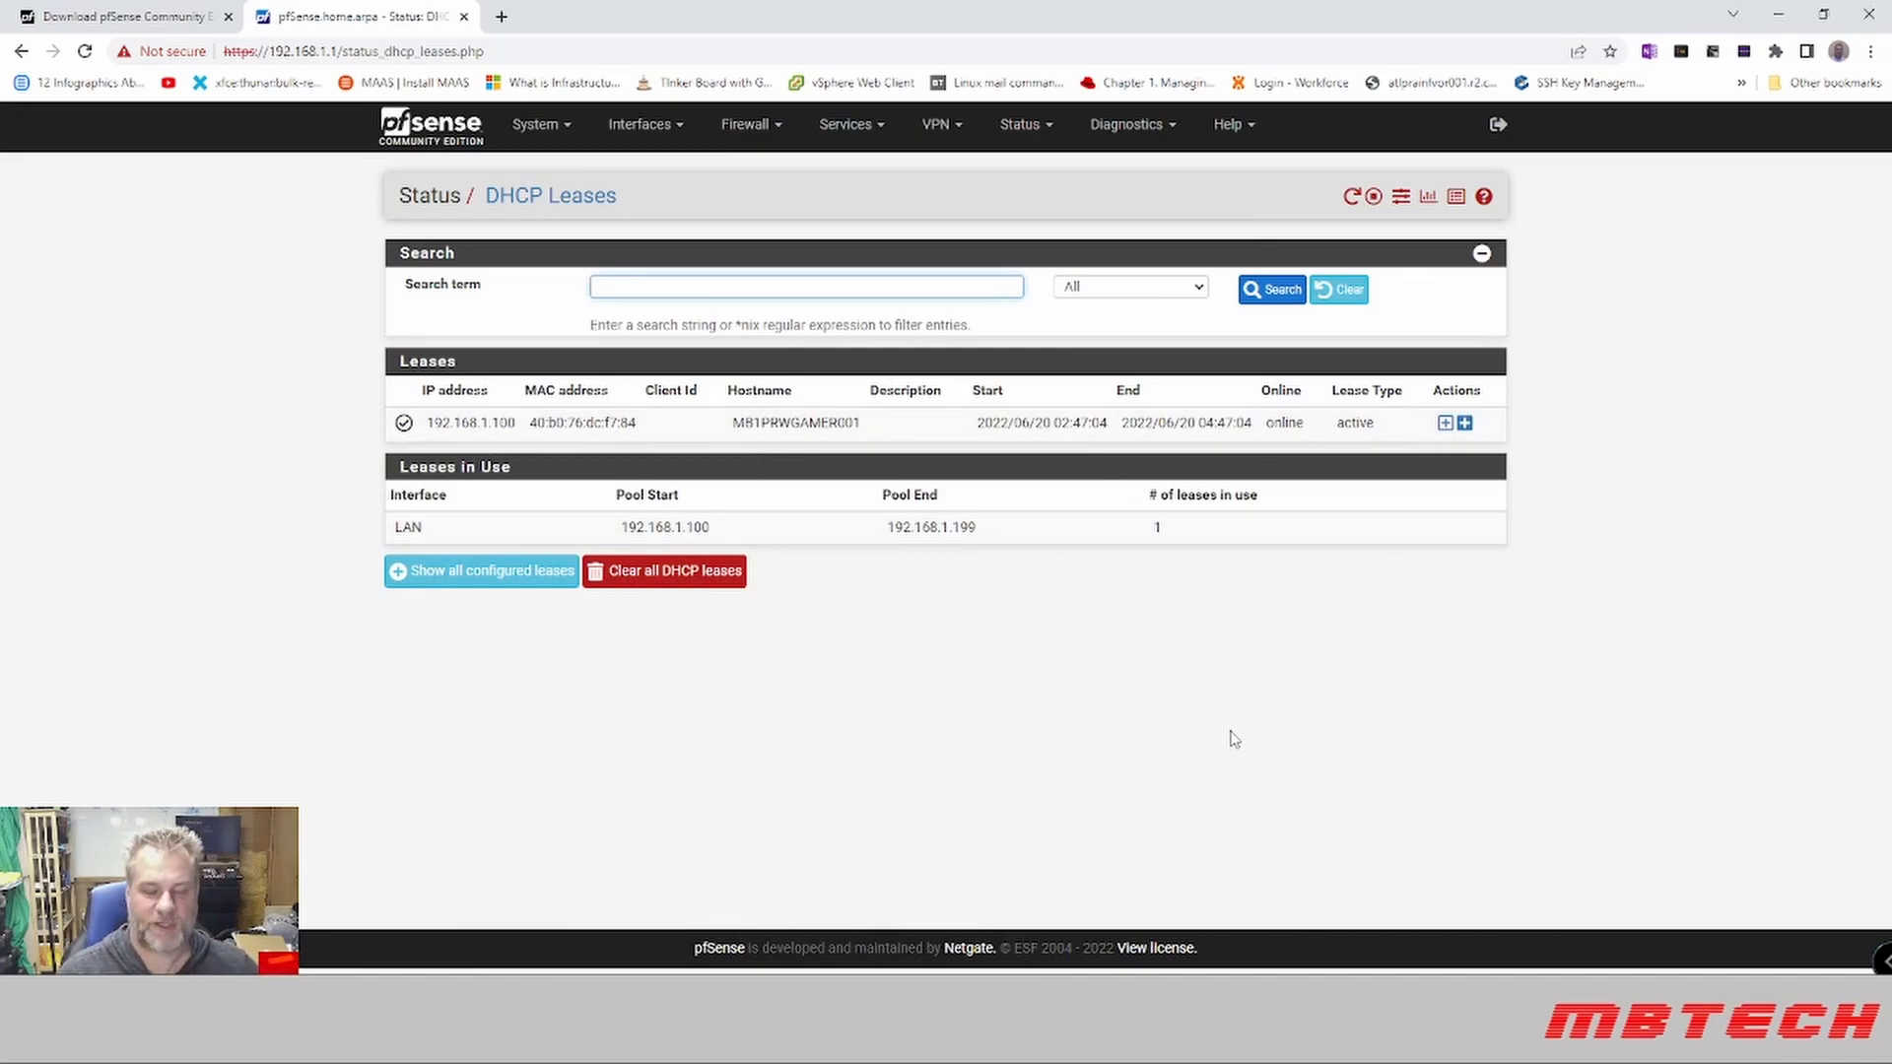
mouse_move(1024, 594)
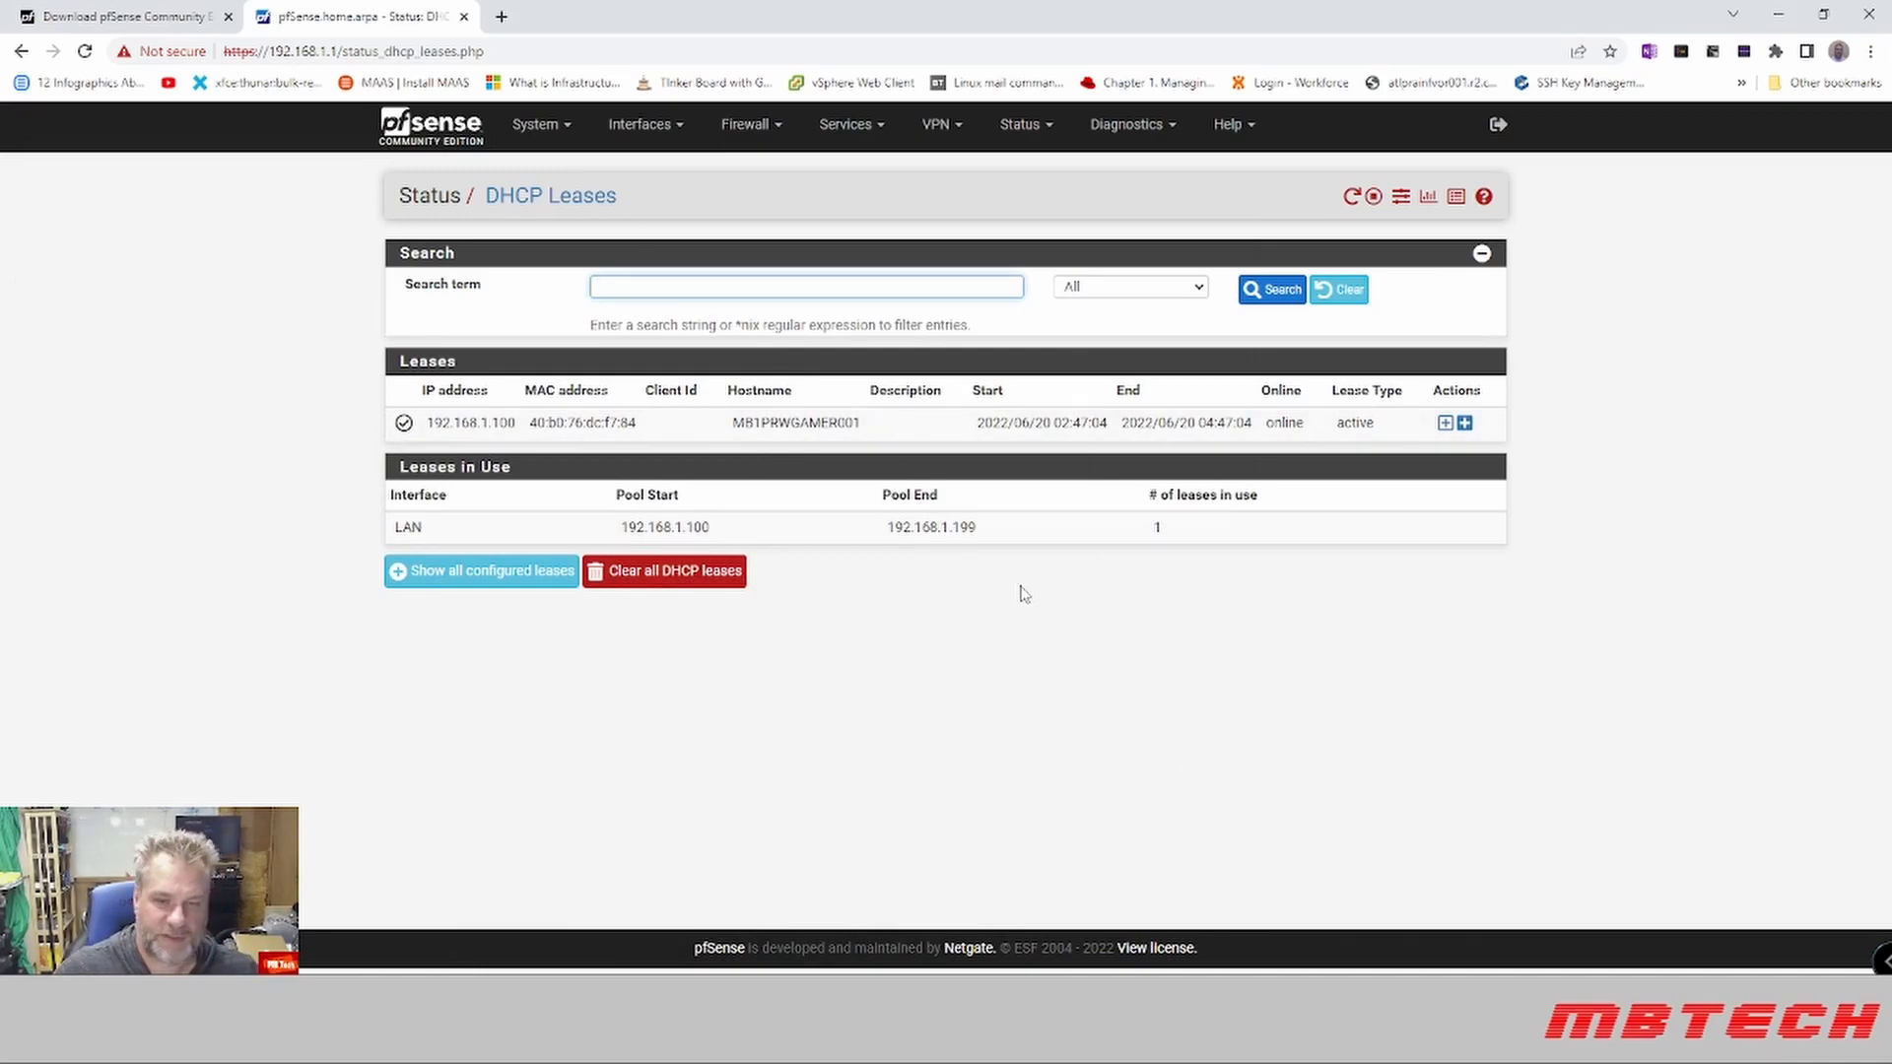
mouse_move(603, 790)
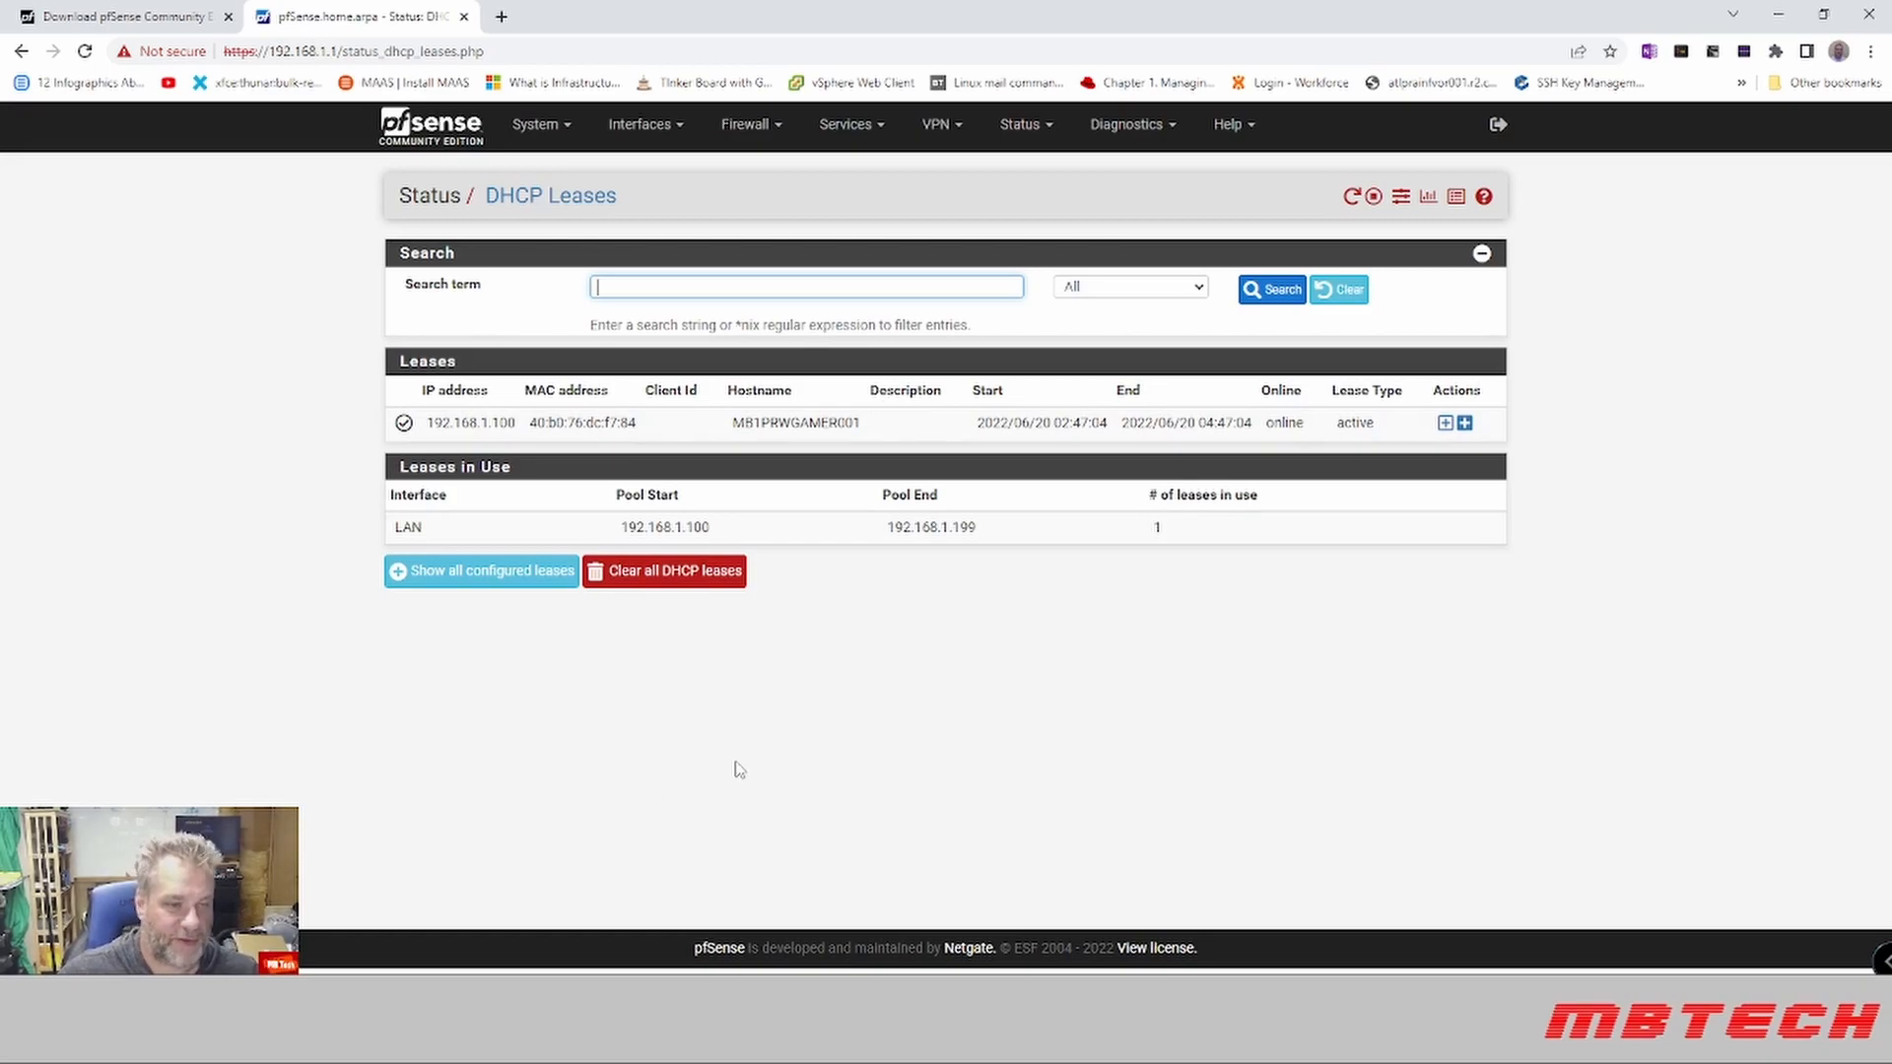
mouse_move(414, 707)
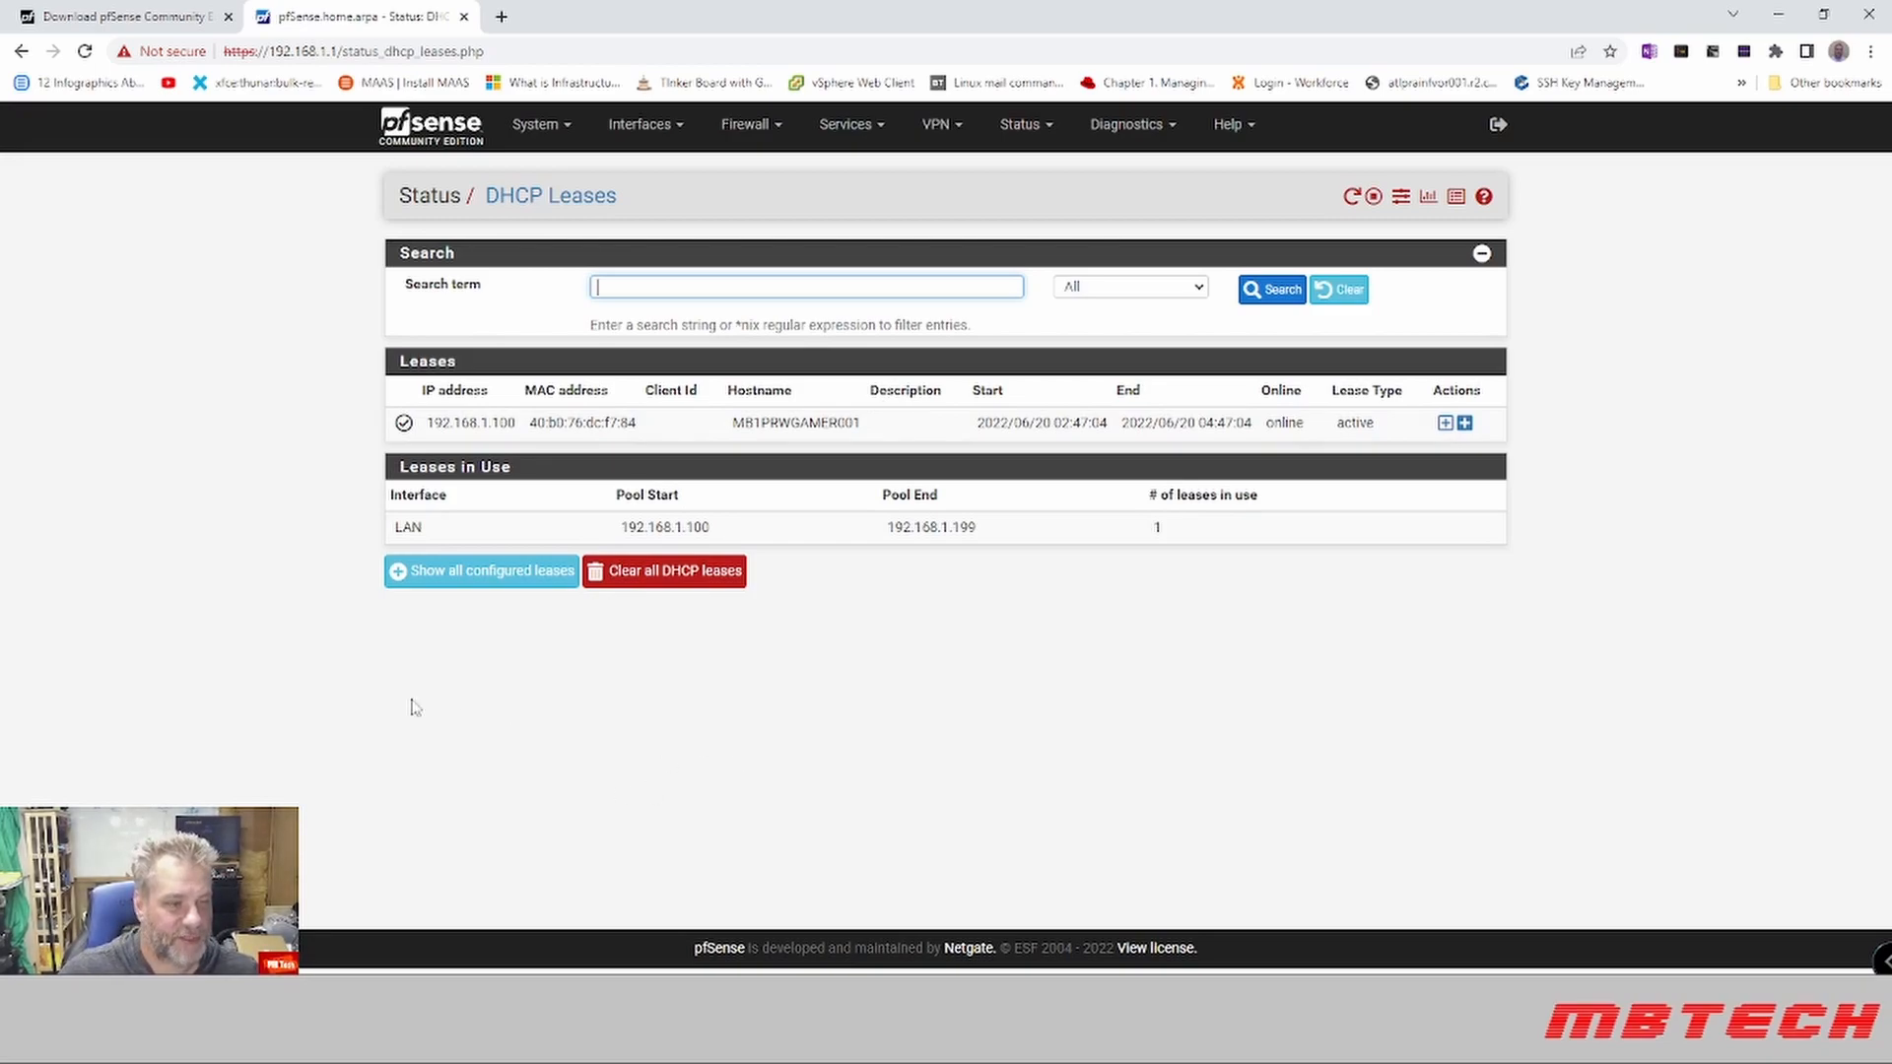
mouse_move(330, 691)
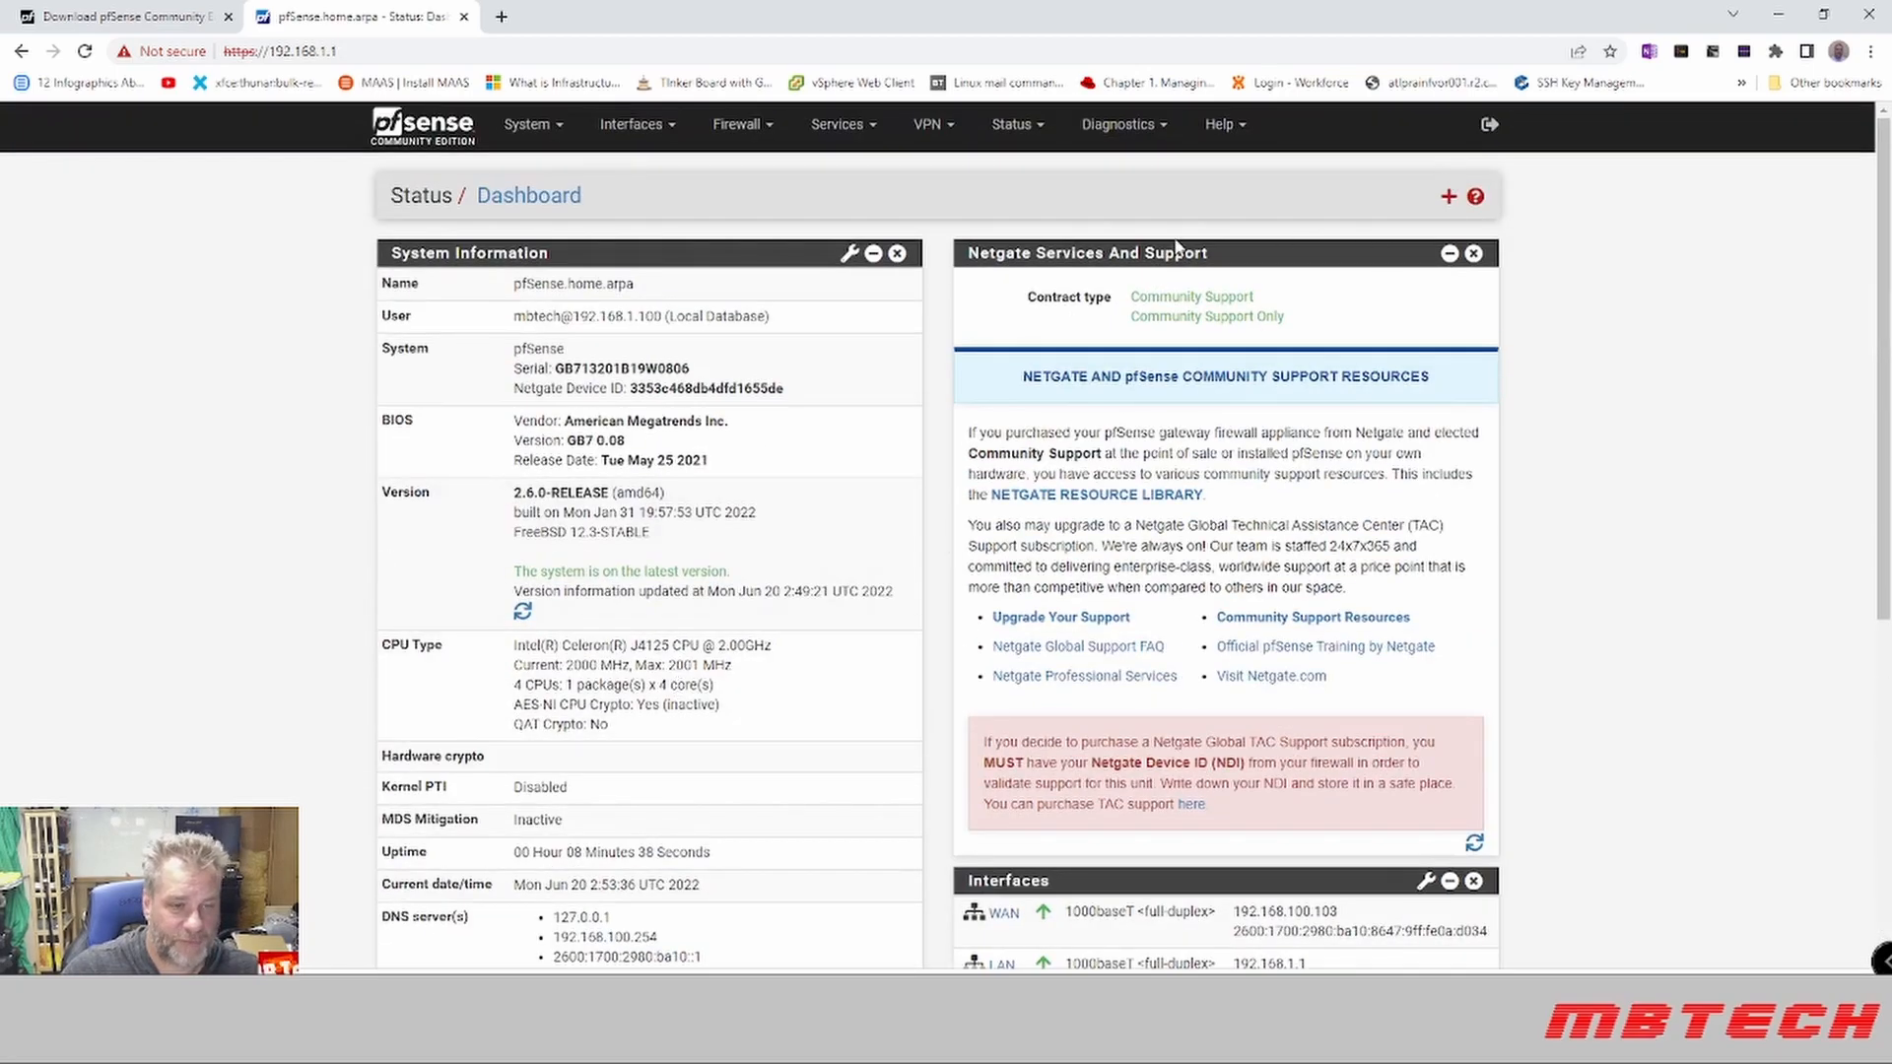
mouse_move(1457, 264)
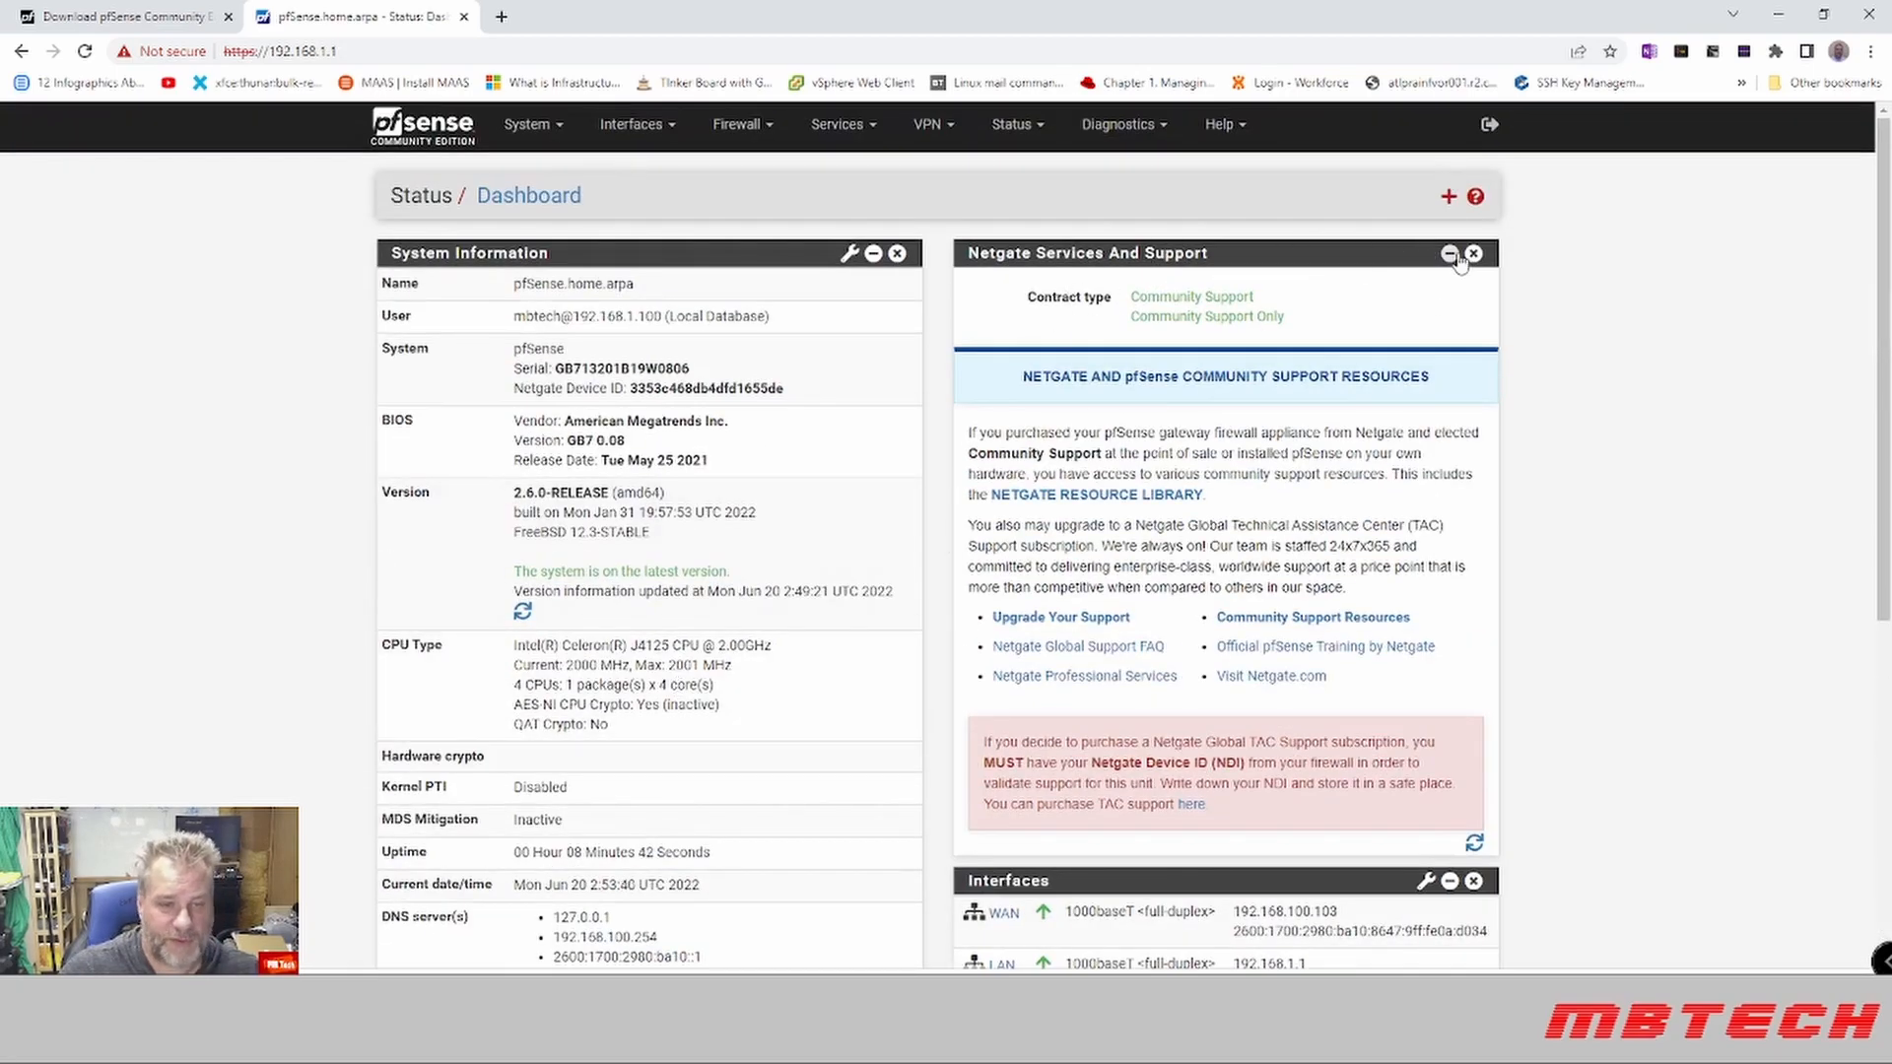
- Add the Traffic Graphs widget to the dashboard and remove Netgate Services And Support
left_click(1450, 196)
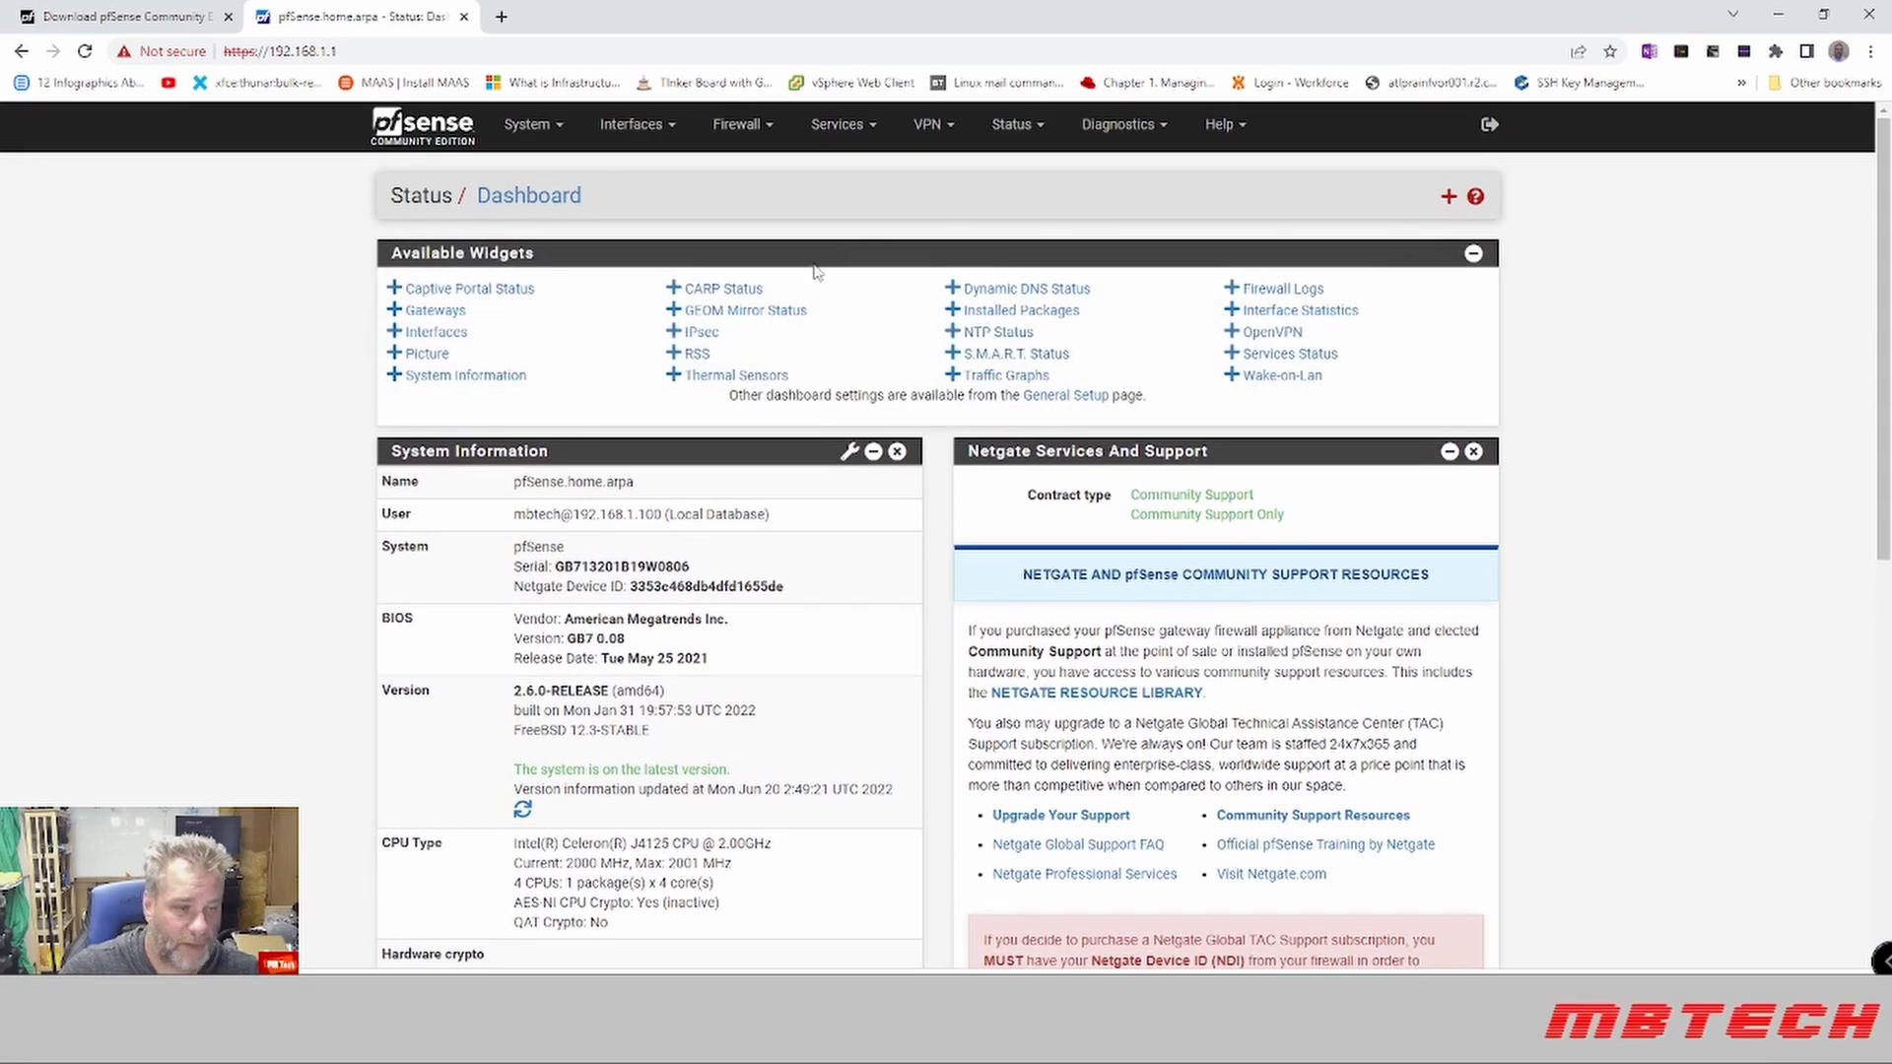
mouse_move(1044, 422)
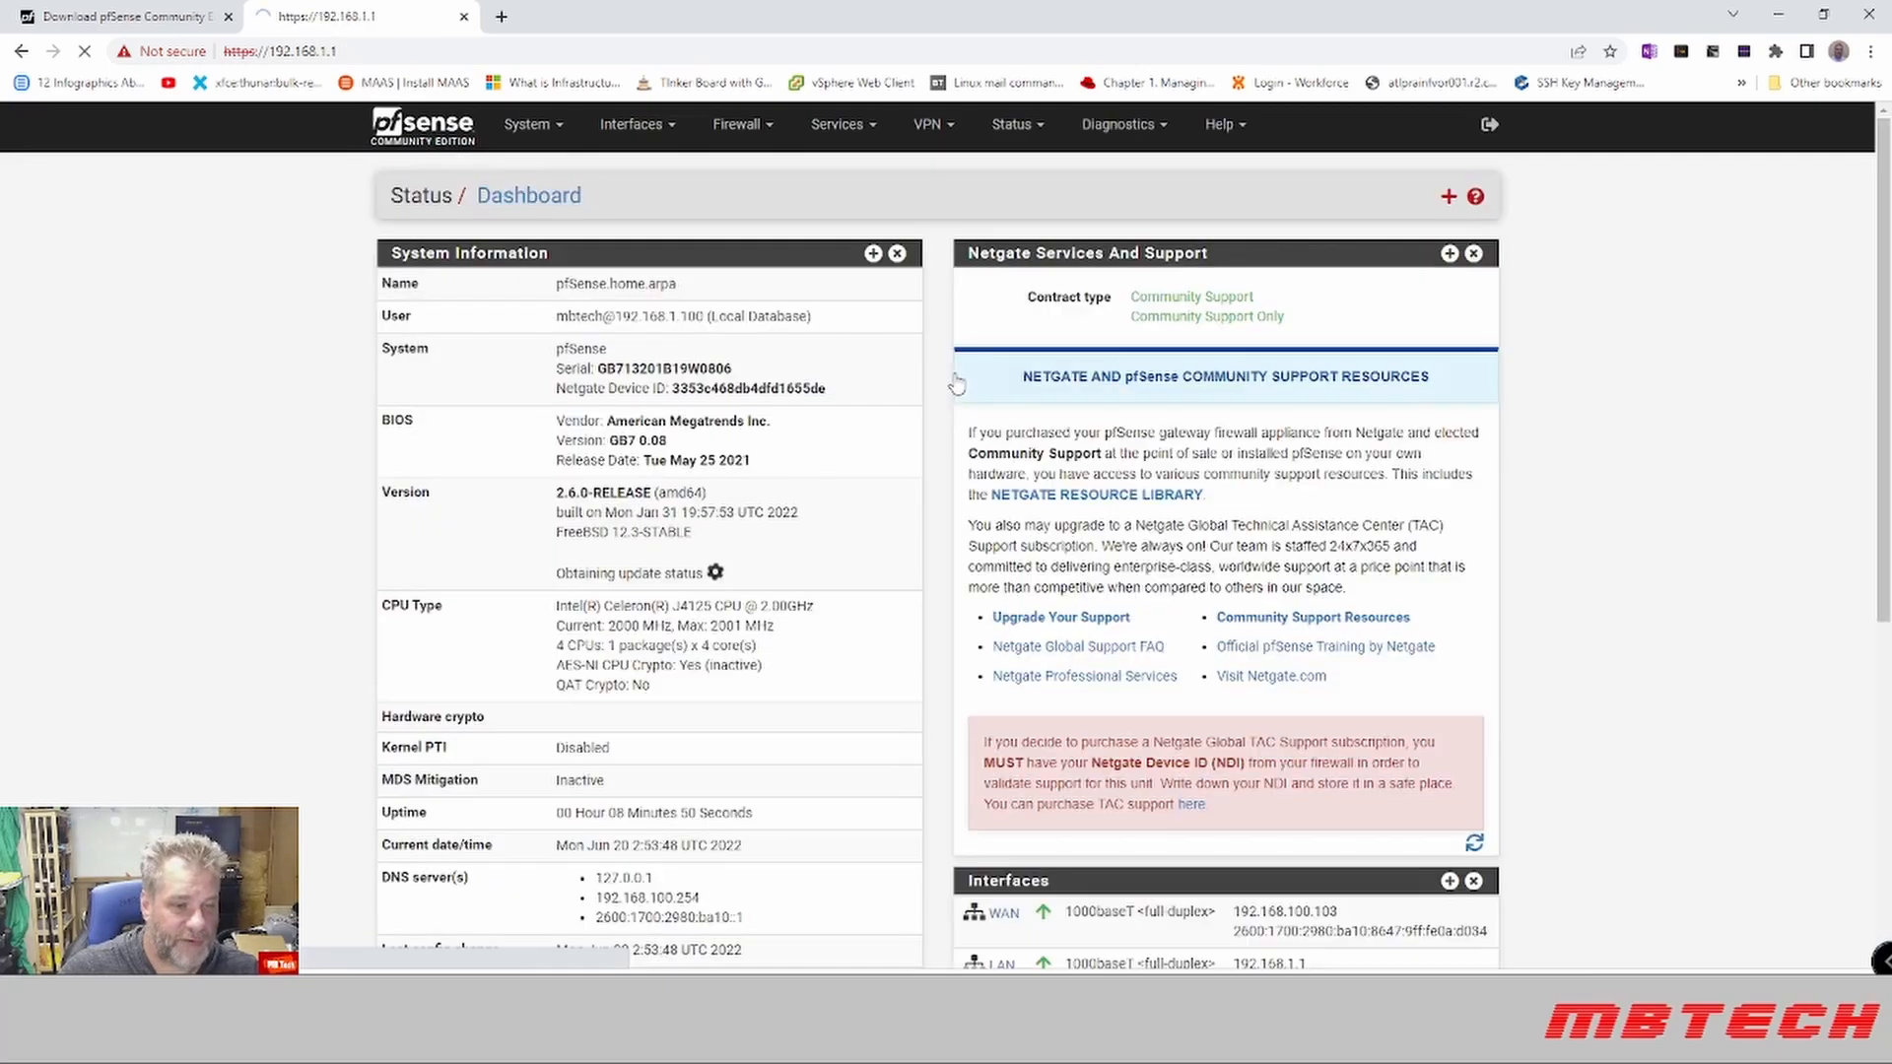
scroll("down", 3)
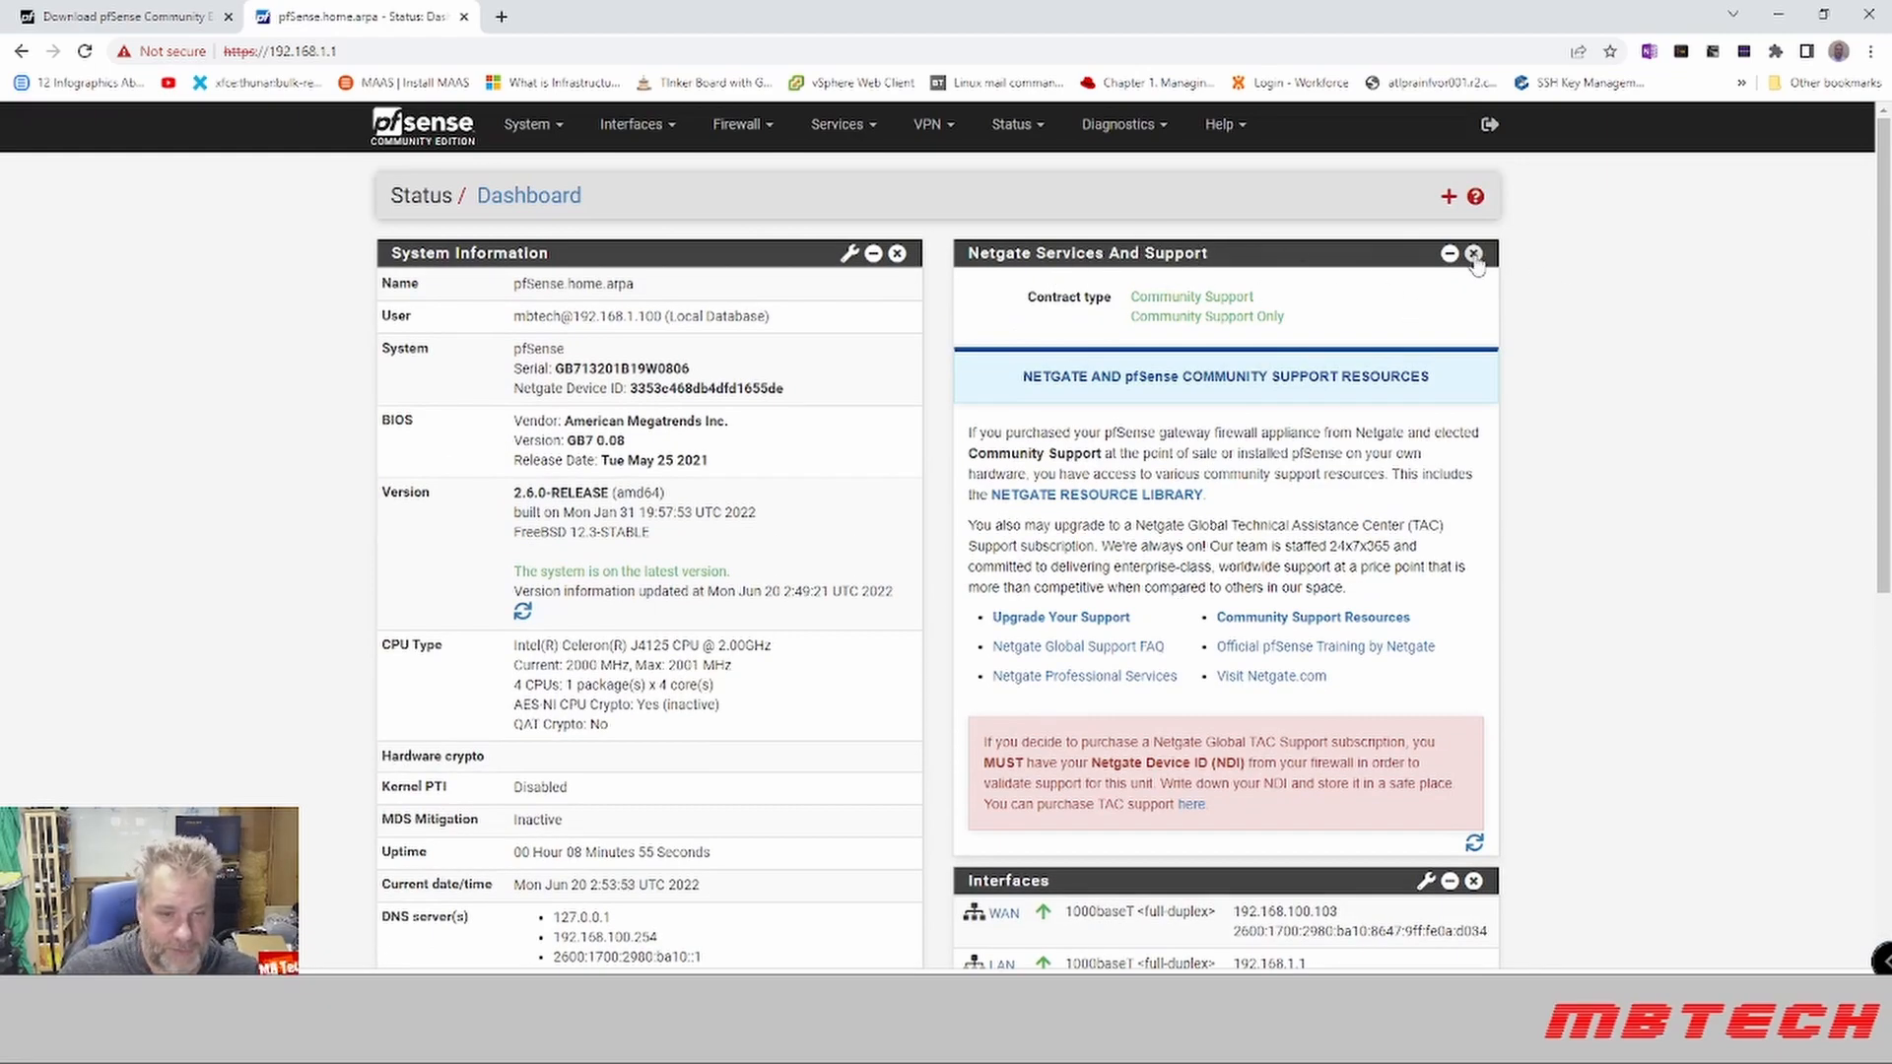
left_click(1473, 253)
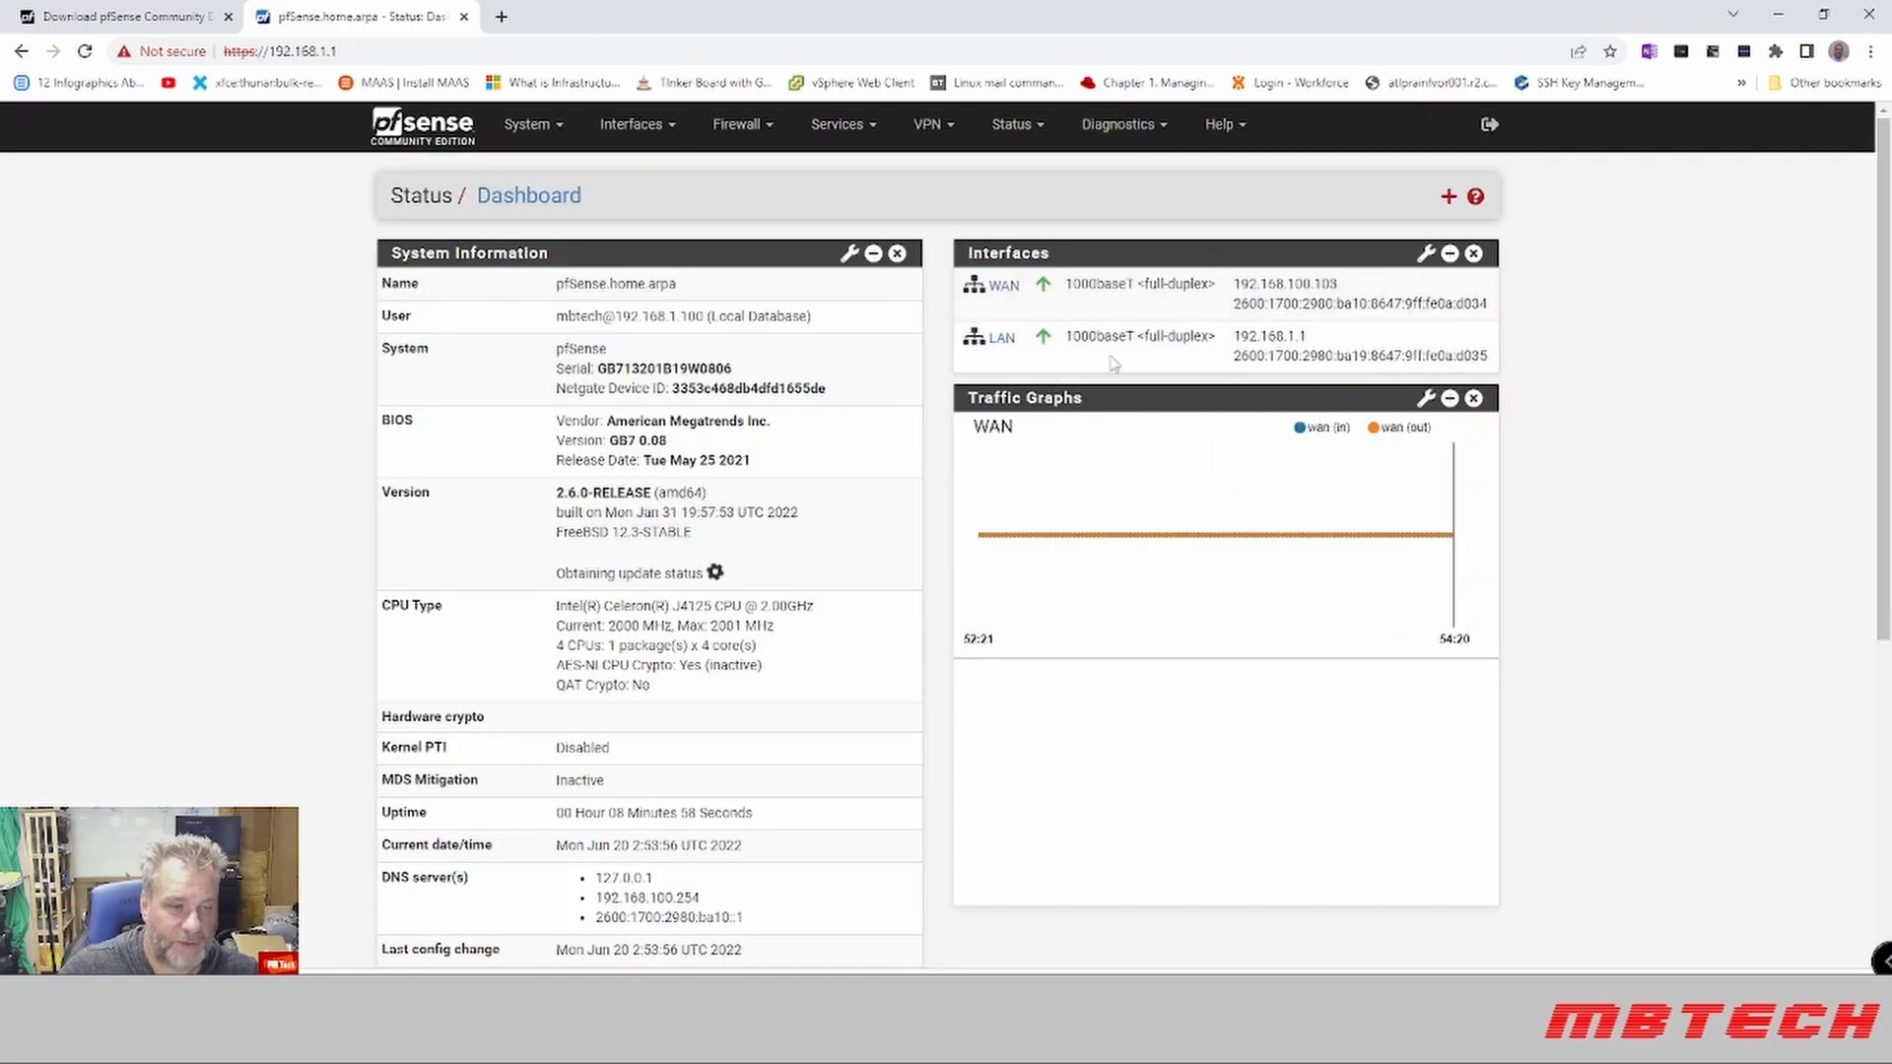
scroll("down", 3)
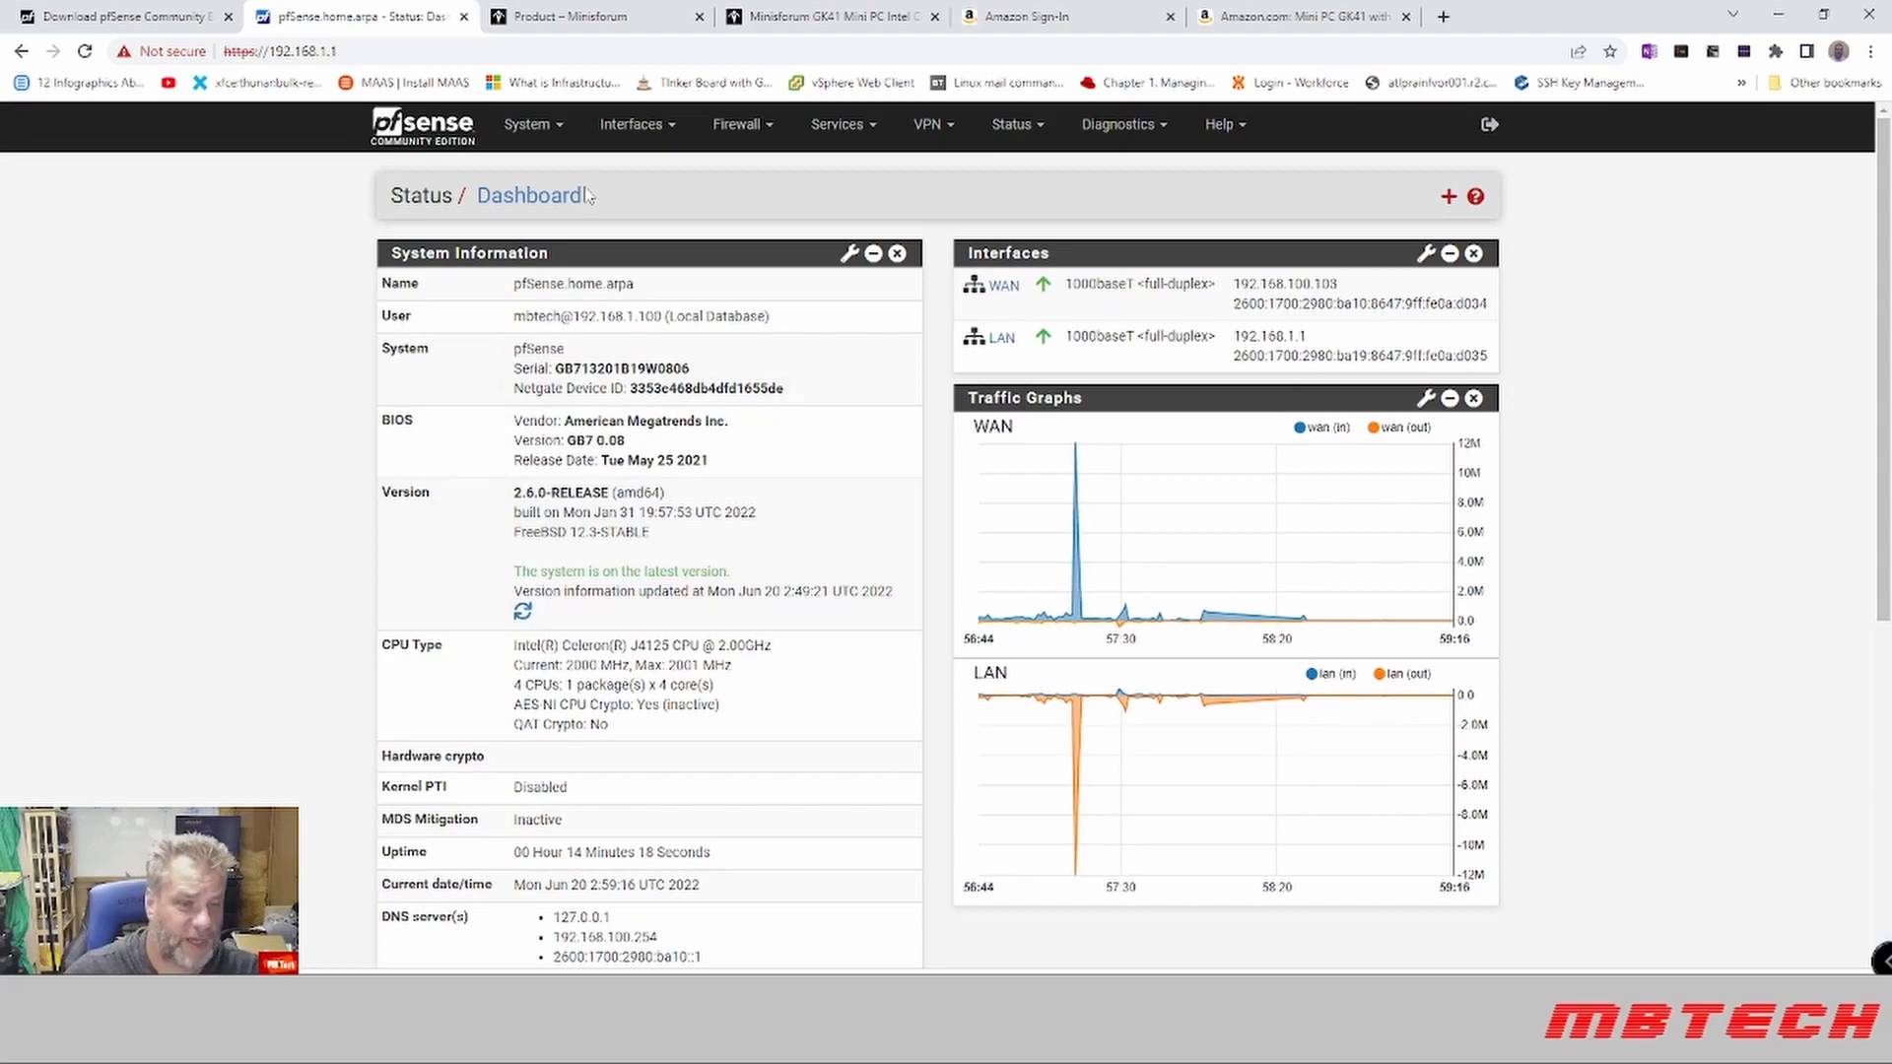
left_click(928, 125)
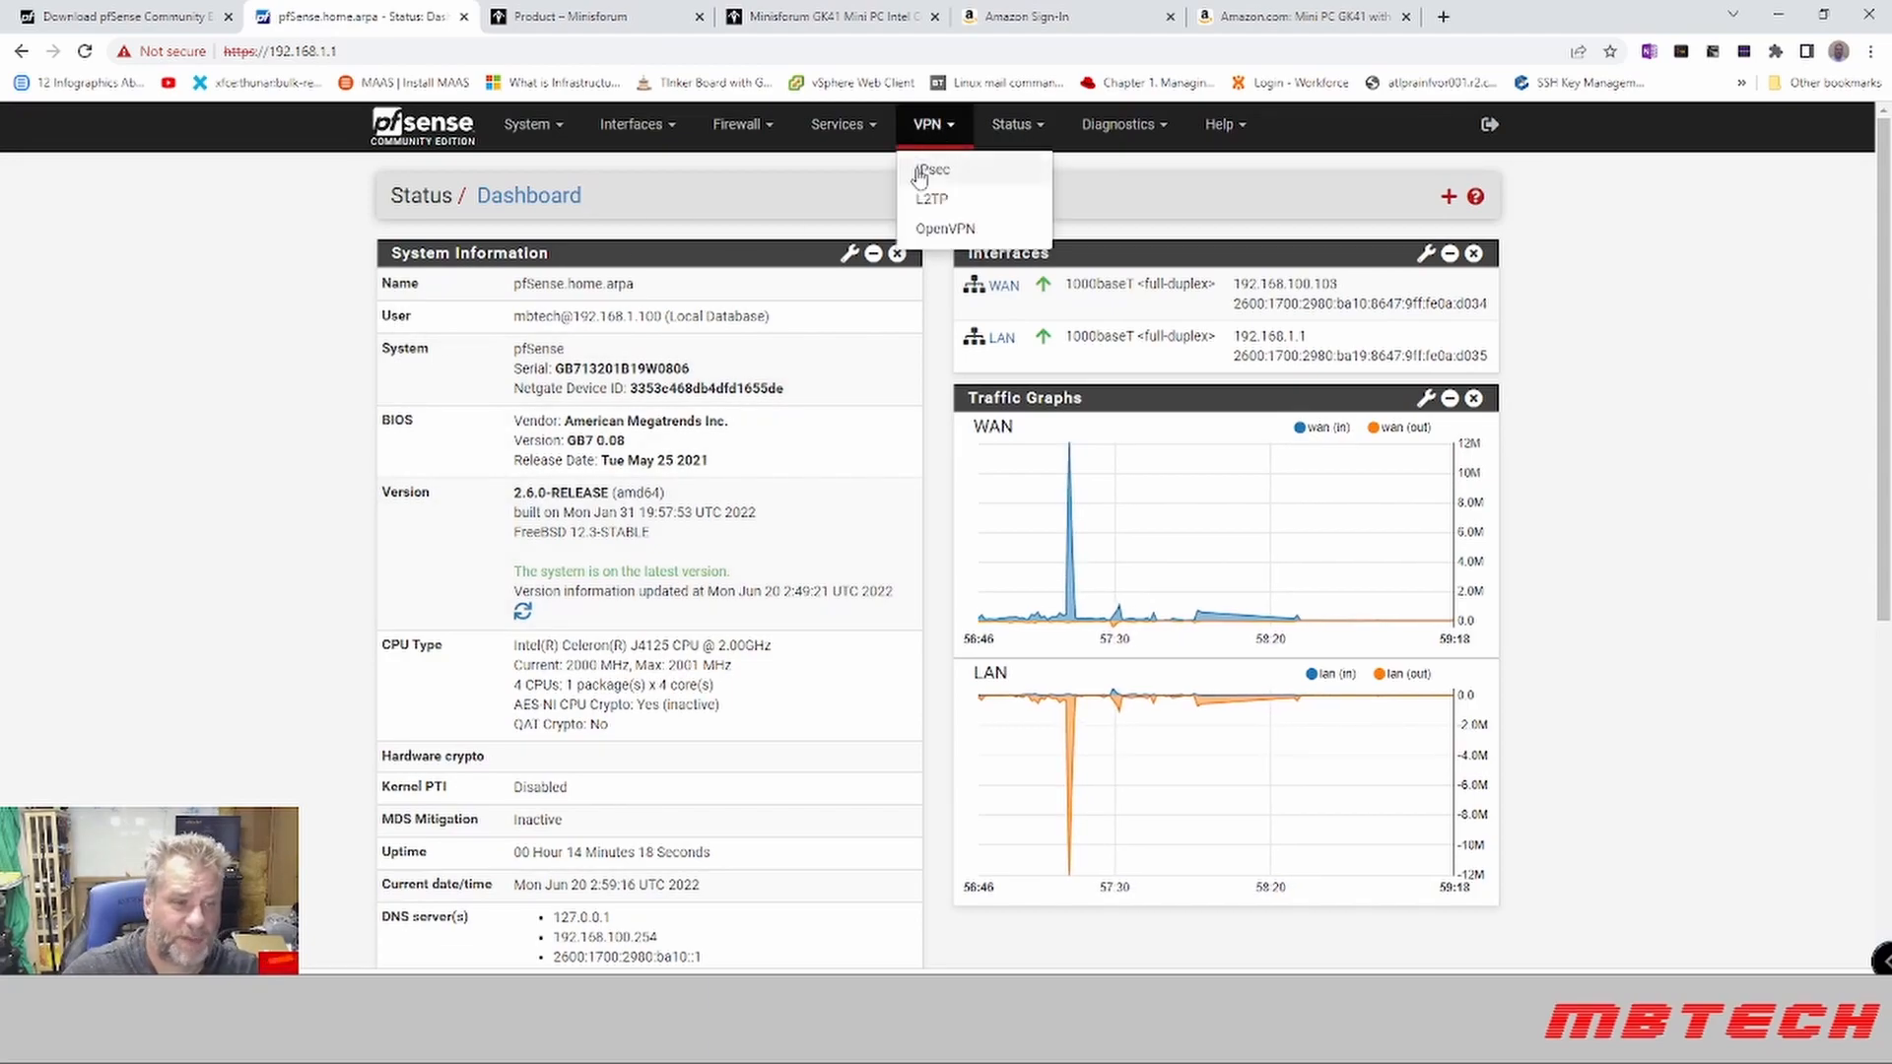
left_click(837, 124)
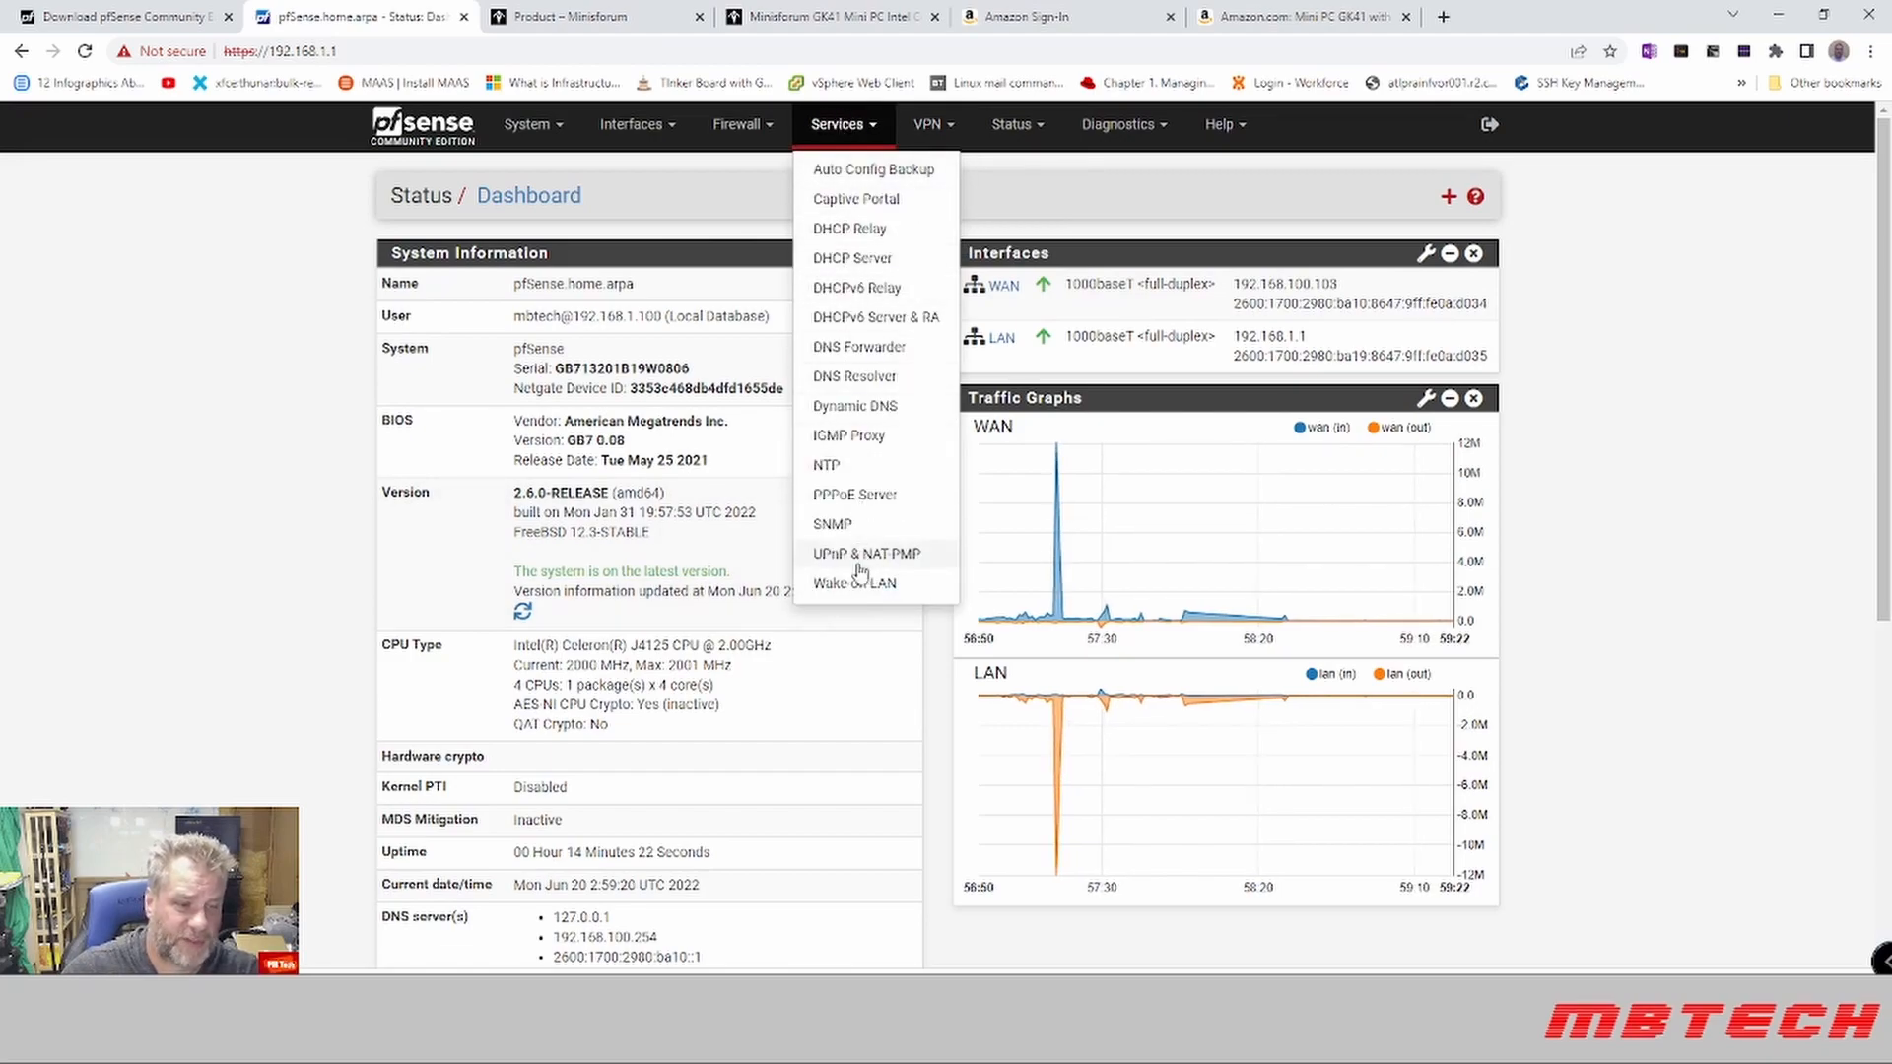
left_click(735, 124)
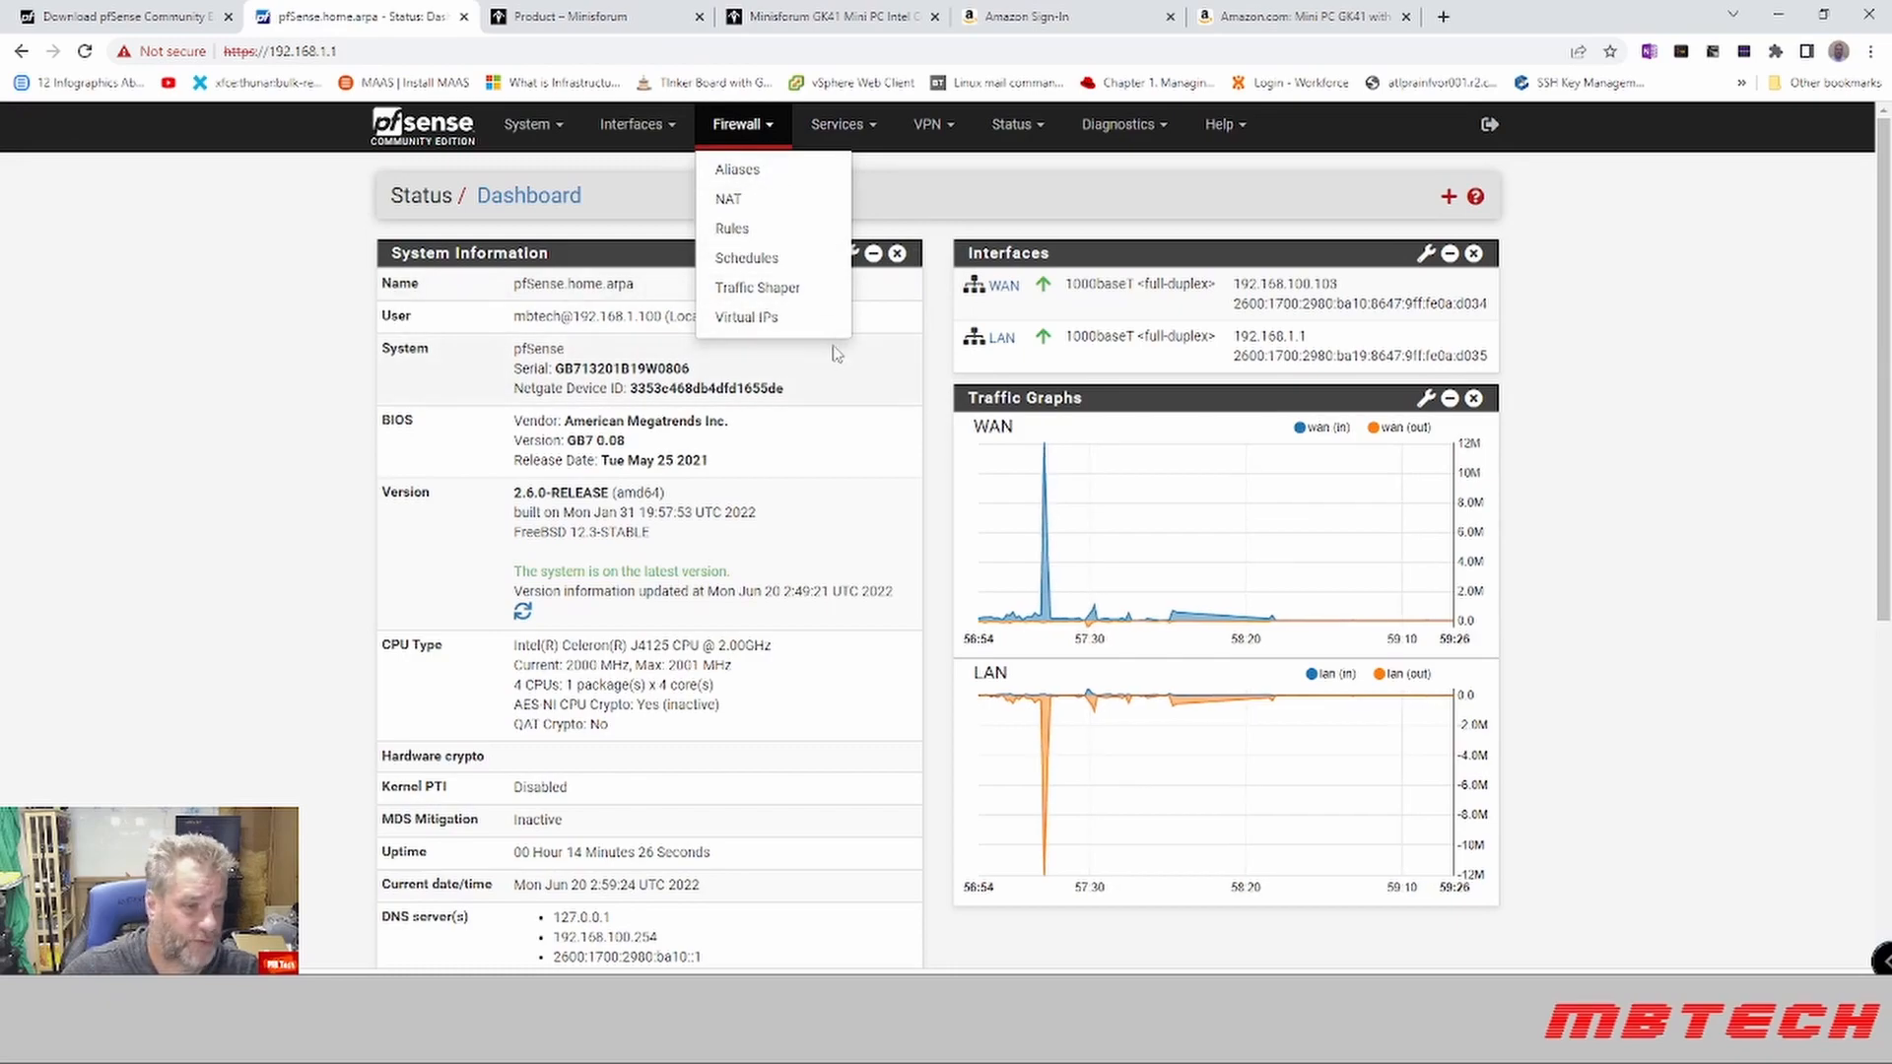
left_click(632, 124)
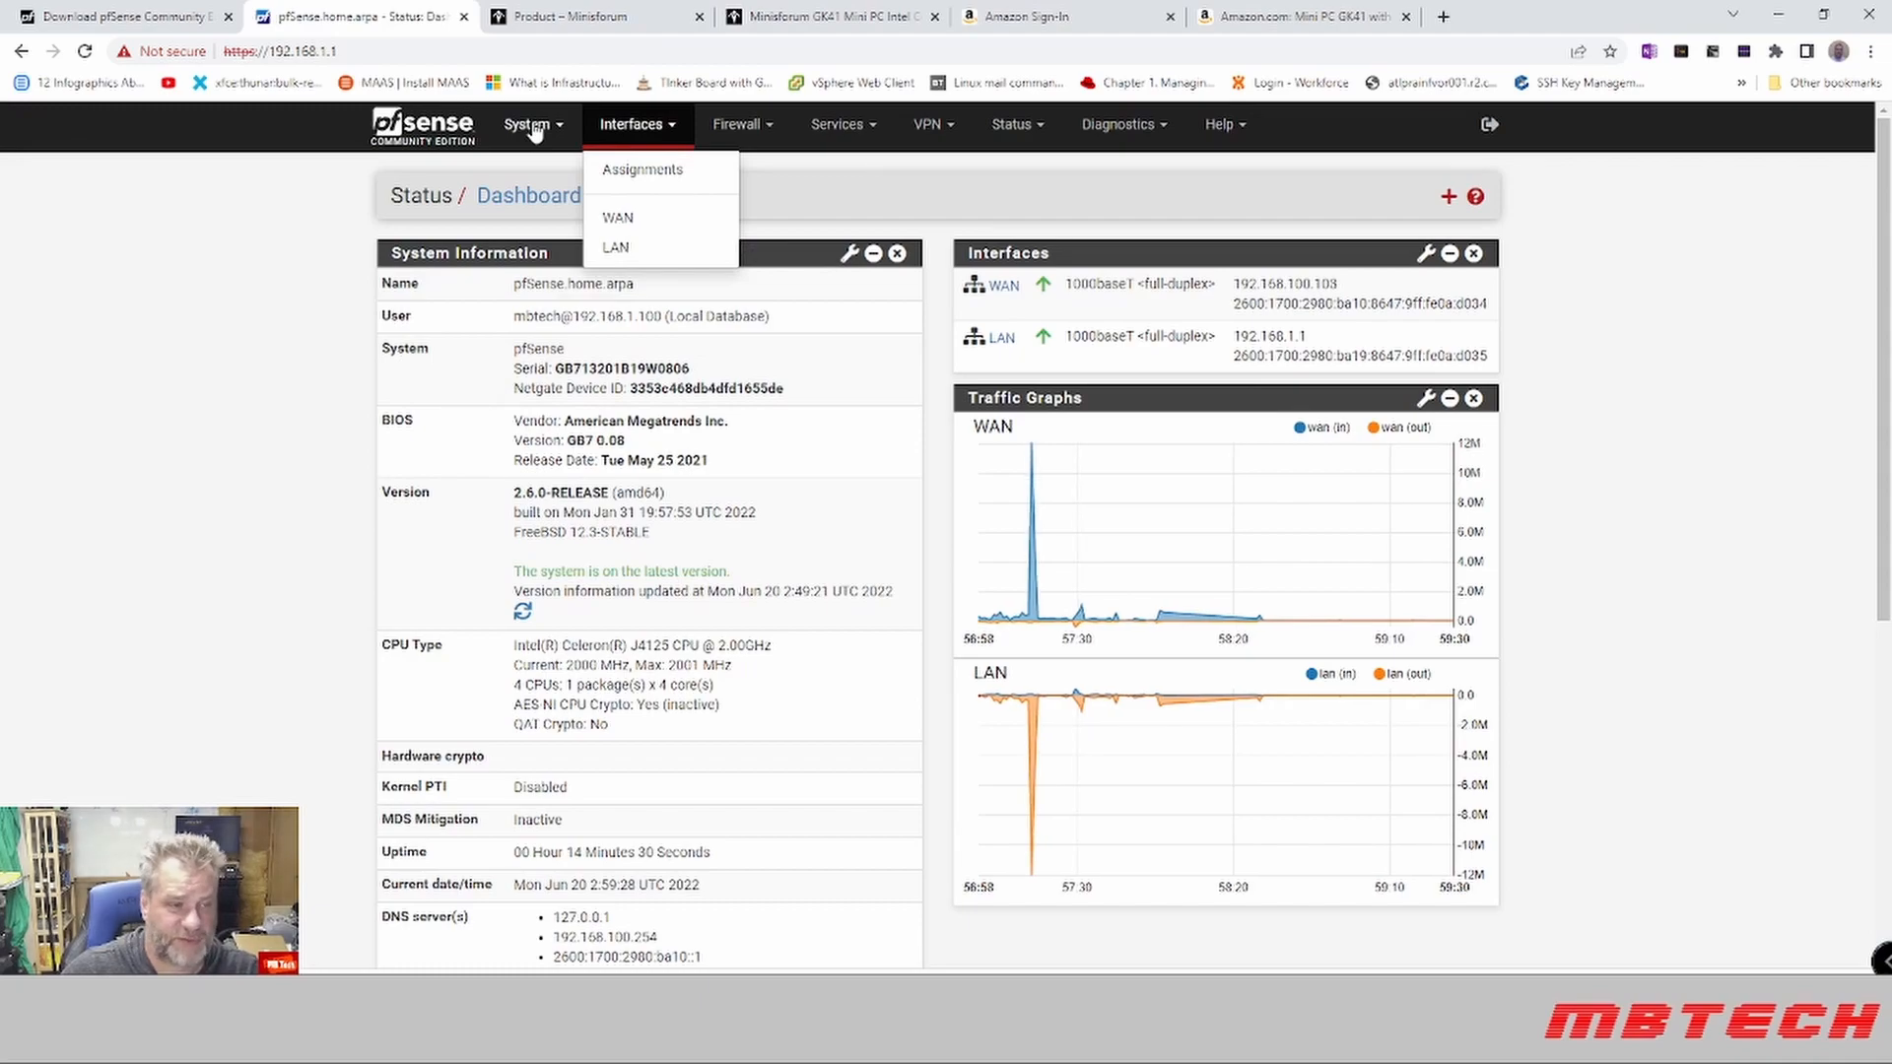
left_click(527, 124)
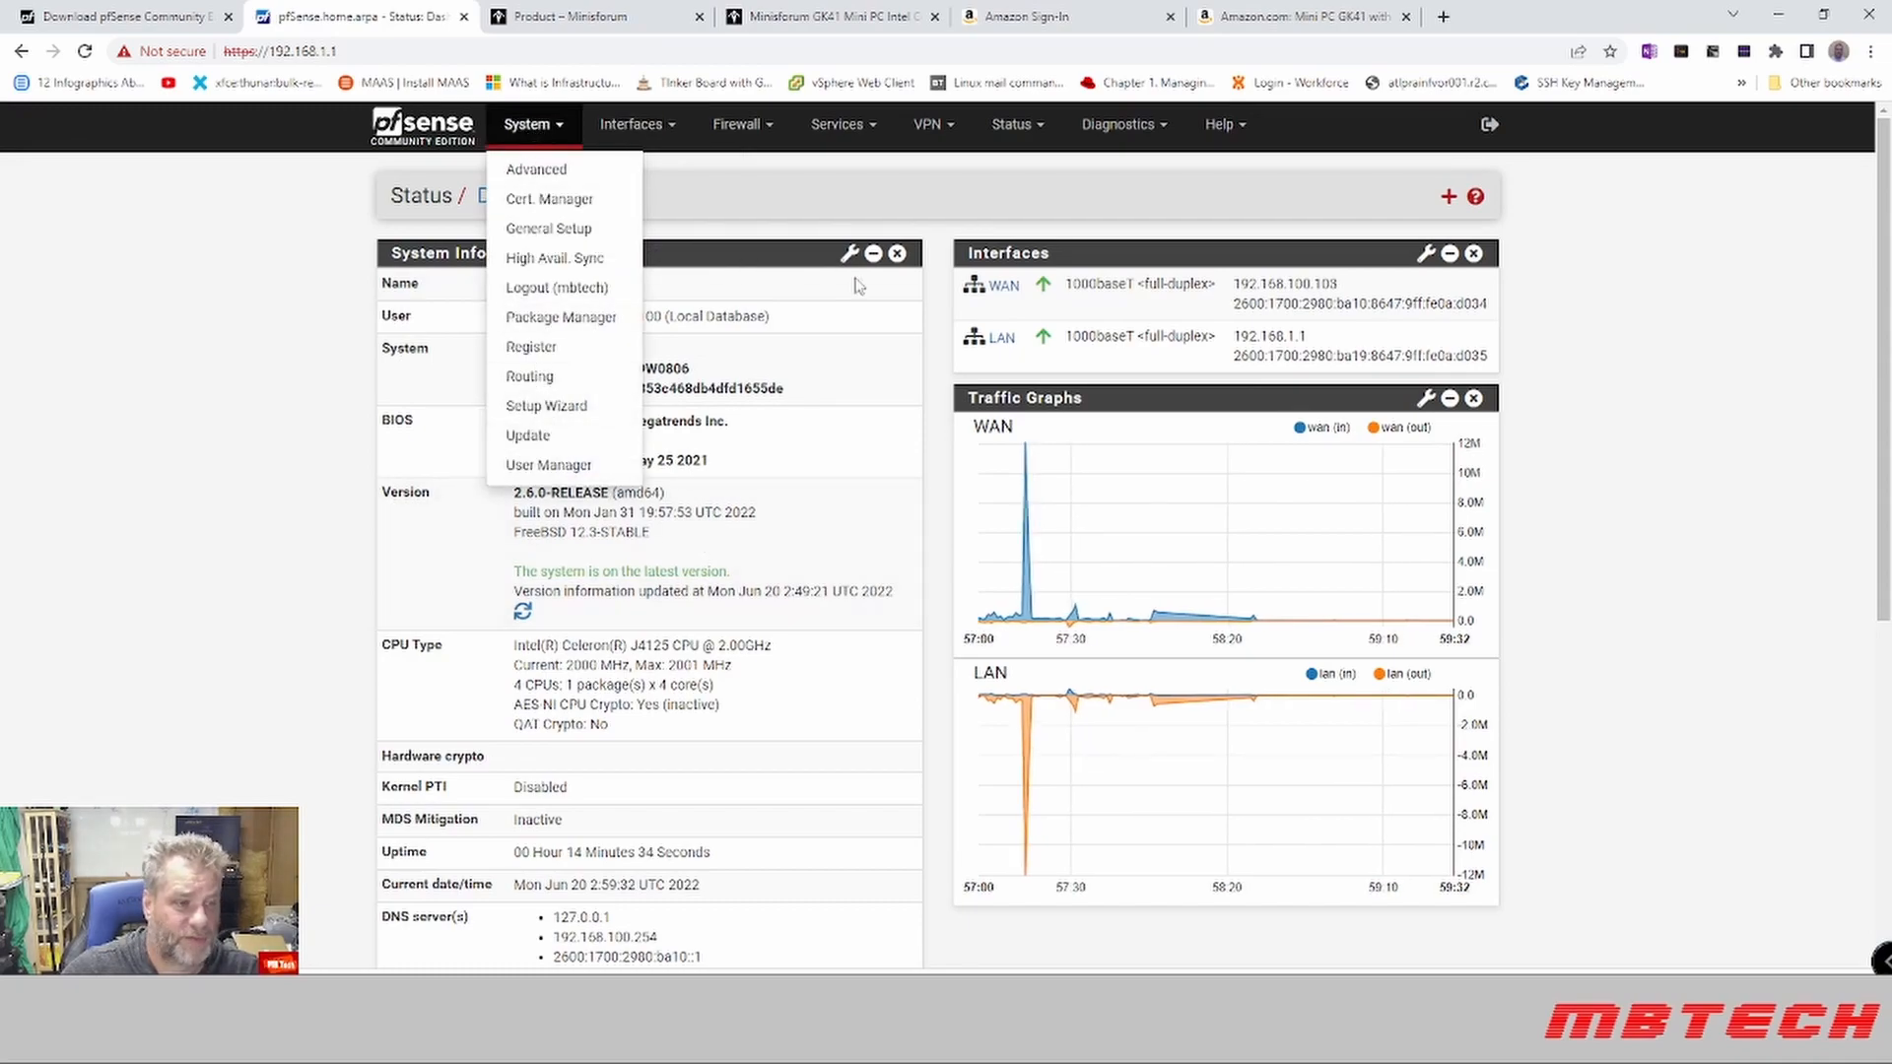
left_click(1637, 294)
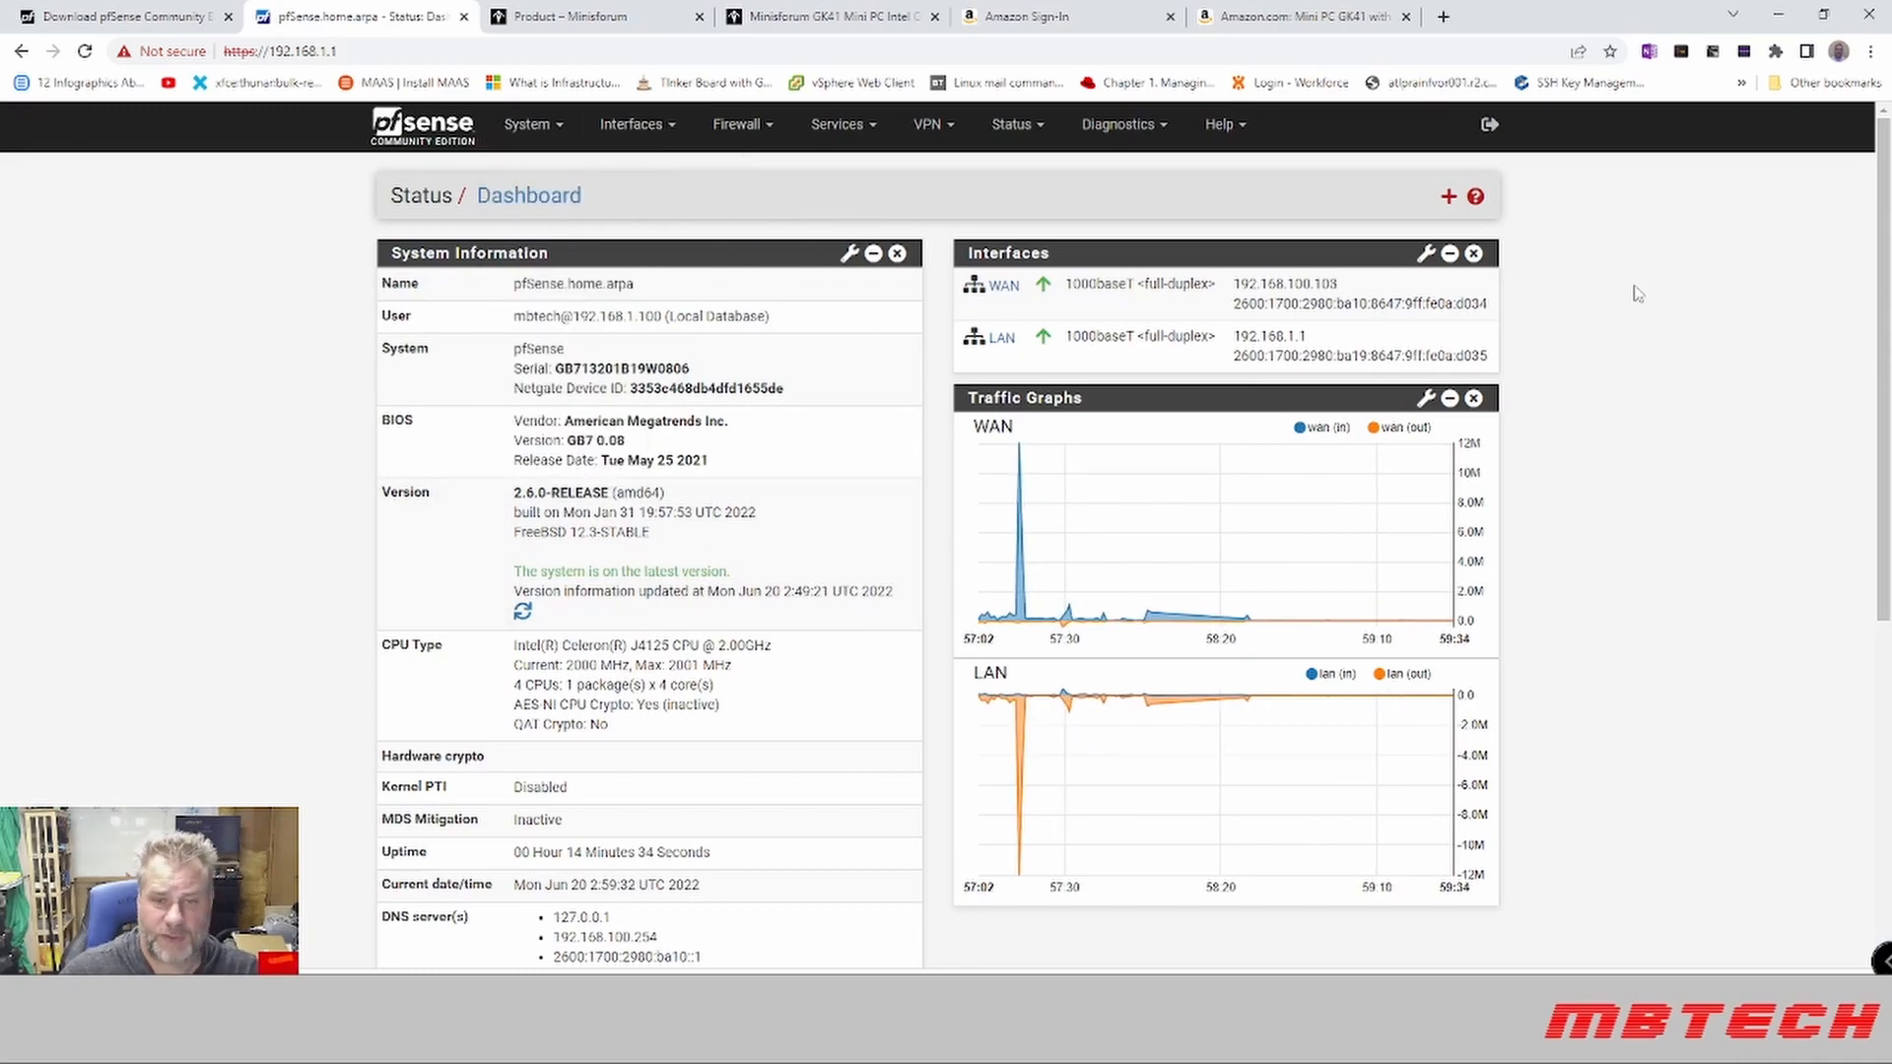